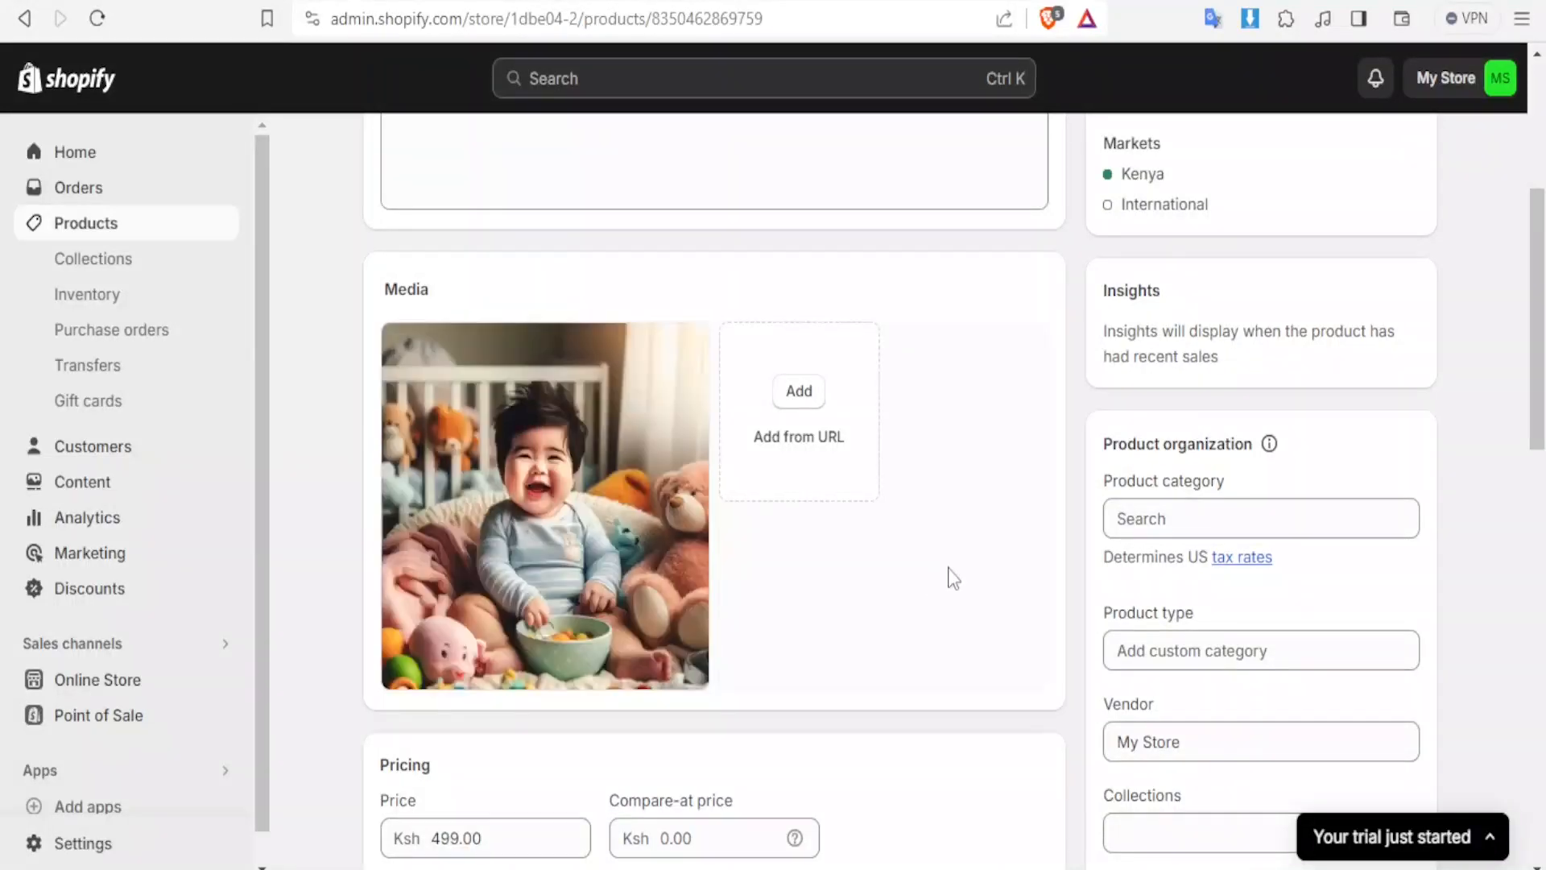
{"action": "mouse_move", "coordinate": [925, 510]}
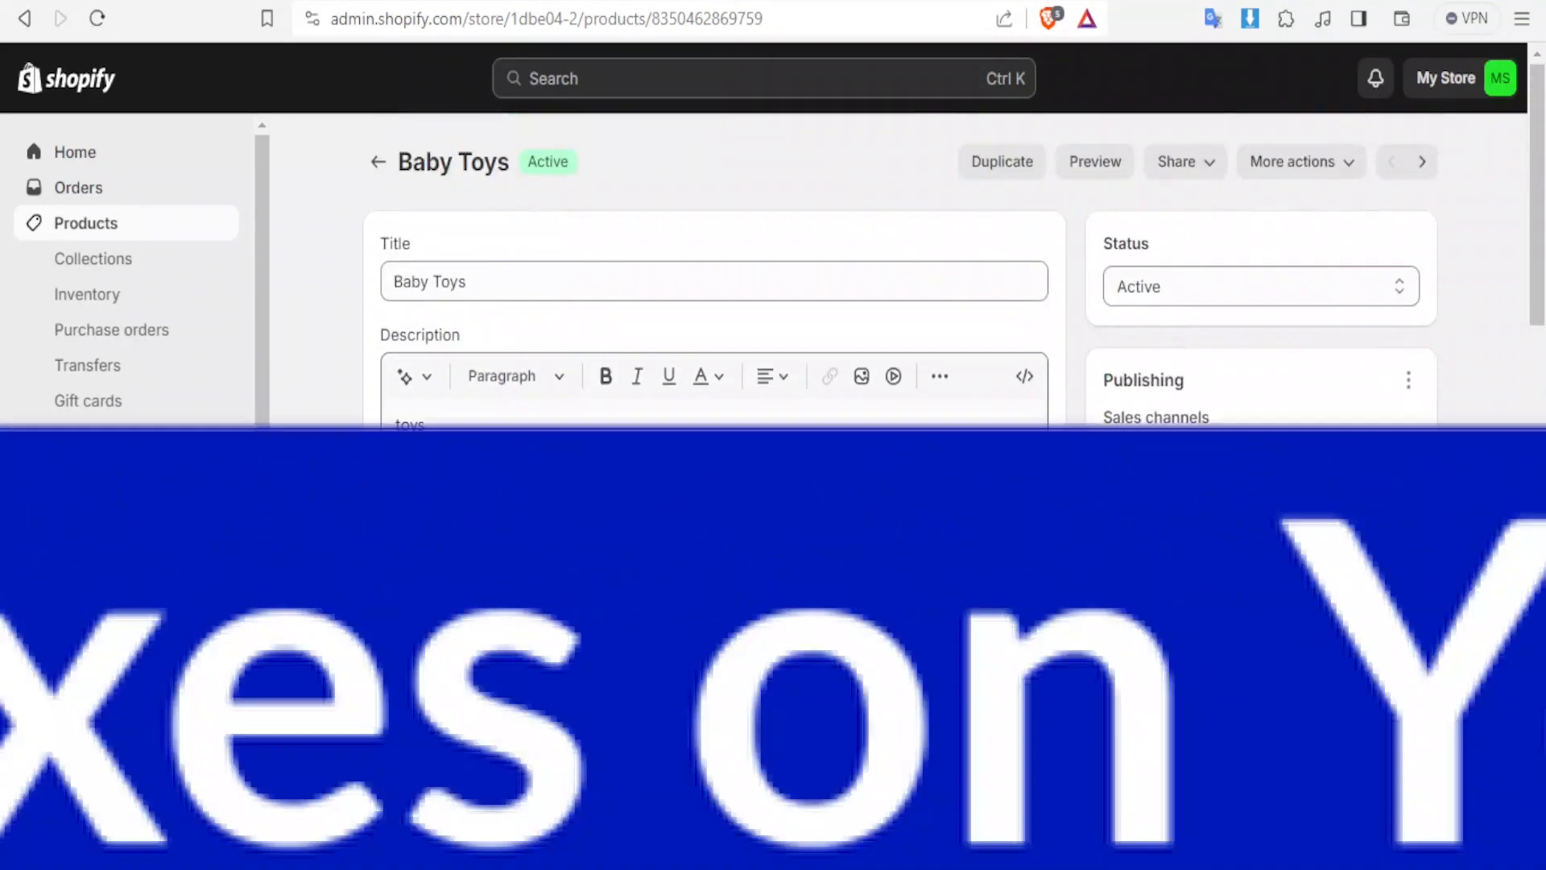
Step: Open Settings to Store details, showing the Kenya address and Kenyan shillings currency
{"action": "scroll", "scroll_direction": "down", "scroll_amount": 3}
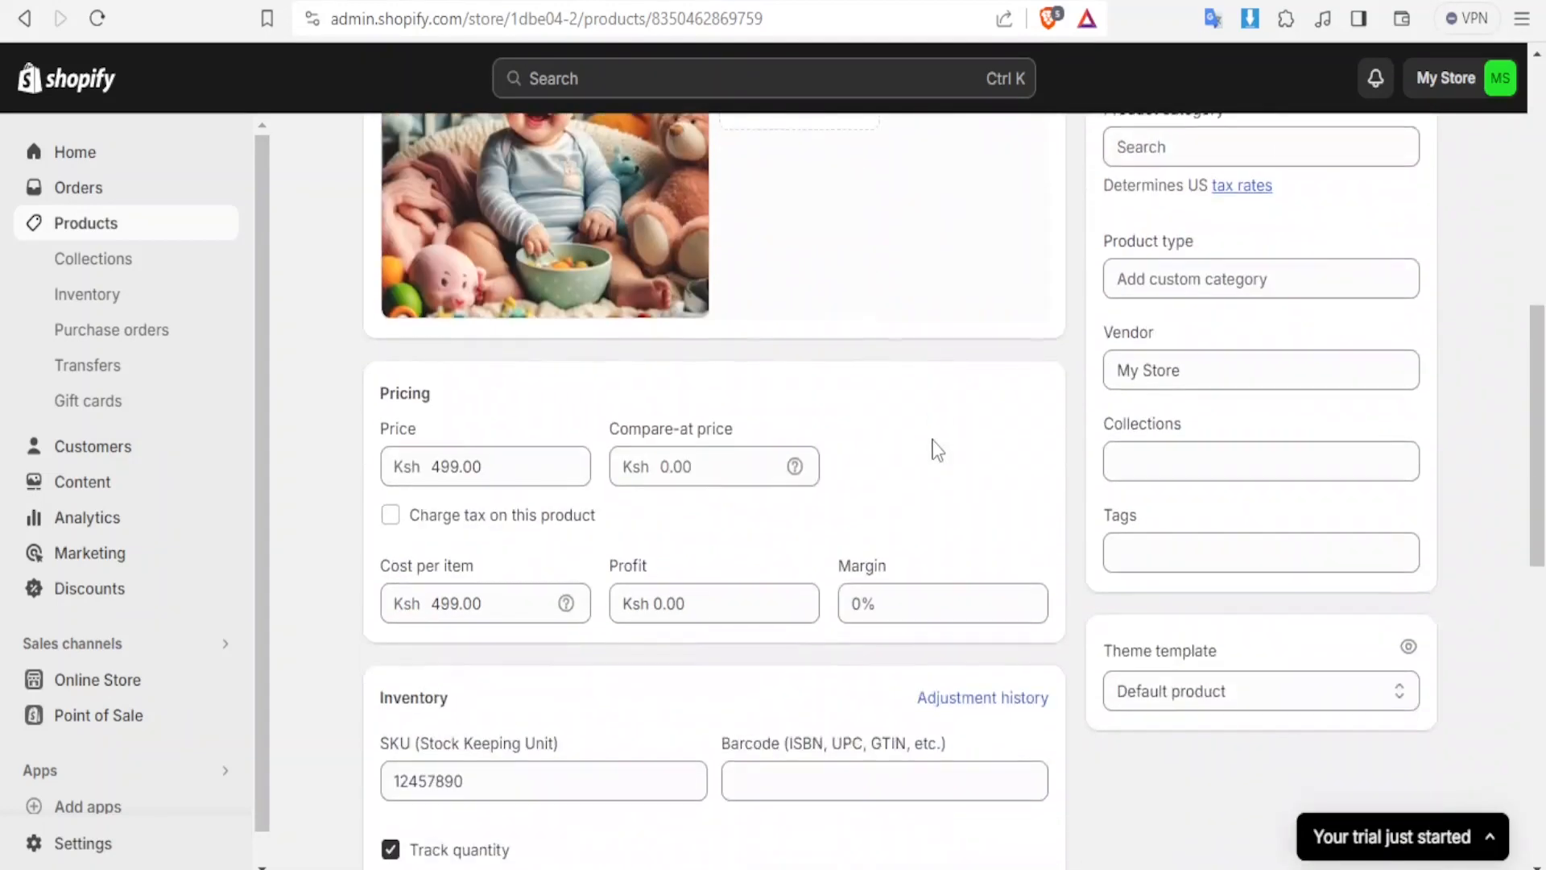
{"action": "scroll", "scroll_direction": "up", "scroll_amount": 3}
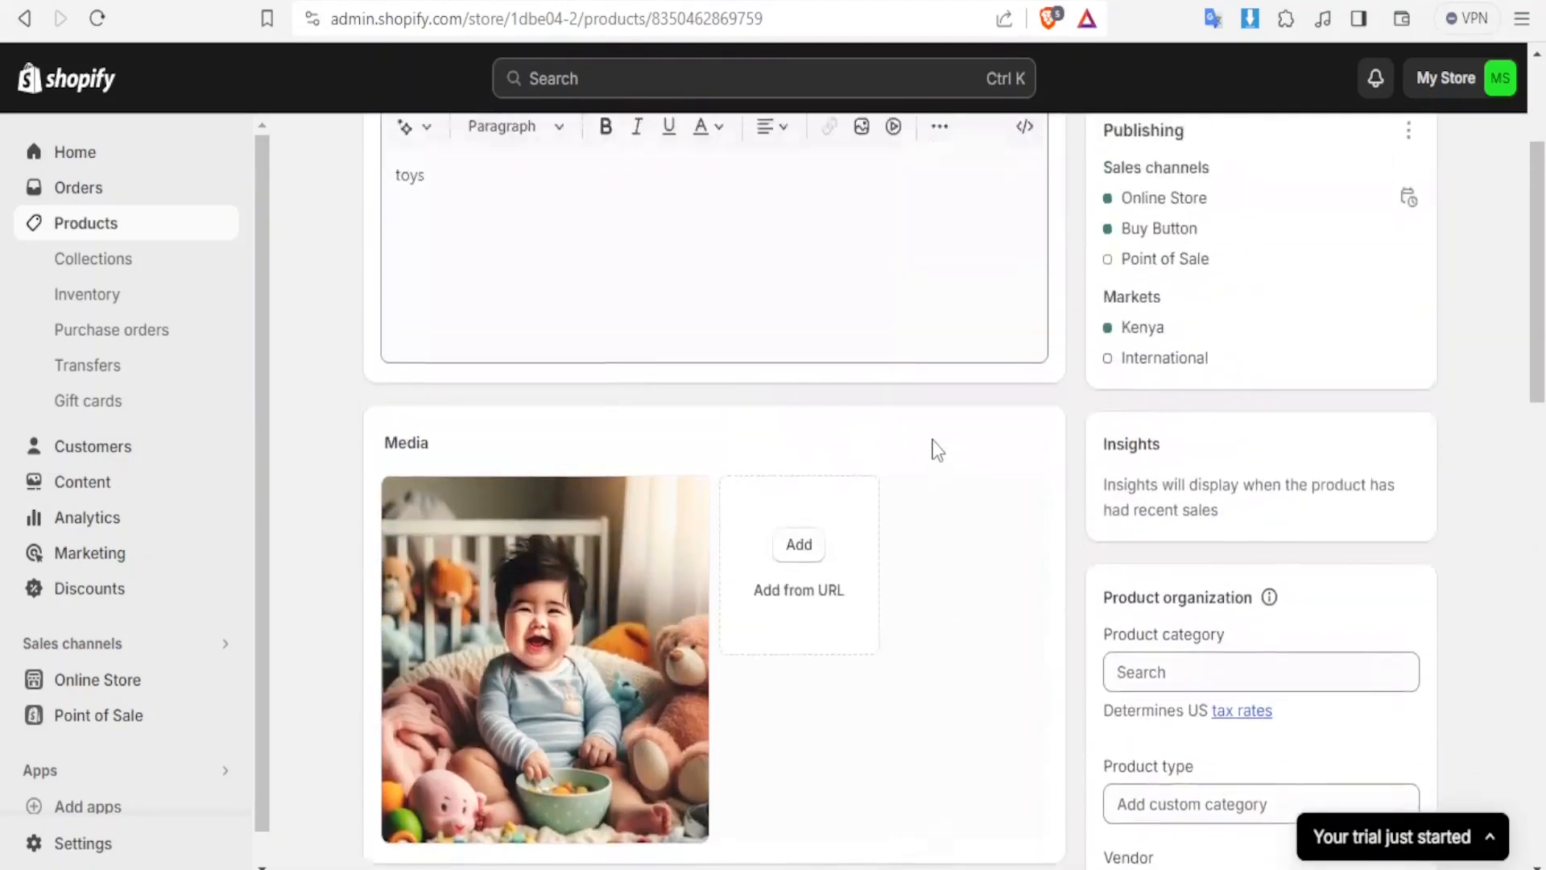
{"action": "scroll", "scroll_direction": "down", "scroll_amount": 3}
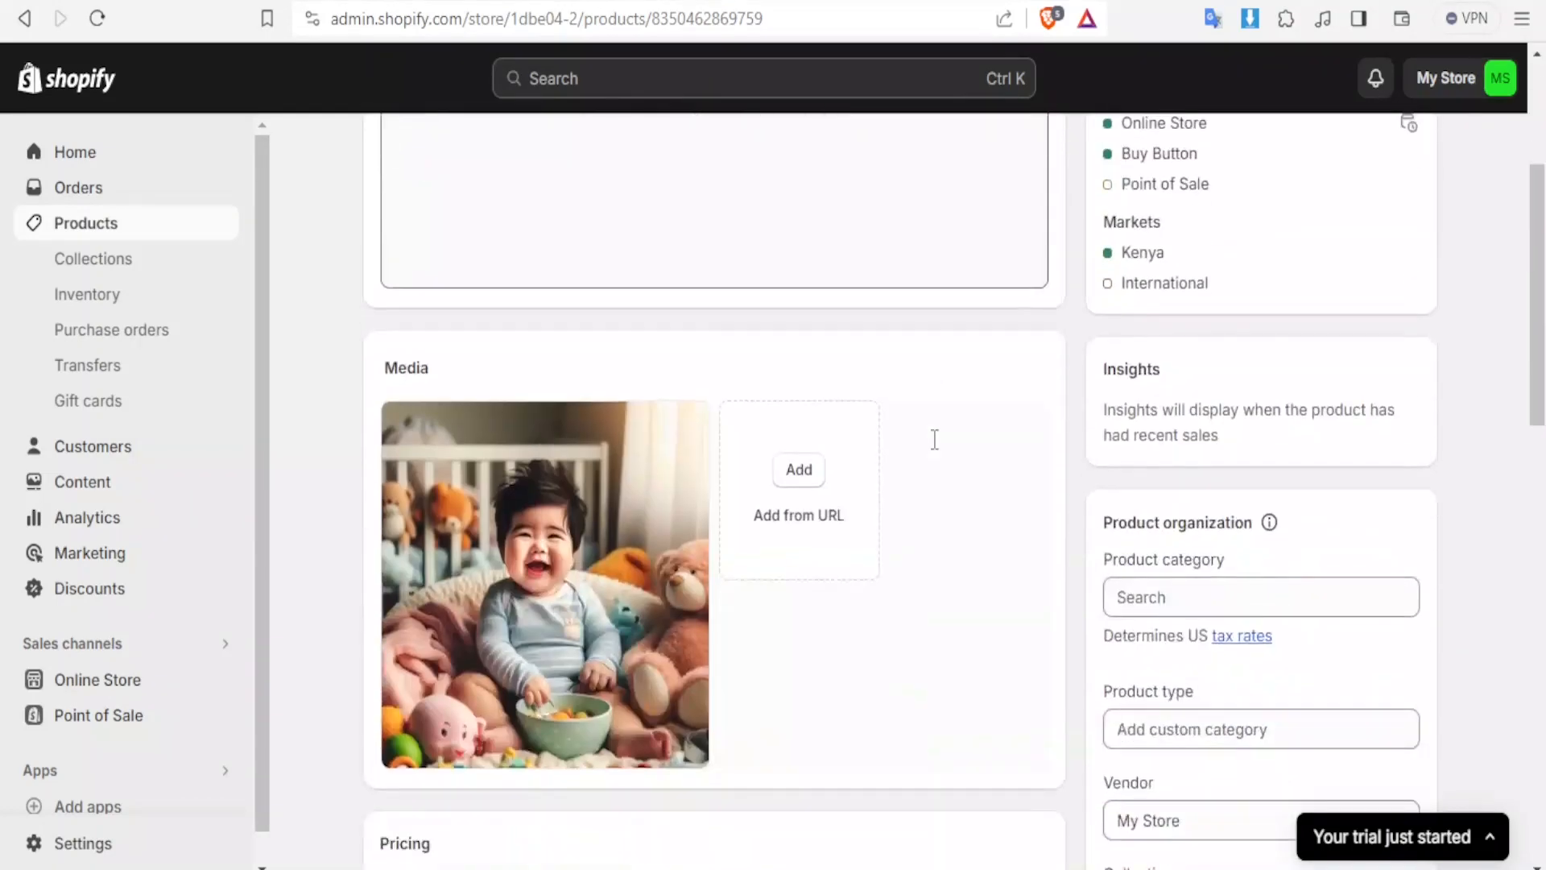
{"action": "scroll", "scroll_direction": "down", "scroll_amount": 3}
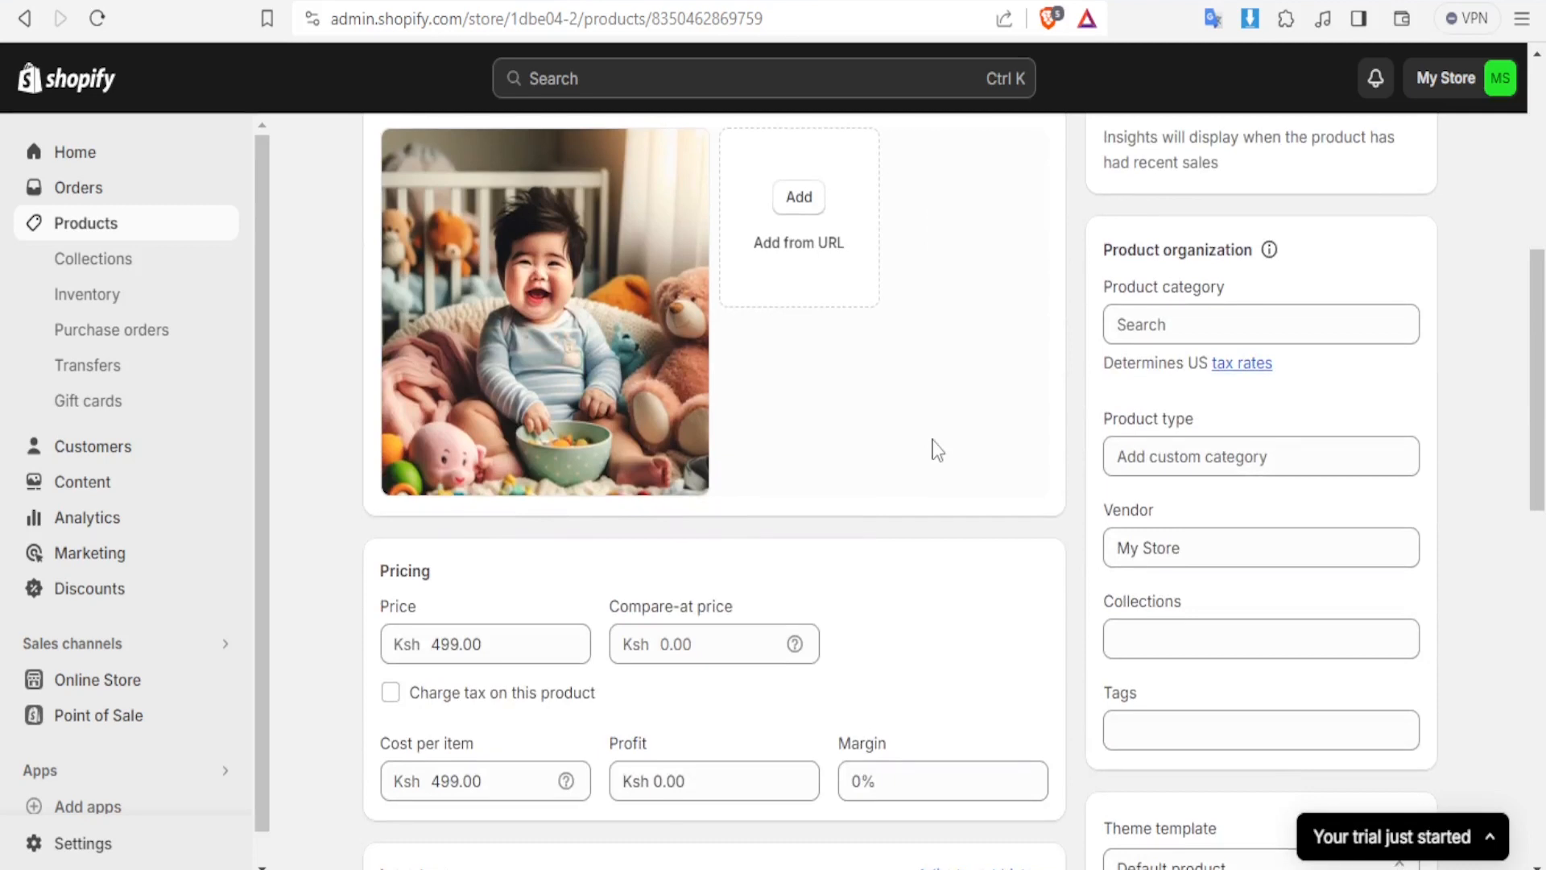
{"action": "mouse_move", "coordinate": [280, 325]}
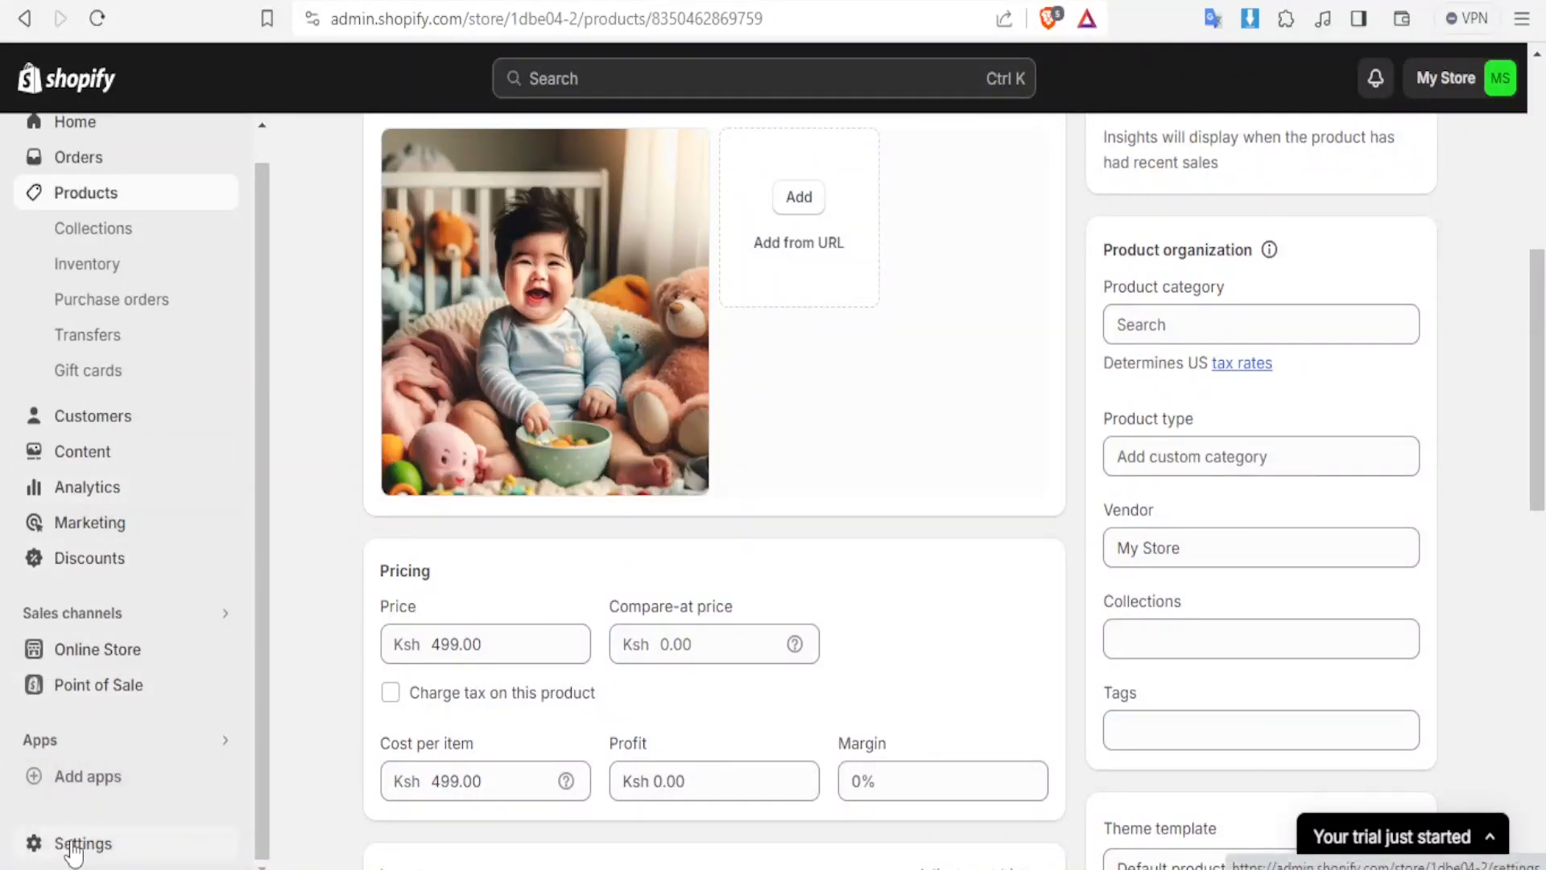
{"action": "left_click", "coordinate": [82, 843]}
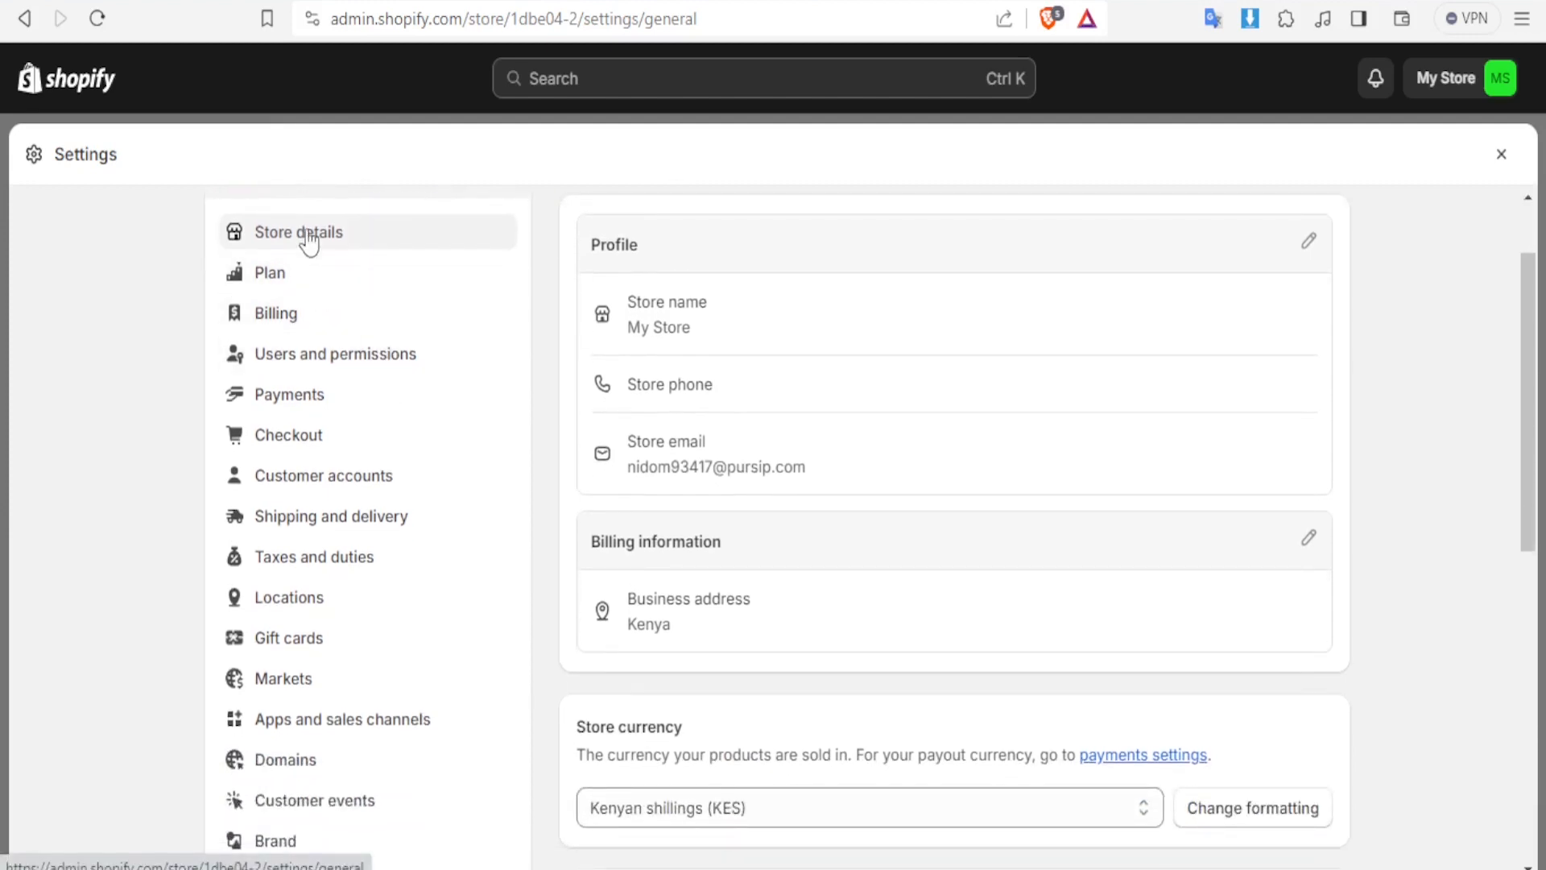
{"action": "mouse_move", "coordinate": [289, 394]}
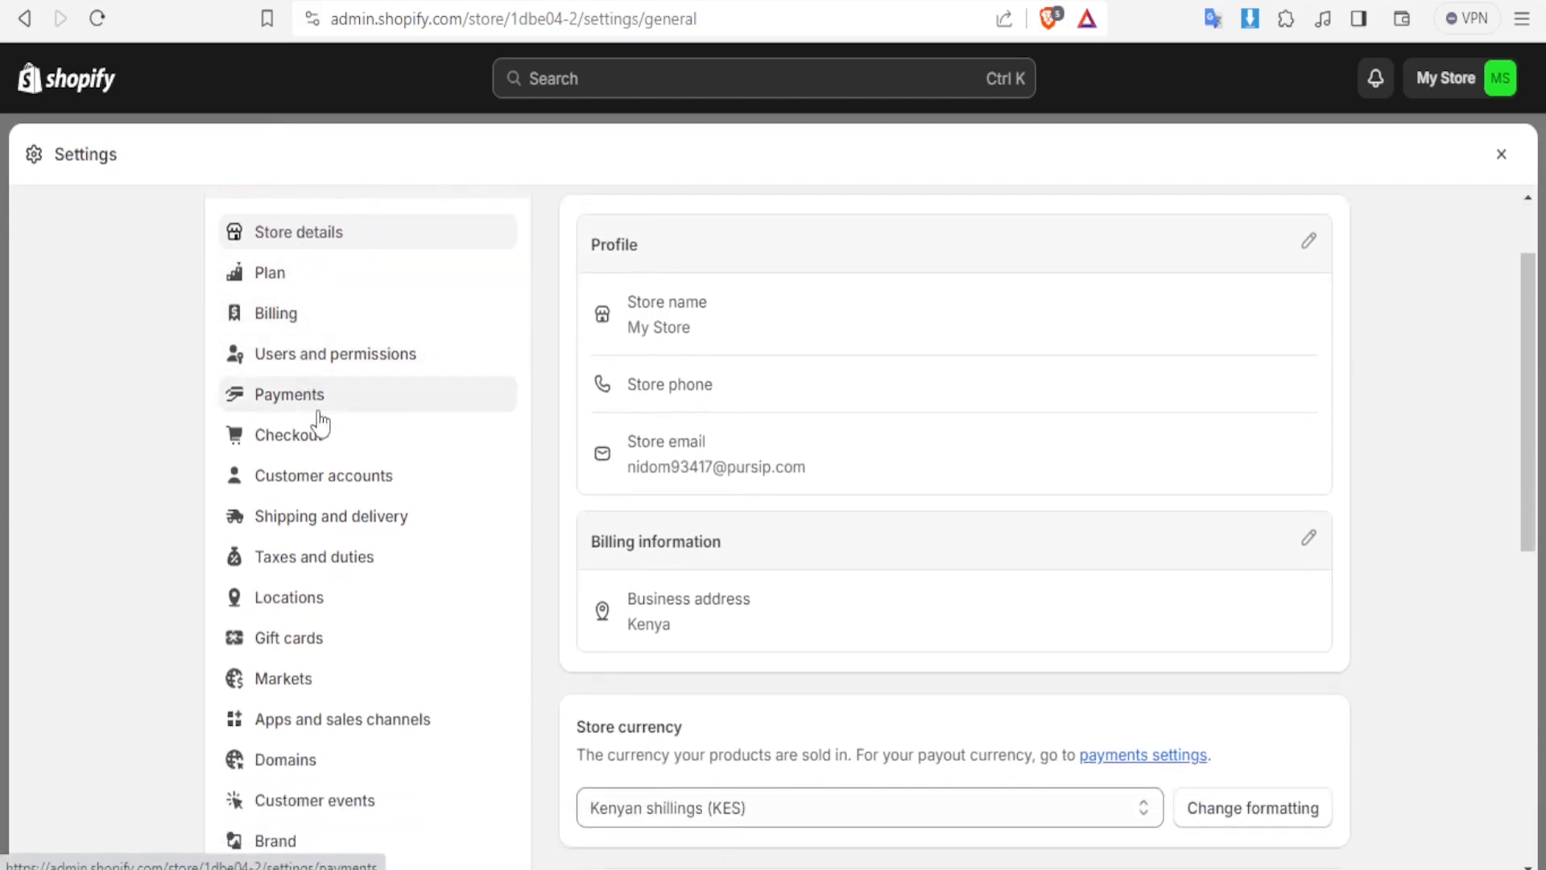
{"action": "mouse_move", "coordinate": [311, 414]}
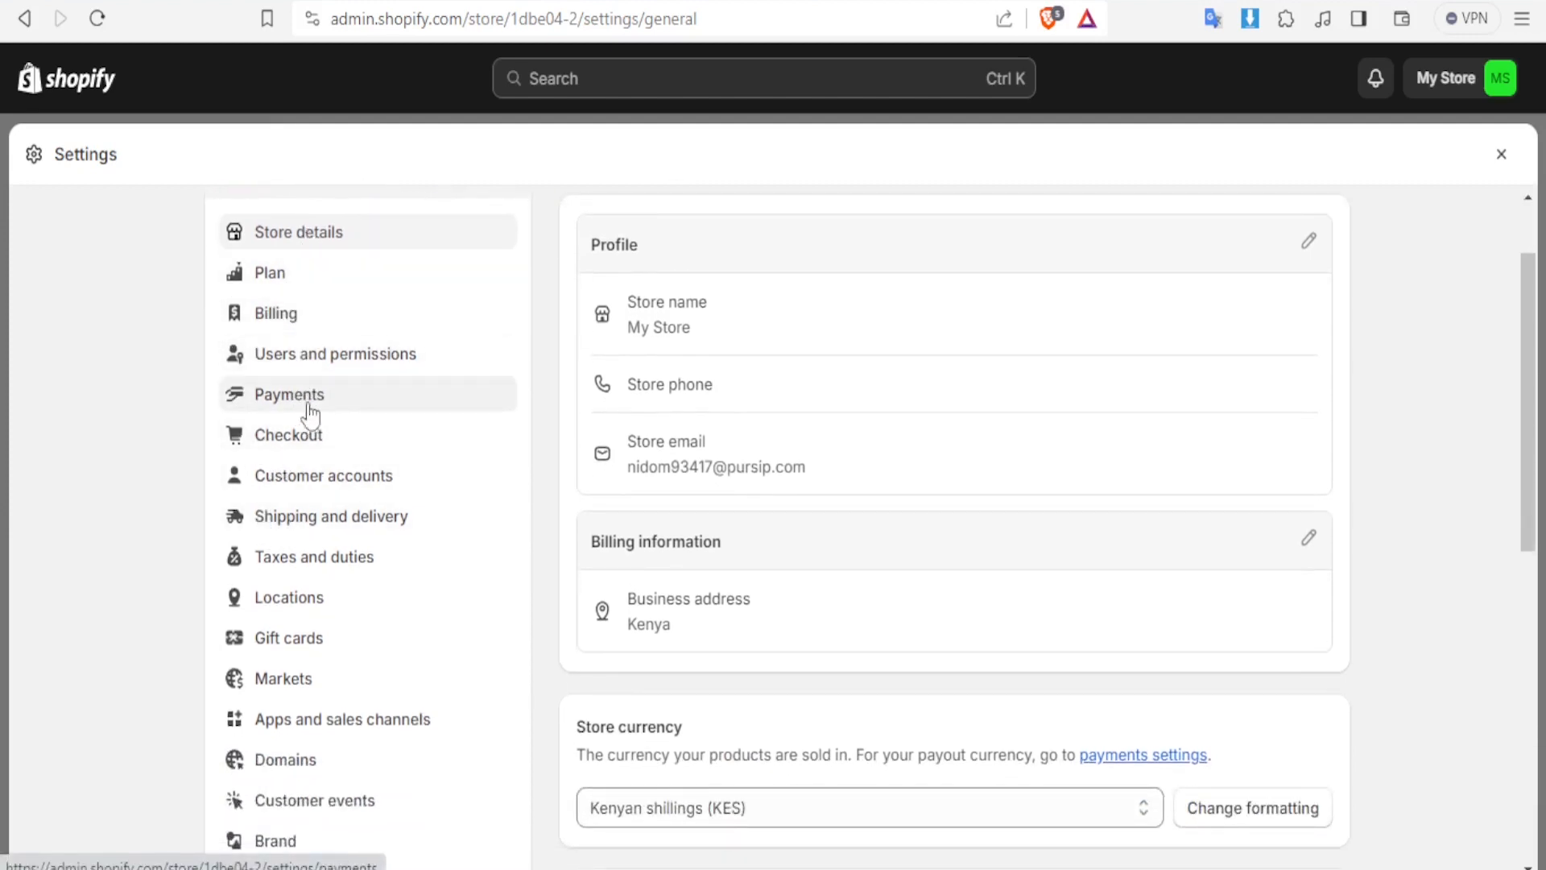
{"action": "mouse_move", "coordinate": [313, 557]}
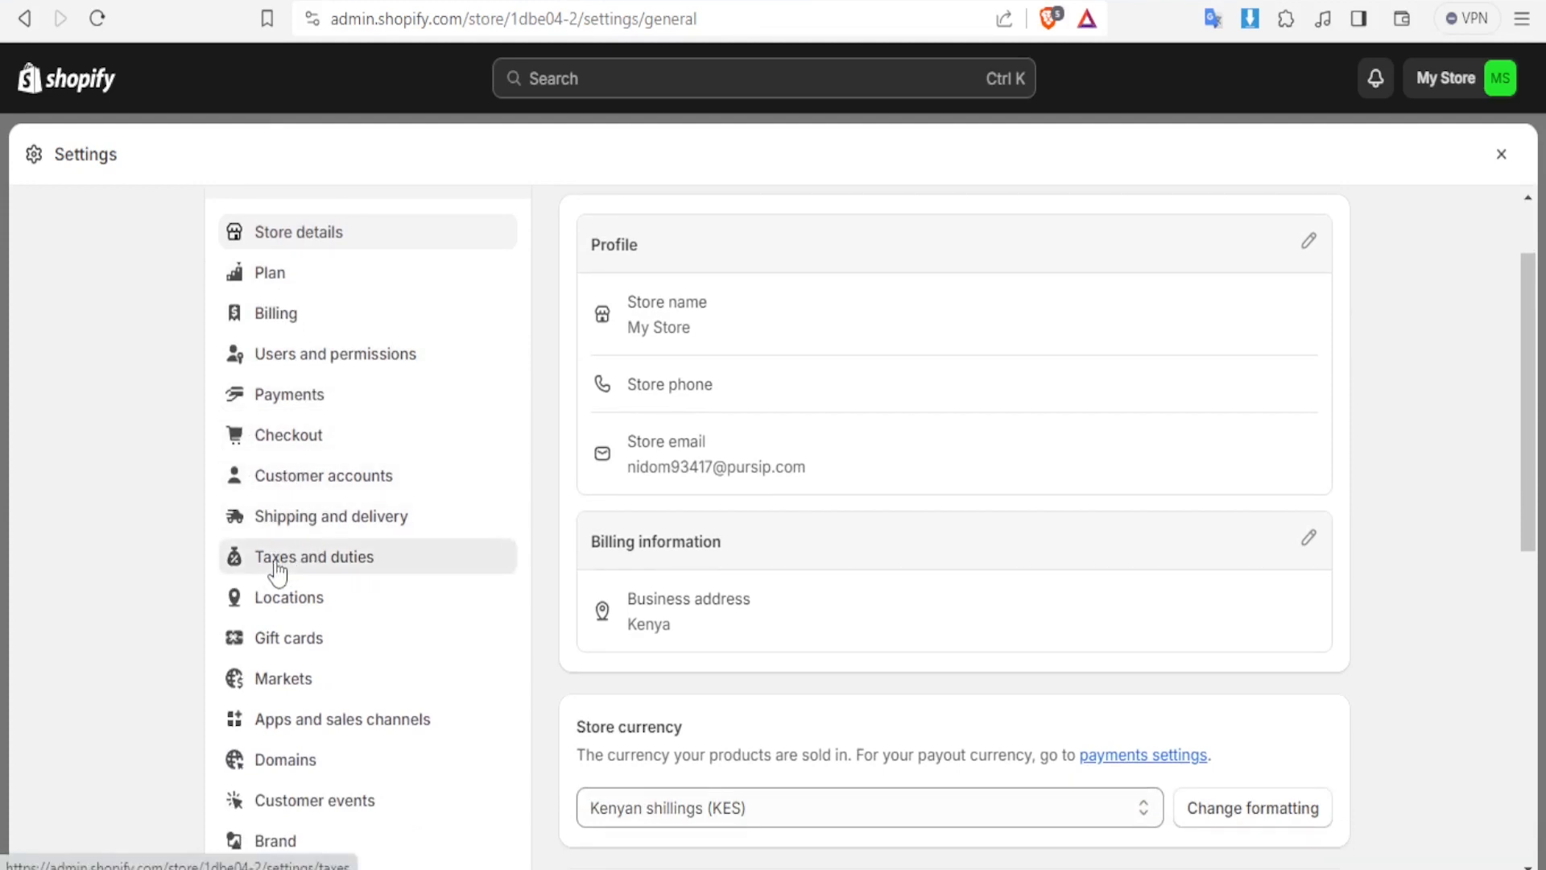
Step: Go to Taxes and duties and focus the sales tax region search box
{"action": "left_click", "coordinate": [313, 556]}
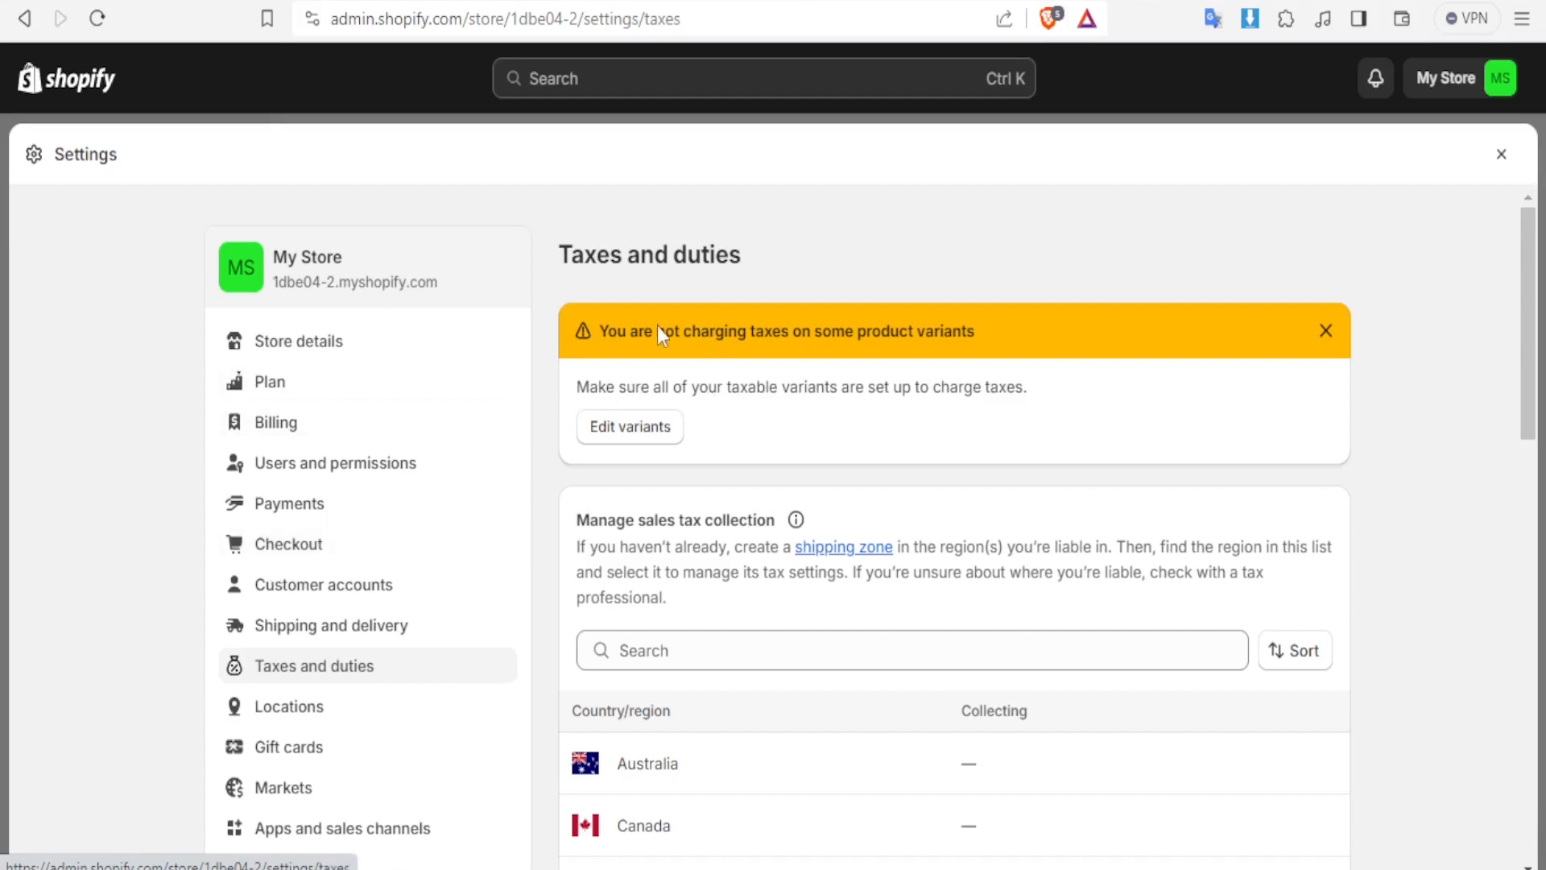
{"action": "mouse_move", "coordinate": [712, 271]}
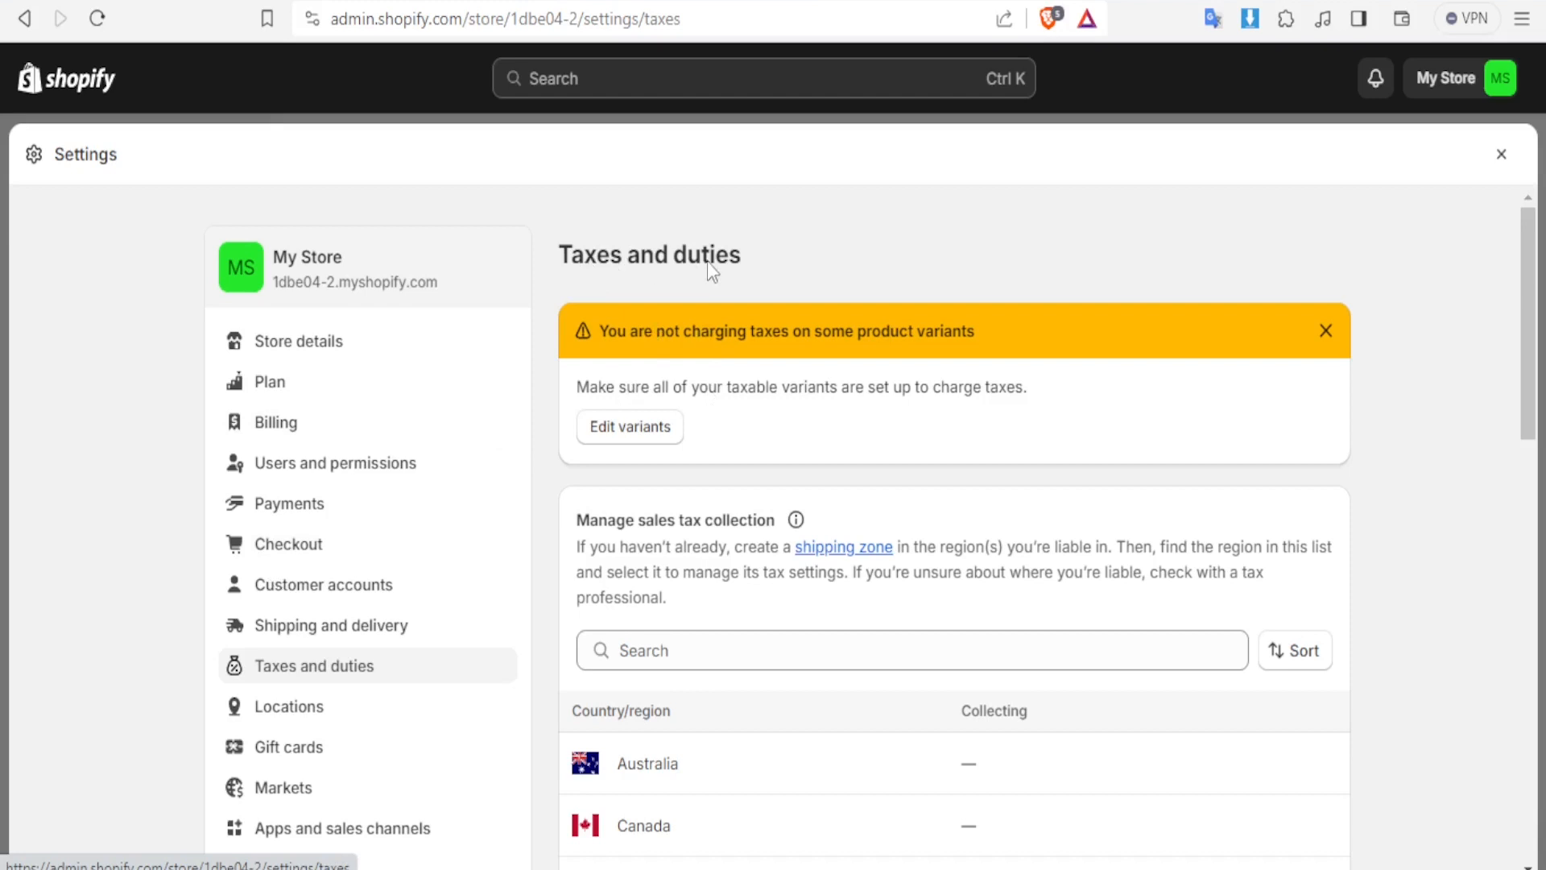
{"action": "mouse_move", "coordinate": [277, 678]}
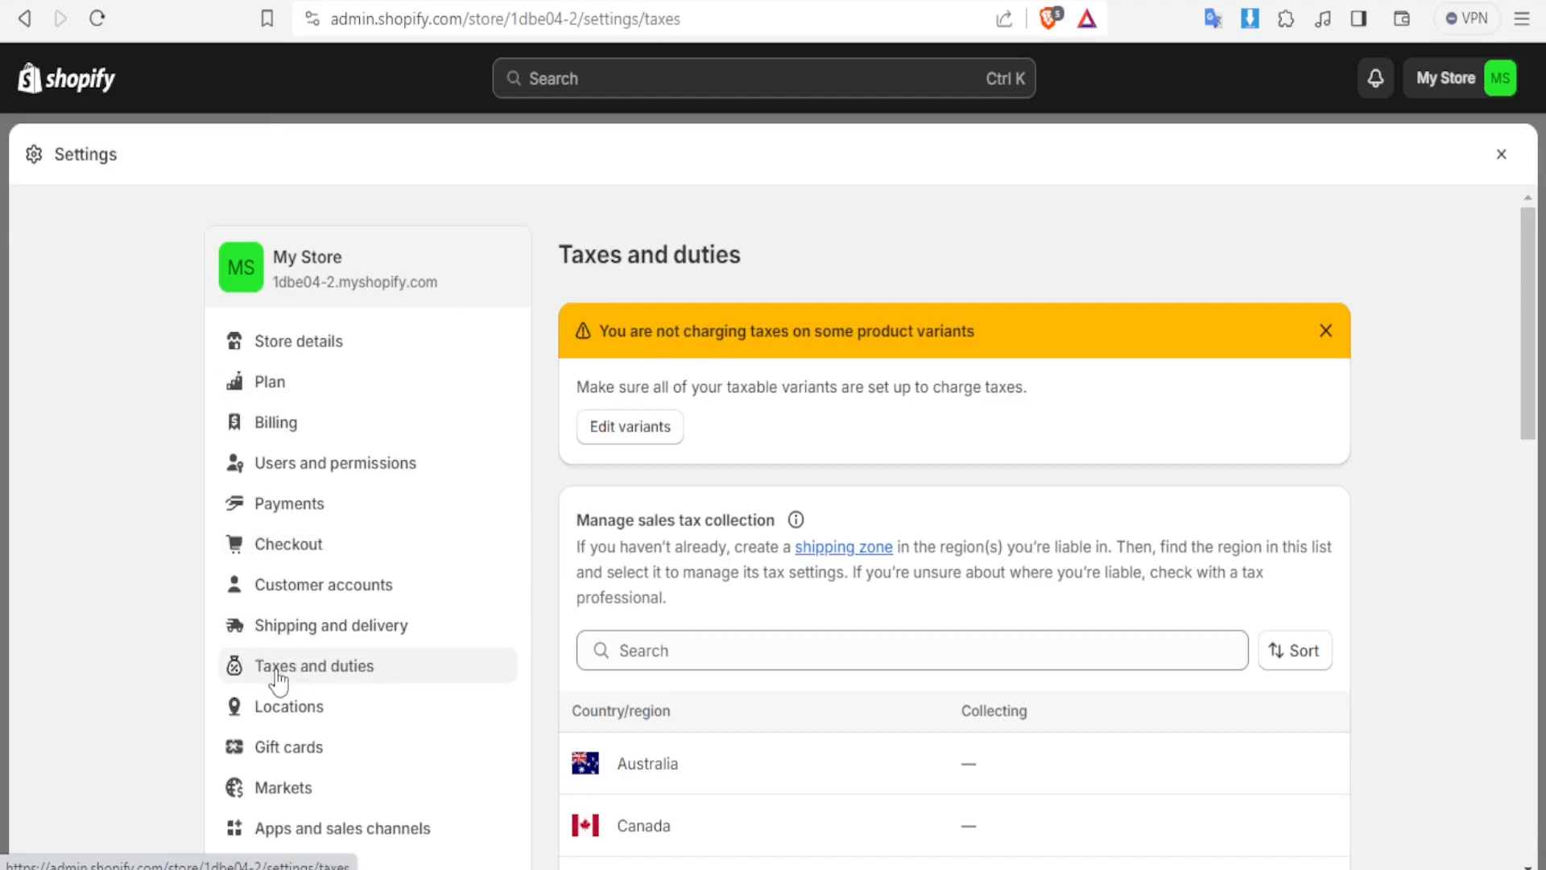
{"action": "mouse_move", "coordinate": [671, 409]}
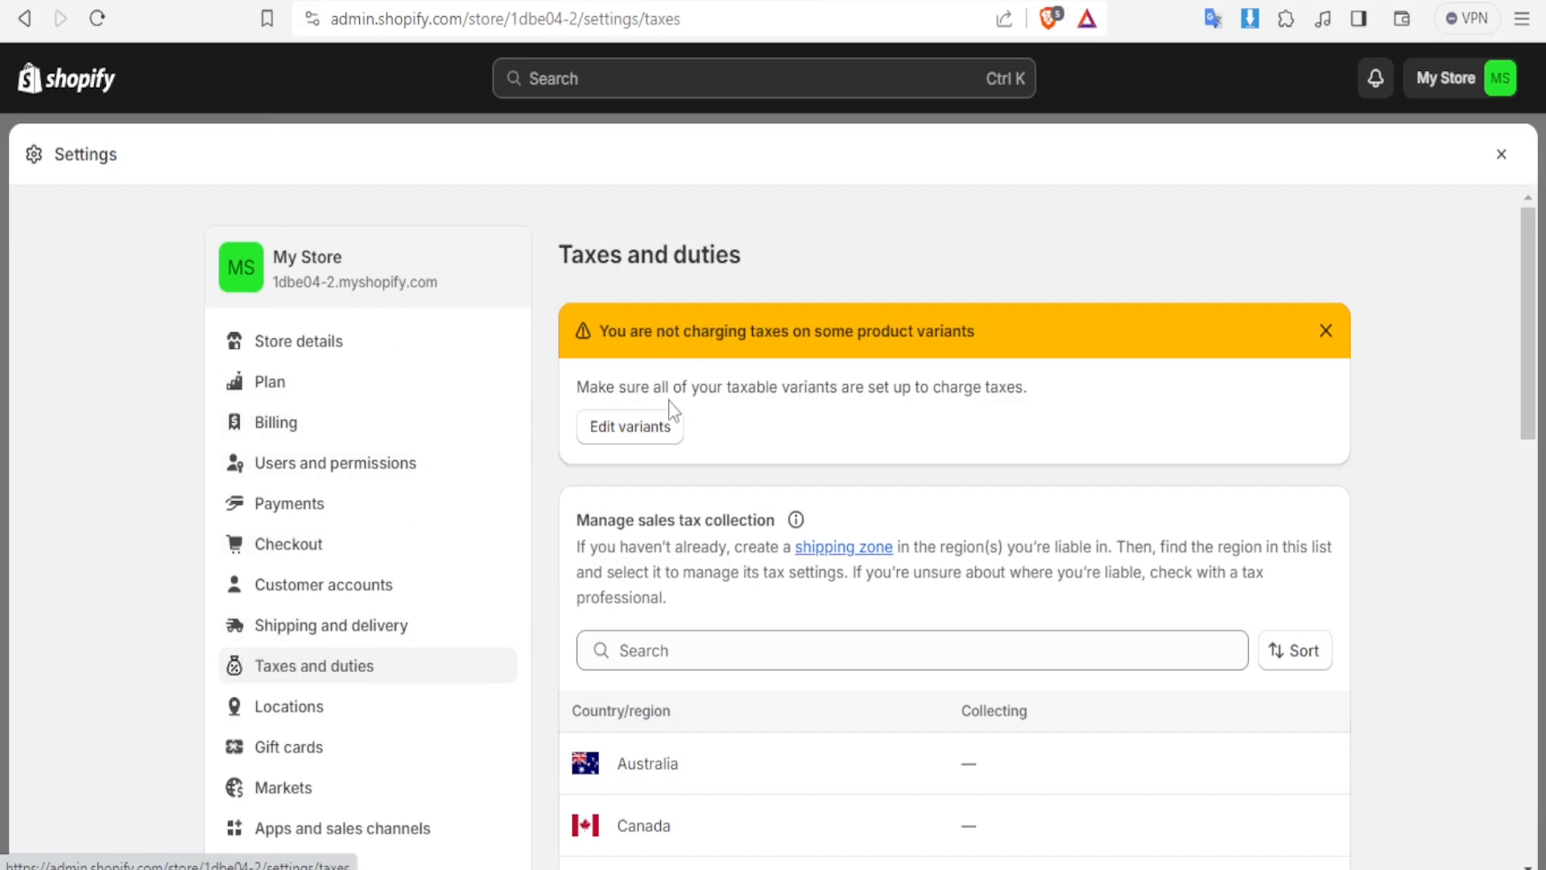
{"action": "mouse_move", "coordinate": [851, 406]}
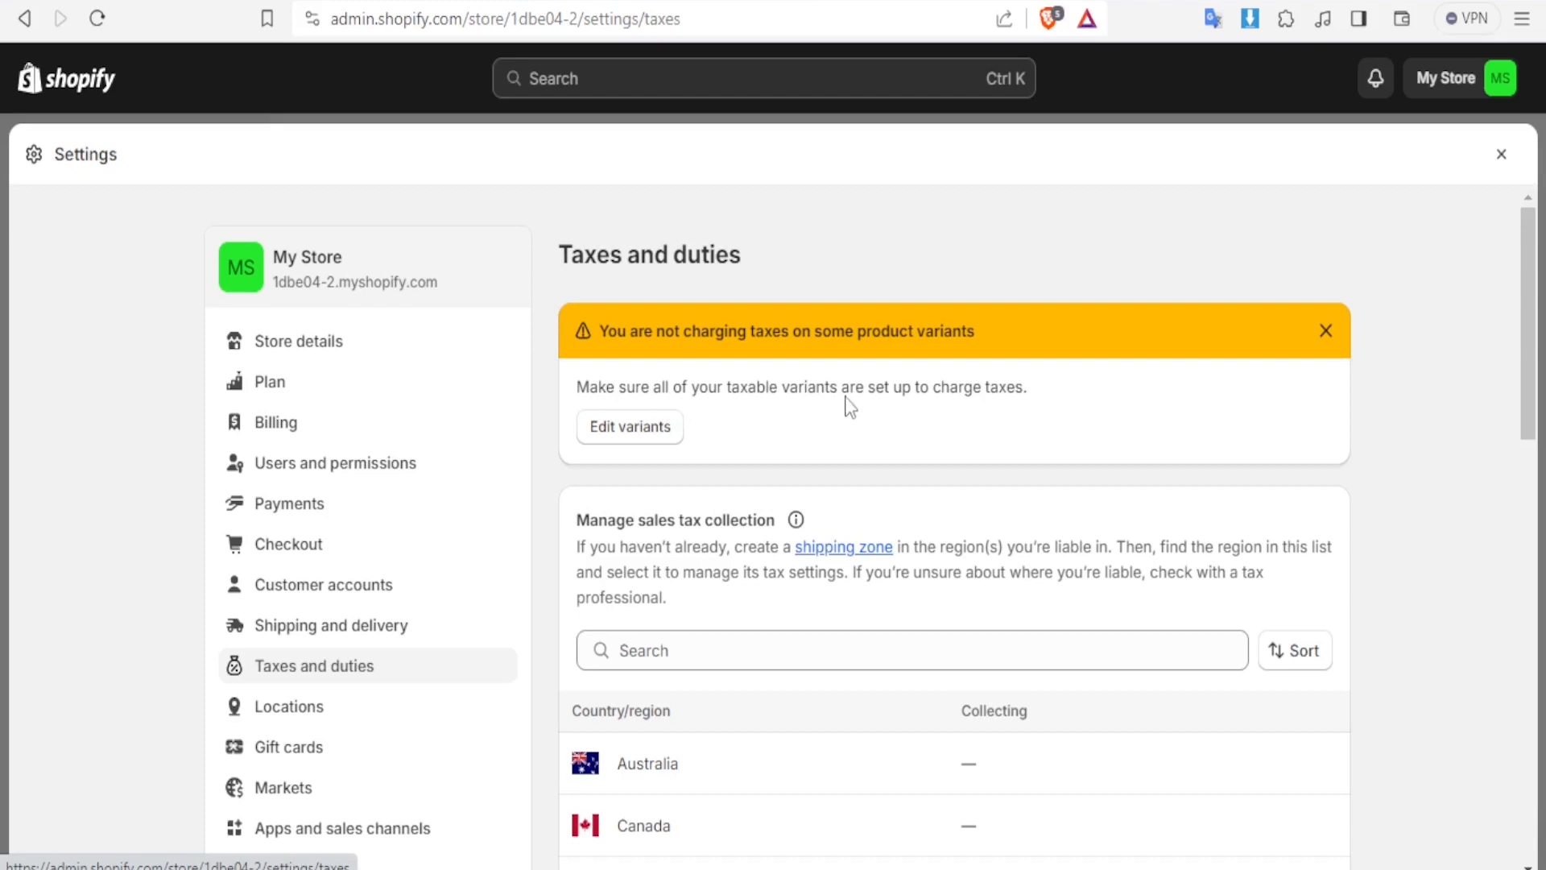
{"action": "mouse_move", "coordinate": [996, 406]}
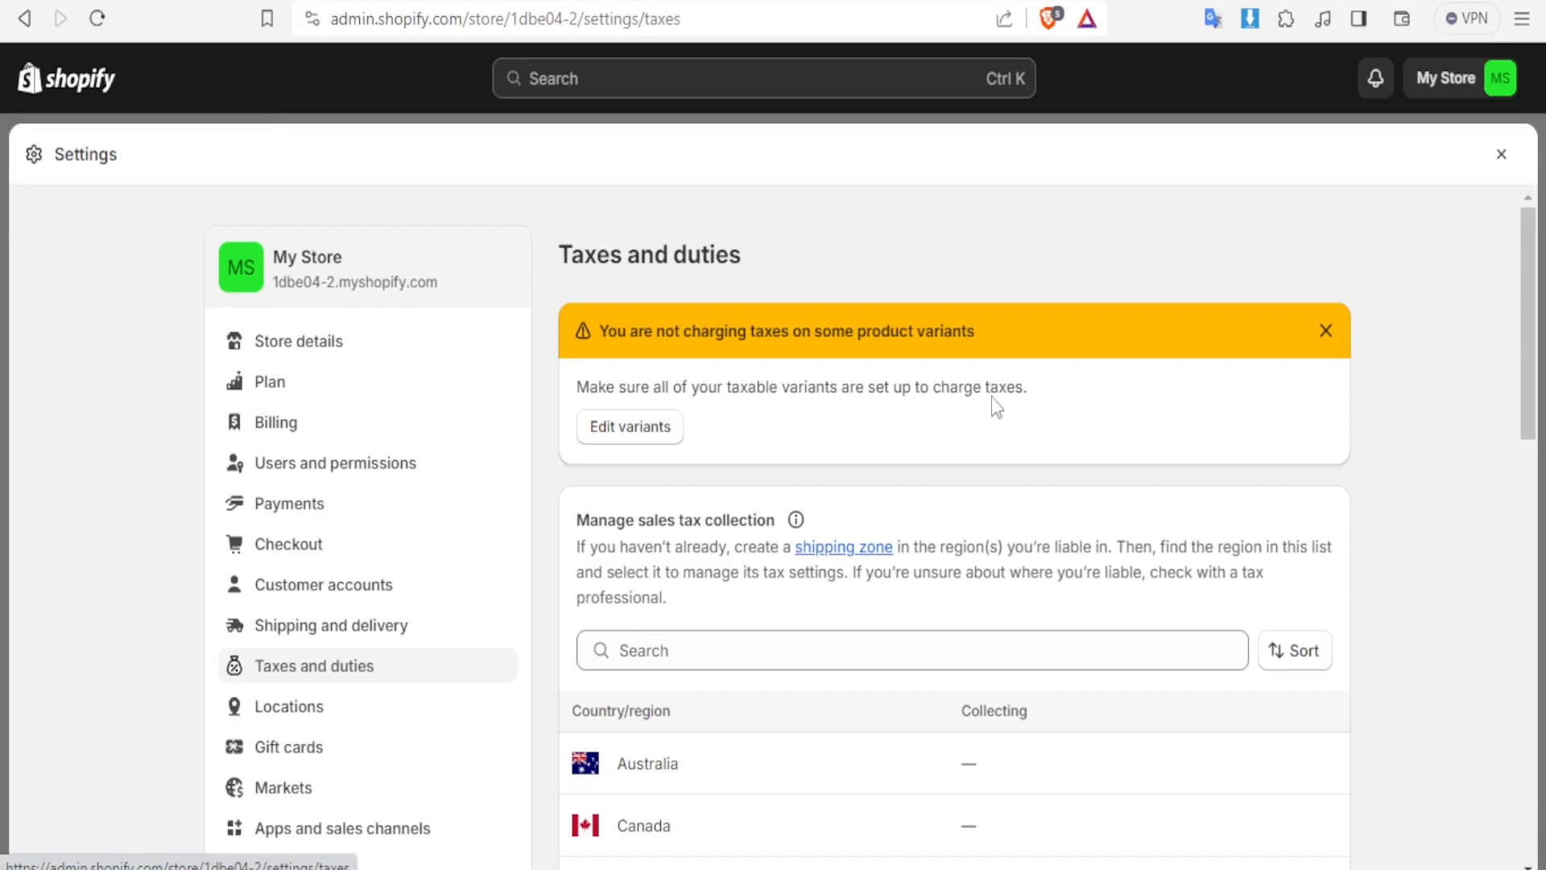
{"action": "mouse_move", "coordinate": [1023, 404]}
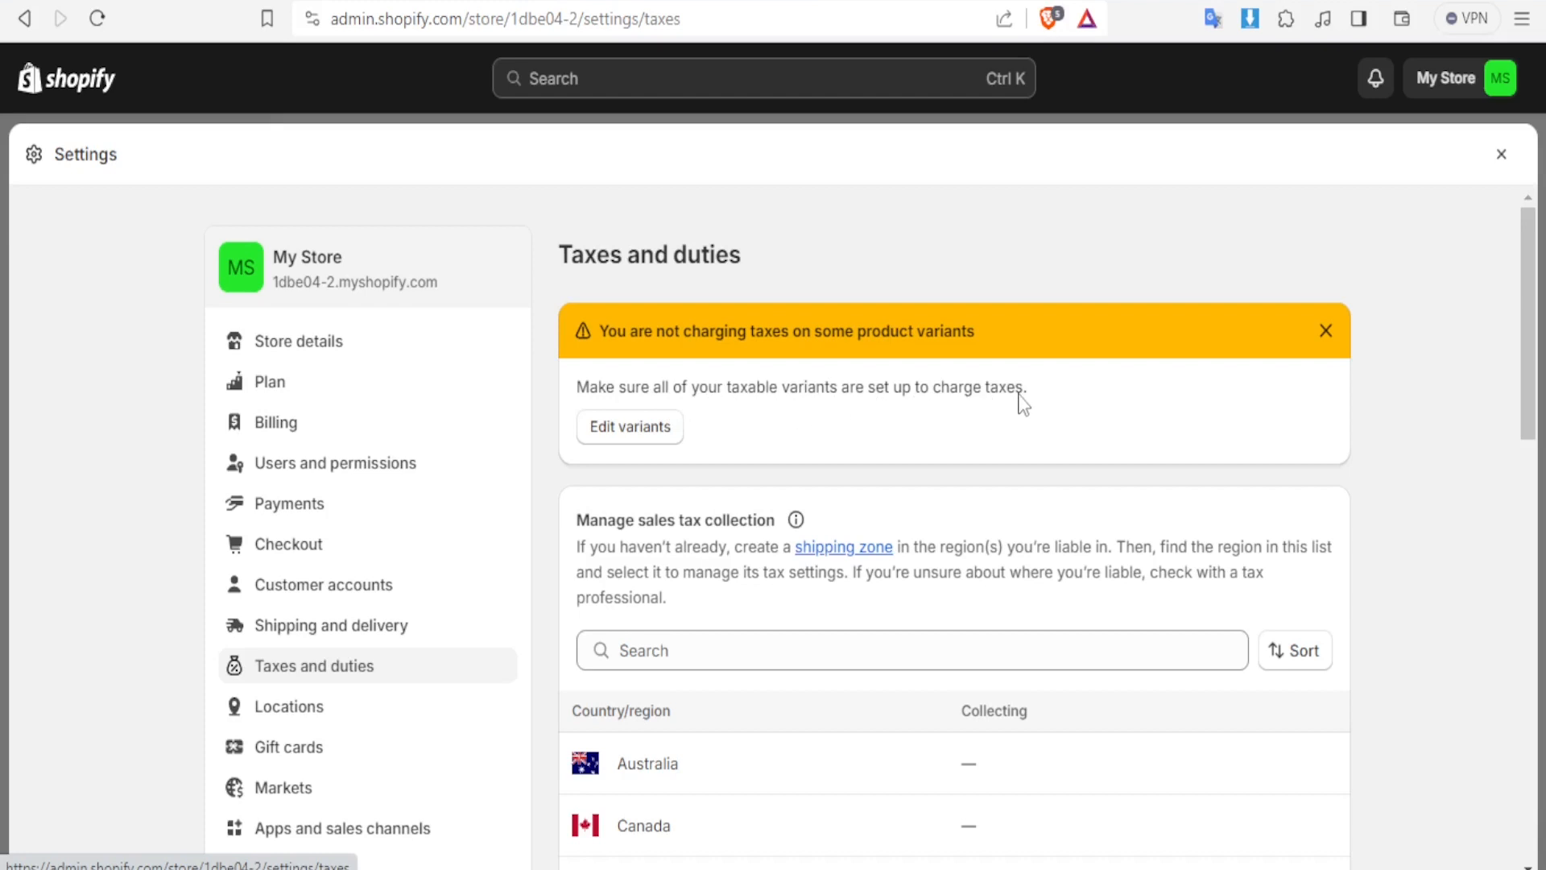
{"action": "mouse_move", "coordinate": [667, 403]}
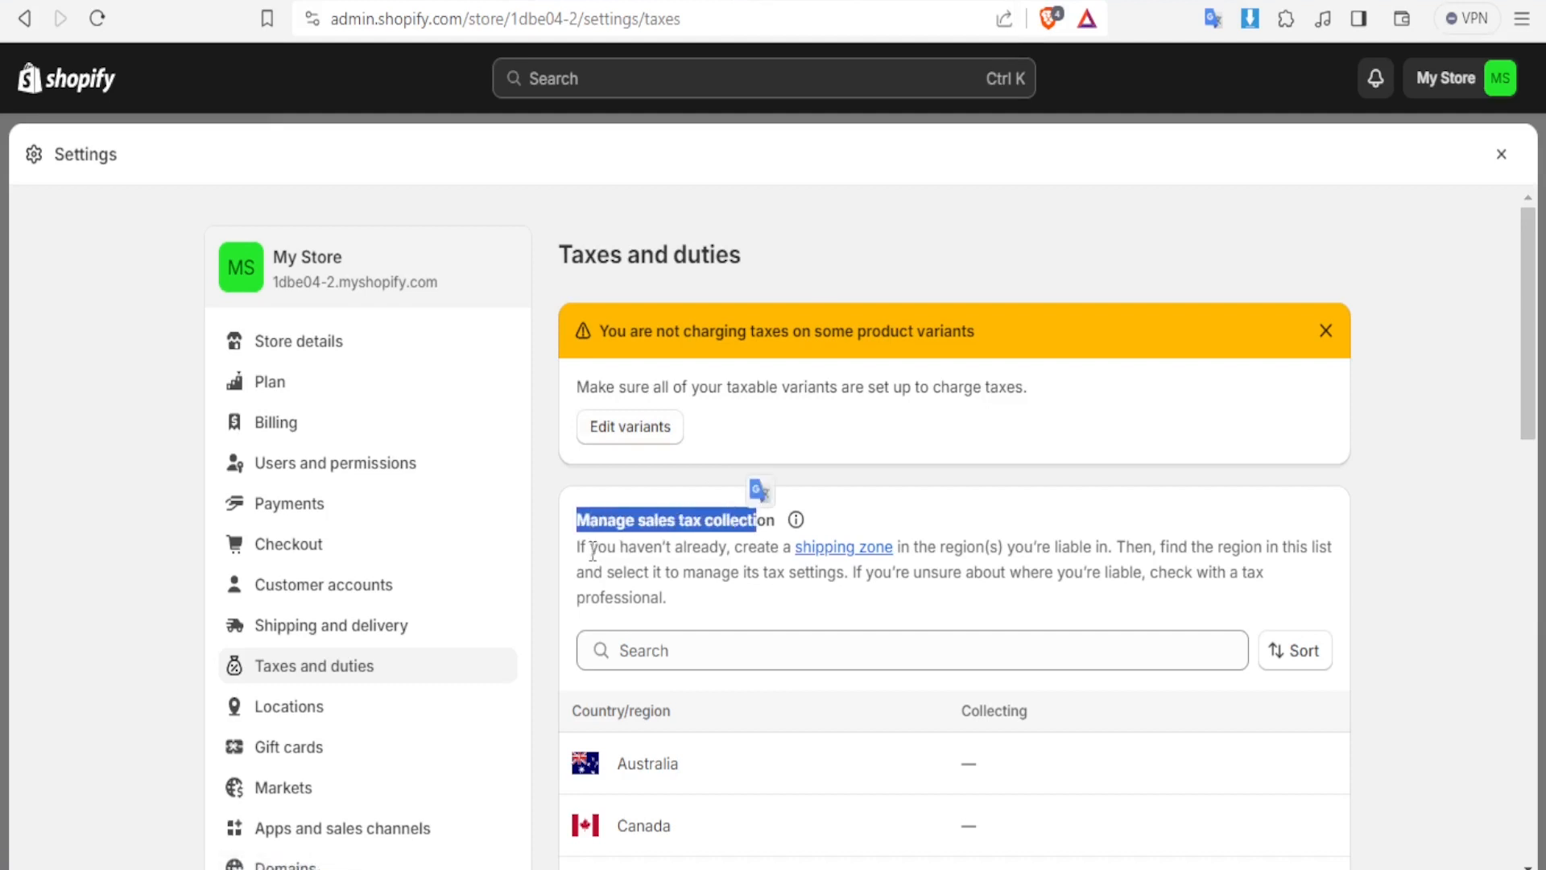
{"action": "mouse_move", "coordinate": [768, 547]}
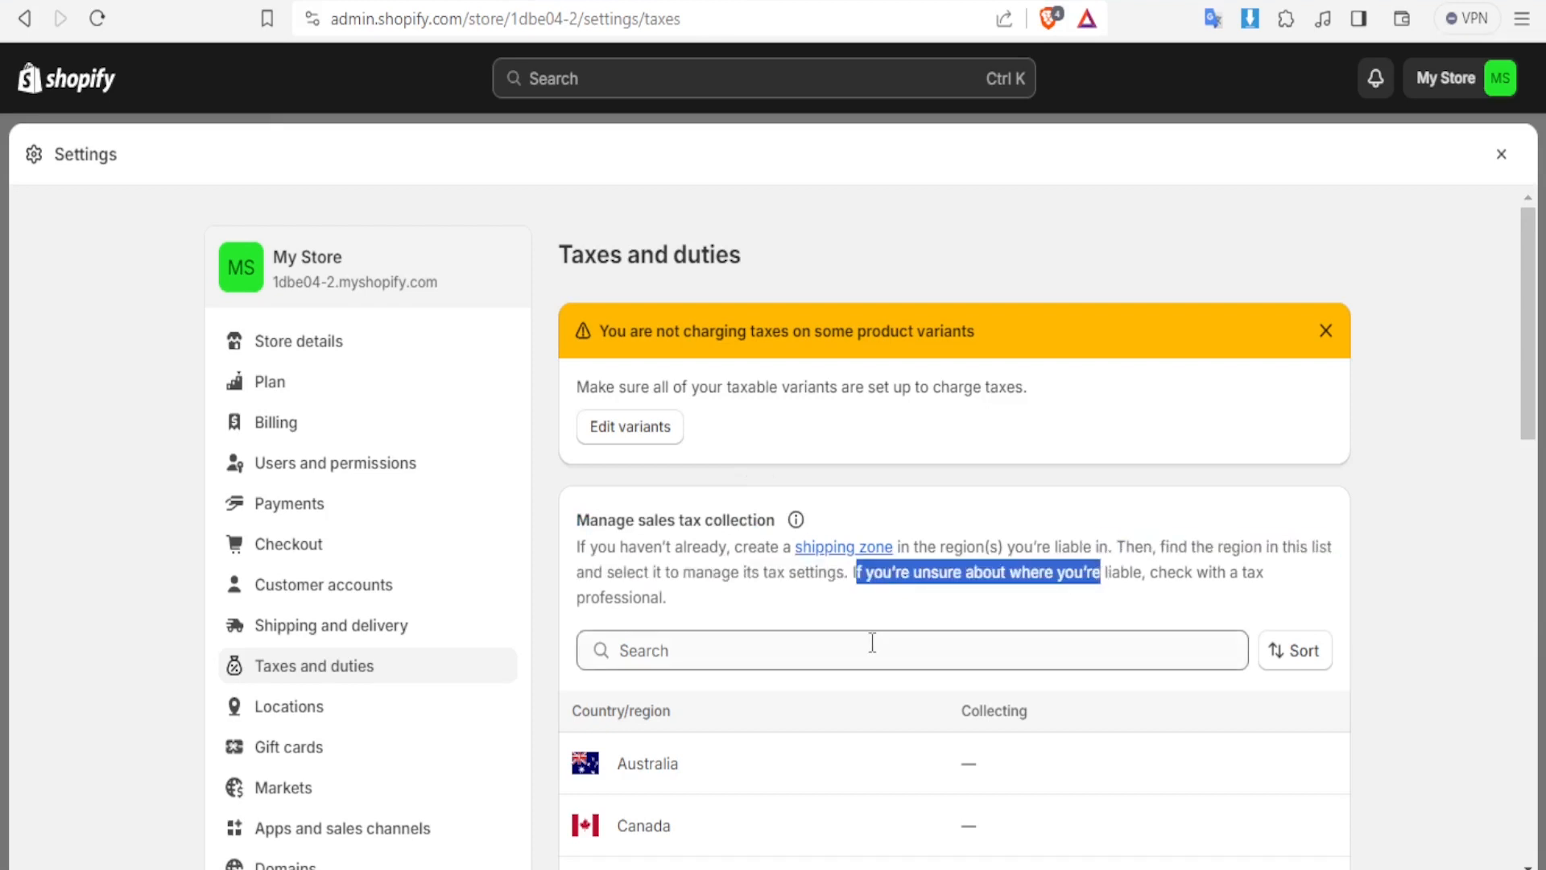
{"action": "left_click", "coordinate": [887, 649]}
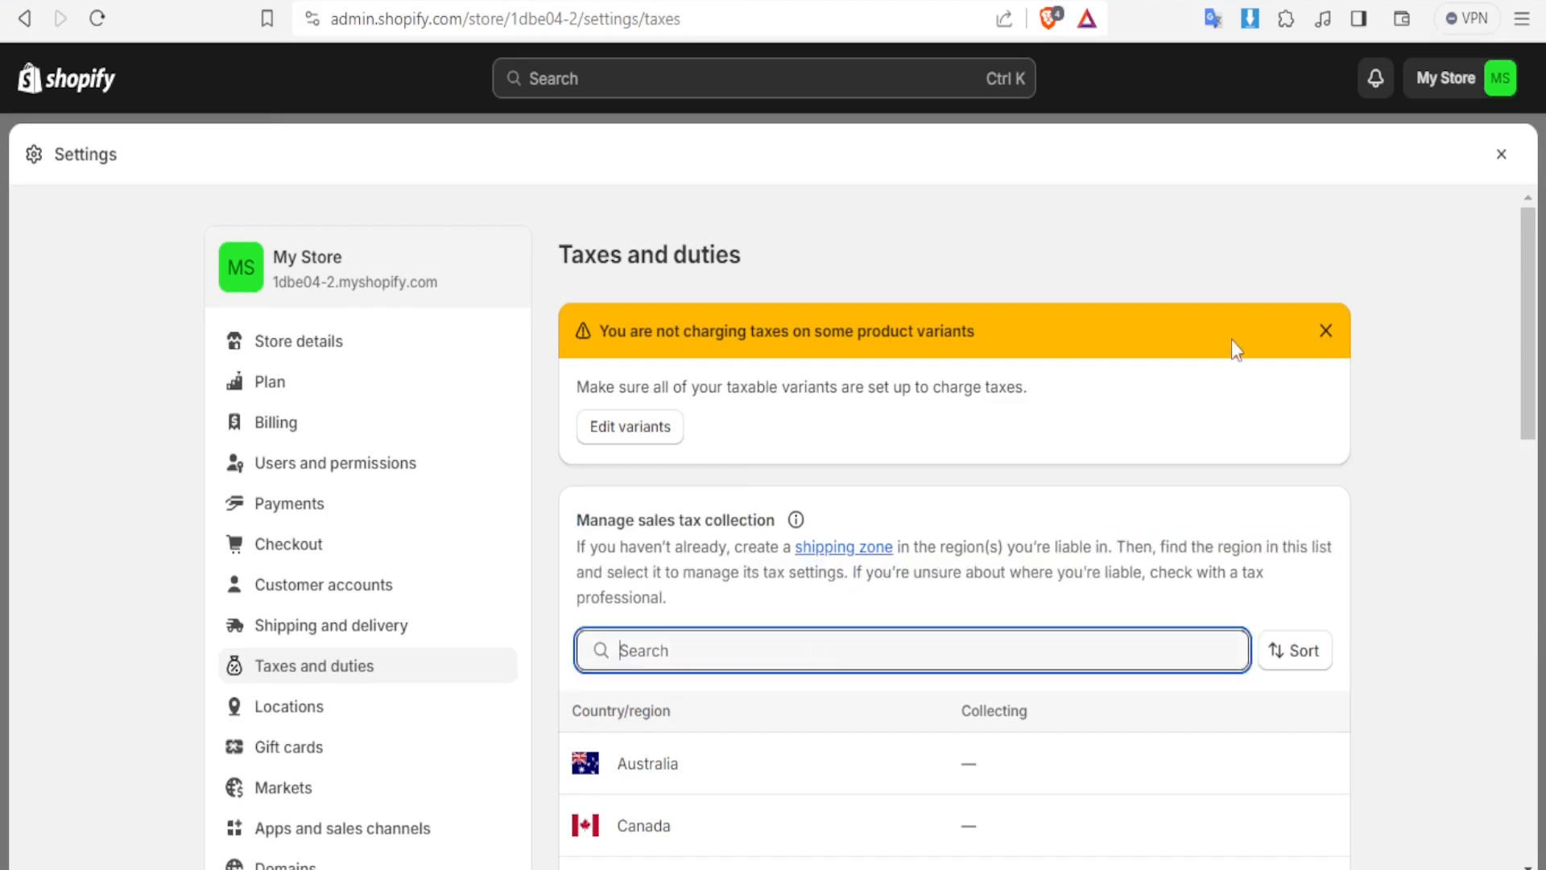
Step: Search the tax regions for 'kenya' to show only Kenya
{"action": "scroll", "scroll_direction": "up", "scroll_amount": 3}
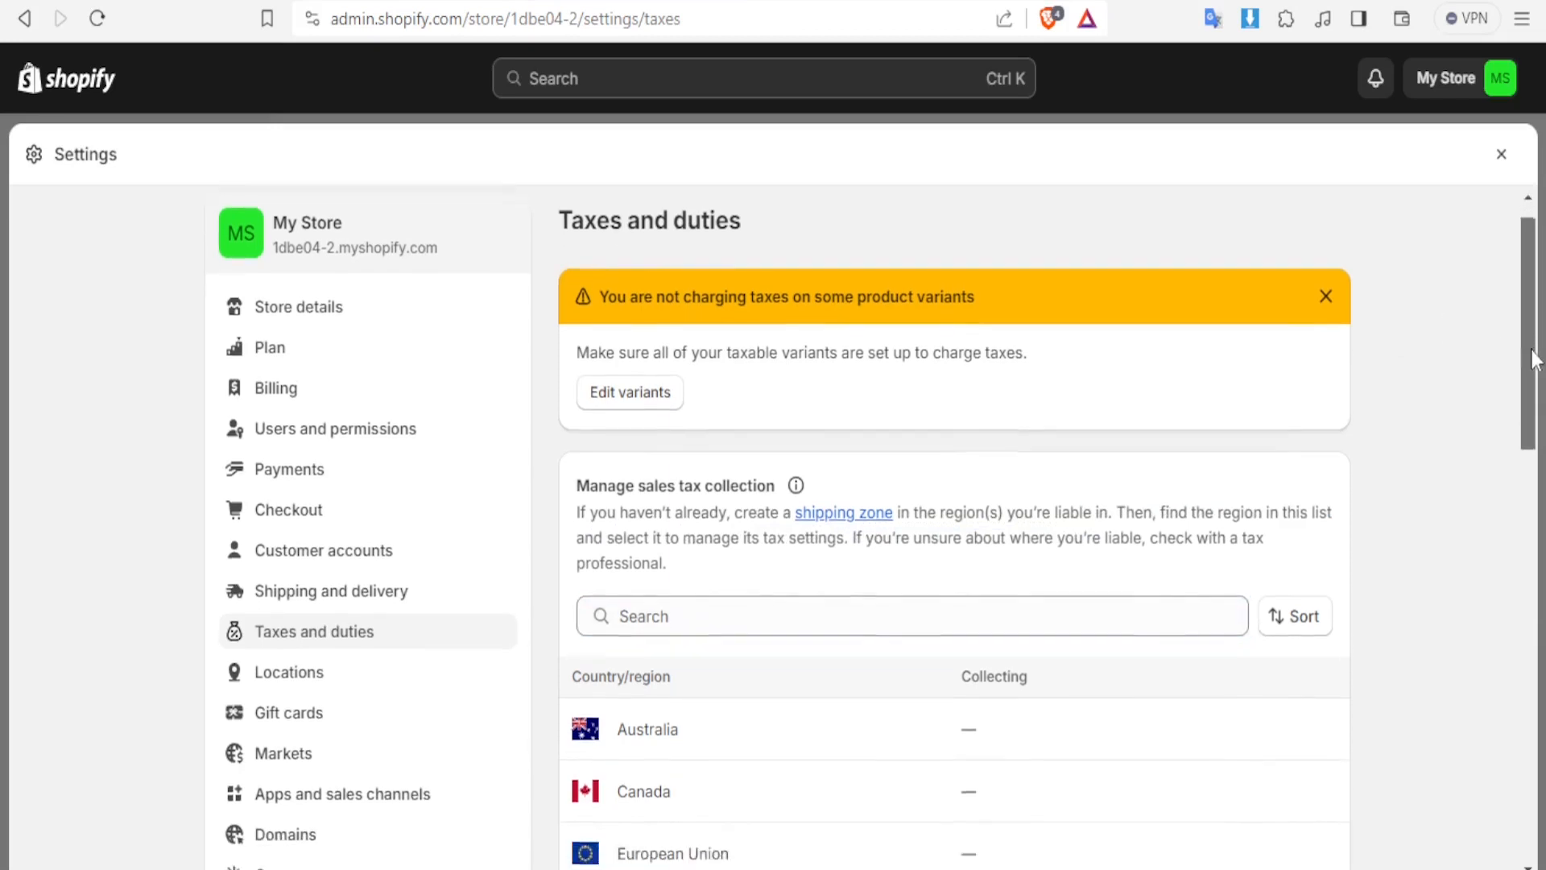
{"action": "scroll", "scroll_direction": "down", "scroll_amount": 3}
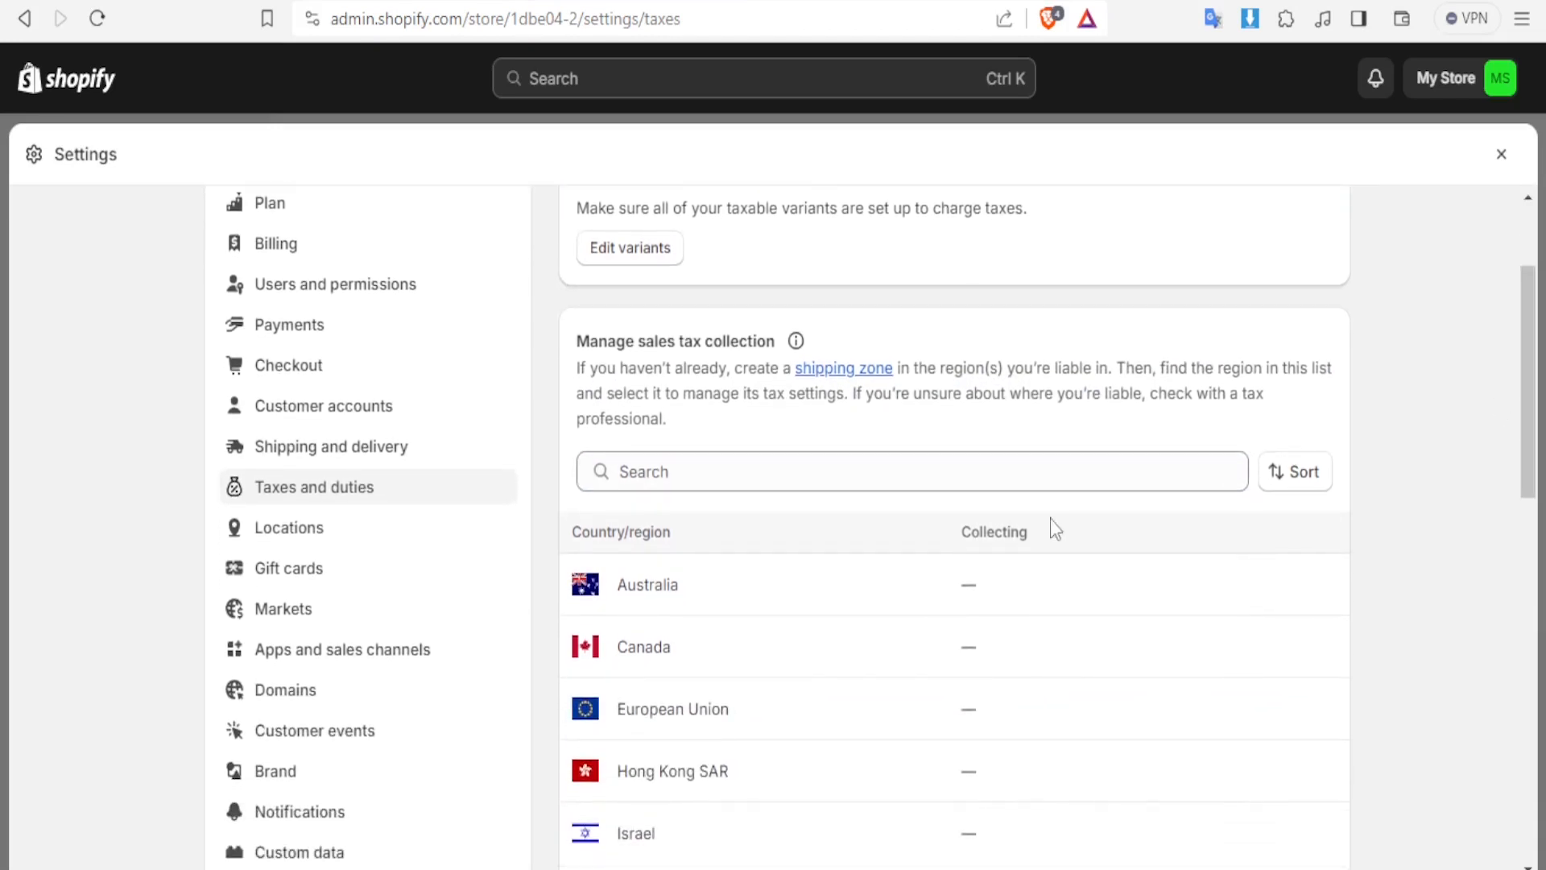
{"action": "type", "text": "ke"}
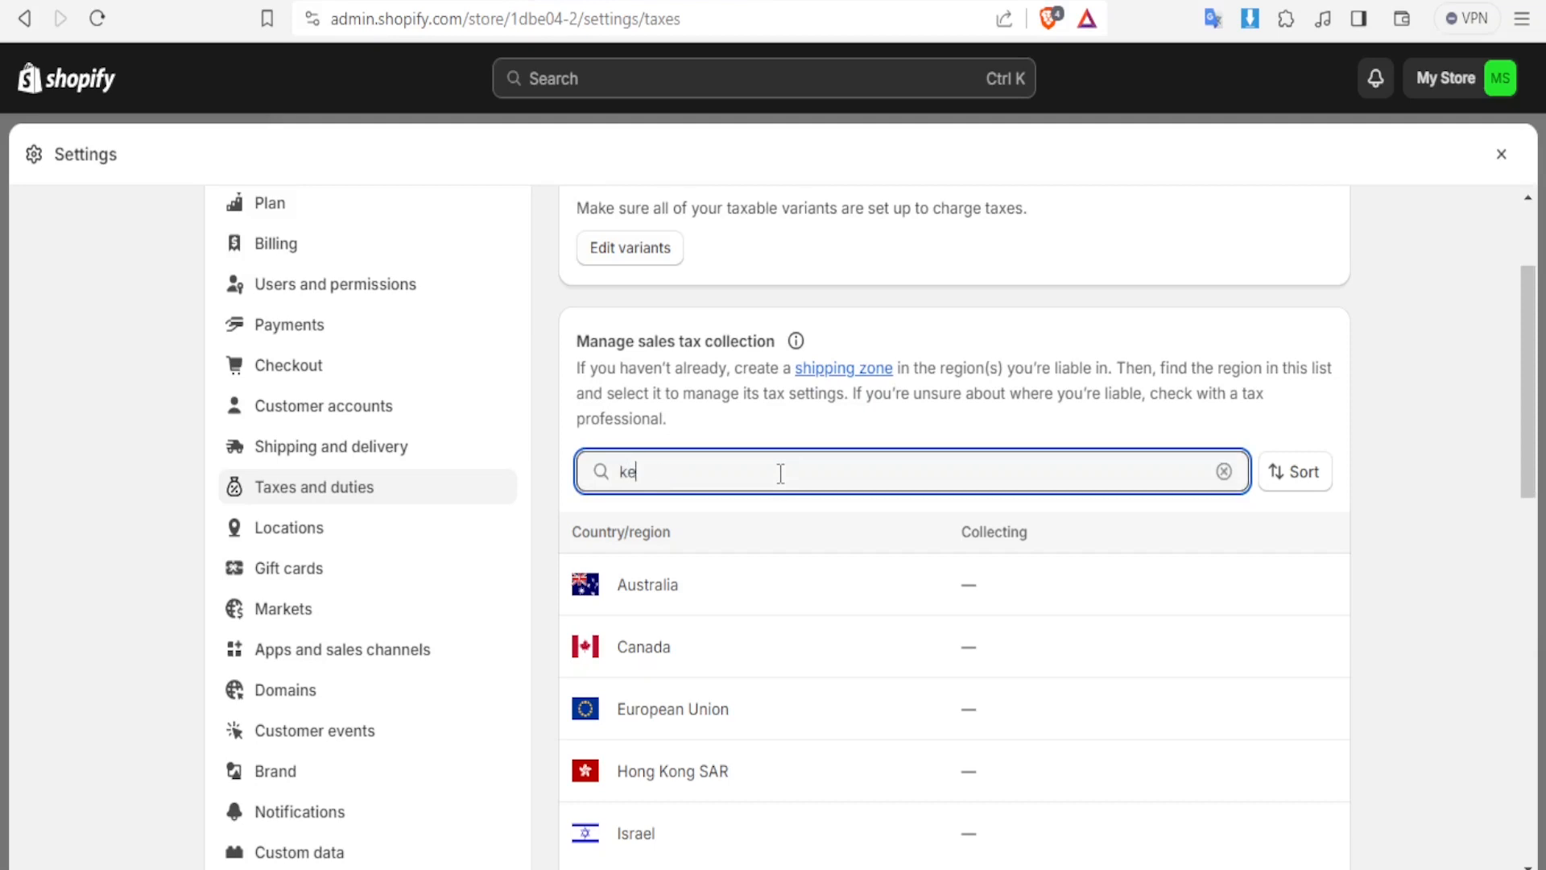
{"action": "type", "text": "nya"}
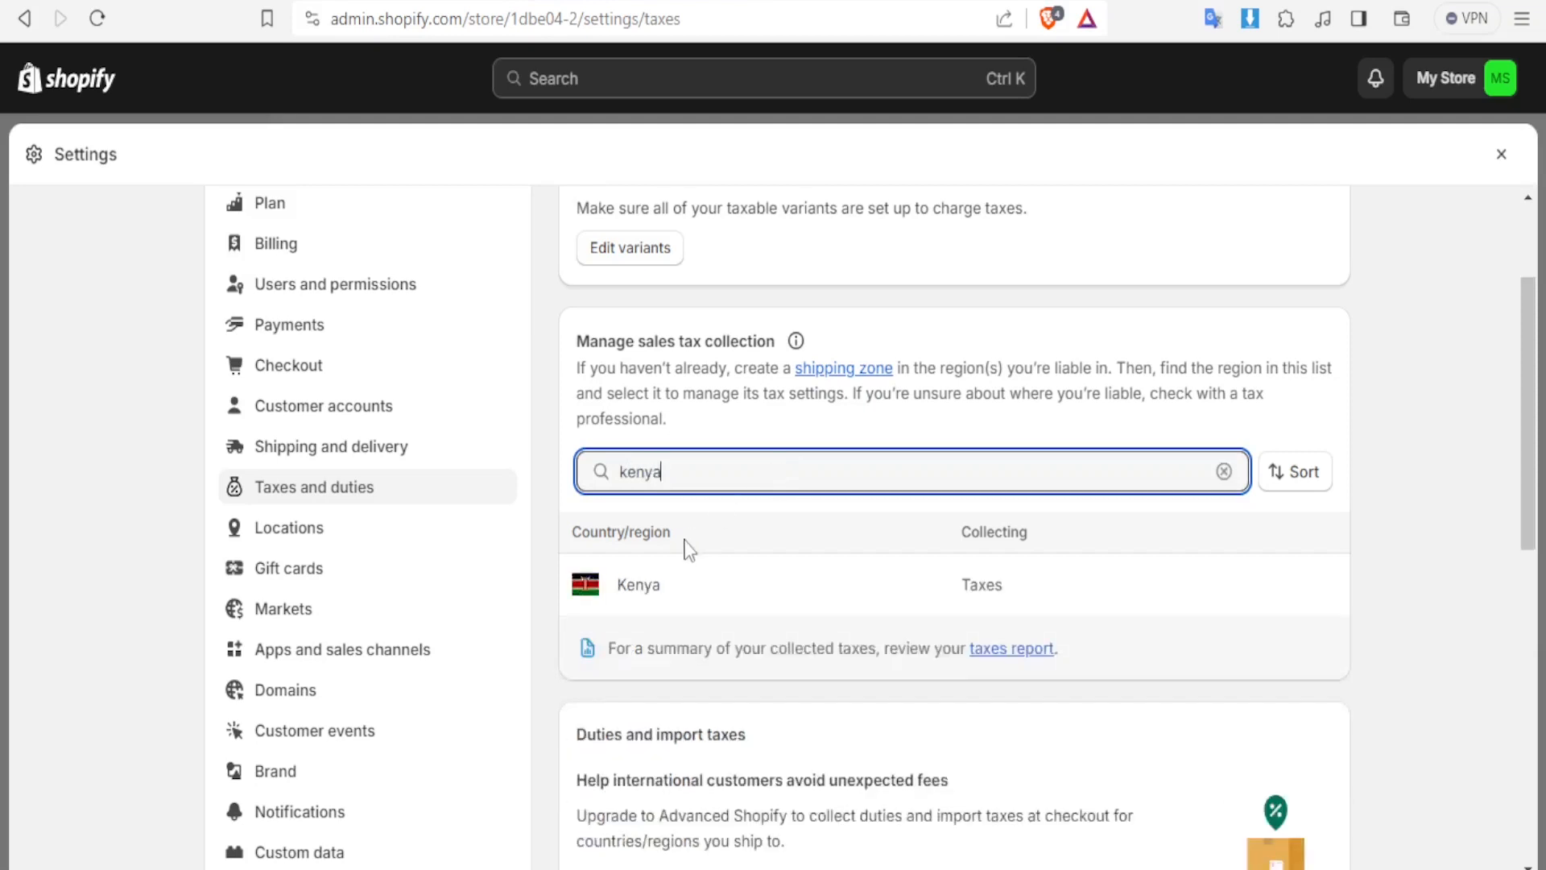
{"action": "left_click", "coordinate": [638, 584]}
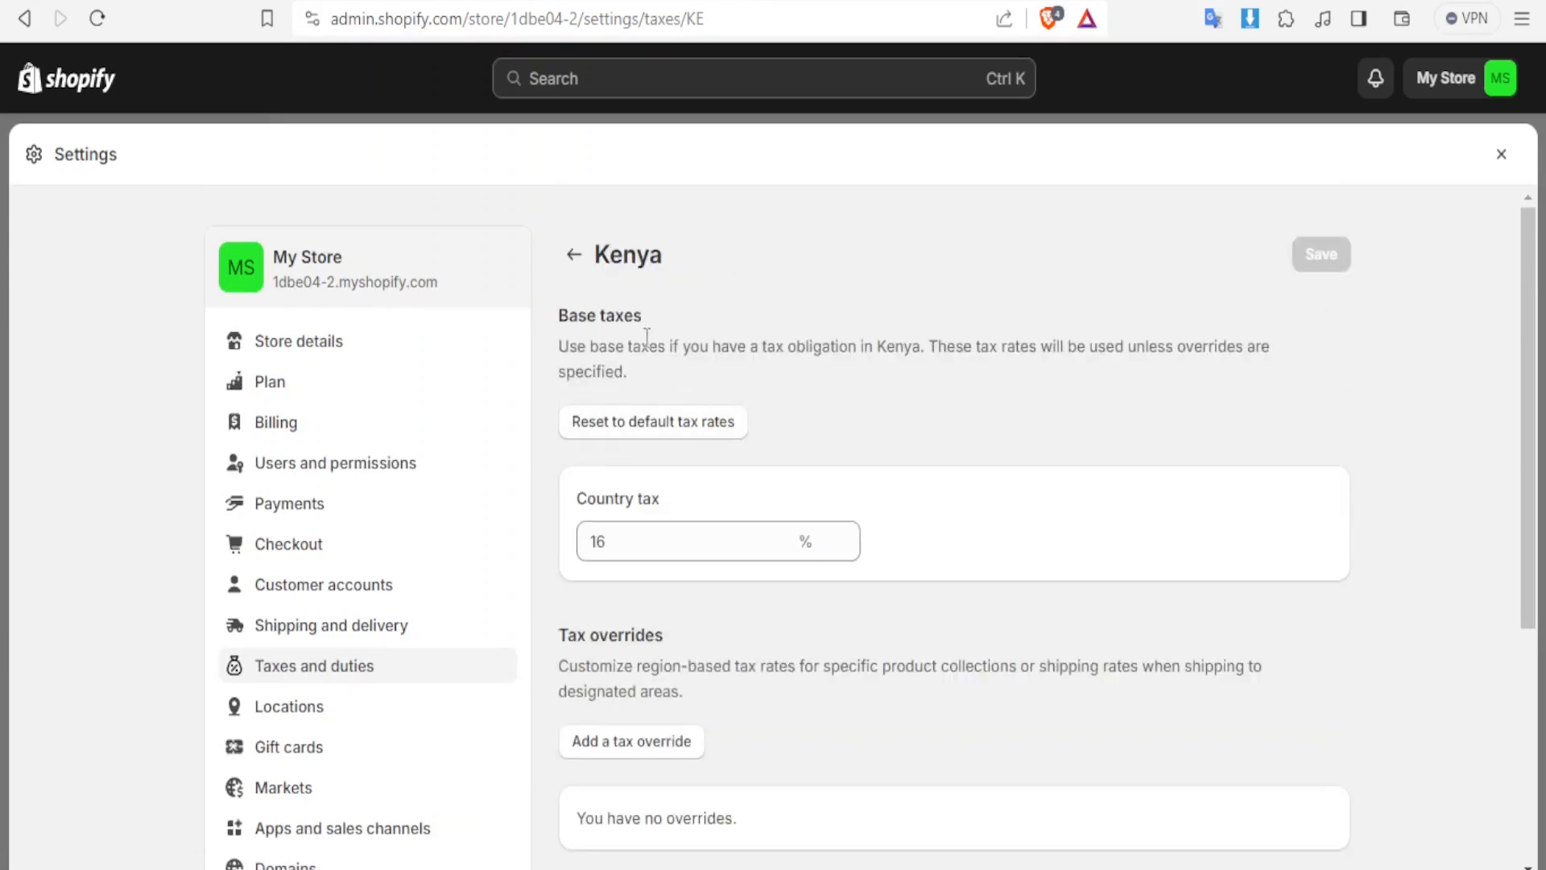
{"action": "double_click", "coordinate": [598, 316]}
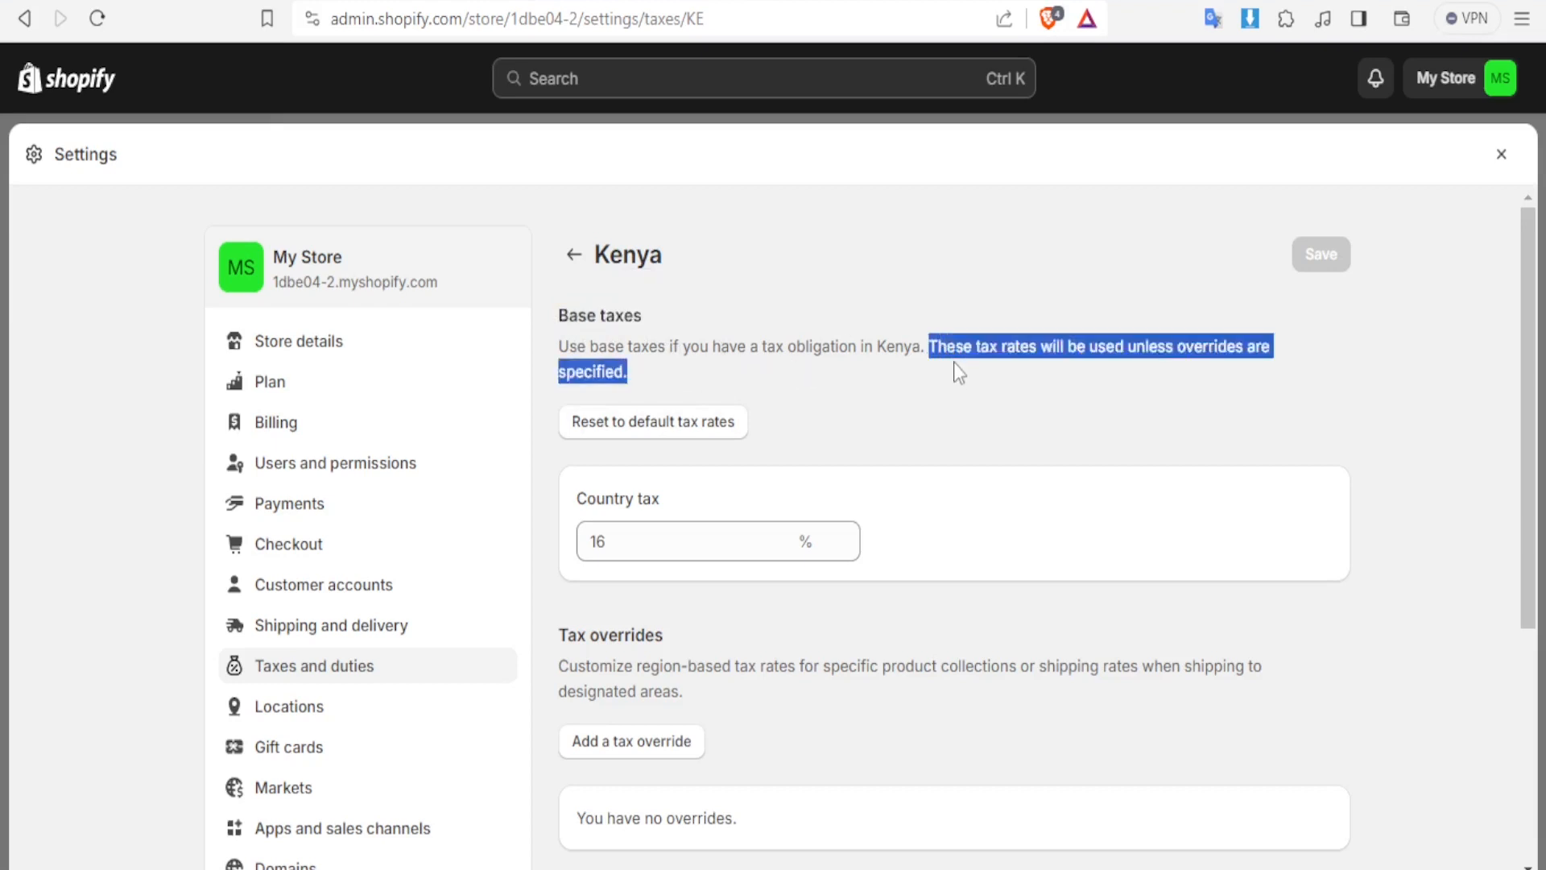
{"action": "mouse_move", "coordinate": [970, 378]}
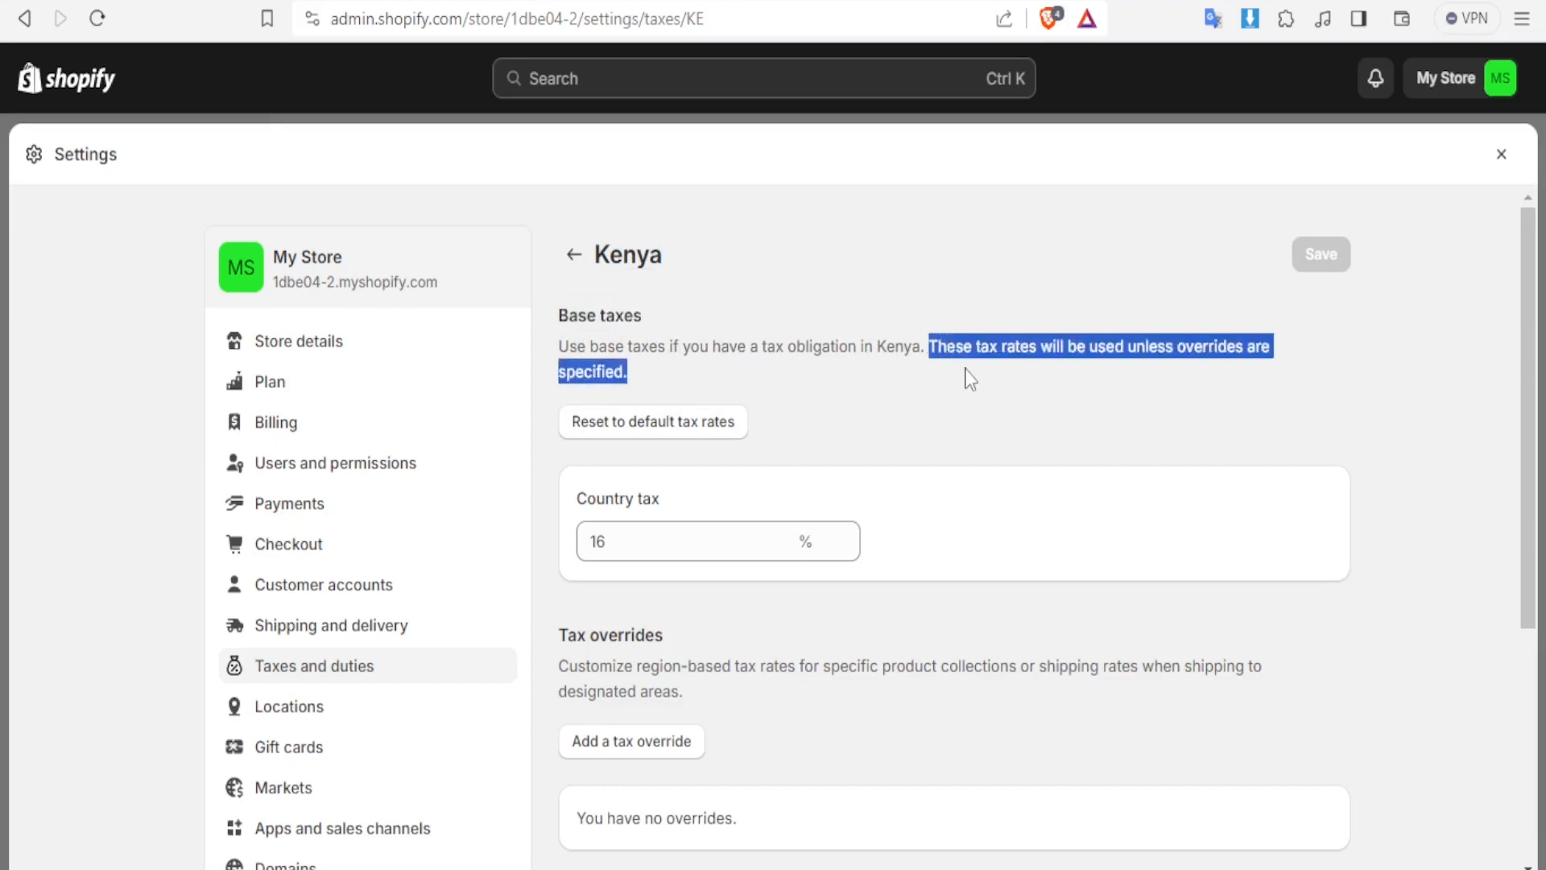
{"action": "mouse_move", "coordinate": [829, 385]}
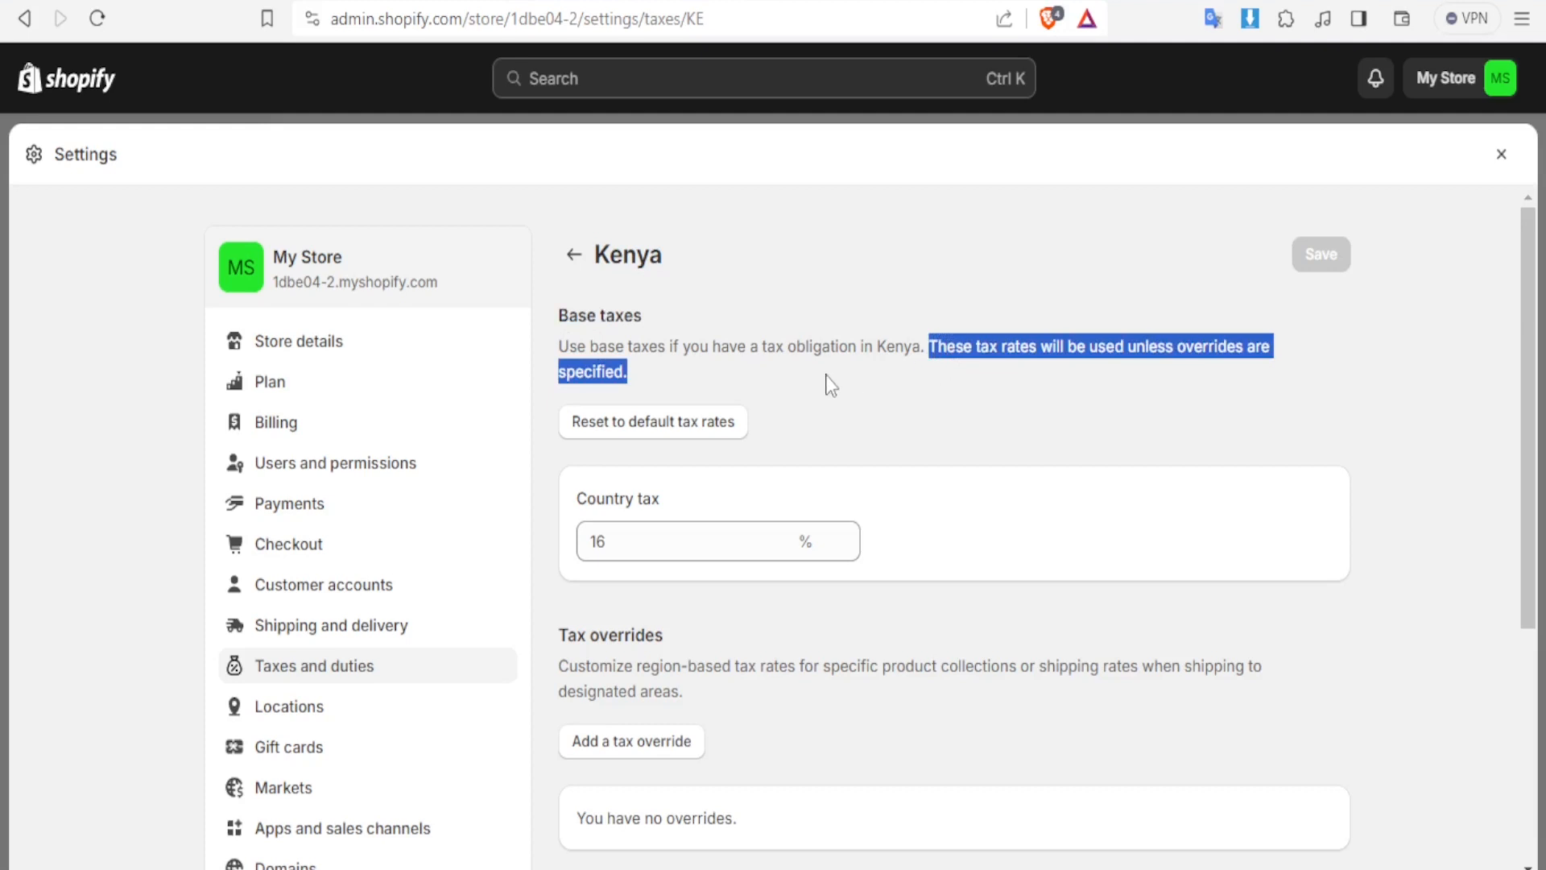
{"action": "mouse_move", "coordinate": [673, 501]}
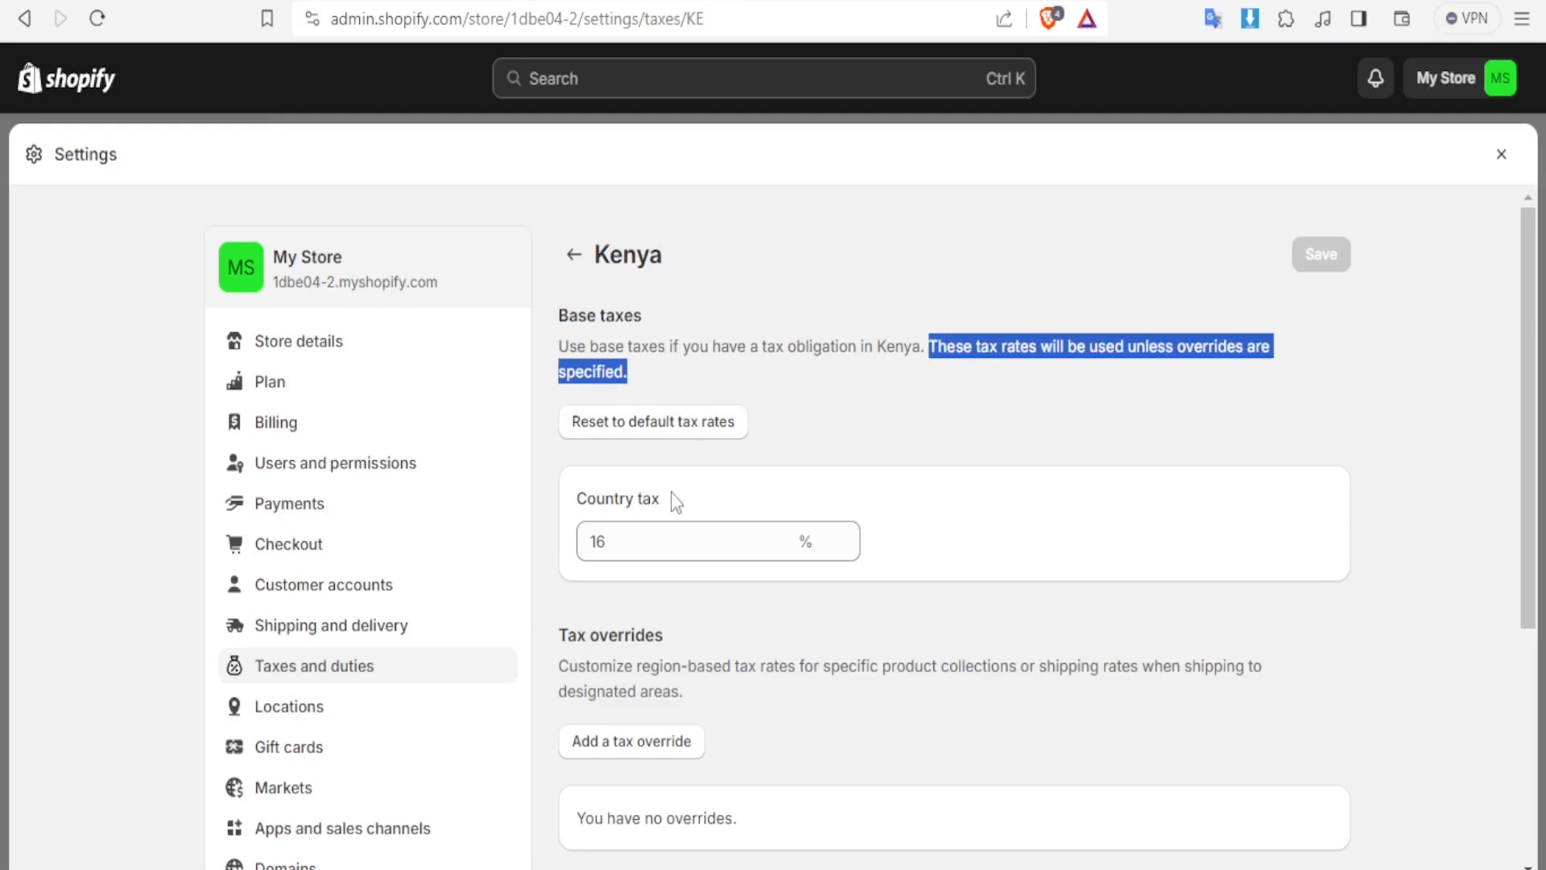
{"action": "left_click", "coordinate": [690, 540]}
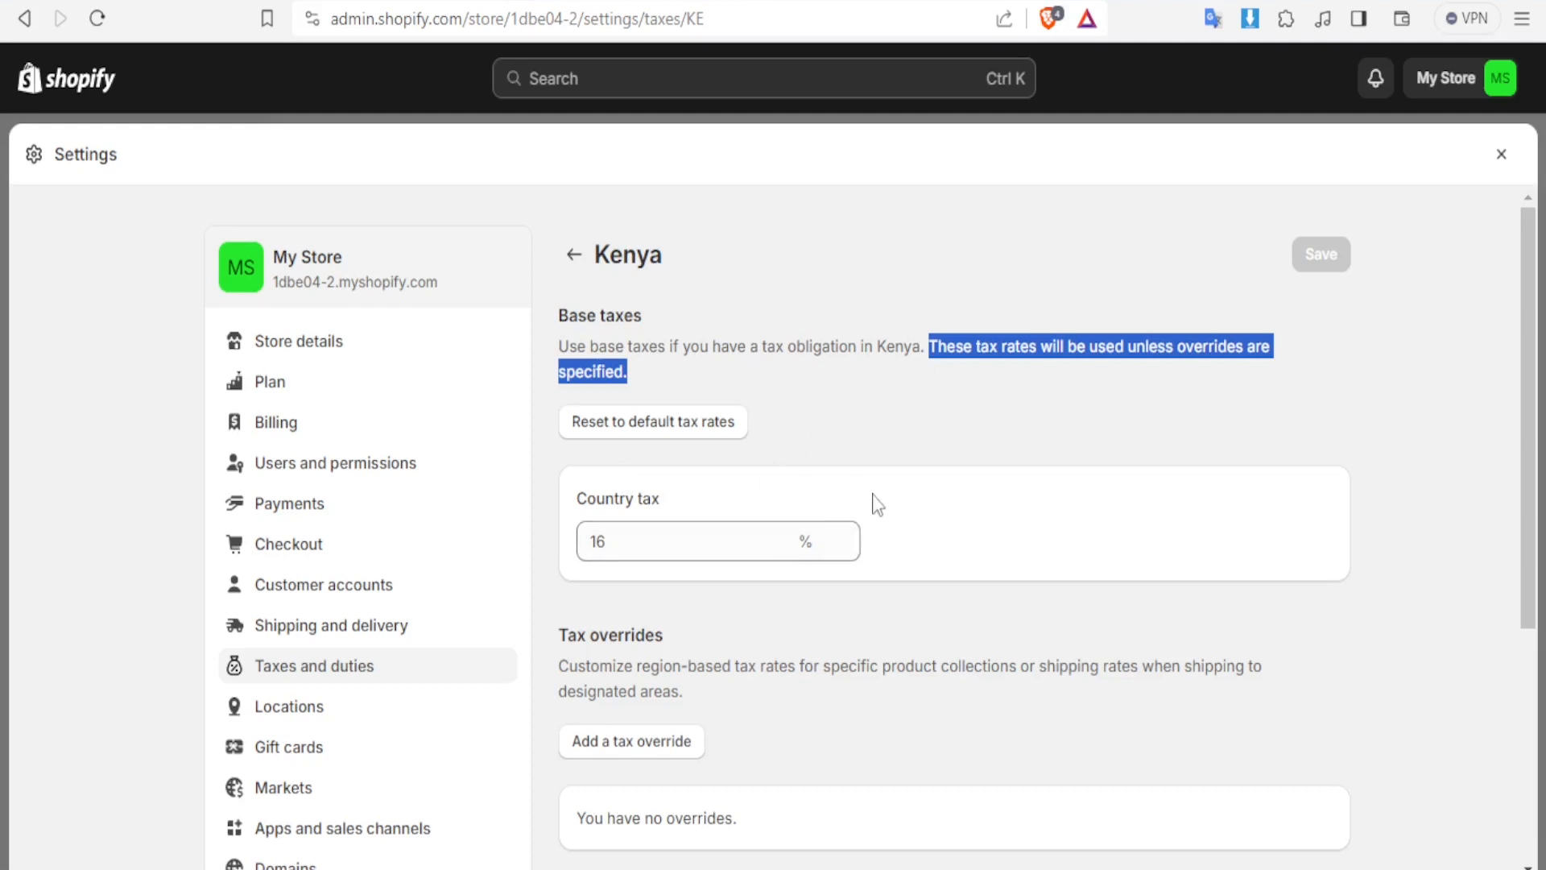
{"action": "mouse_move", "coordinate": [917, 475]}
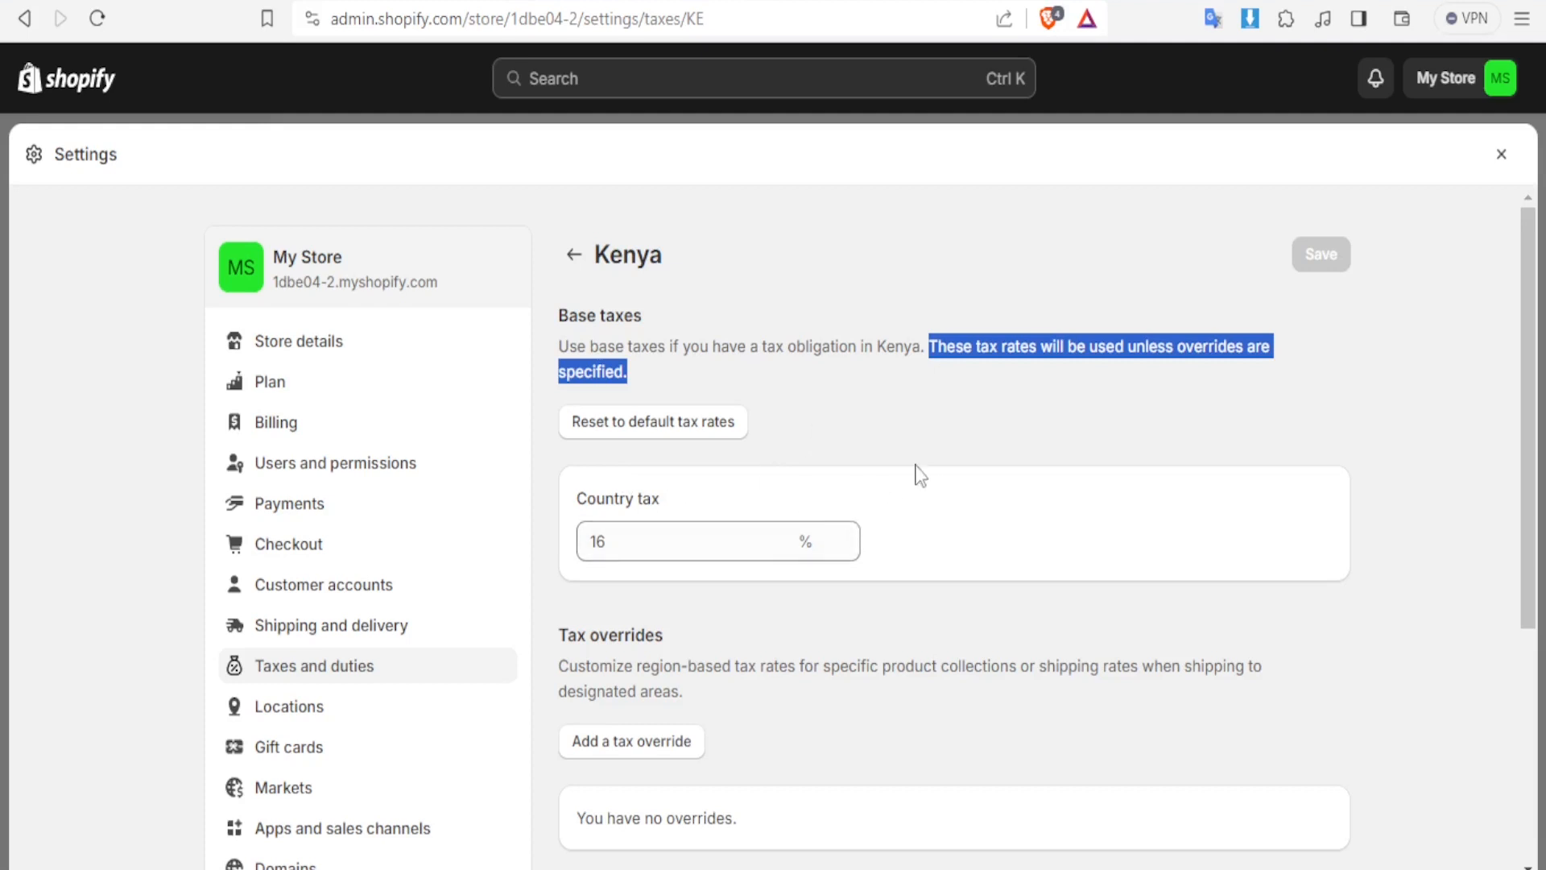
{"action": "scroll", "scroll_direction": "down", "scroll_amount": 3}
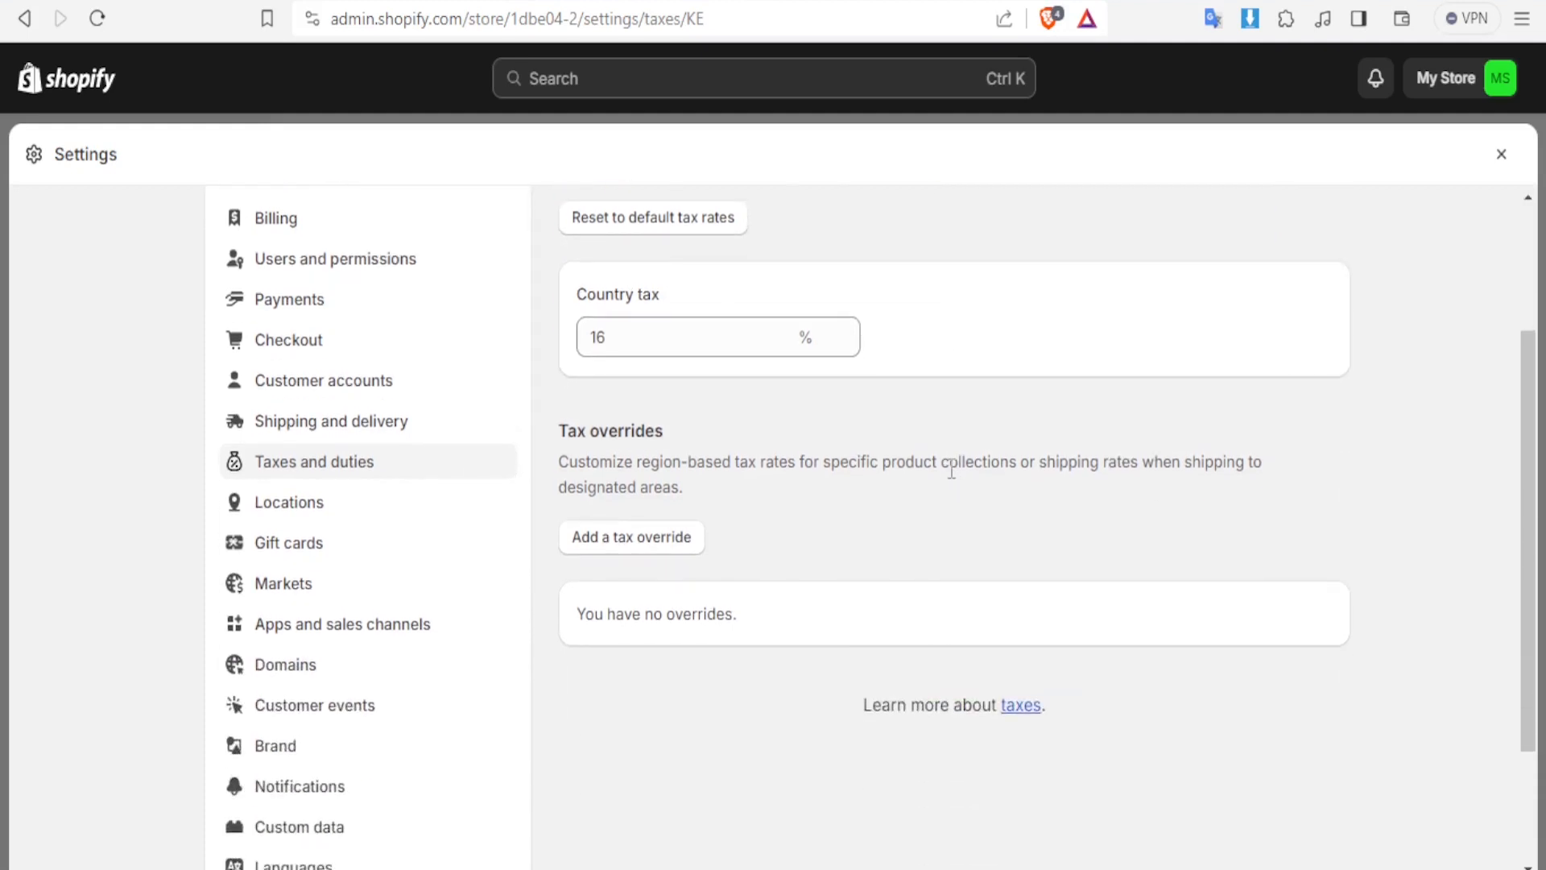
{"action": "mouse_move", "coordinate": [615, 424]}
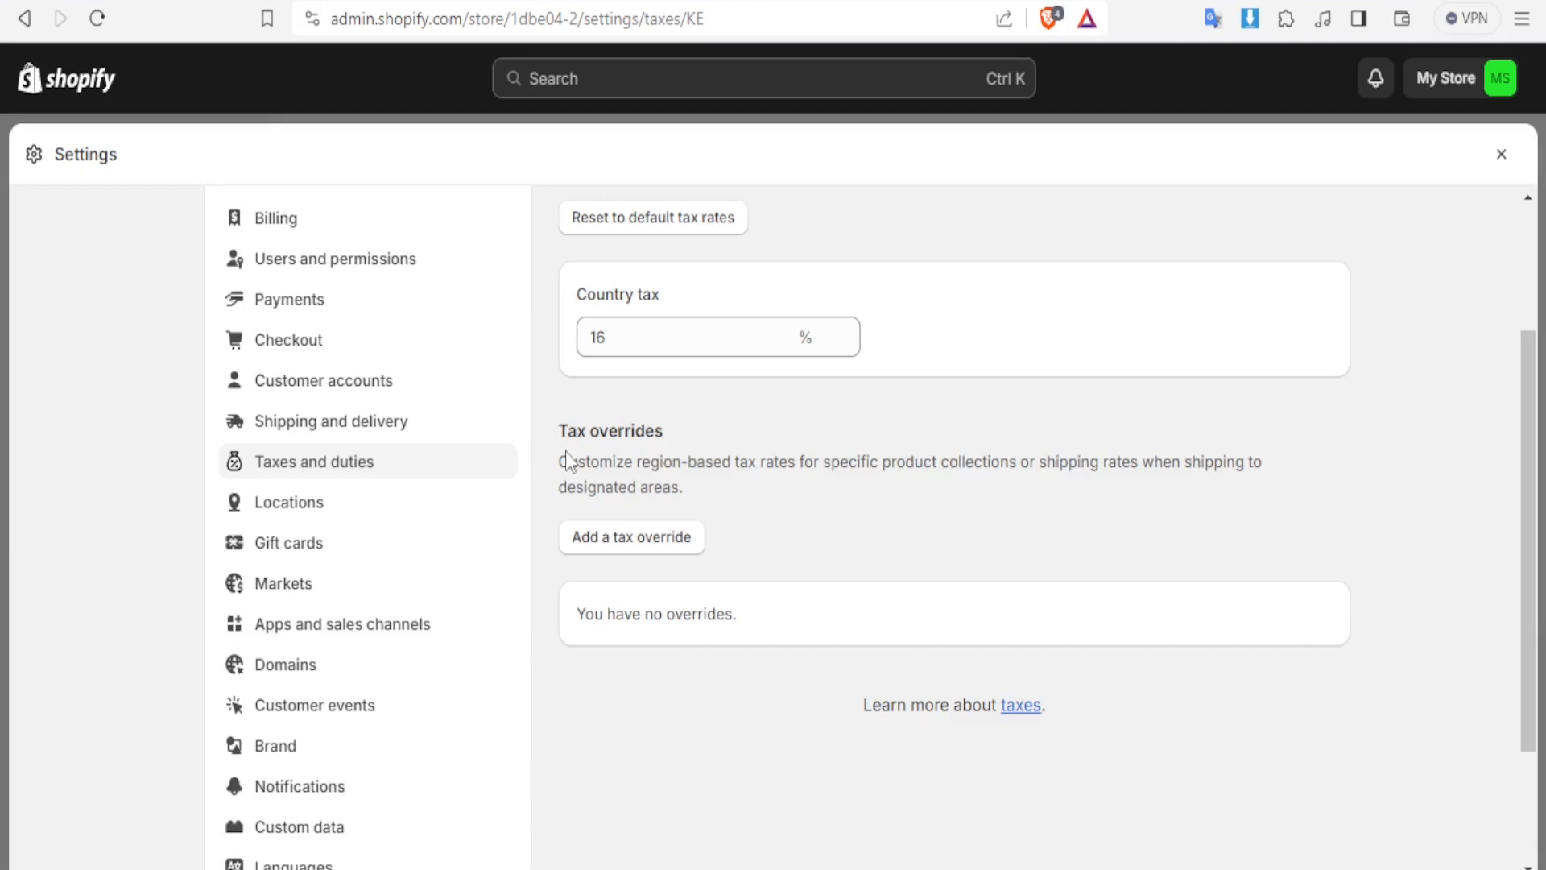
{"action": "mouse_move", "coordinate": [609, 465]}
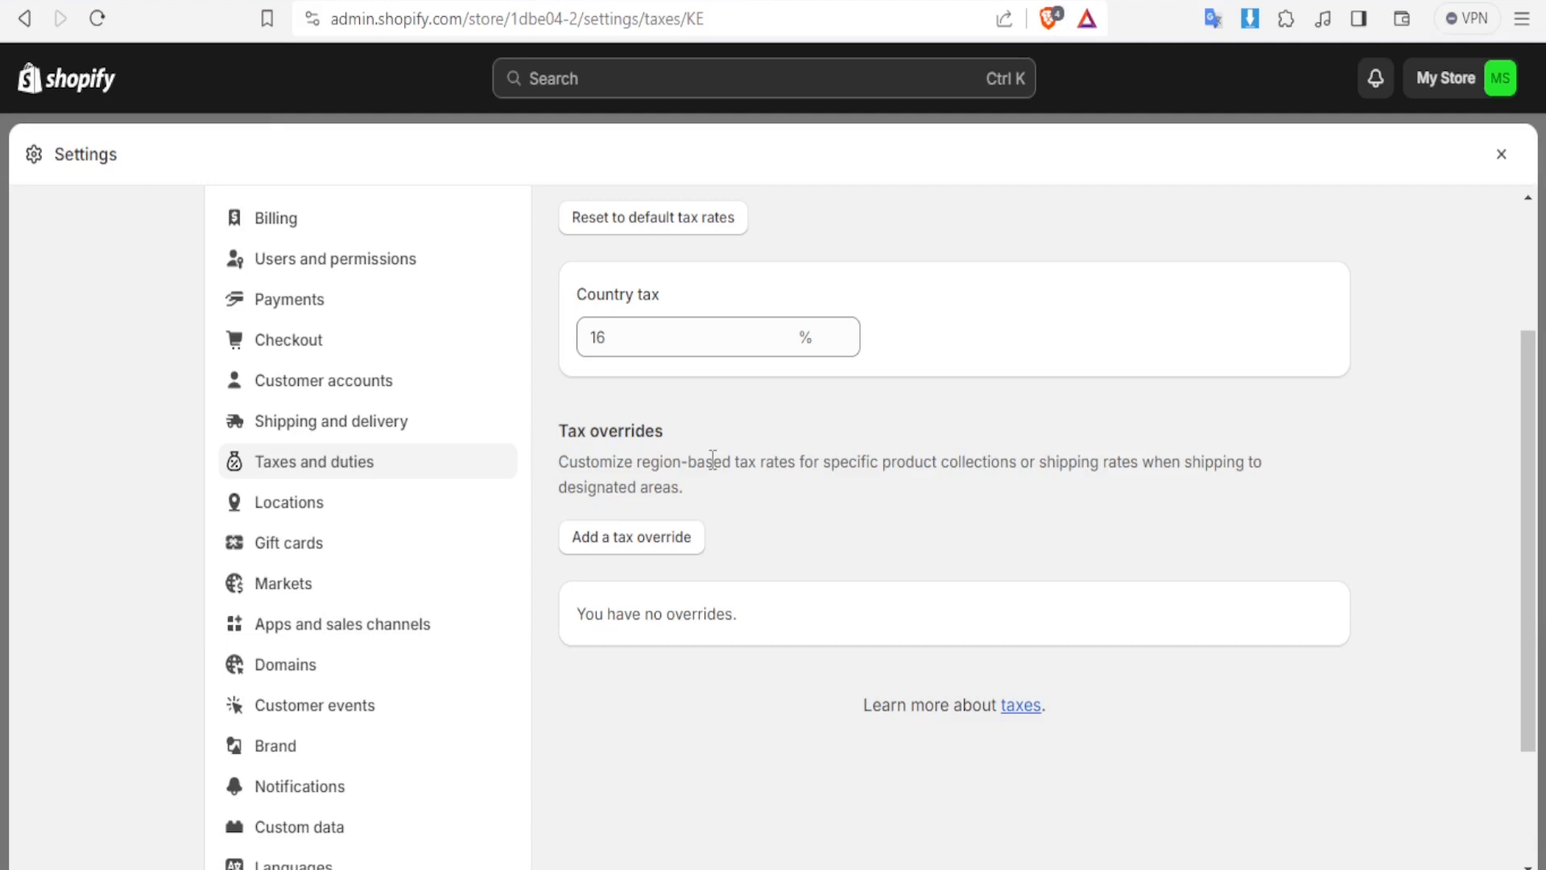
{"action": "mouse_move", "coordinate": [763, 321]}
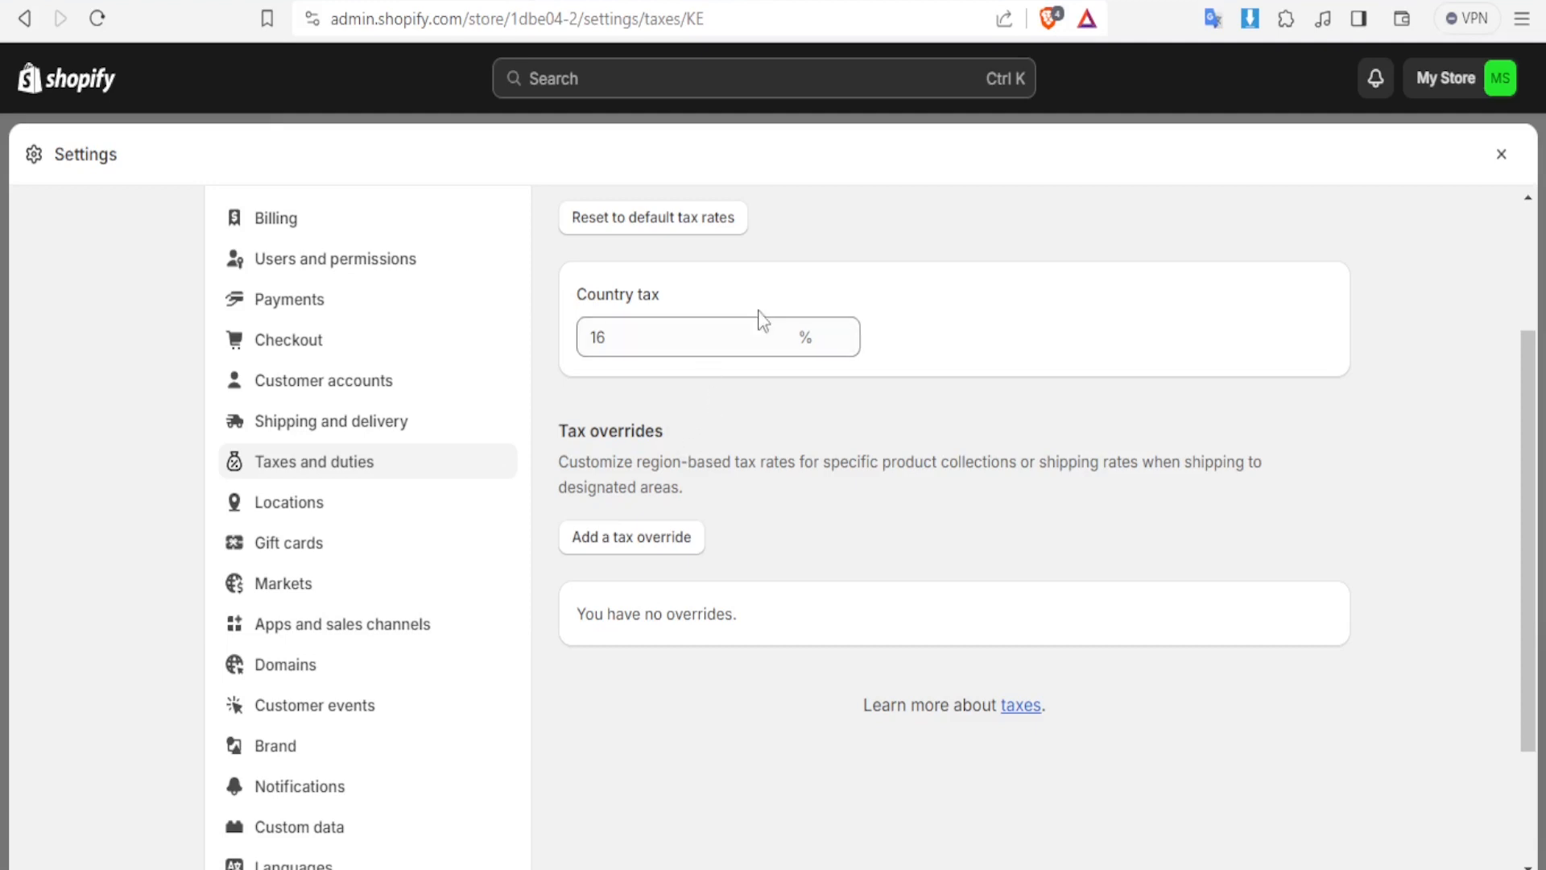
{"action": "left_click", "coordinate": [690, 337]}
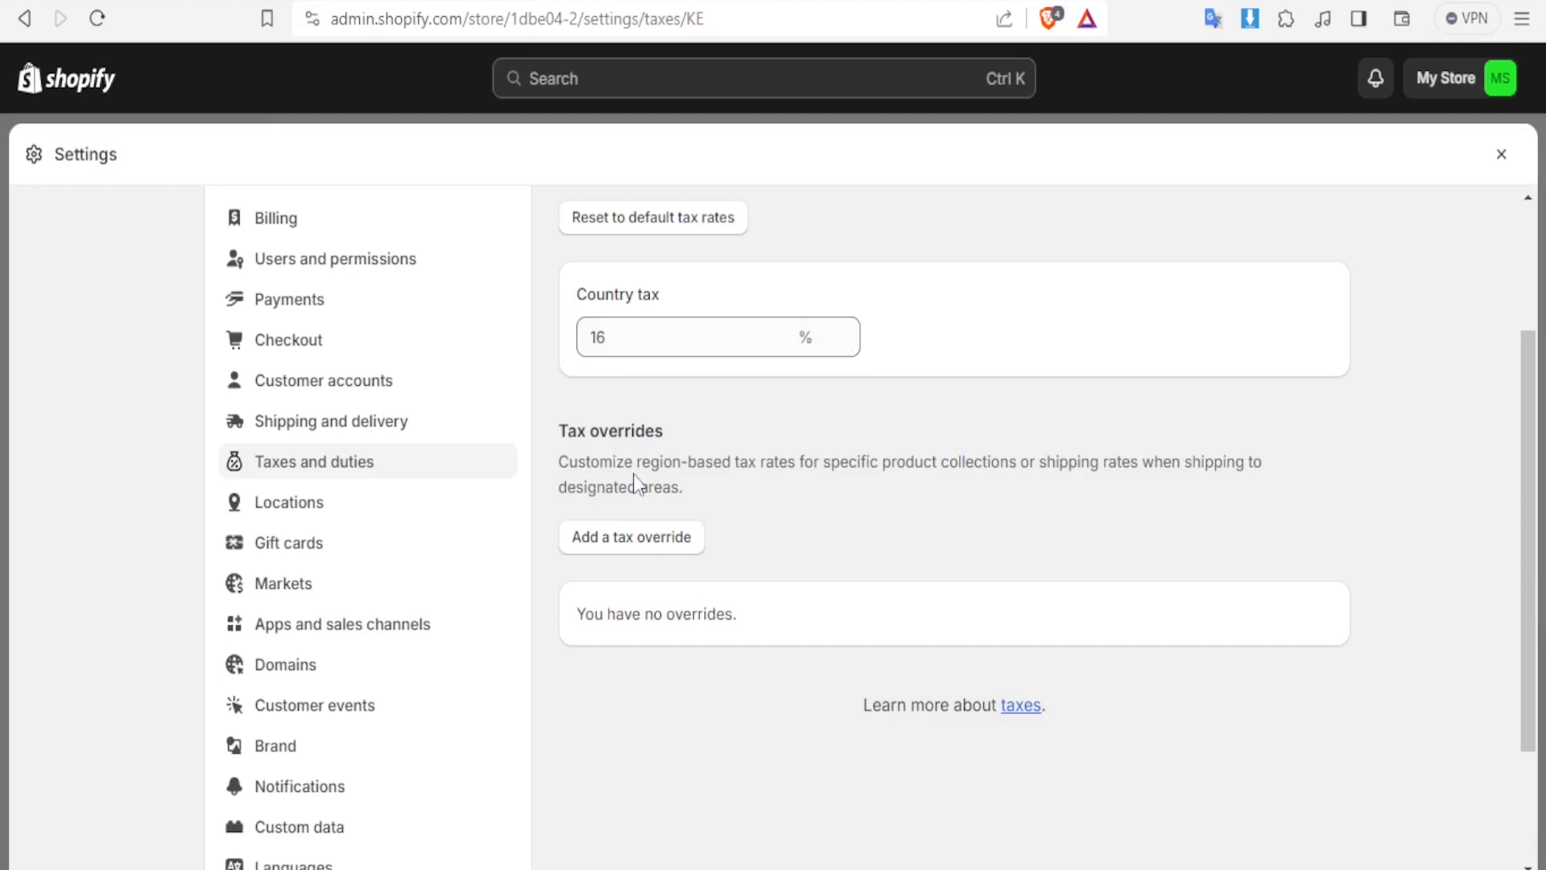
{"action": "mouse_move", "coordinate": [629, 549]}
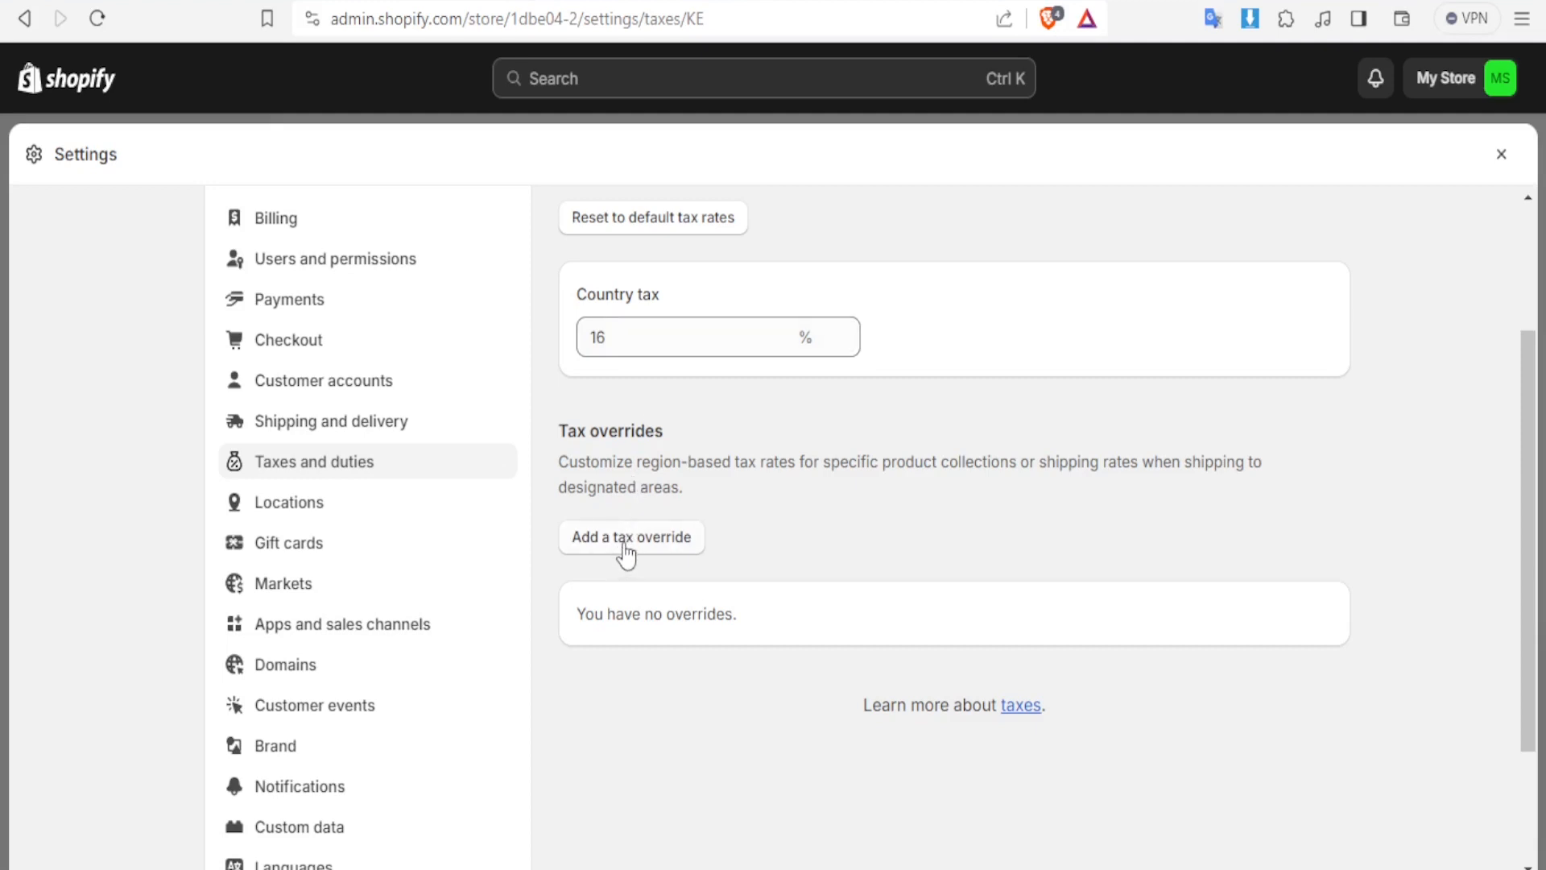
Step: Start a Kenya tax override and browse its collections, showing Home page
{"action": "left_click", "coordinate": [630, 536]}
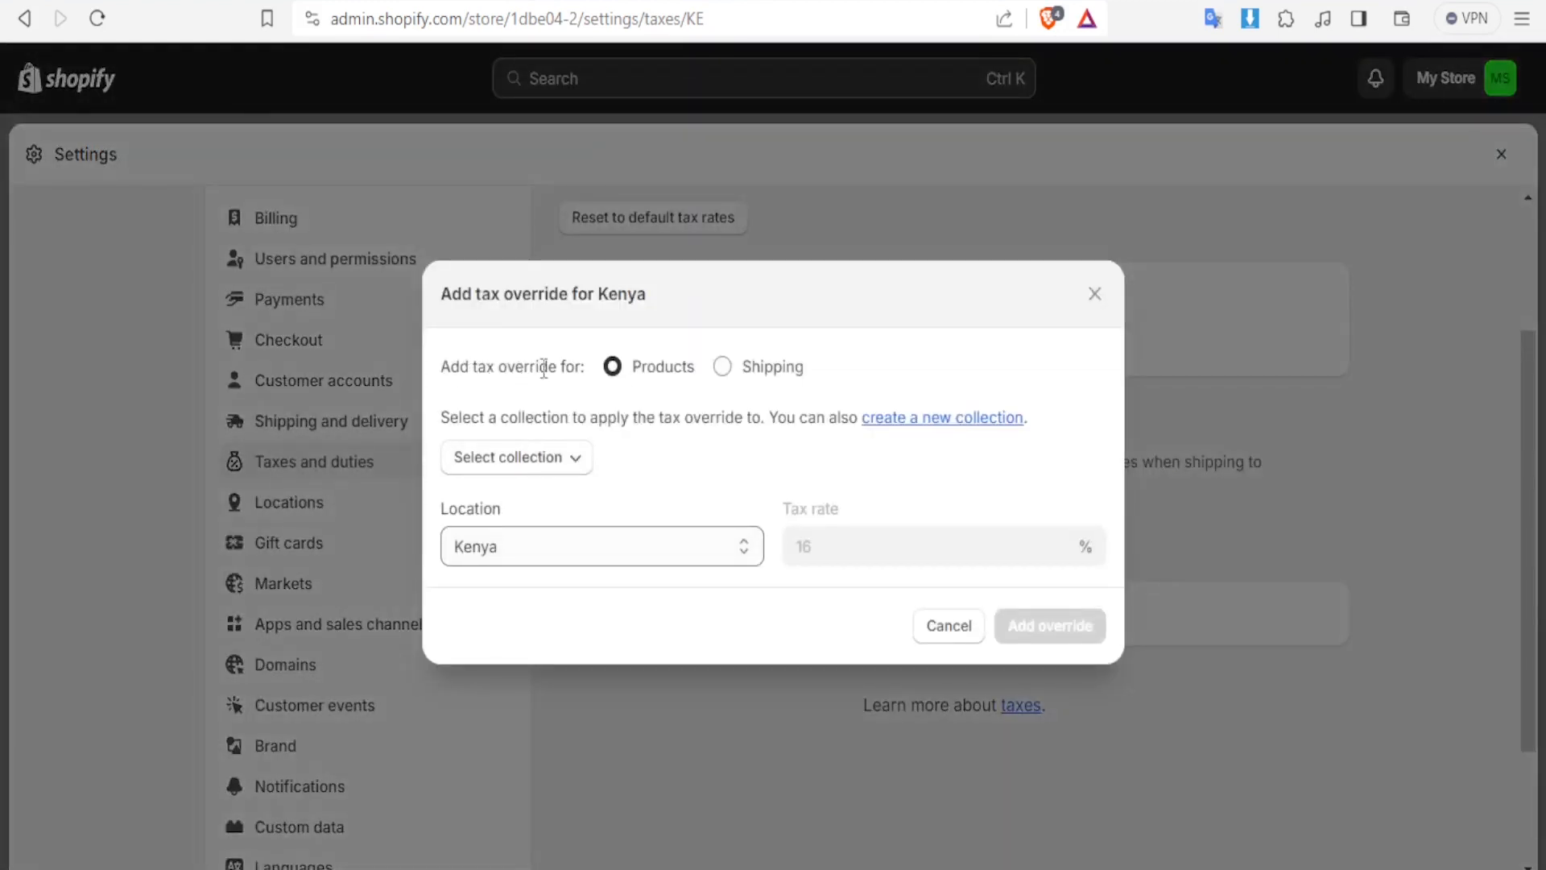
{"action": "left_click", "coordinate": [721, 366]}
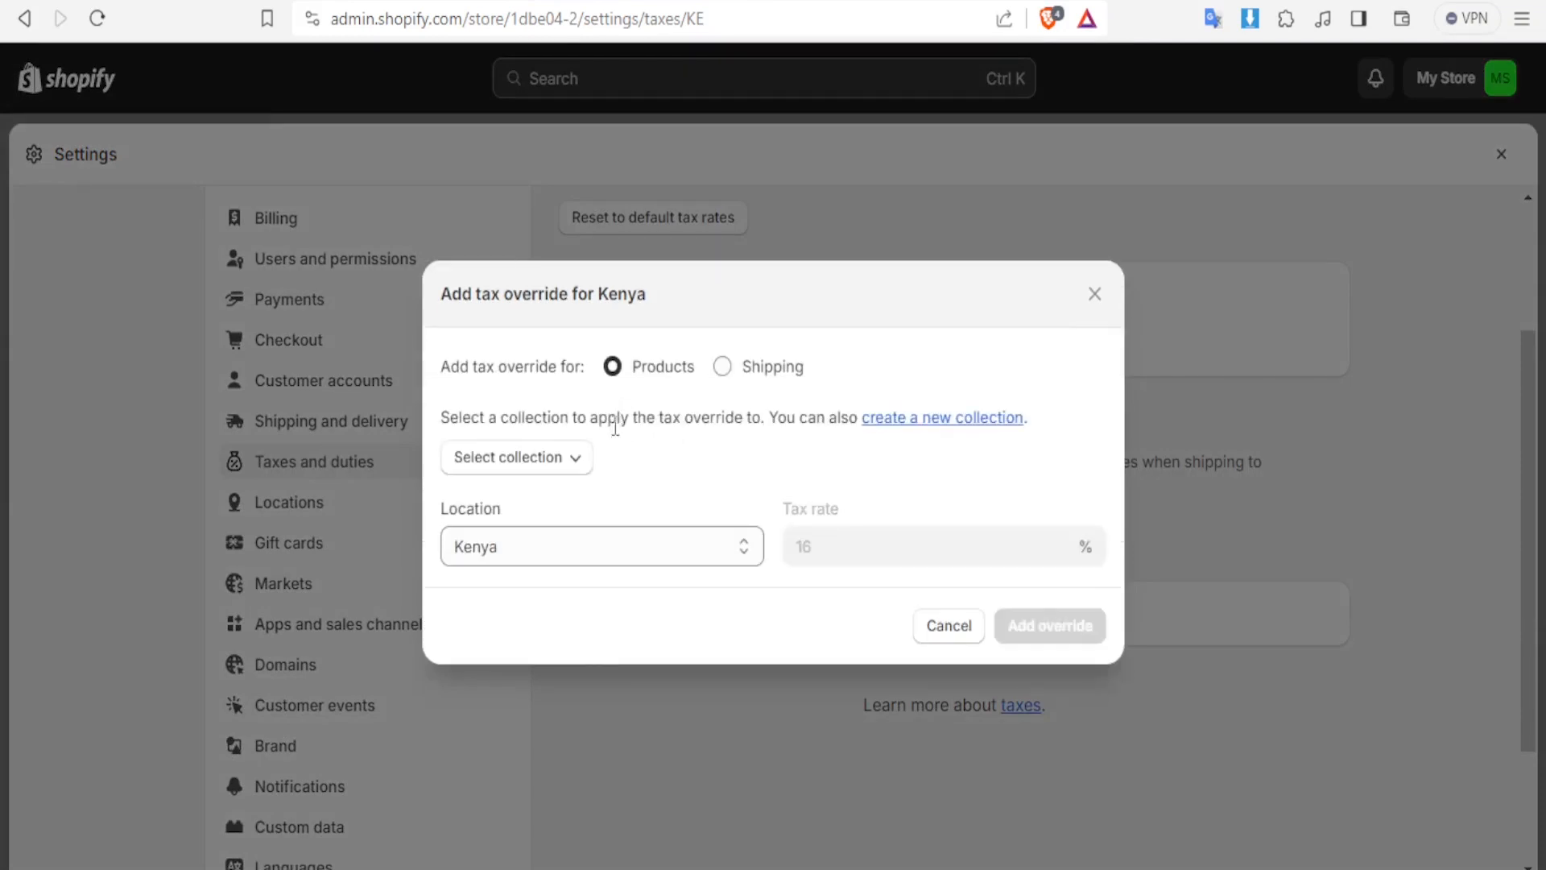
{"action": "mouse_move", "coordinate": [576, 441]}
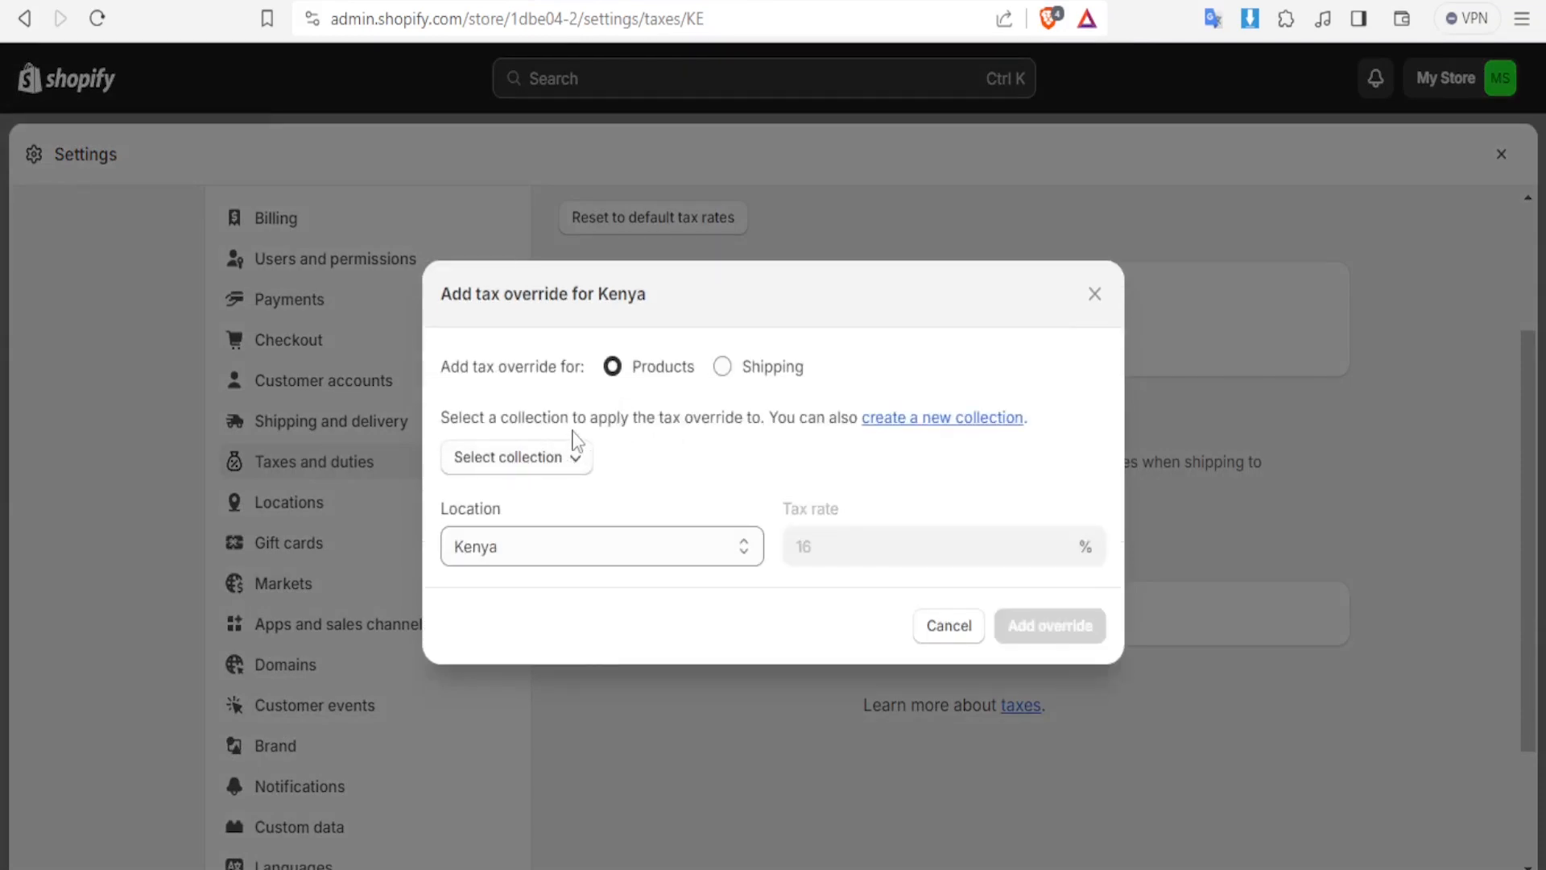
{"action": "mouse_move", "coordinate": [711, 445]}
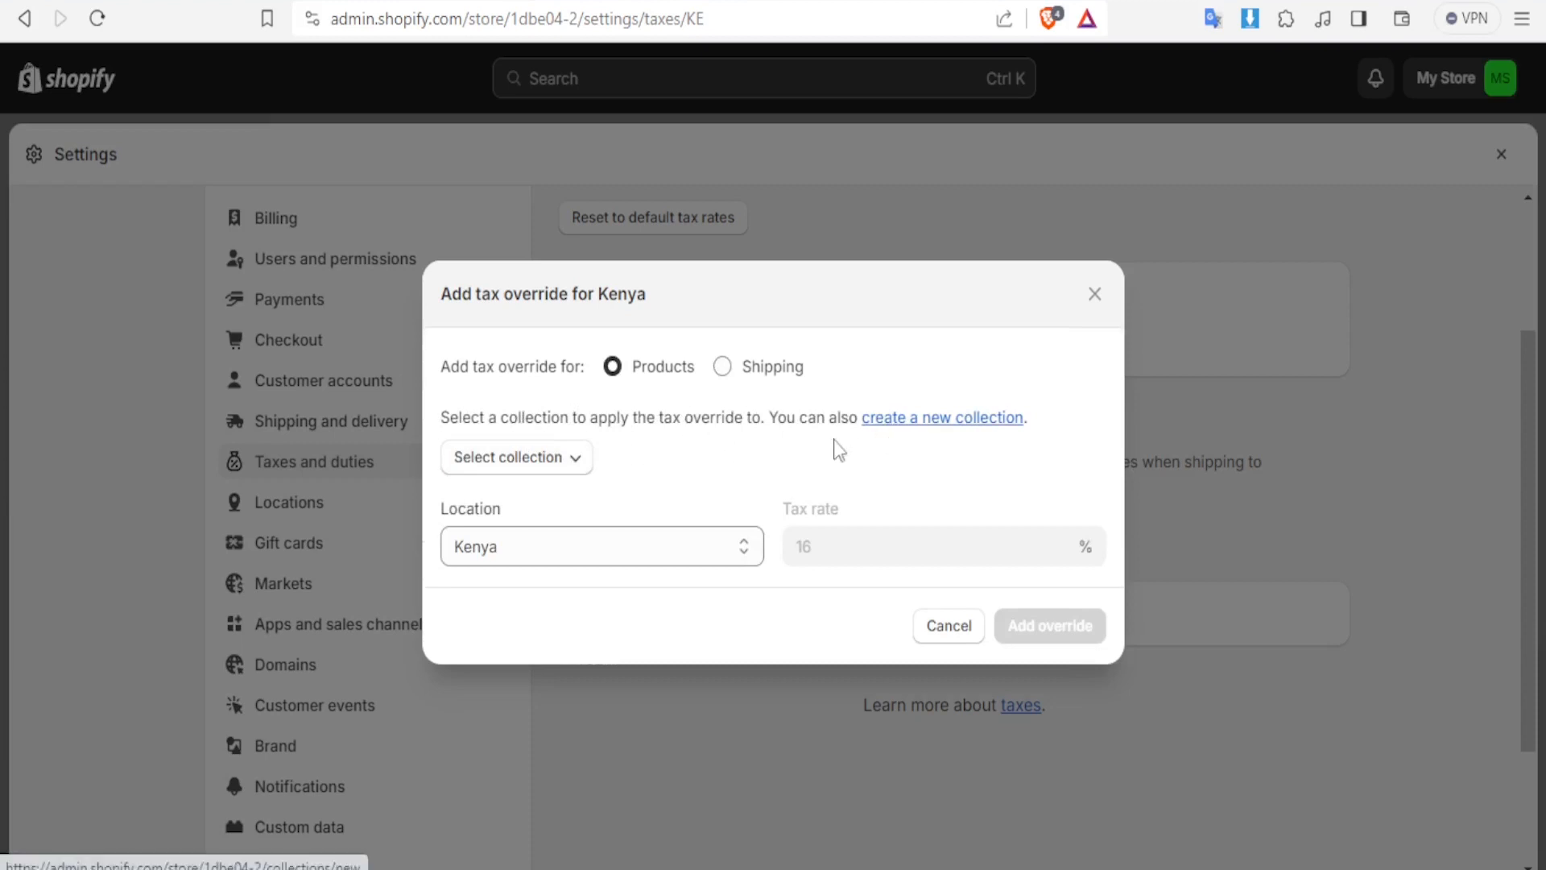
{"action": "mouse_move", "coordinate": [900, 430]}
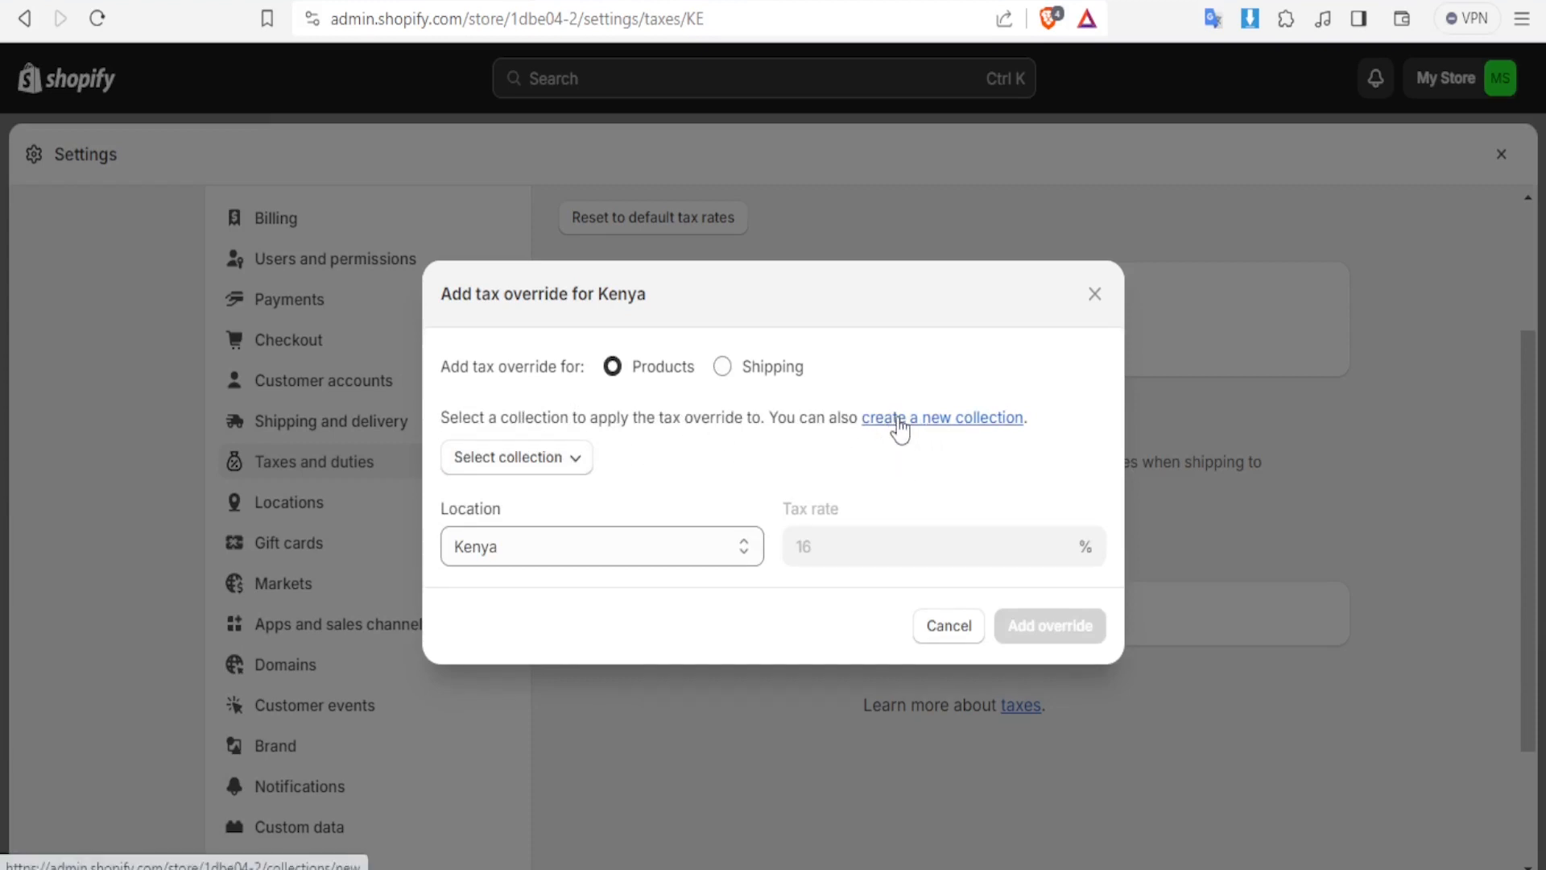
{"action": "mouse_move", "coordinate": [625, 493]}
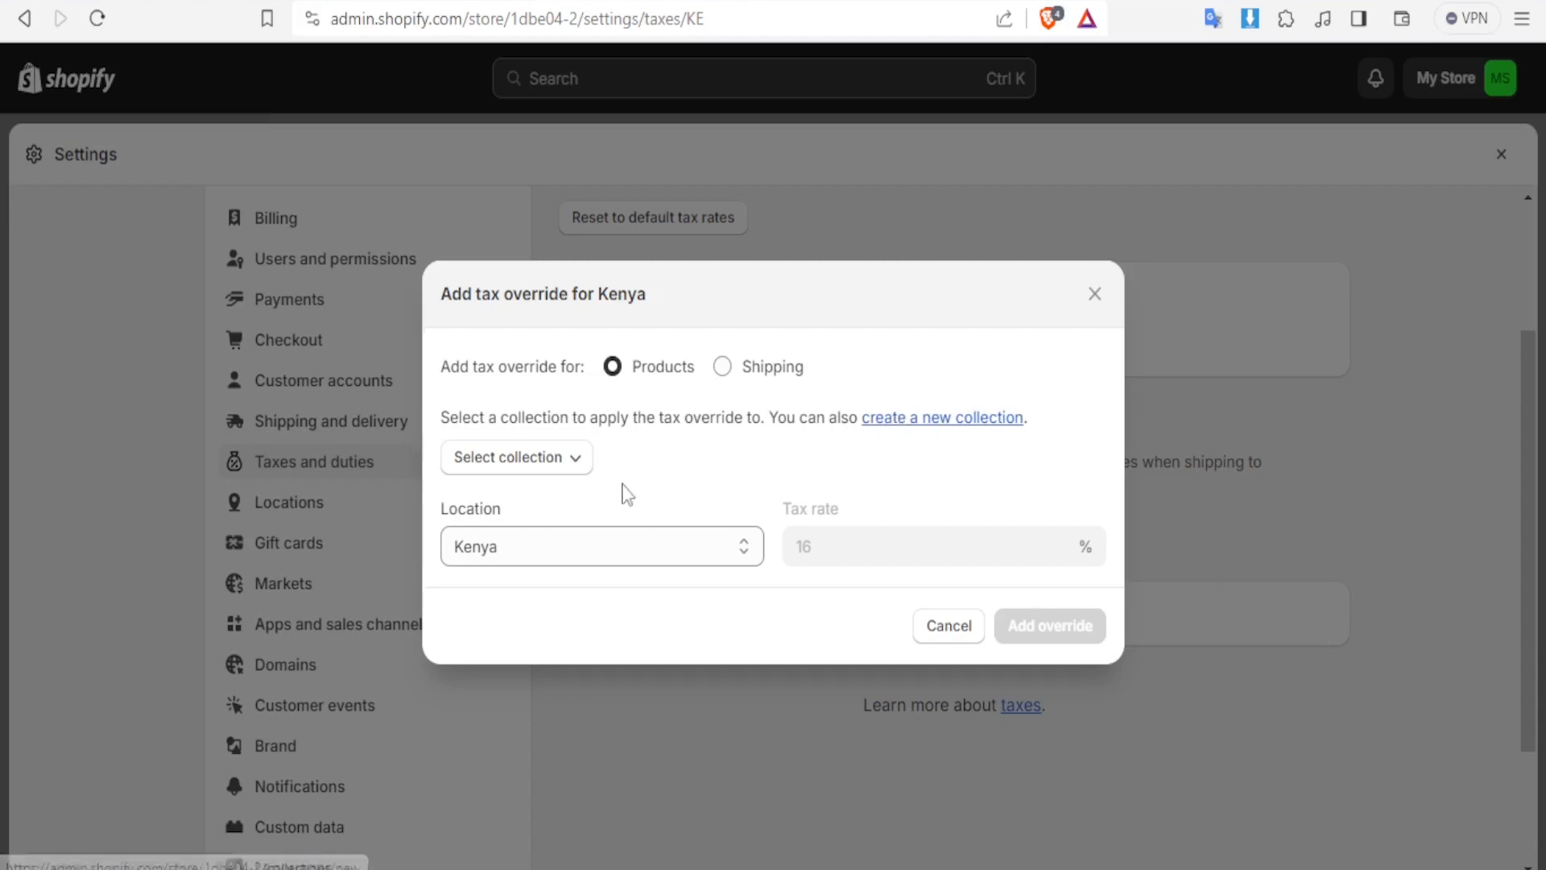
{"action": "left_click", "coordinate": [514, 457]}
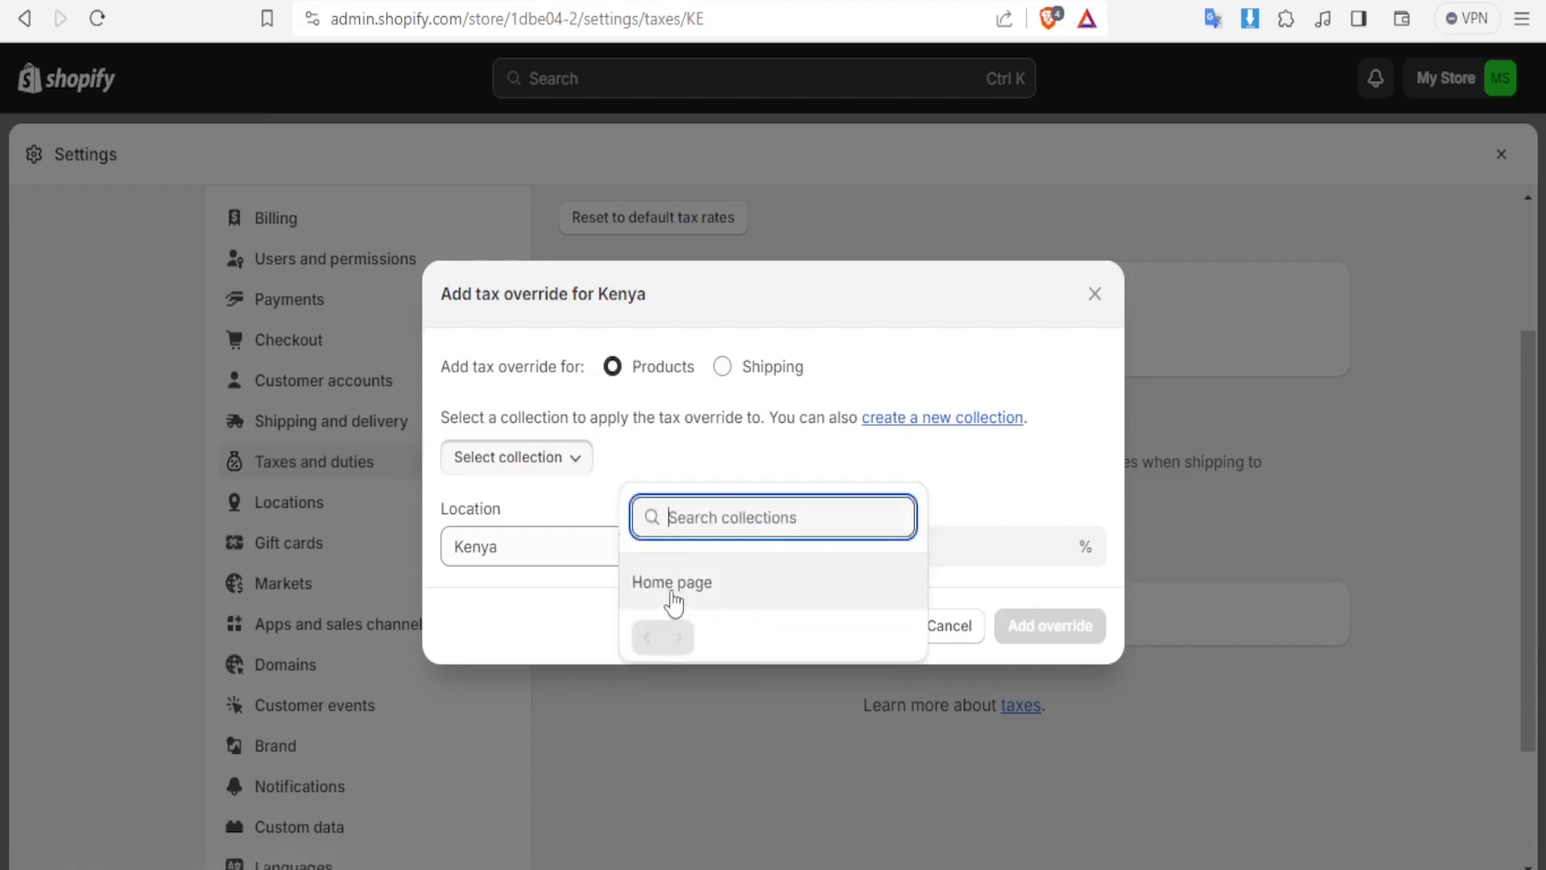
{"action": "mouse_move", "coordinate": [683, 577]}
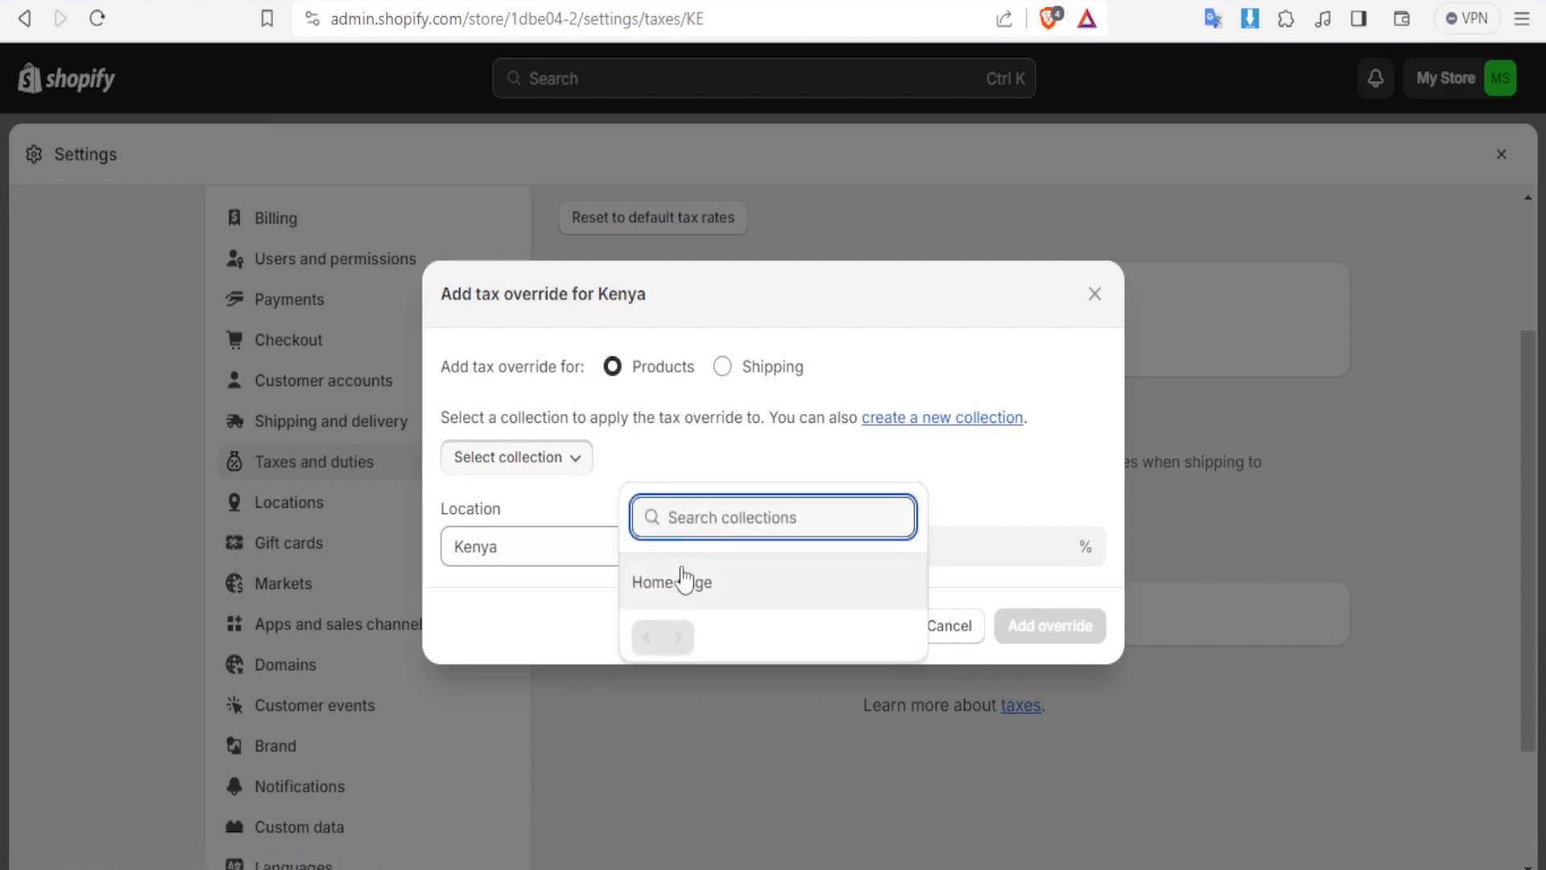
{"action": "mouse_move", "coordinate": [698, 605]}
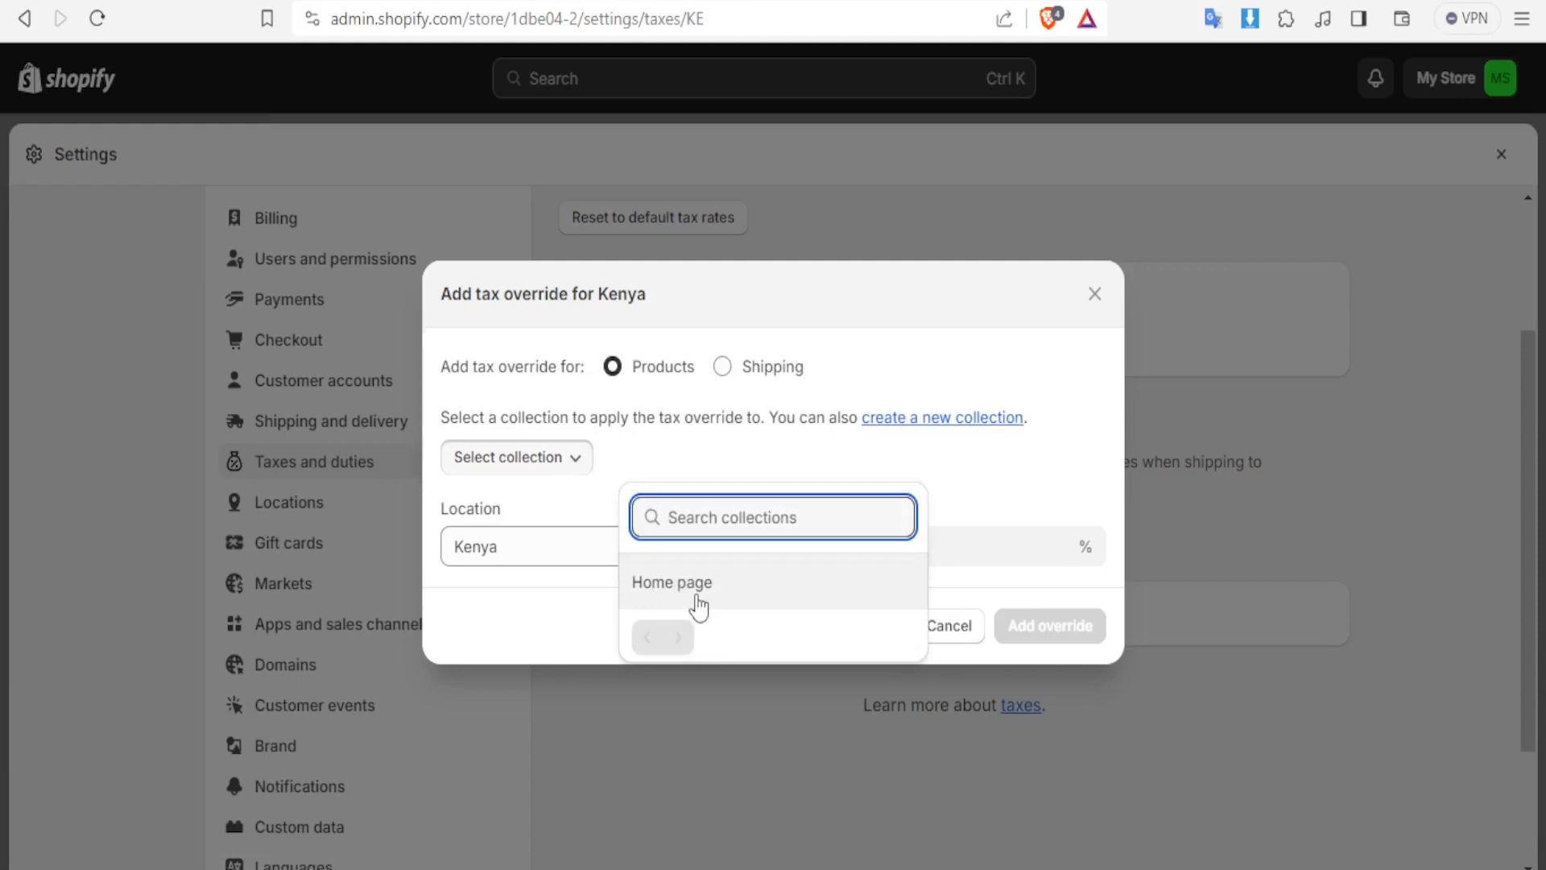
{"action": "mouse_move", "coordinate": [674, 483]}
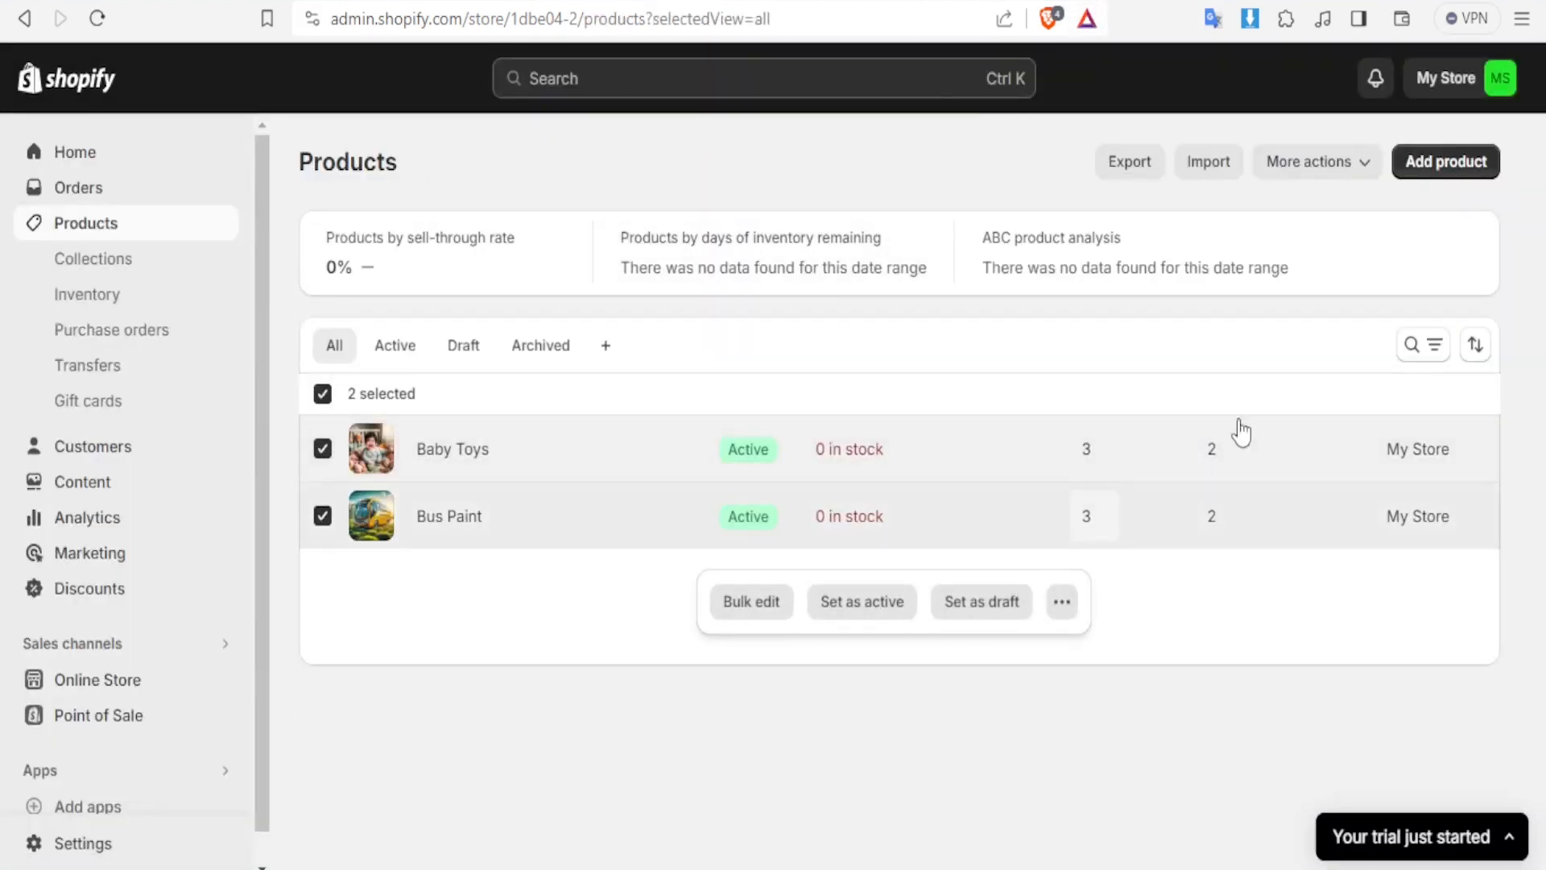
{"action": "mouse_move", "coordinate": [1305, 202]}
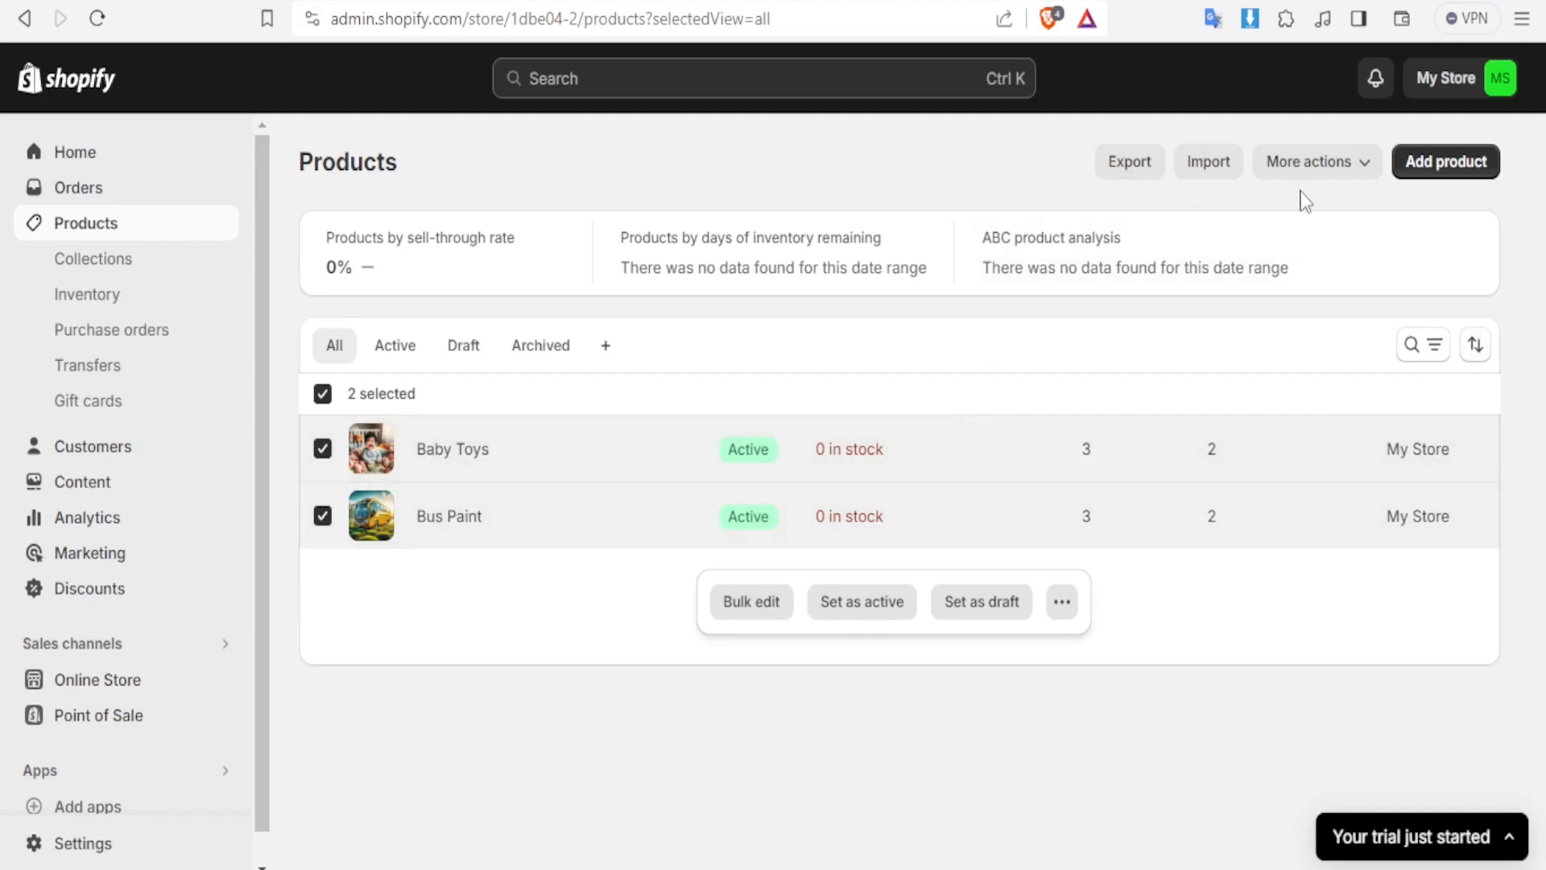
{"action": "mouse_move", "coordinate": [831, 308]}
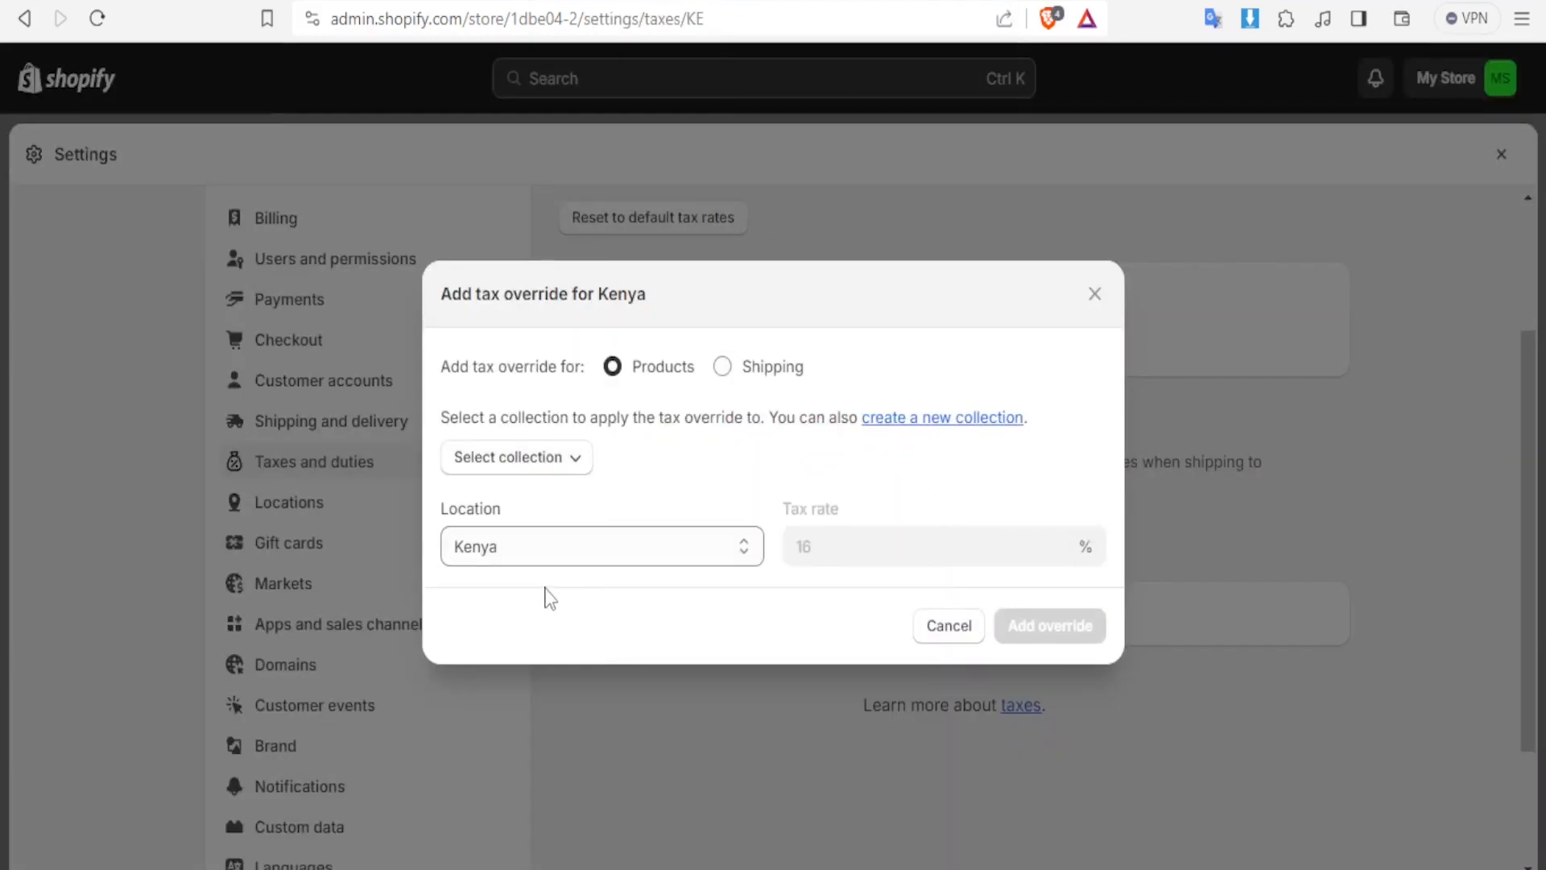
{"action": "mouse_move", "coordinate": [596, 437]}
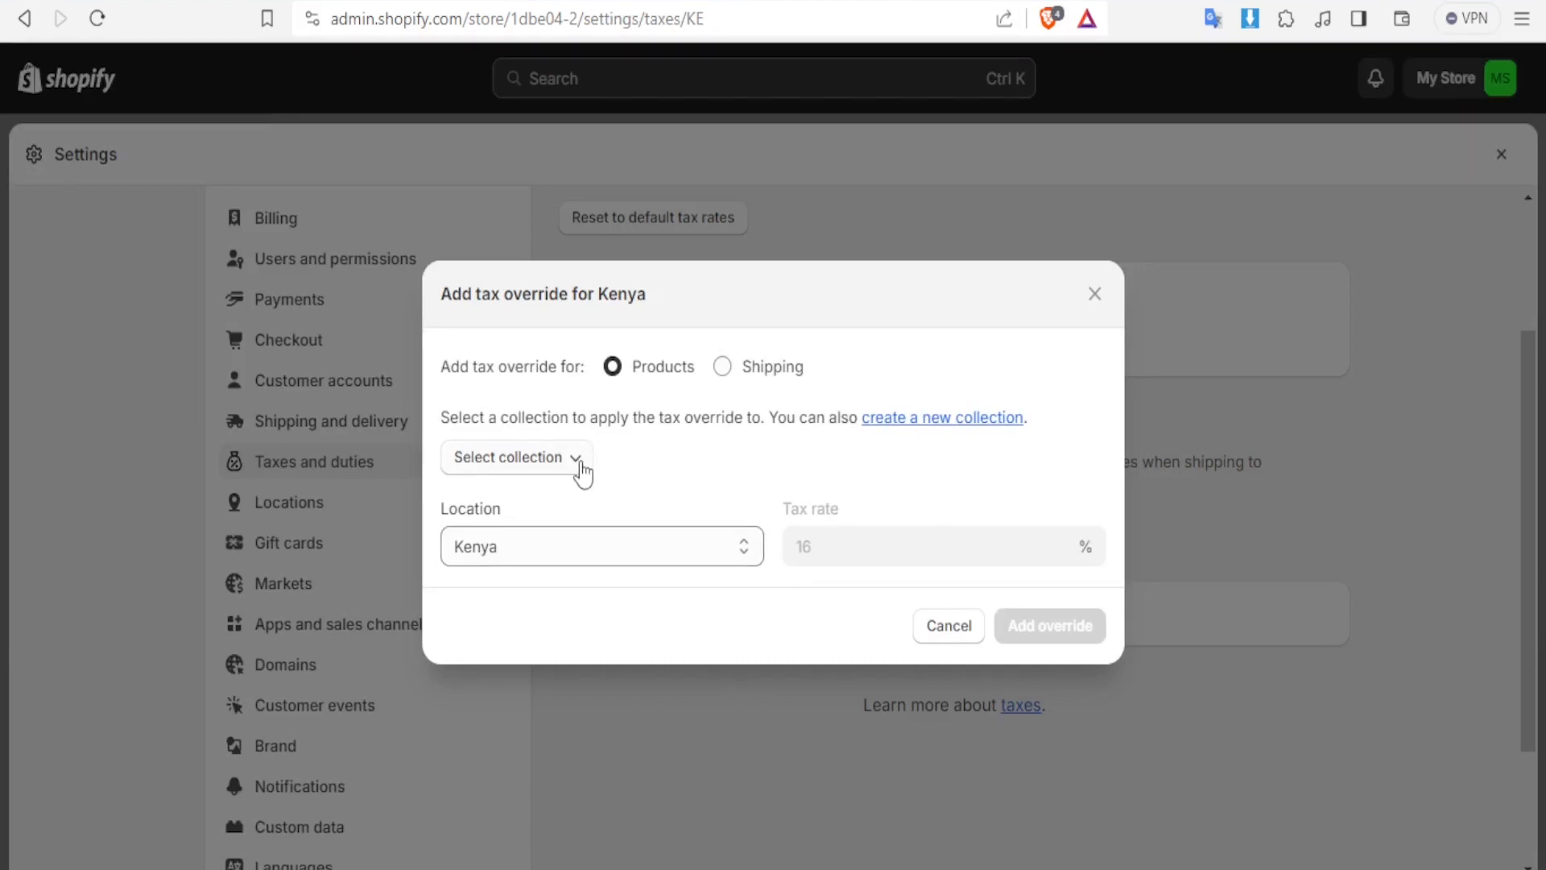
{"action": "mouse_move", "coordinate": [724, 385]}
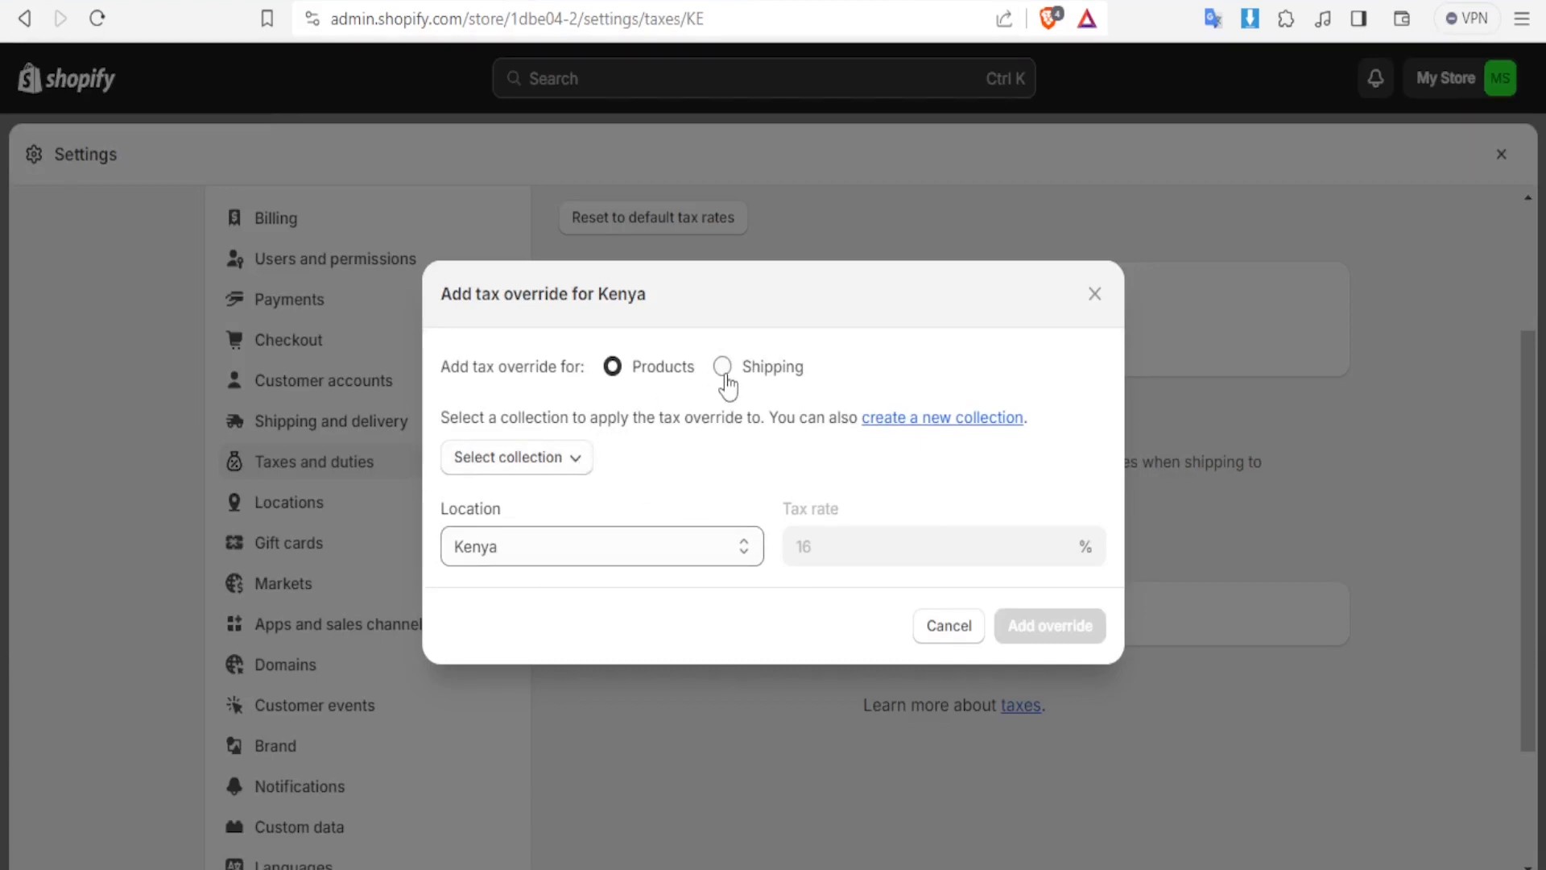
{"action": "mouse_move", "coordinate": [760, 386]}
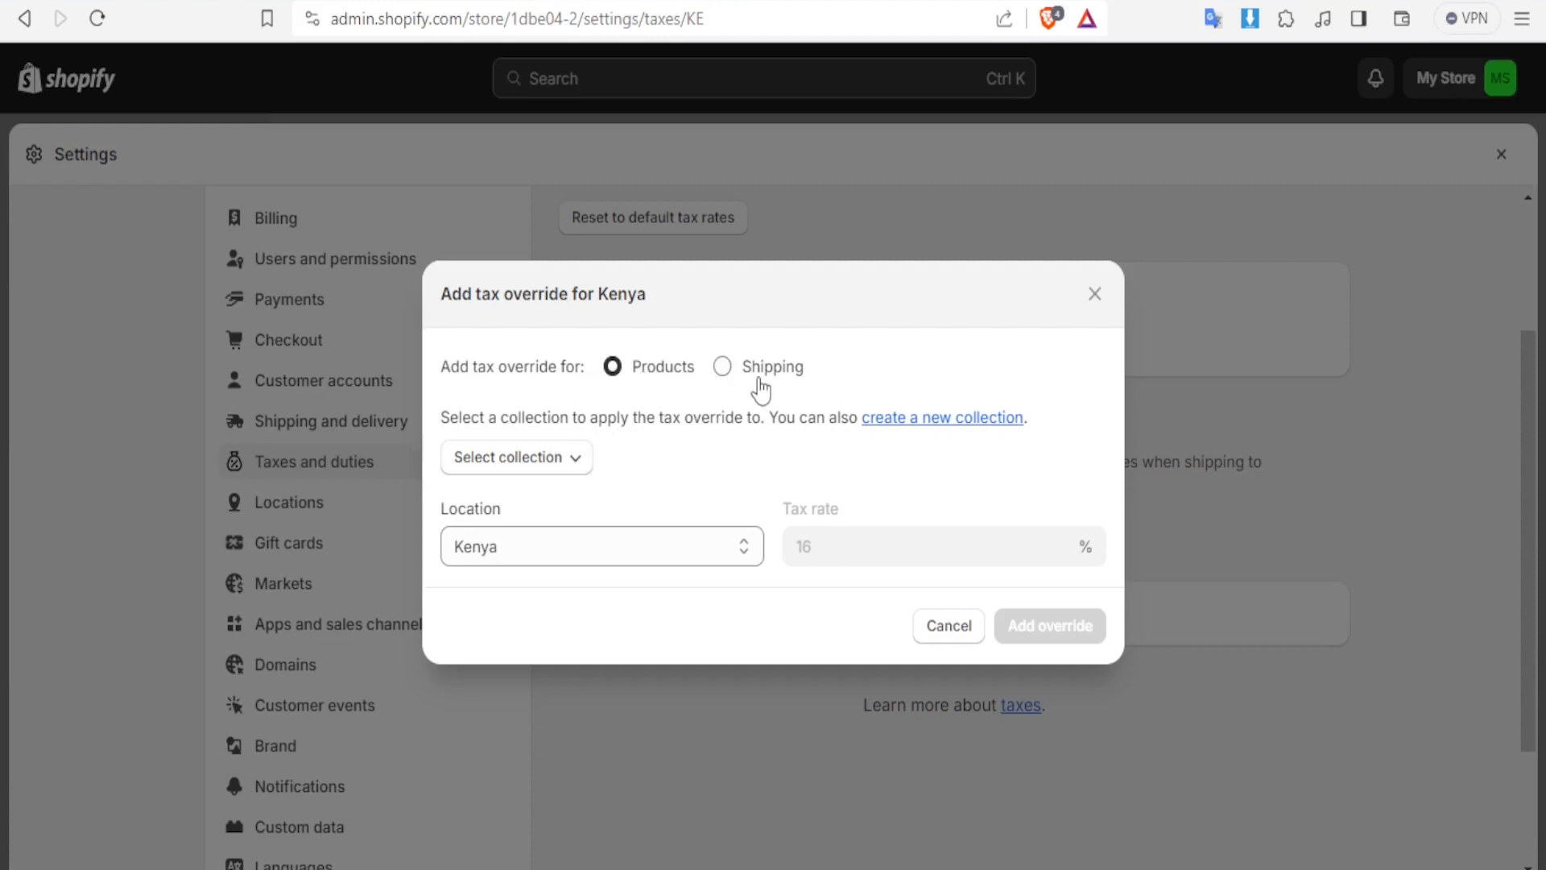
Step: Add an 18% shipping tax override for Kenya, replacing the 16% federal rate
{"action": "left_click", "coordinate": [723, 365]}
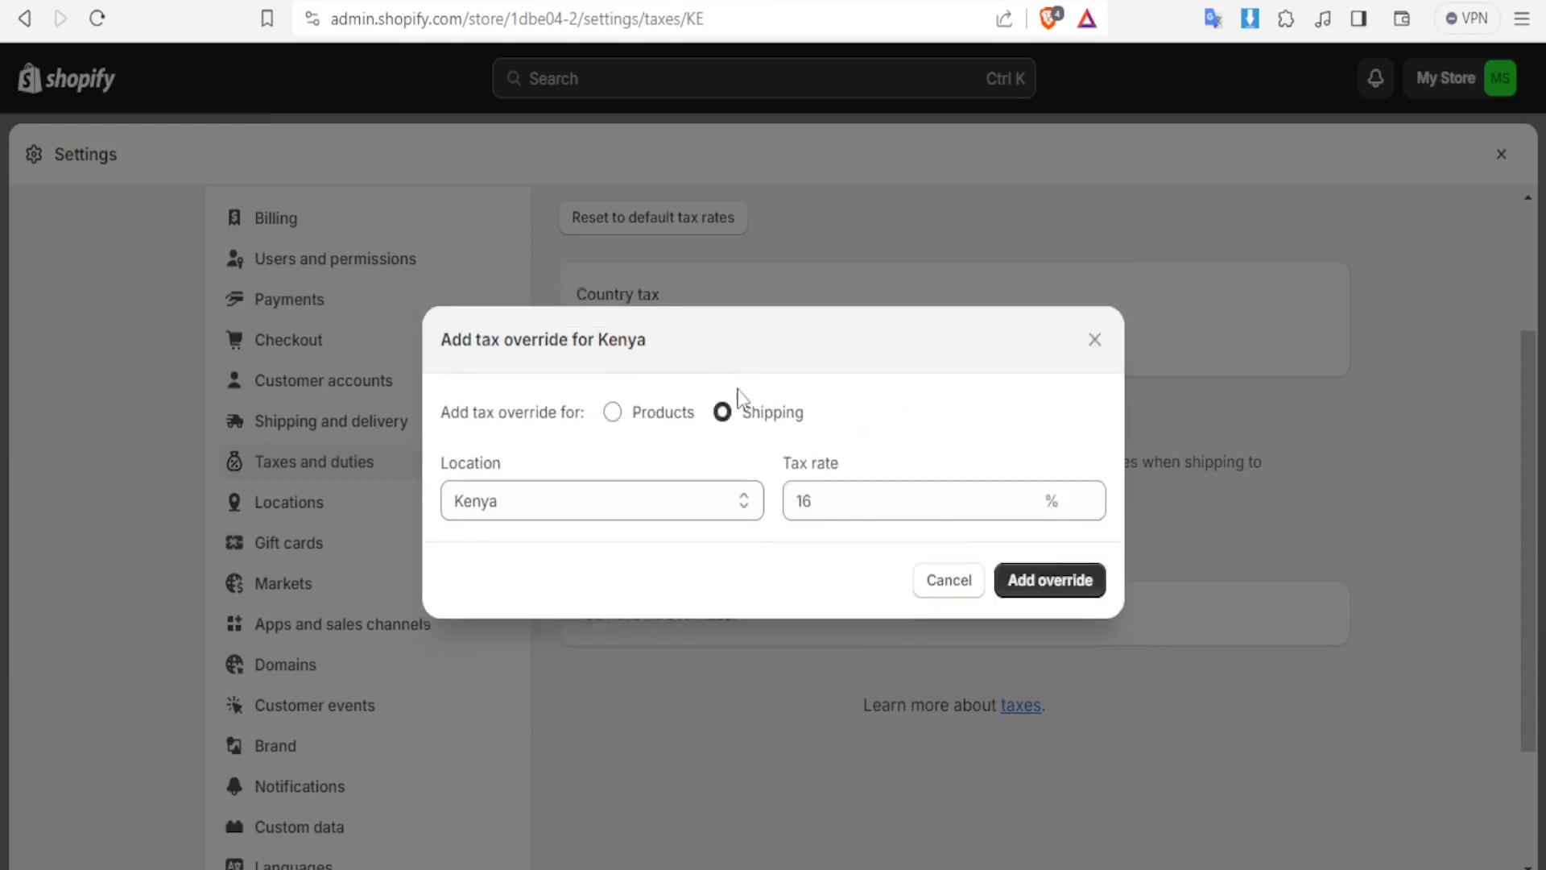
{"action": "left_click", "coordinate": [908, 500]}
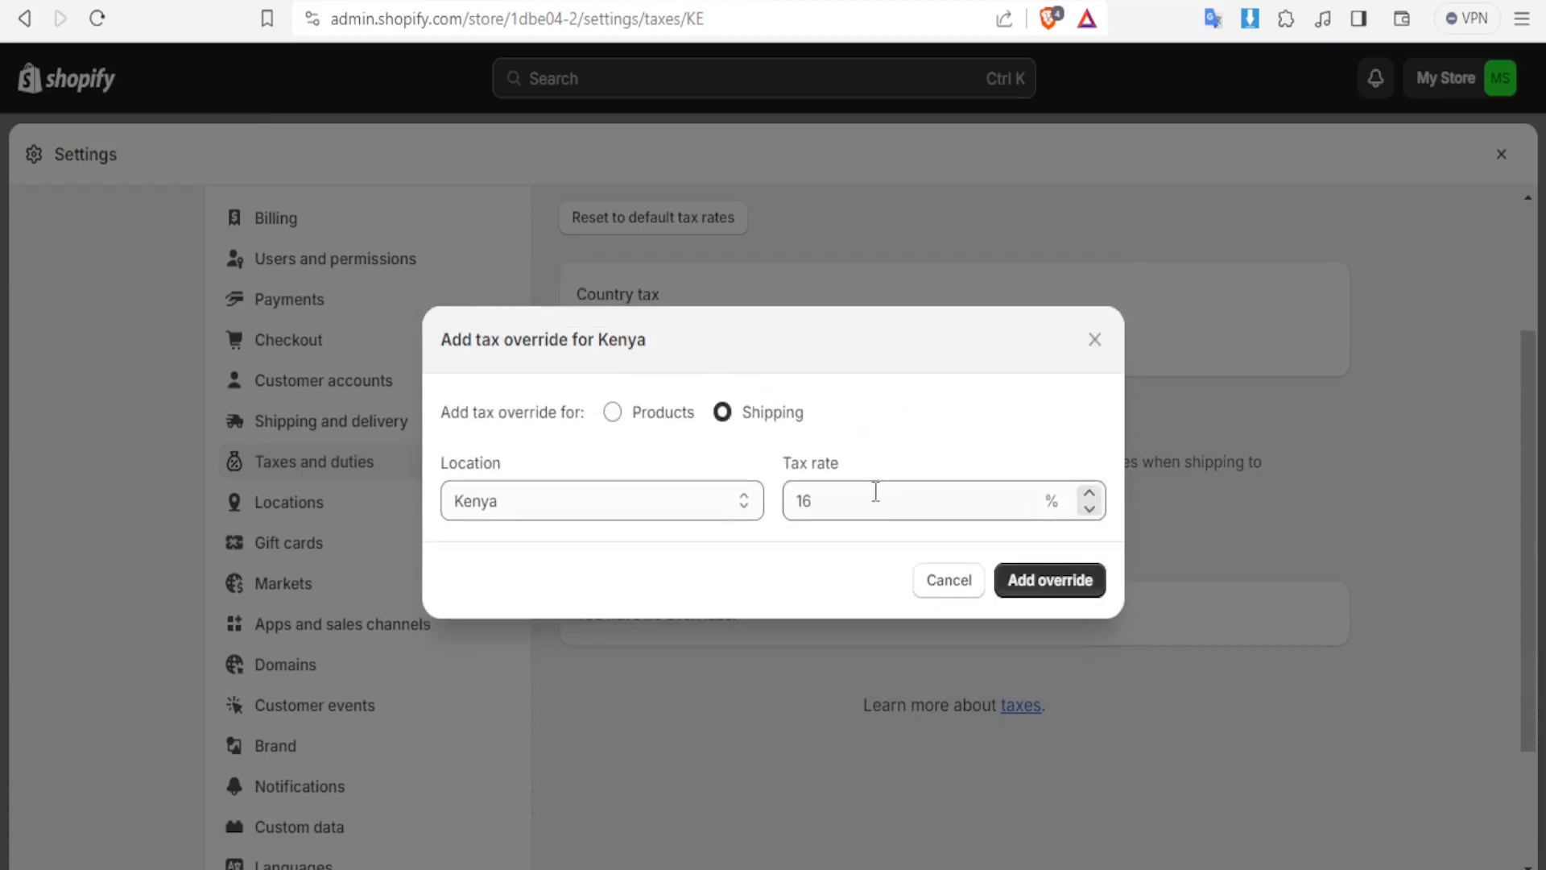
{"action": "left_click", "coordinate": [907, 500]}
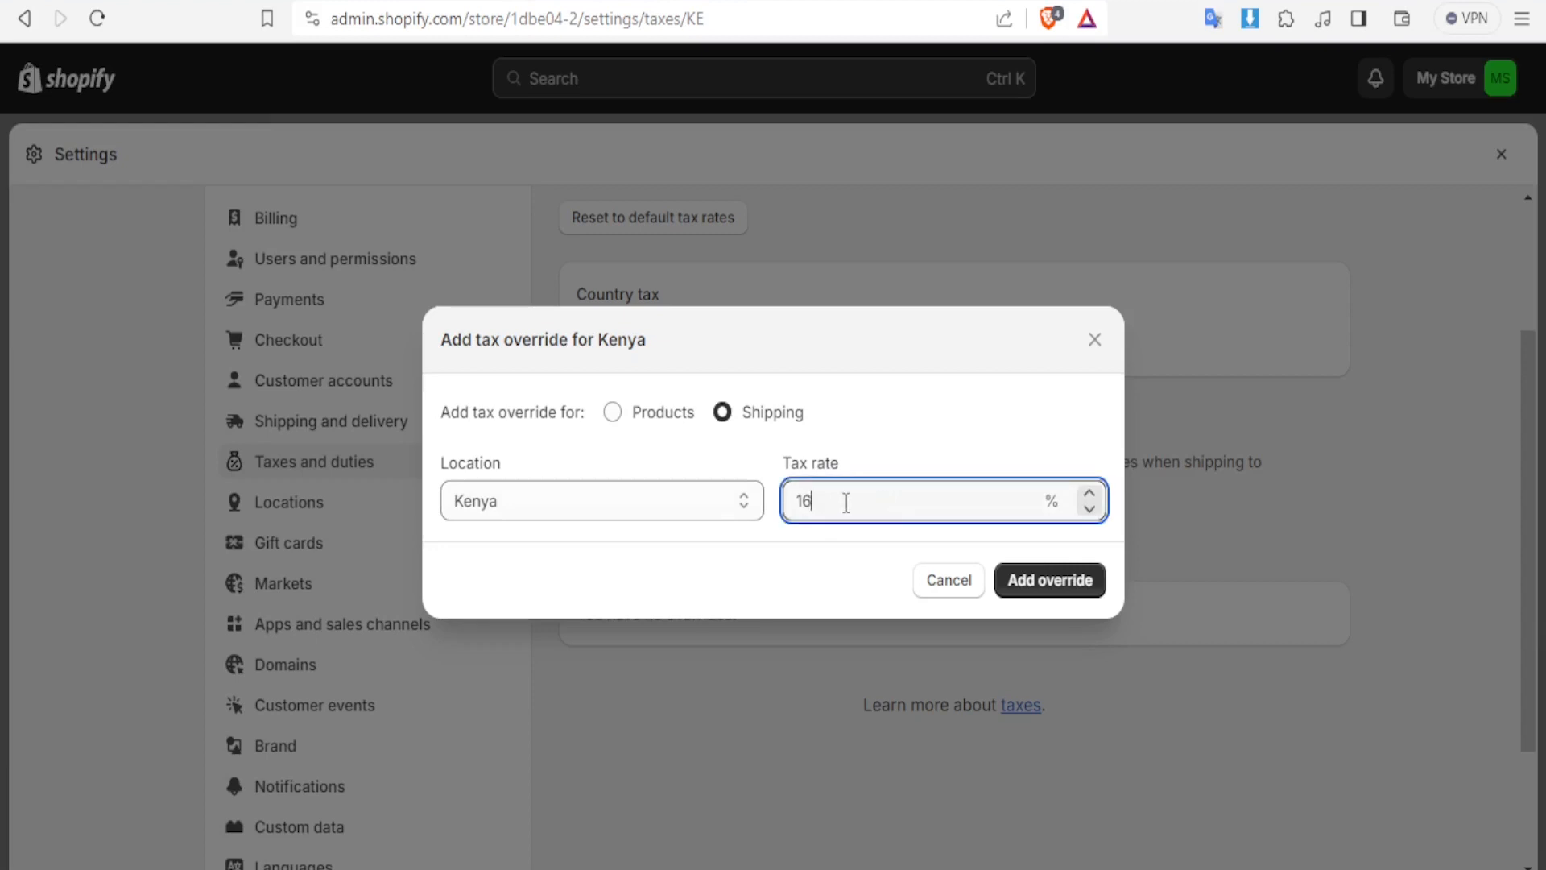
{"action": "type", "text": "0"}
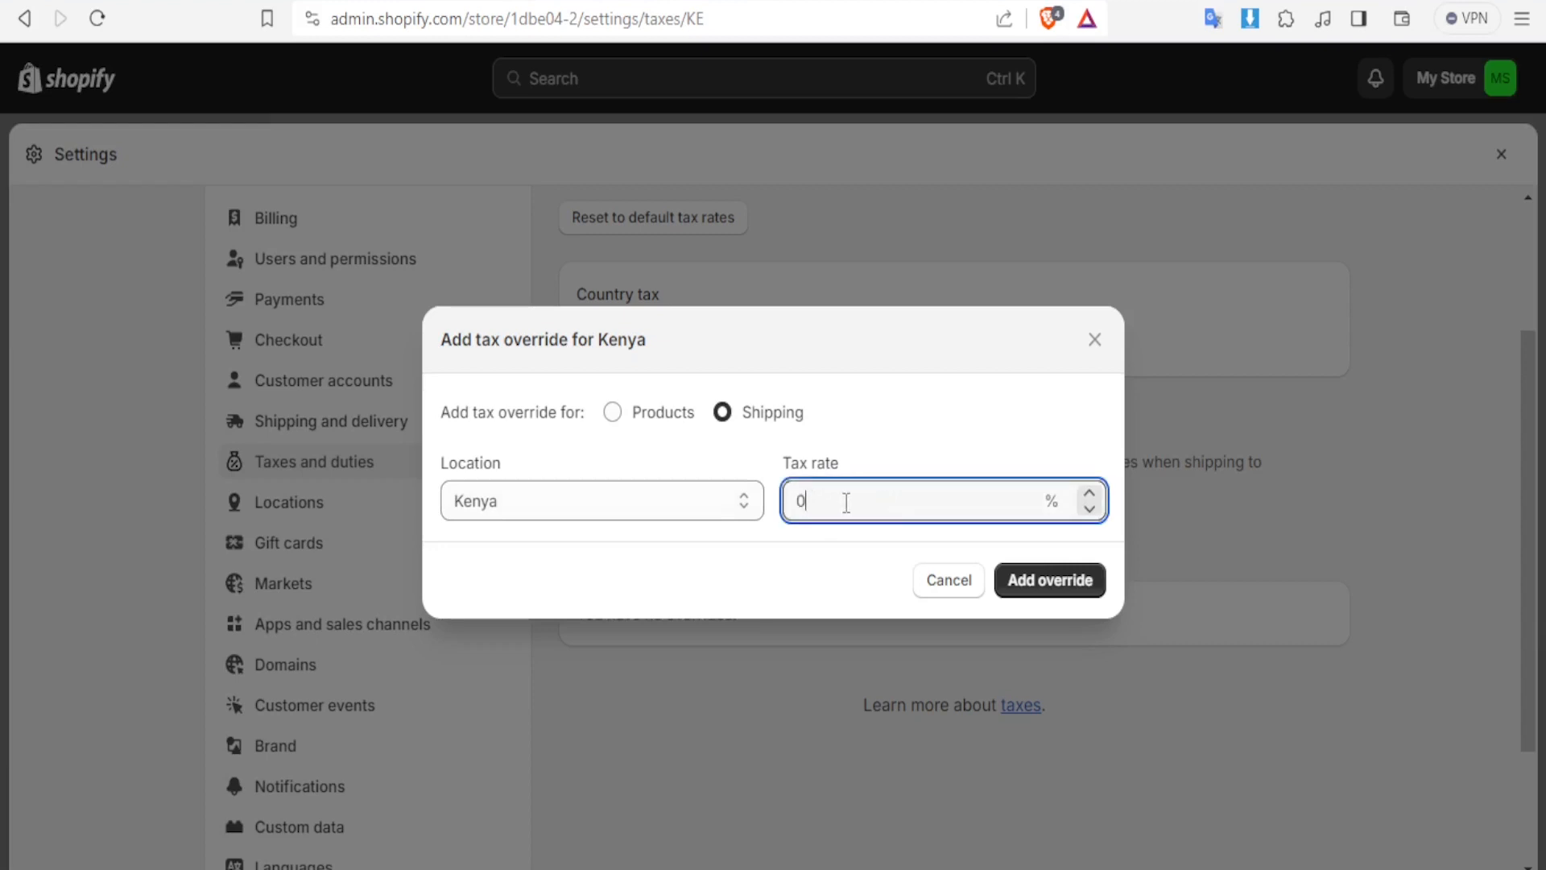
{"action": "type", "text": "18"}
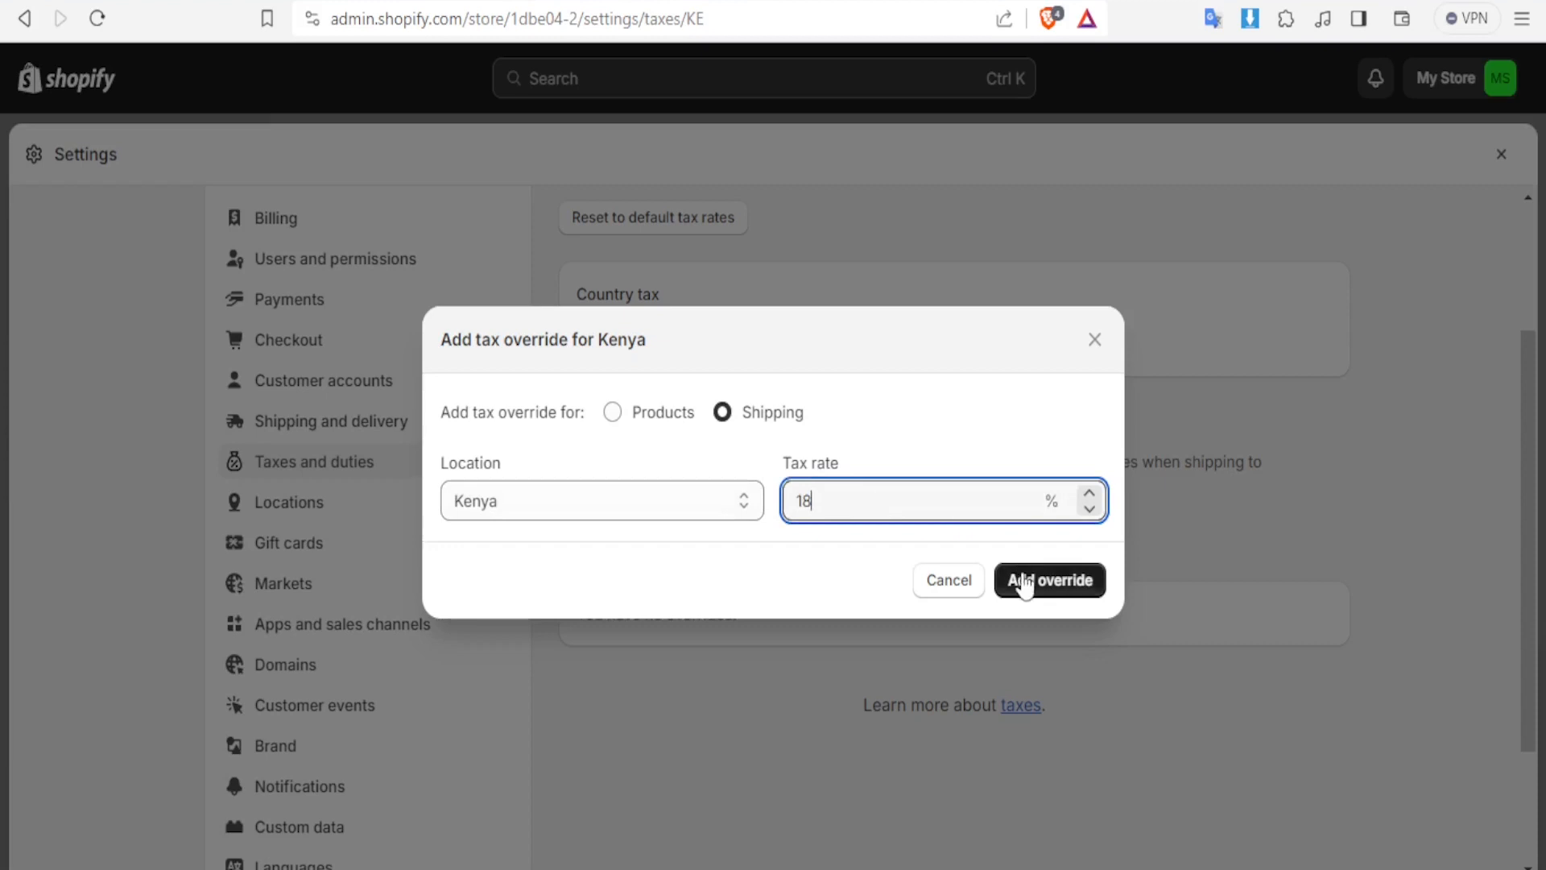
{"action": "left_click", "coordinate": [1049, 580]}
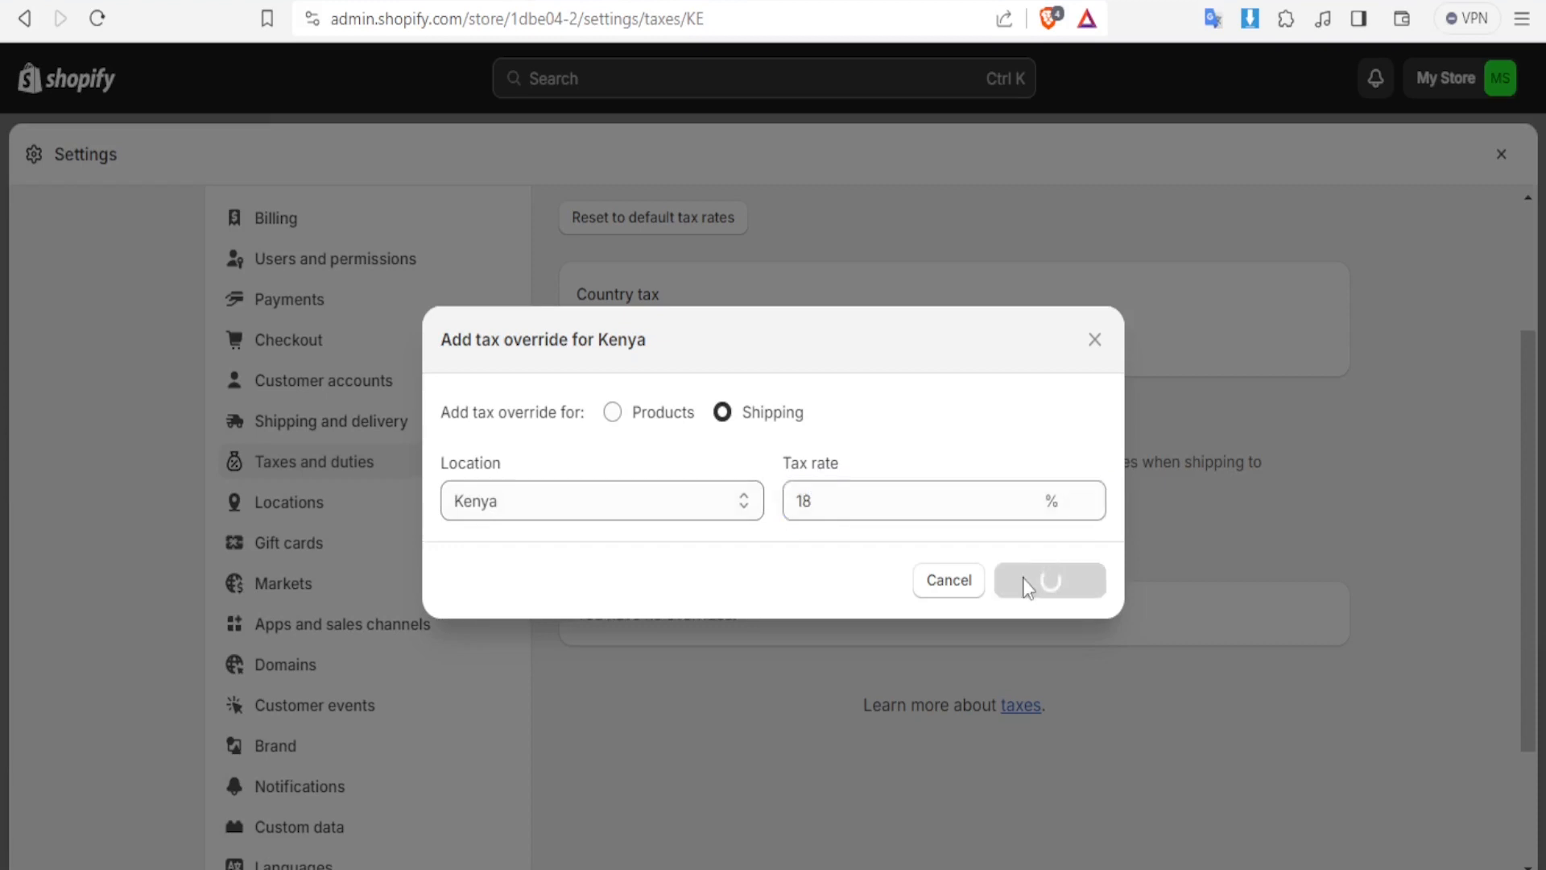
{"action": "left_click", "coordinate": [1050, 579]}
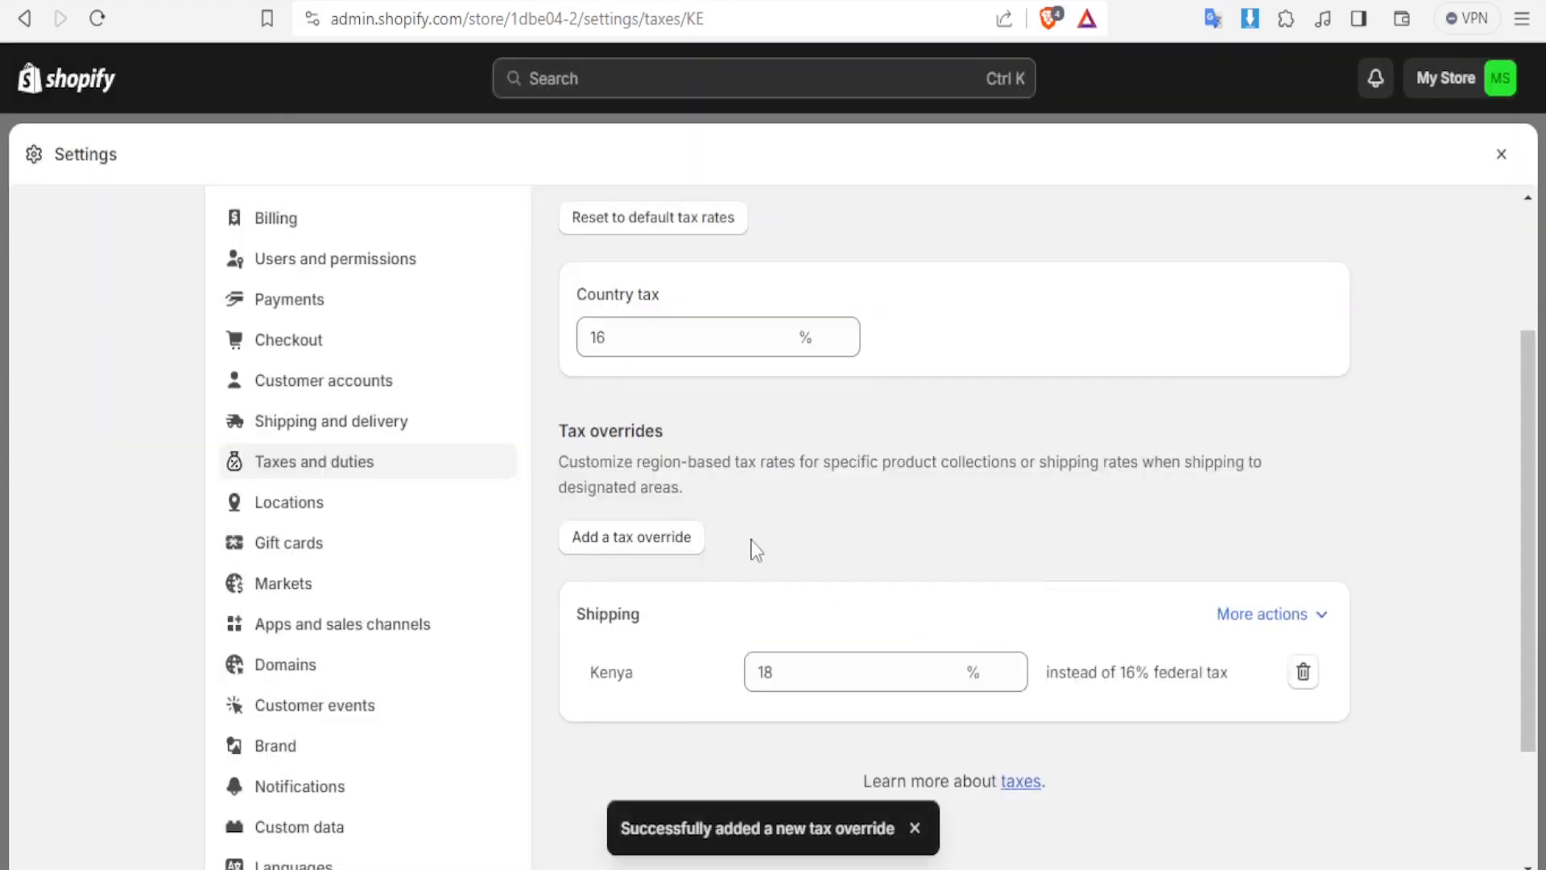
{"action": "left_click", "coordinate": [690, 336]}
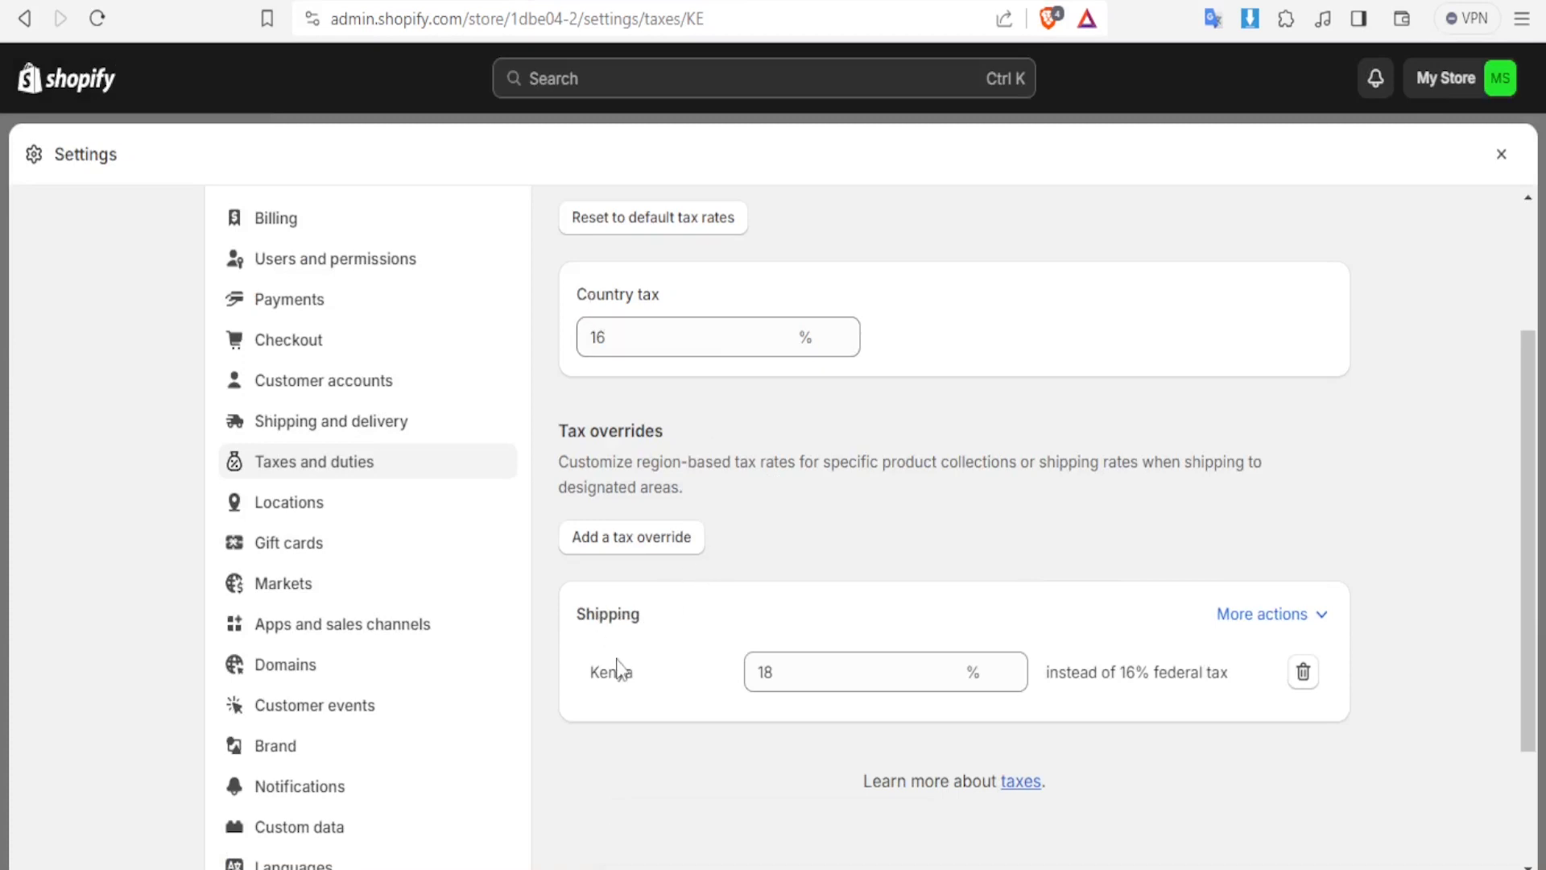
{"action": "left_click", "coordinate": [868, 671]}
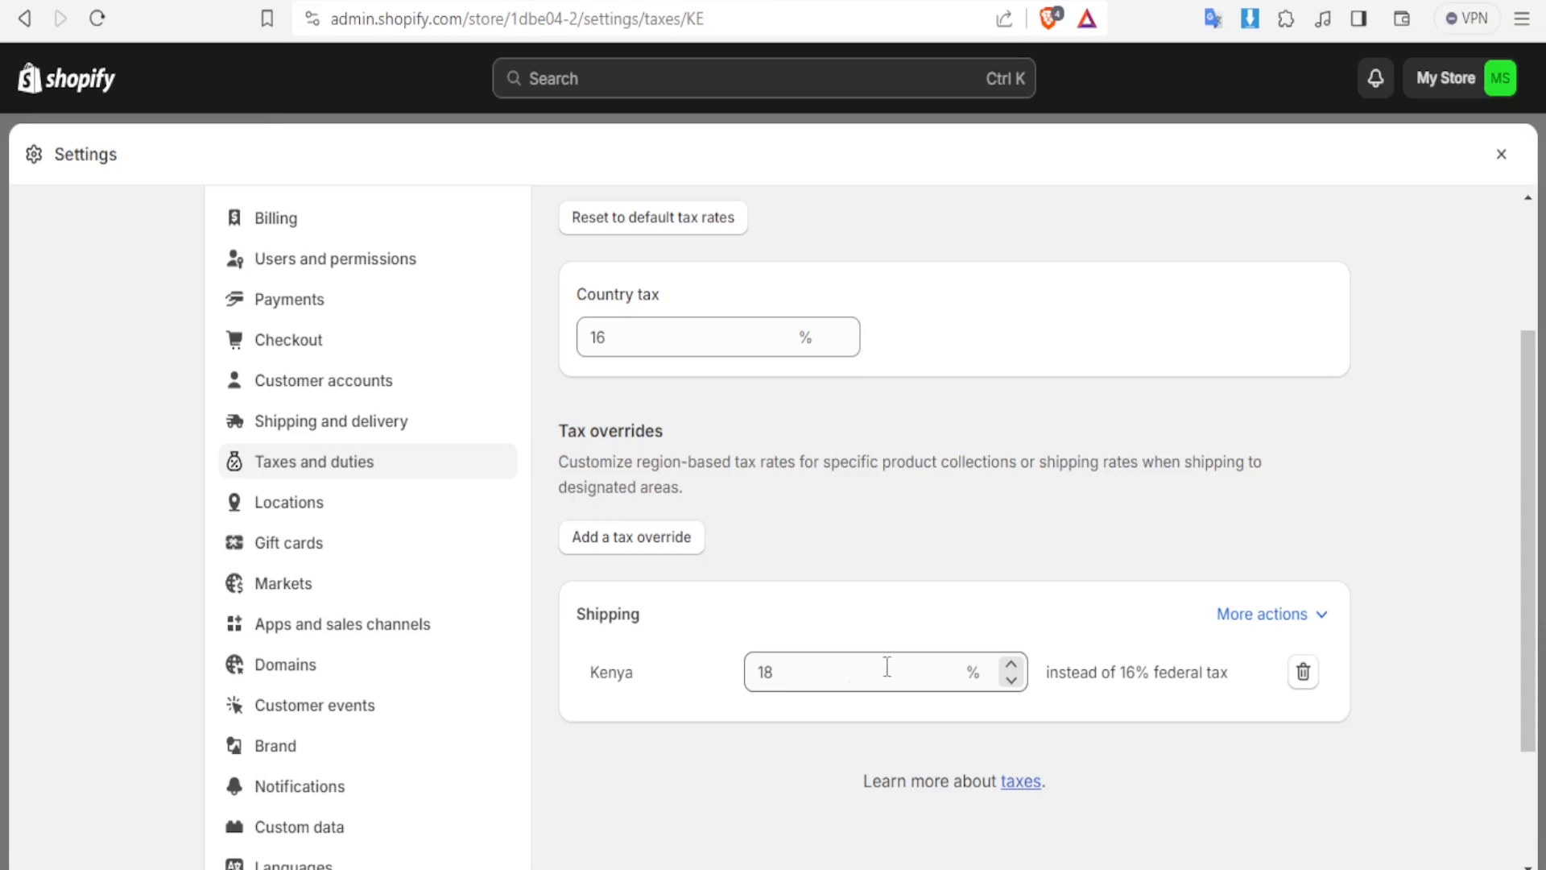
{"action": "mouse_move", "coordinate": [1275, 687]}
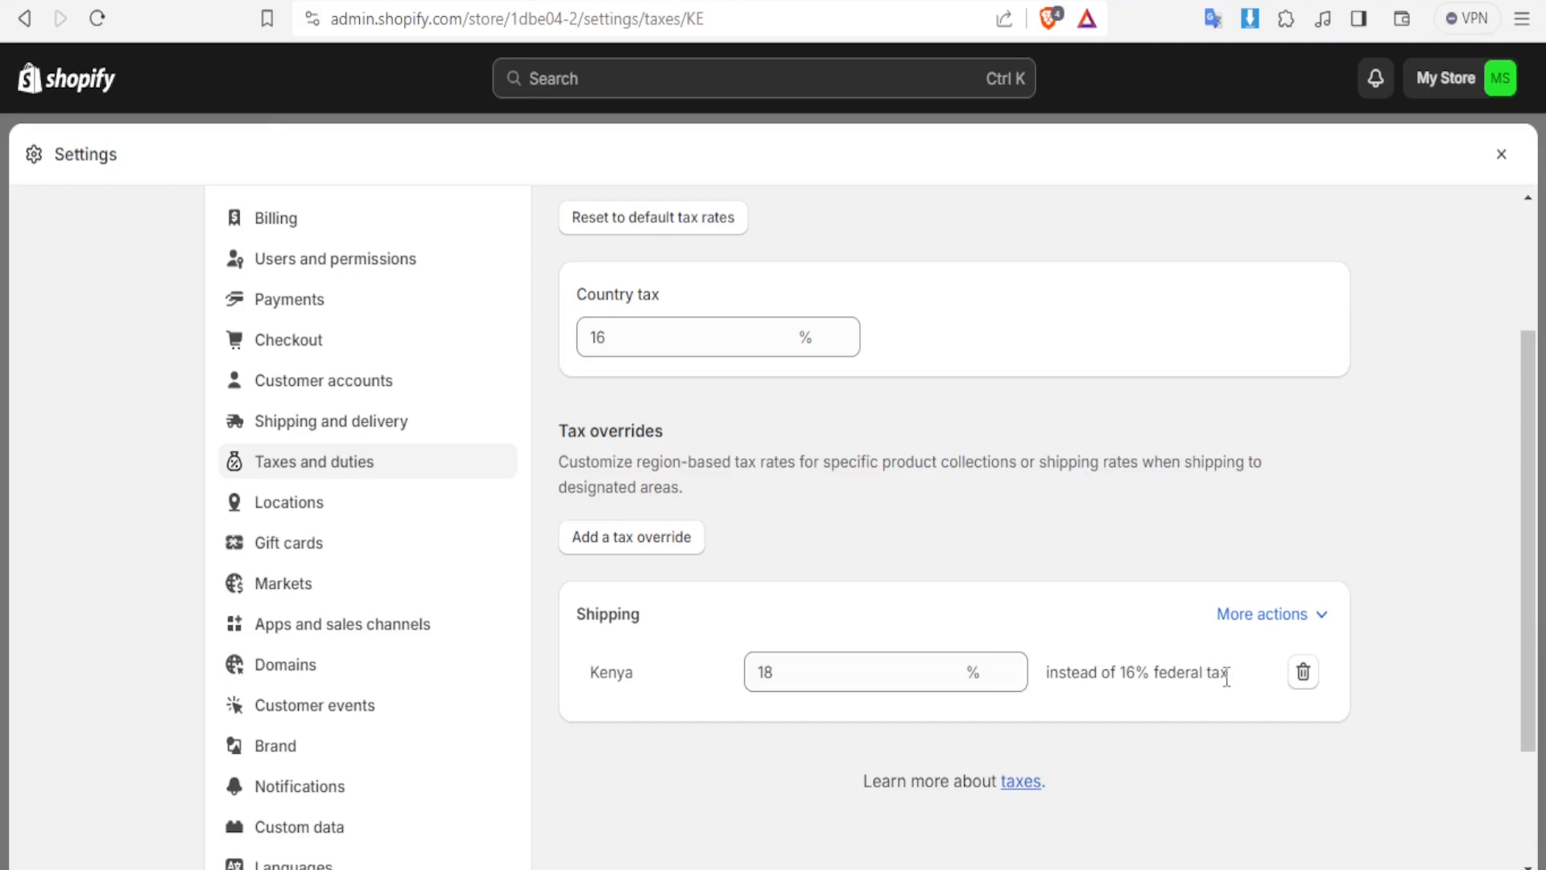
{"action": "mouse_move", "coordinate": [1538, 476]}
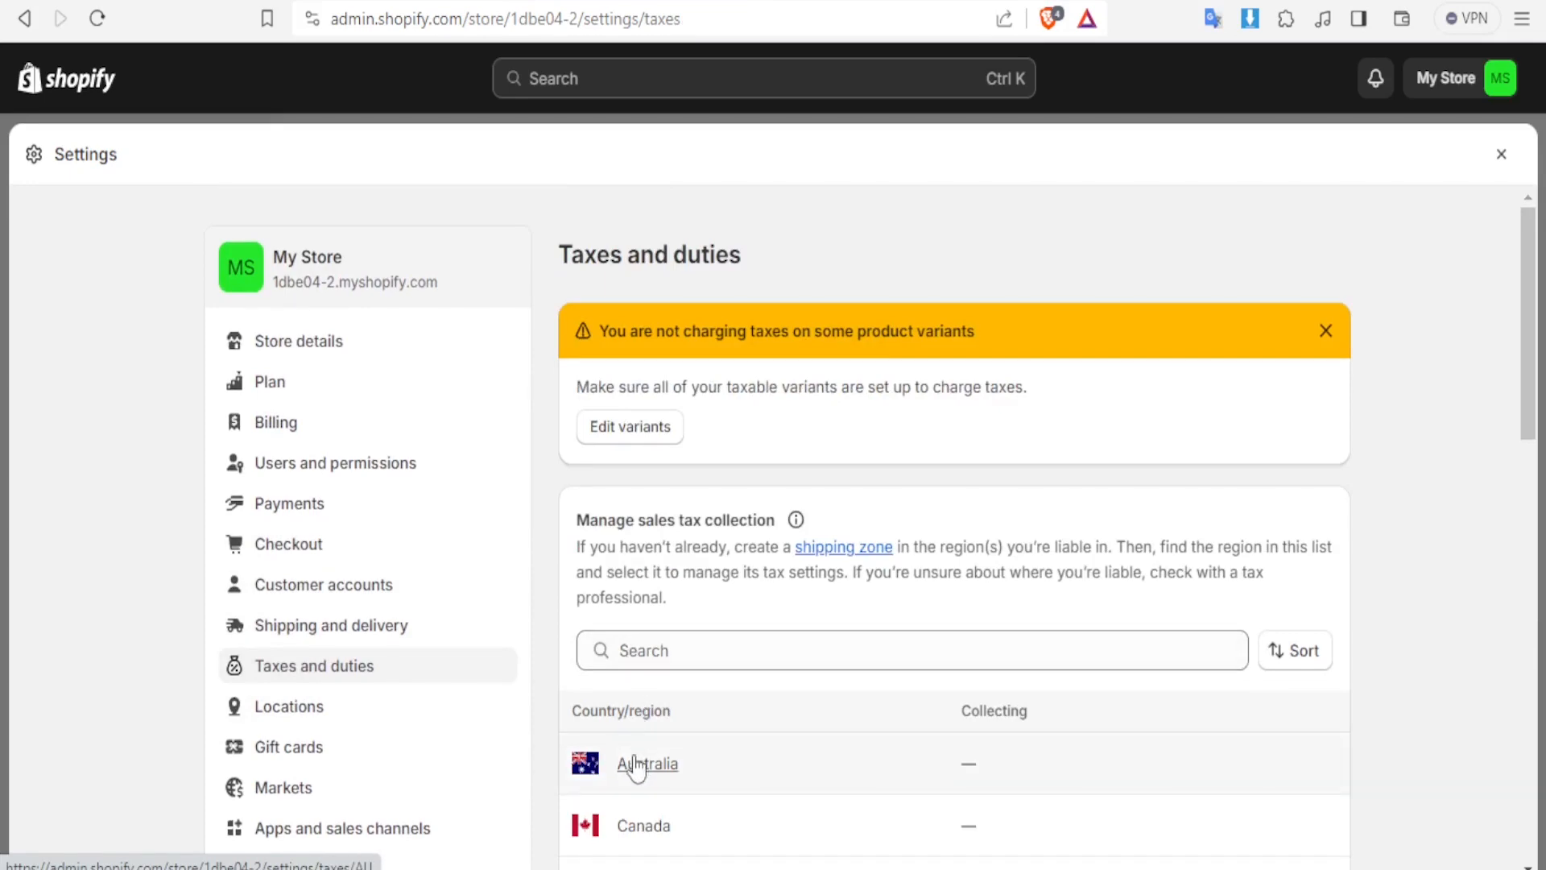
Step: Open Canada's tax page and scroll to the uncollected Sales tax collection card
{"action": "left_click", "coordinate": [642, 826]}
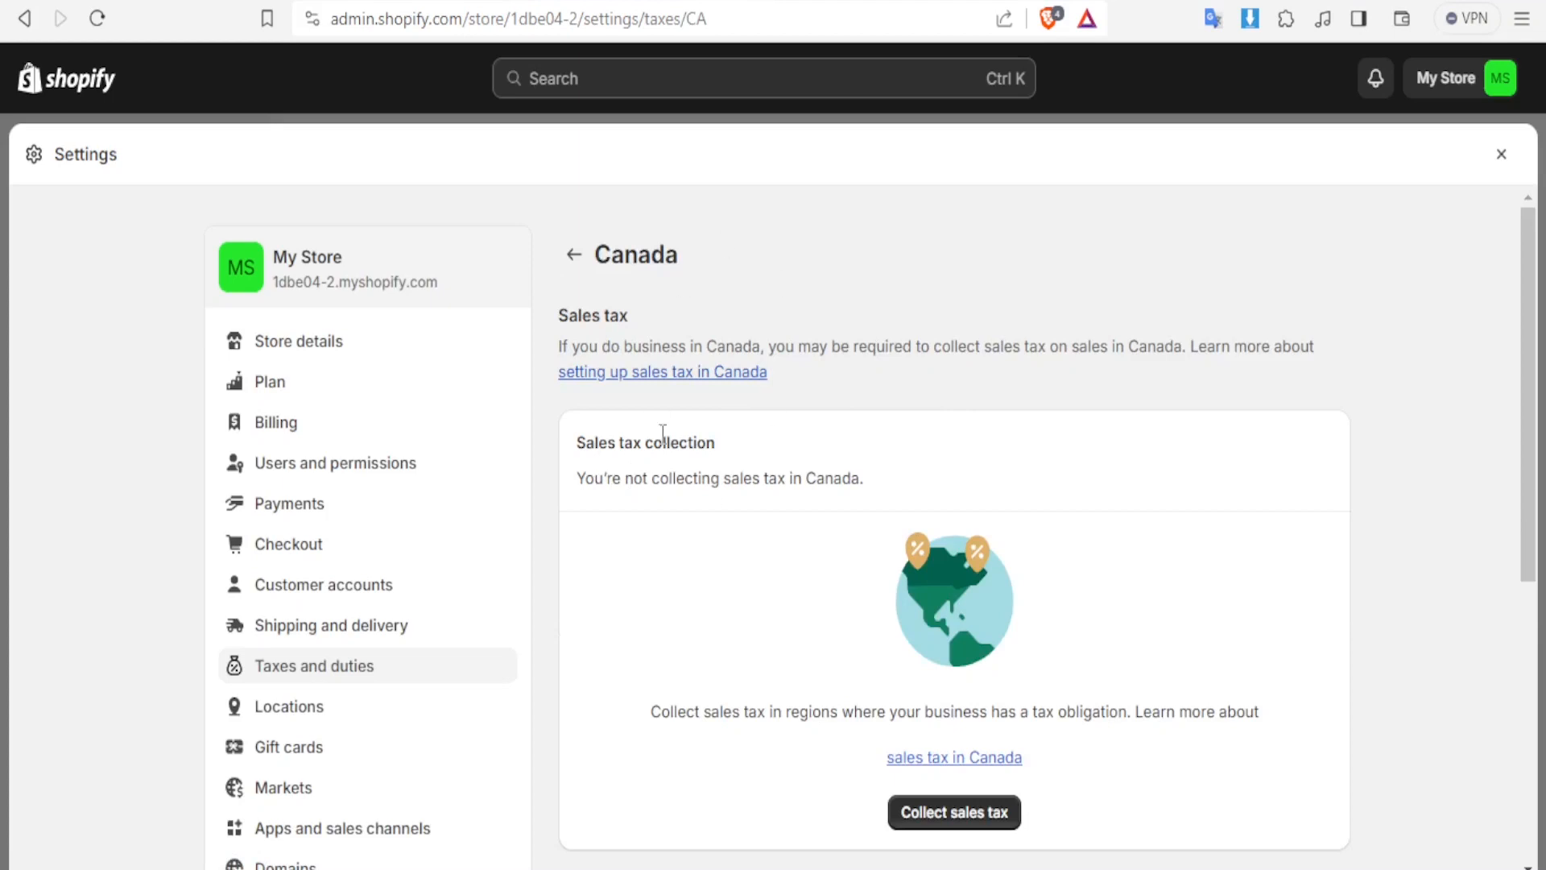
{"action": "mouse_move", "coordinate": [588, 372]}
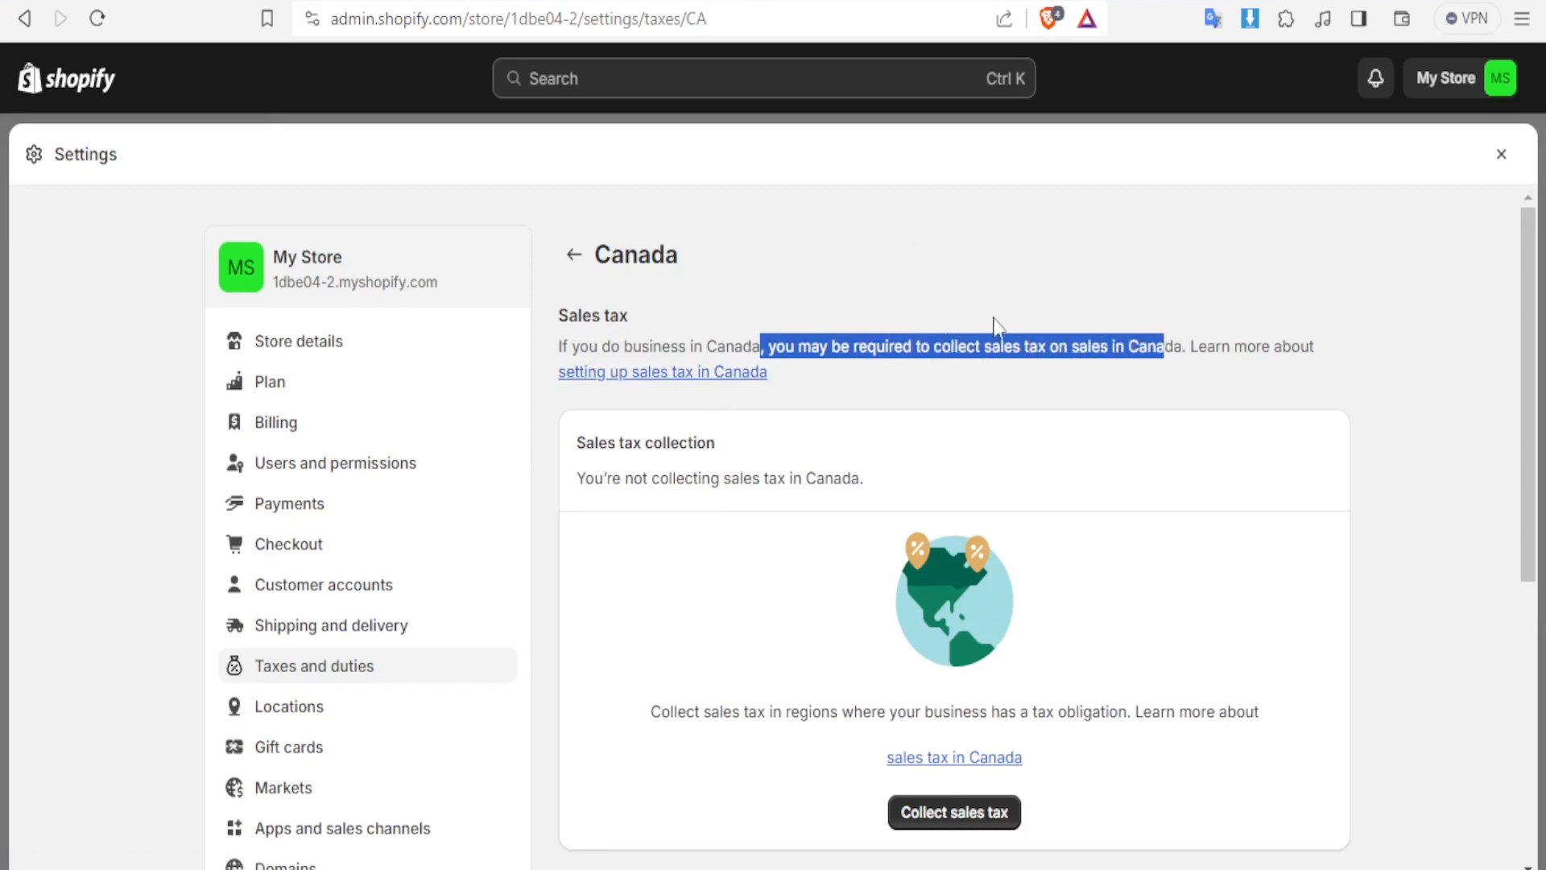
{"action": "mouse_move", "coordinate": [1043, 371]}
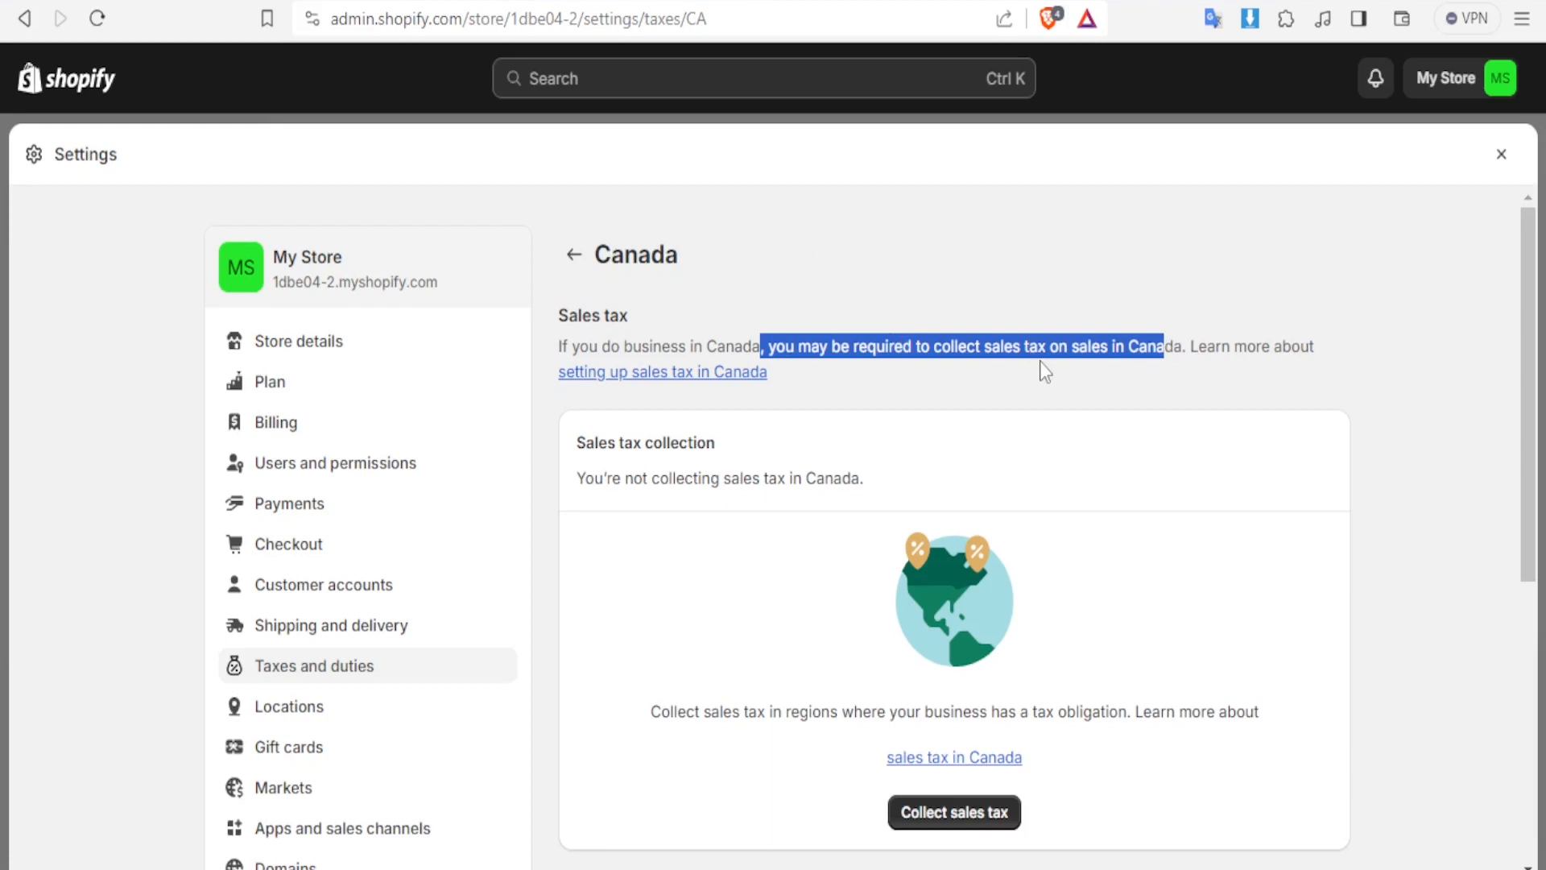
{"action": "scroll", "scroll_direction": "down", "scroll_amount": 3}
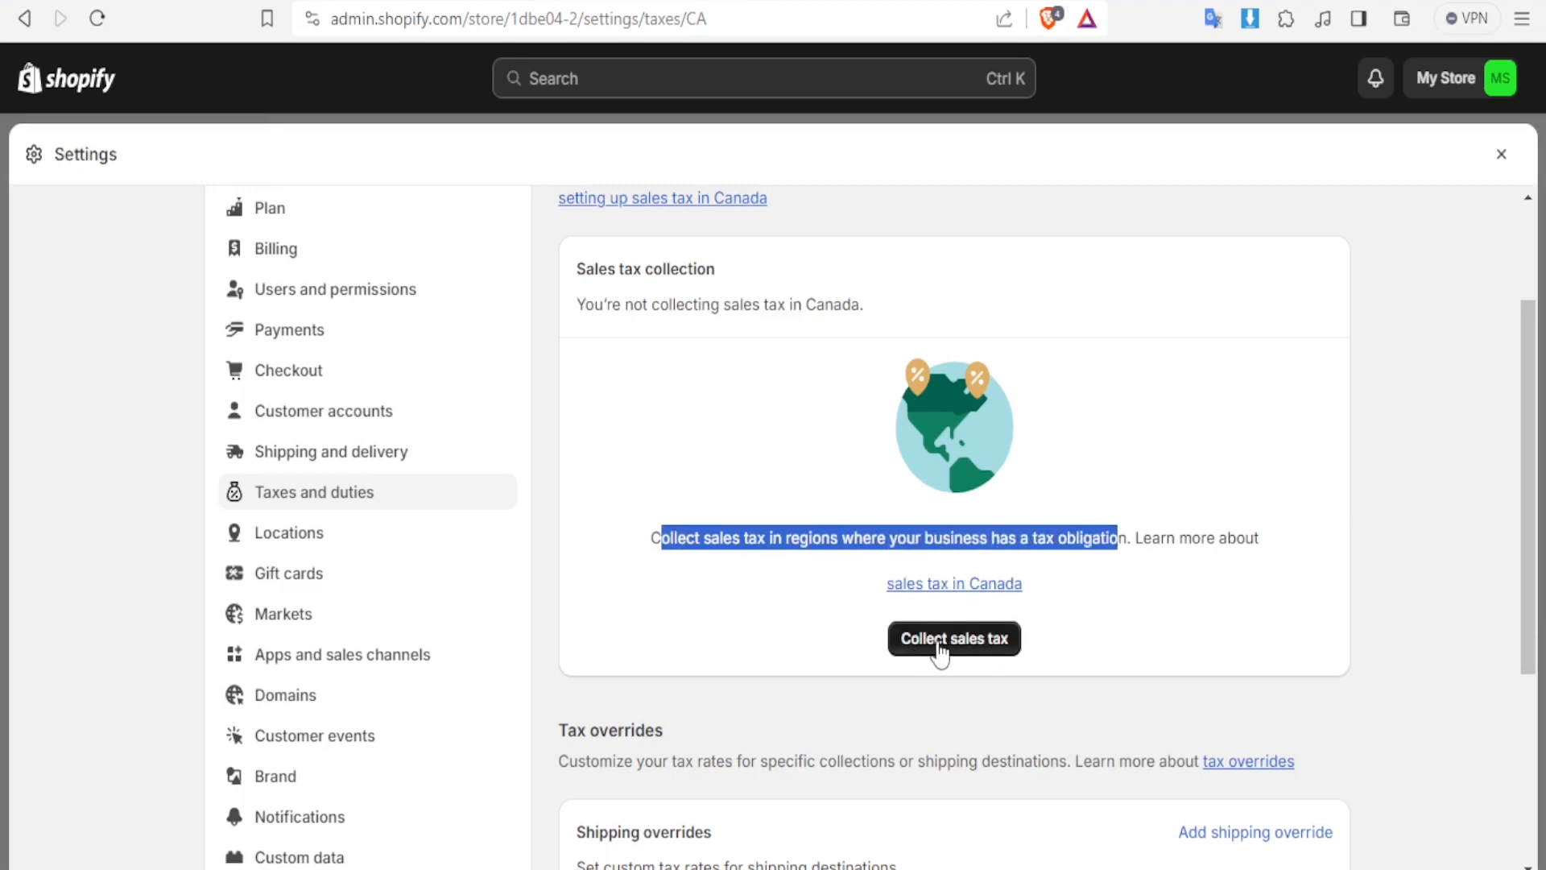
Step: Register Alberta (GST) for Canadian sales tax with tax number 123456789RT0001
{"action": "left_click", "coordinate": [952, 638]}
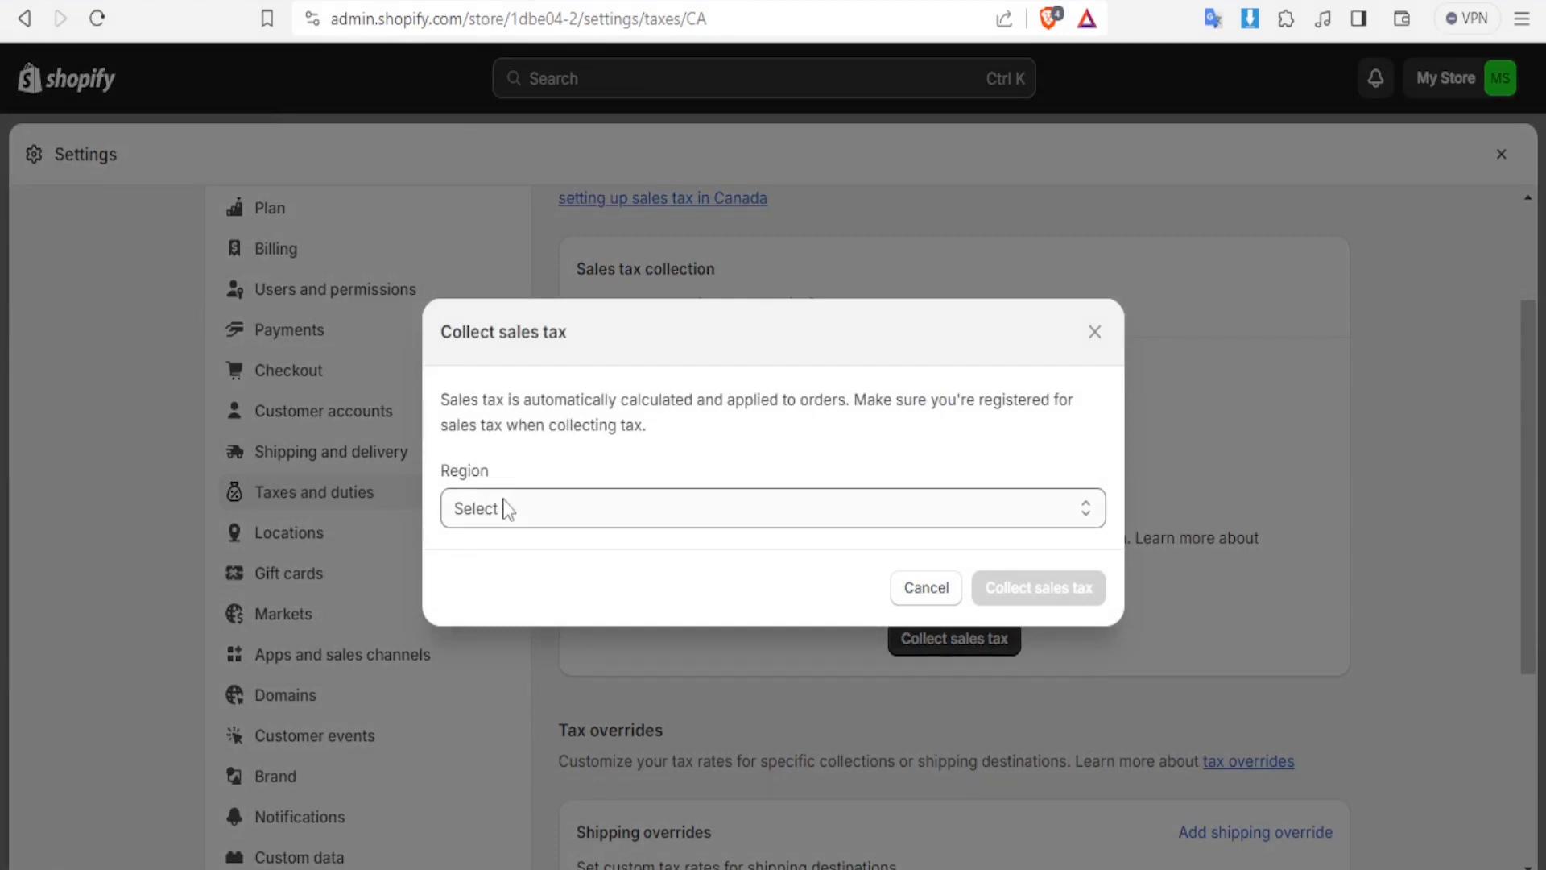
{"action": "mouse_move", "coordinate": [510, 519]}
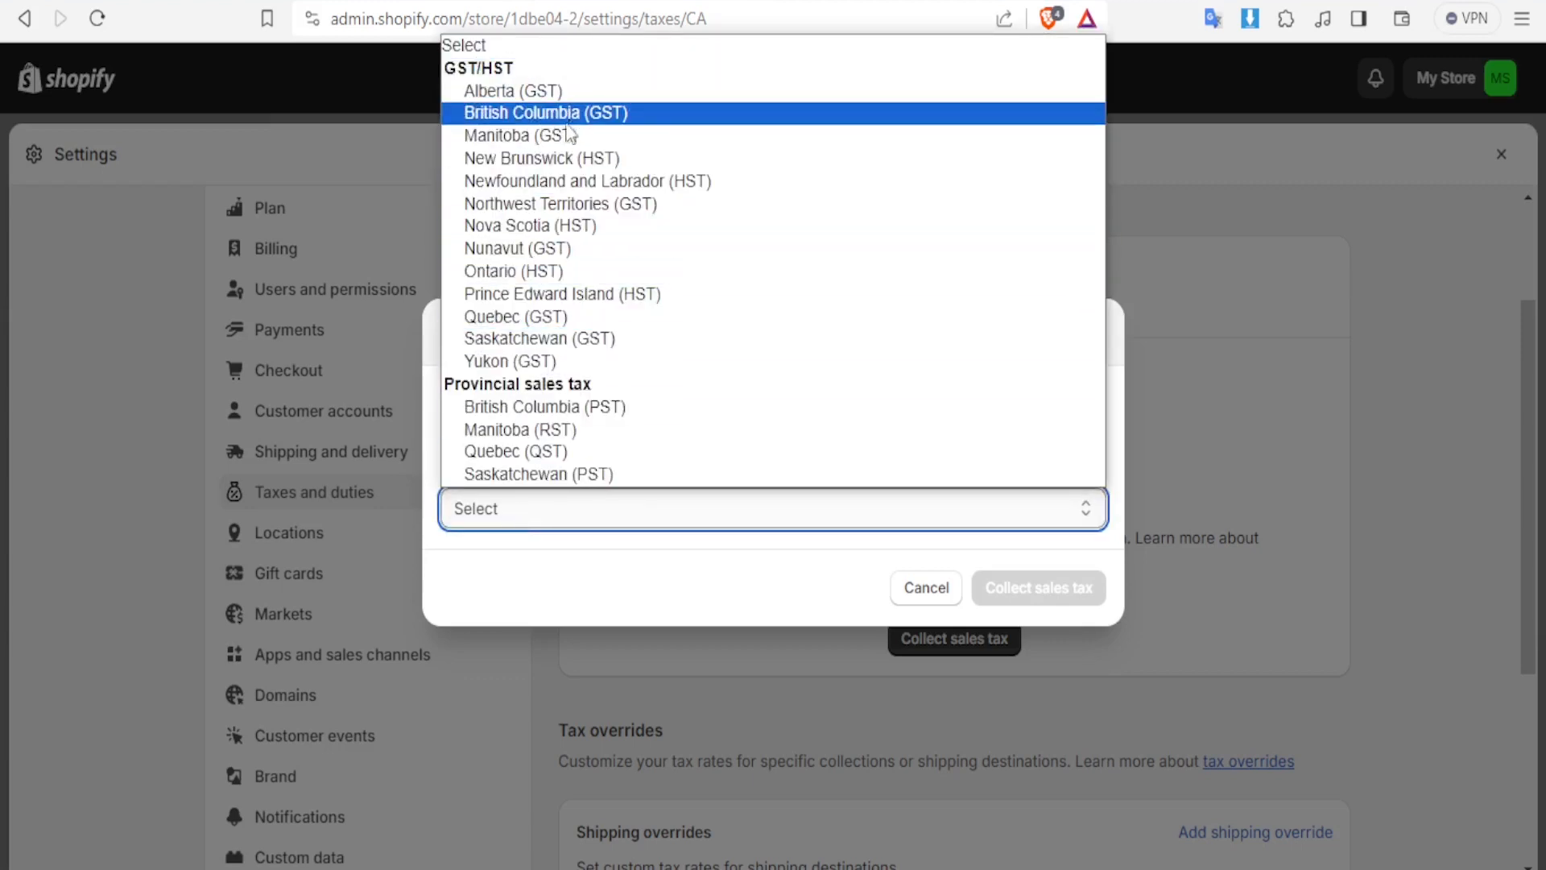
{"action": "left_click", "coordinate": [513, 91]}
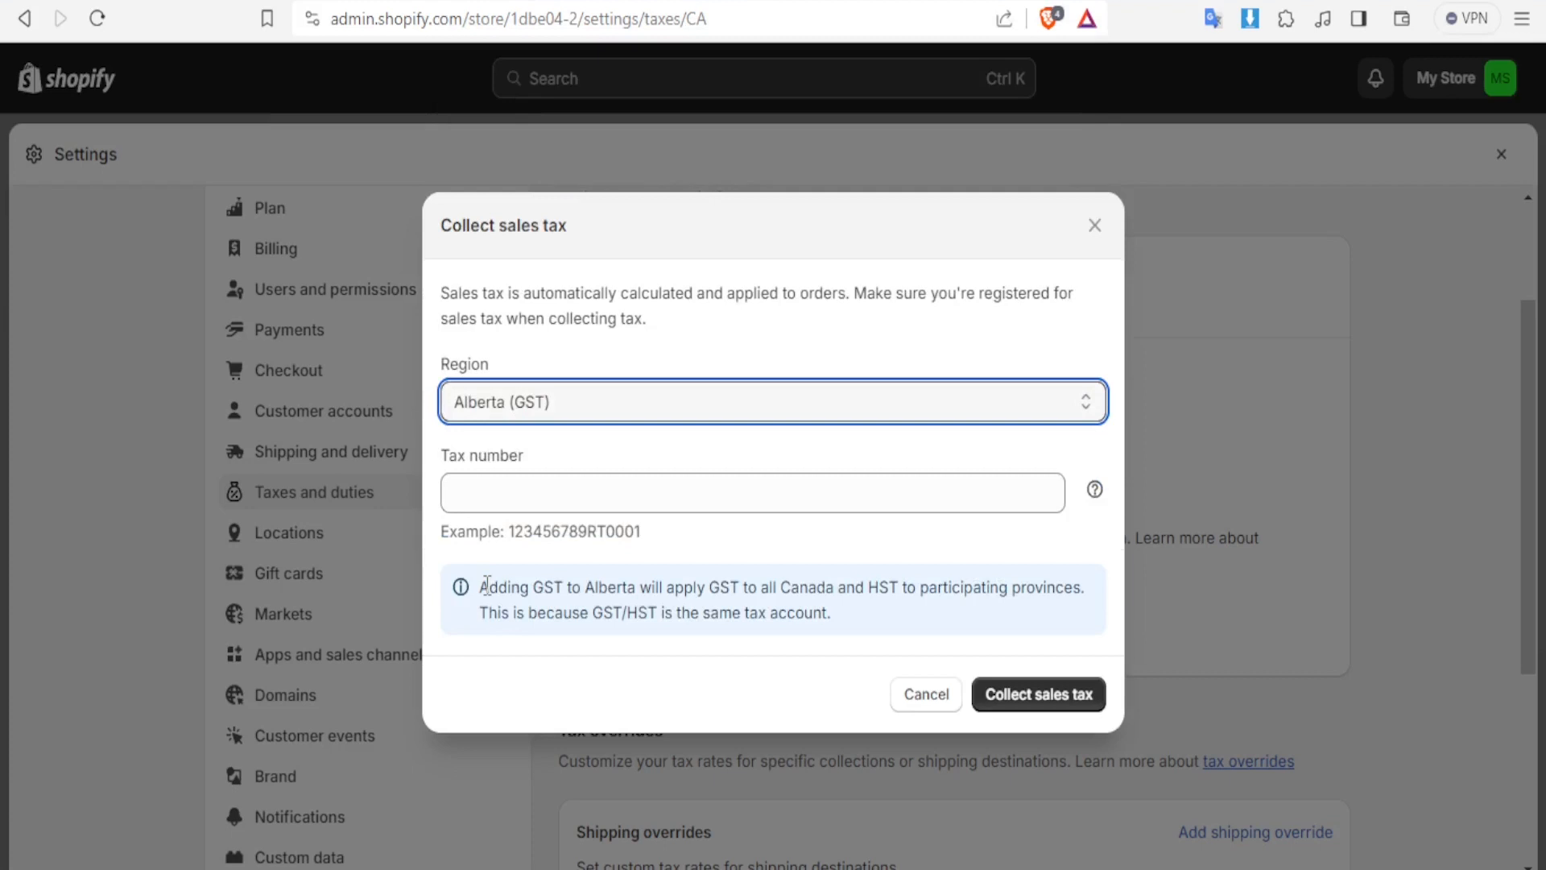
{"action": "mouse_move", "coordinate": [520, 532]}
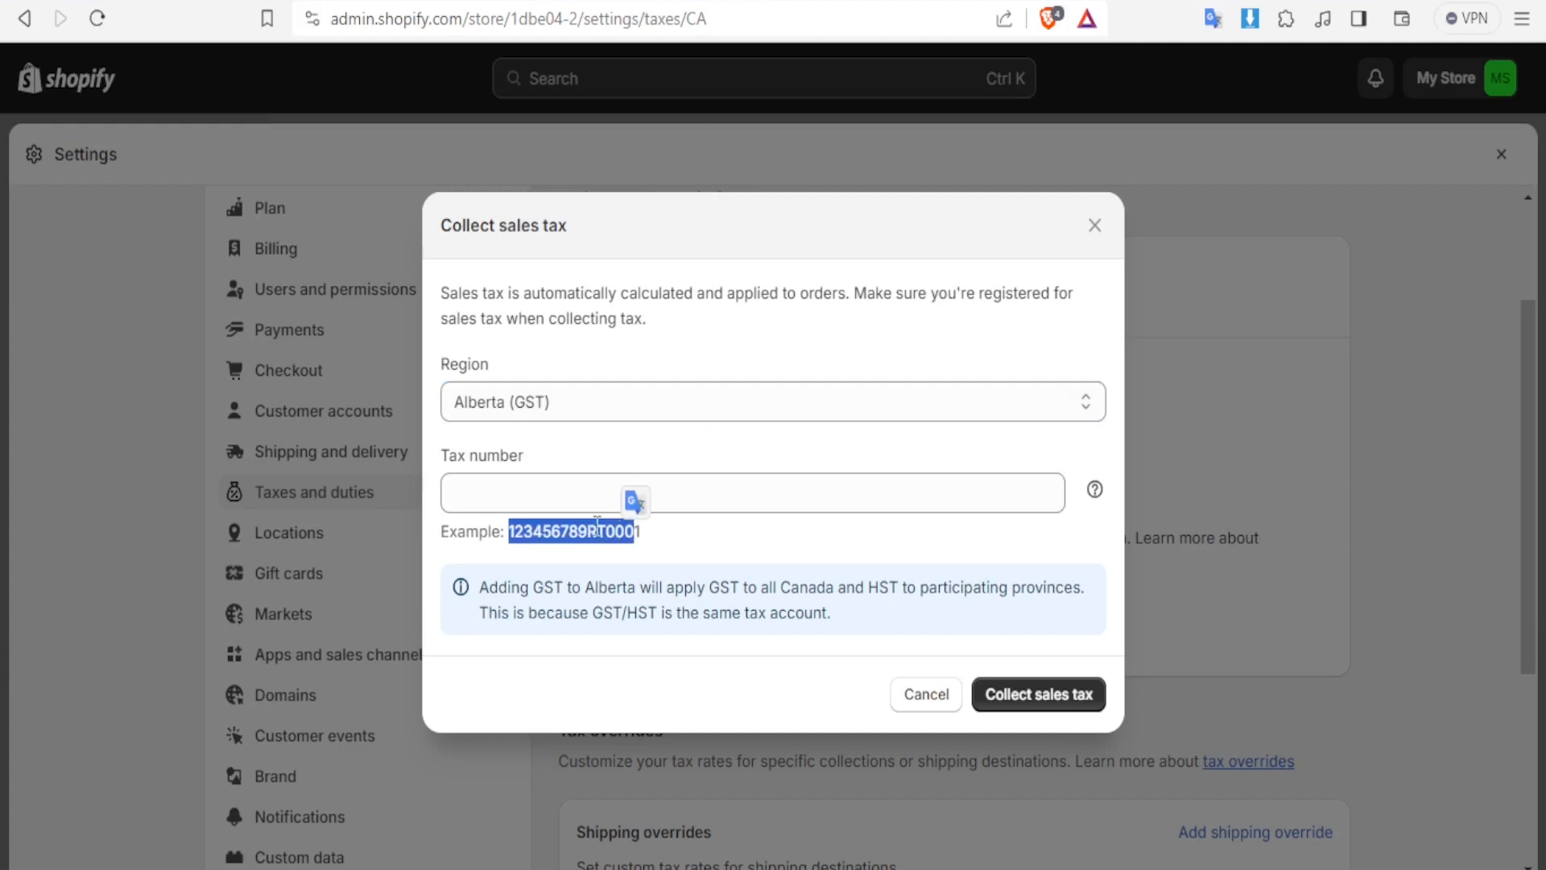
{"action": "type", "text": "123456789RT000"}
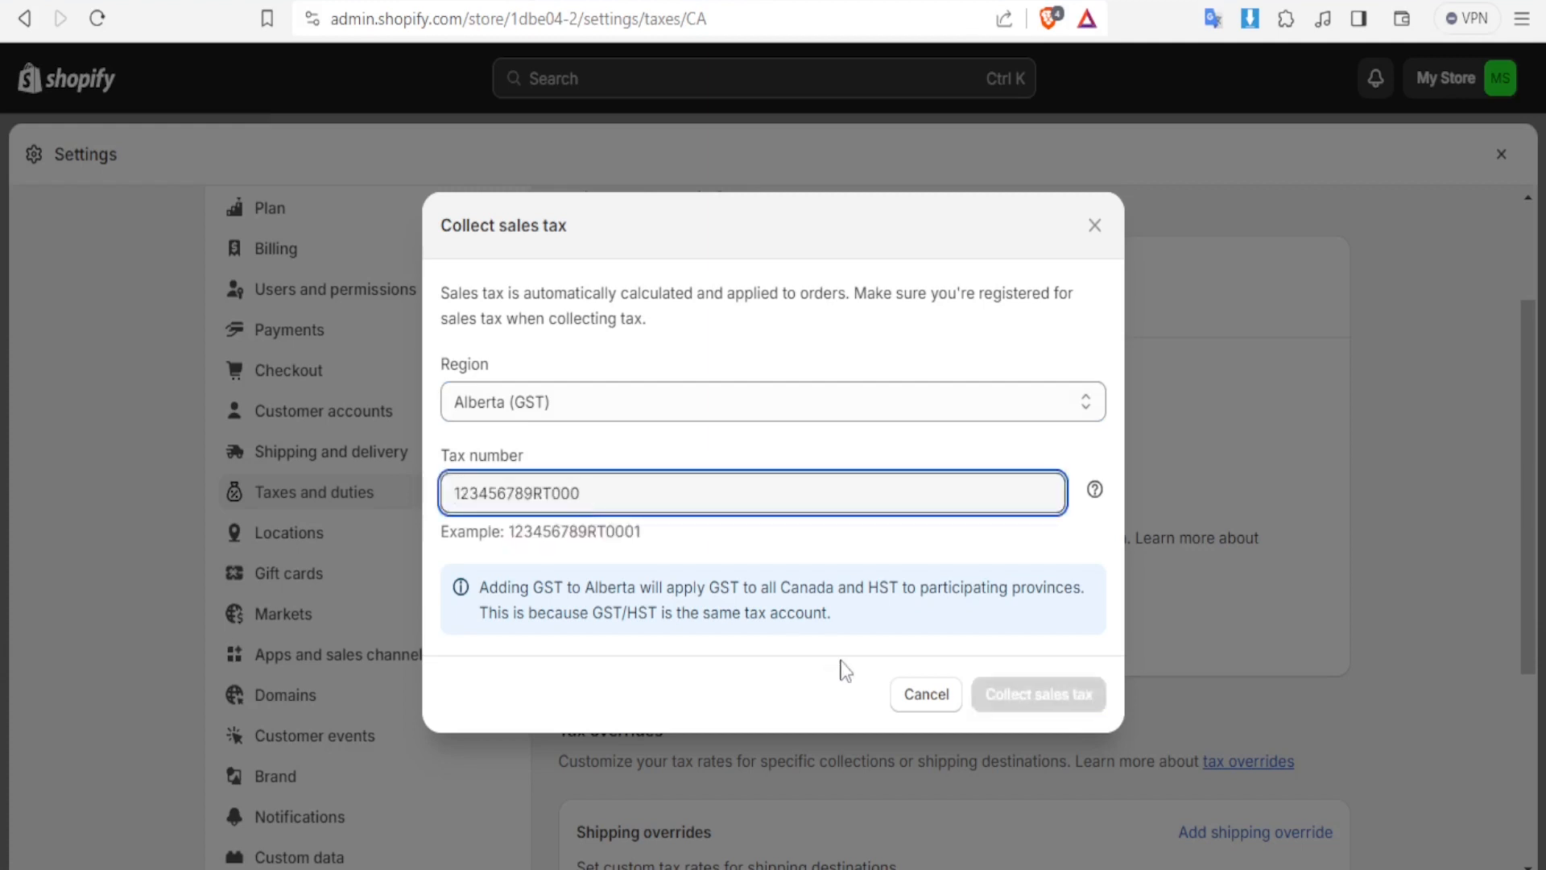
{"action": "type", "text": "1"}
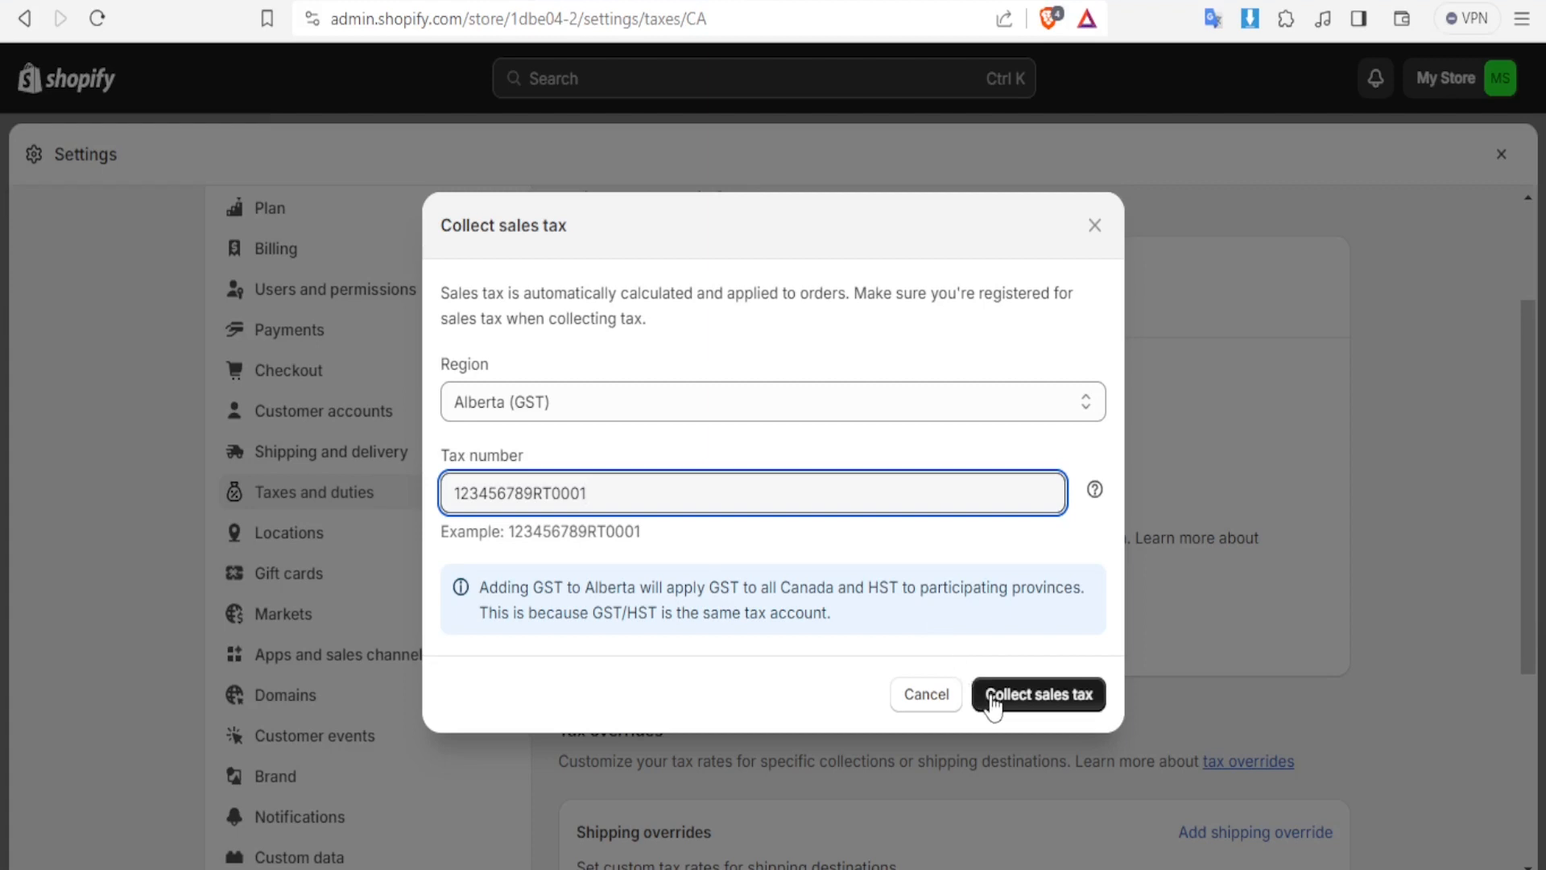
{"action": "left_click", "coordinate": [1037, 694]}
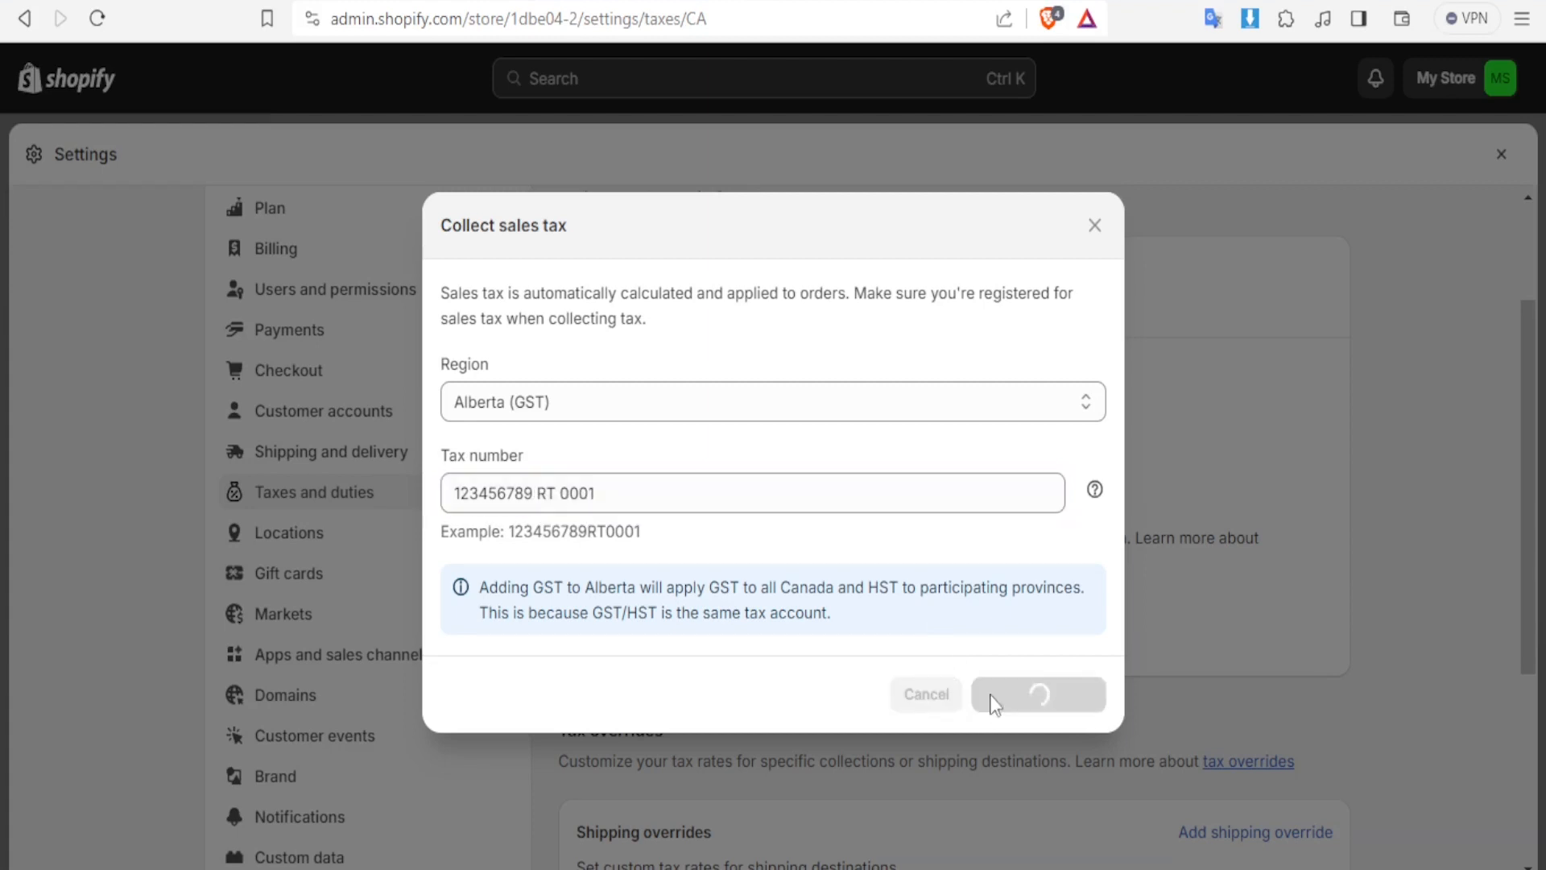
{"action": "left_click", "coordinate": [1037, 694]}
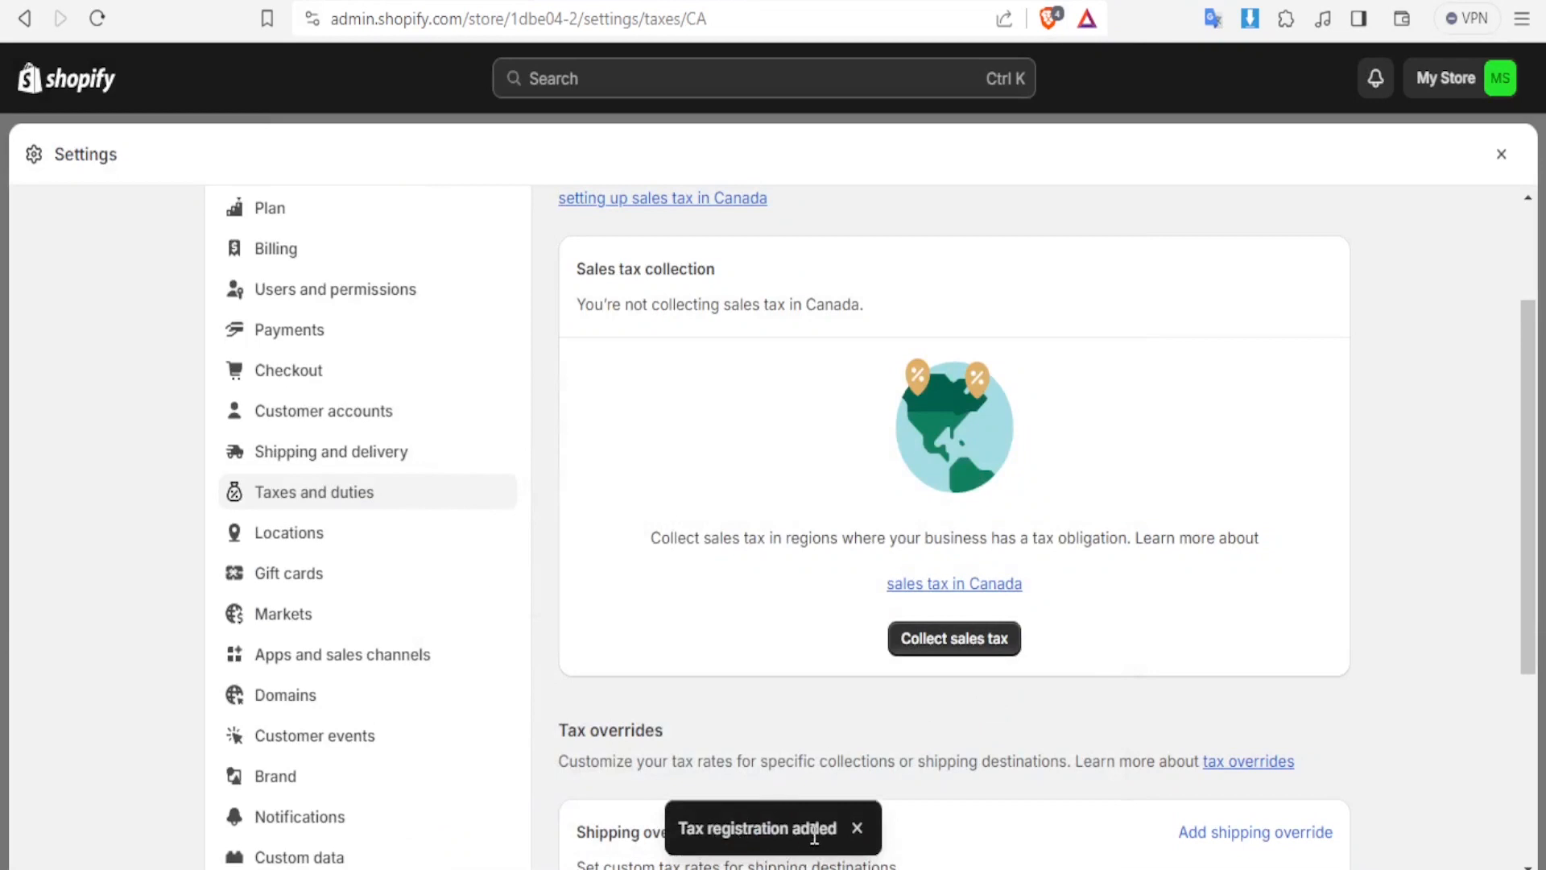
{"action": "left_click", "coordinate": [953, 637]}
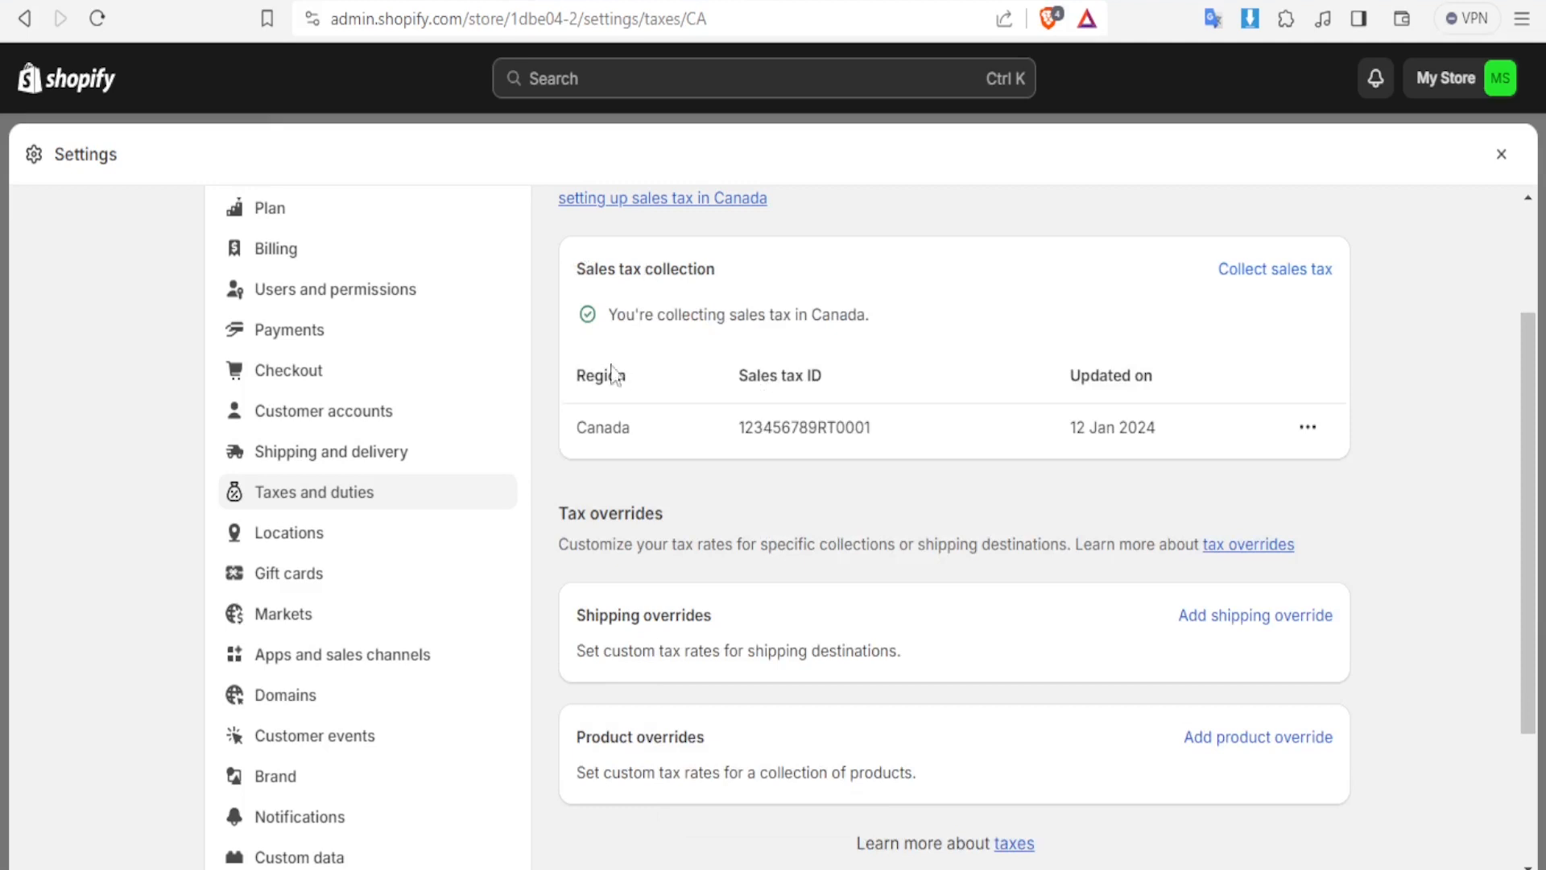
{"action": "mouse_move", "coordinate": [789, 464]}
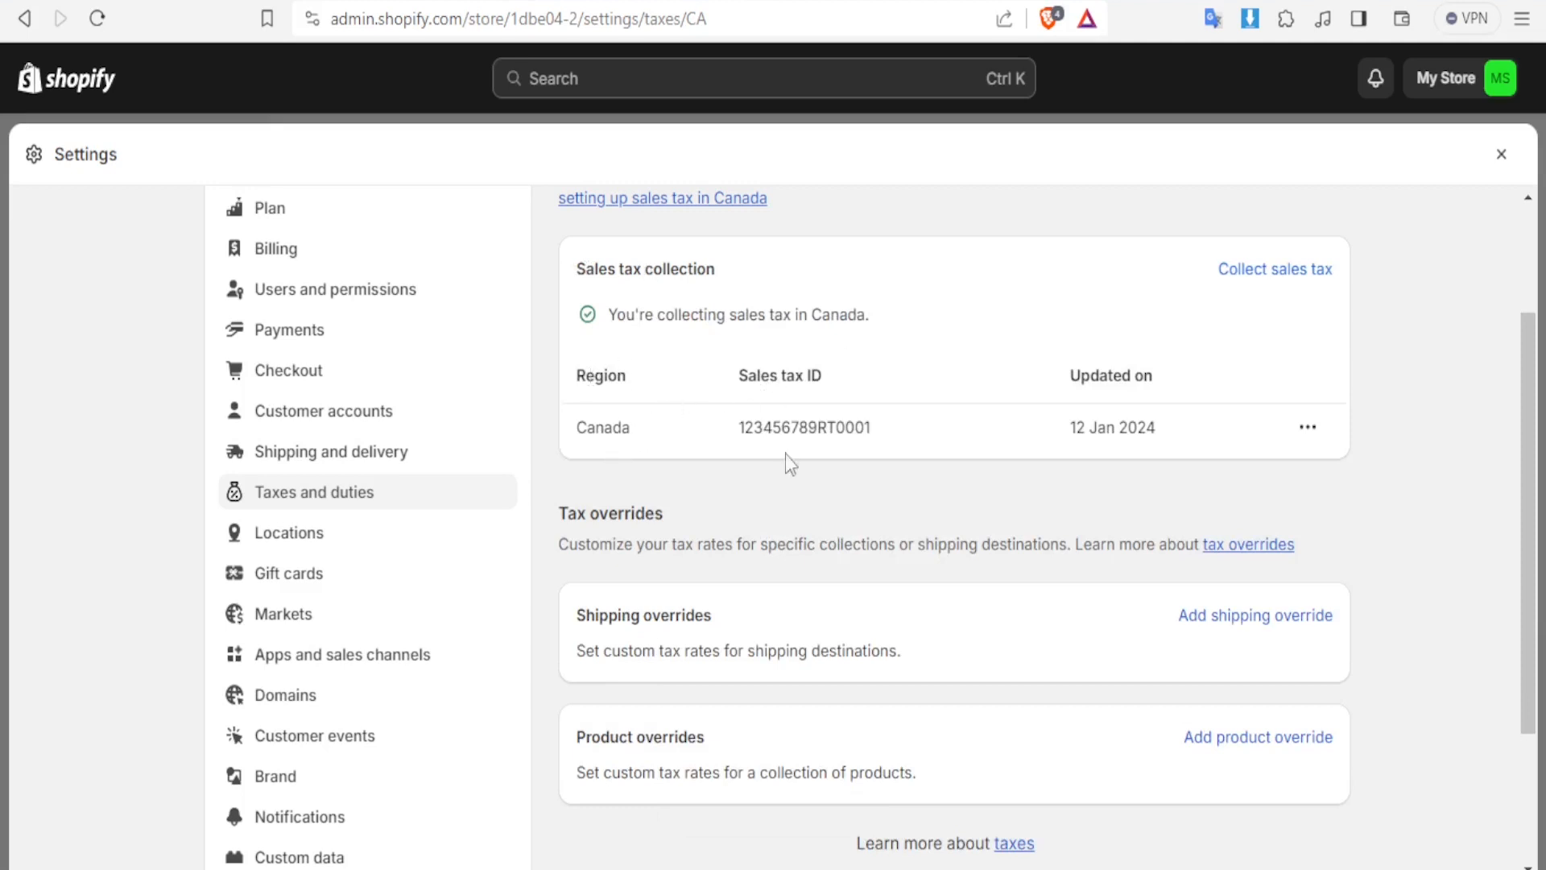
{"action": "mouse_move", "coordinate": [1119, 374]}
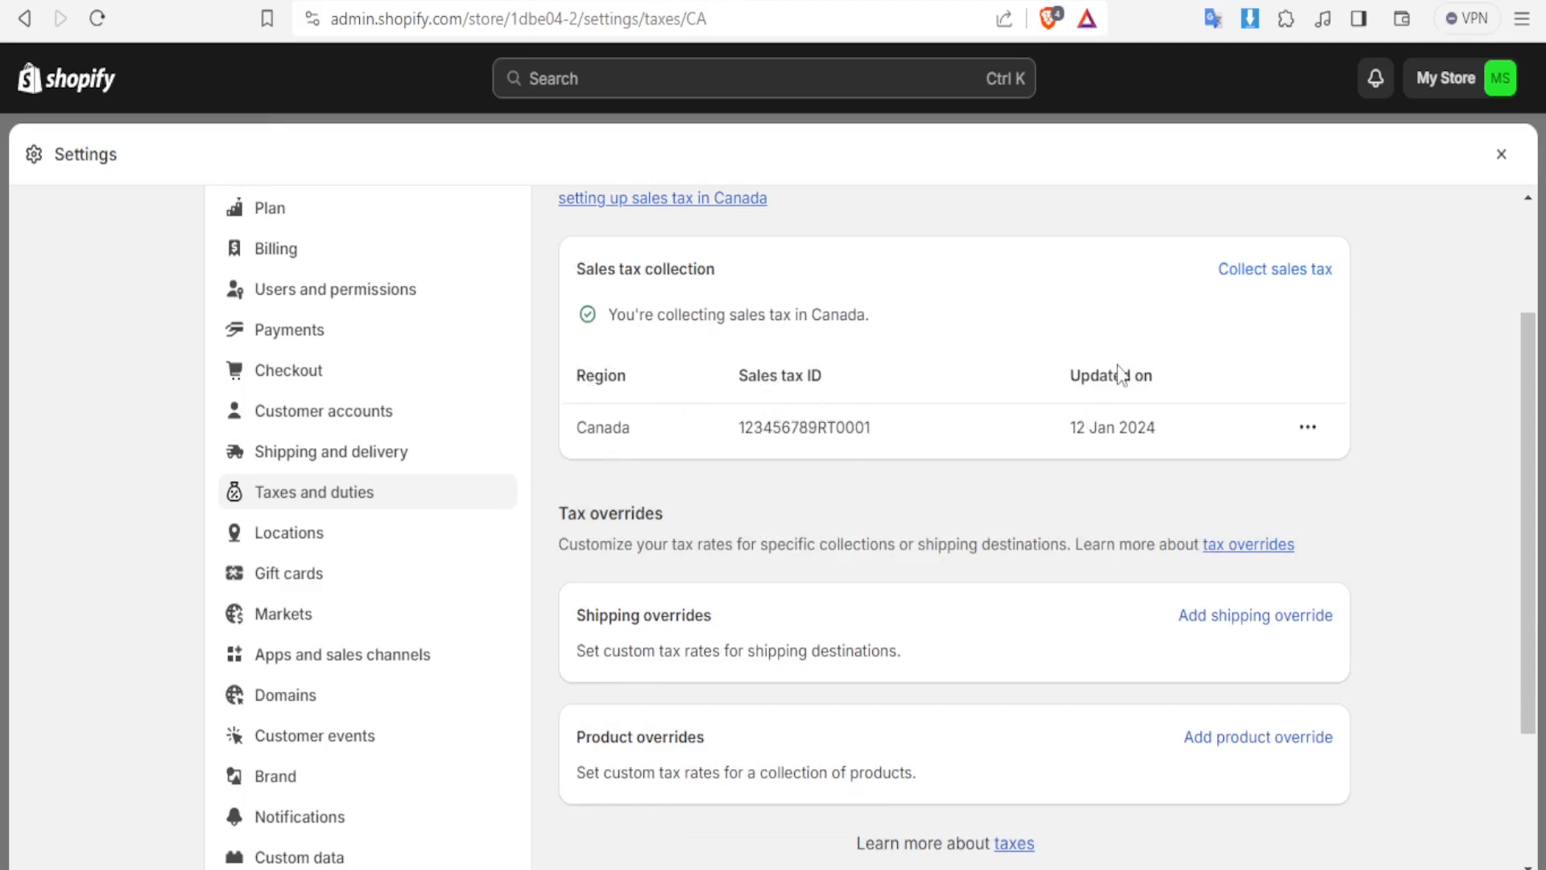
{"action": "mouse_move", "coordinate": [1318, 451]}
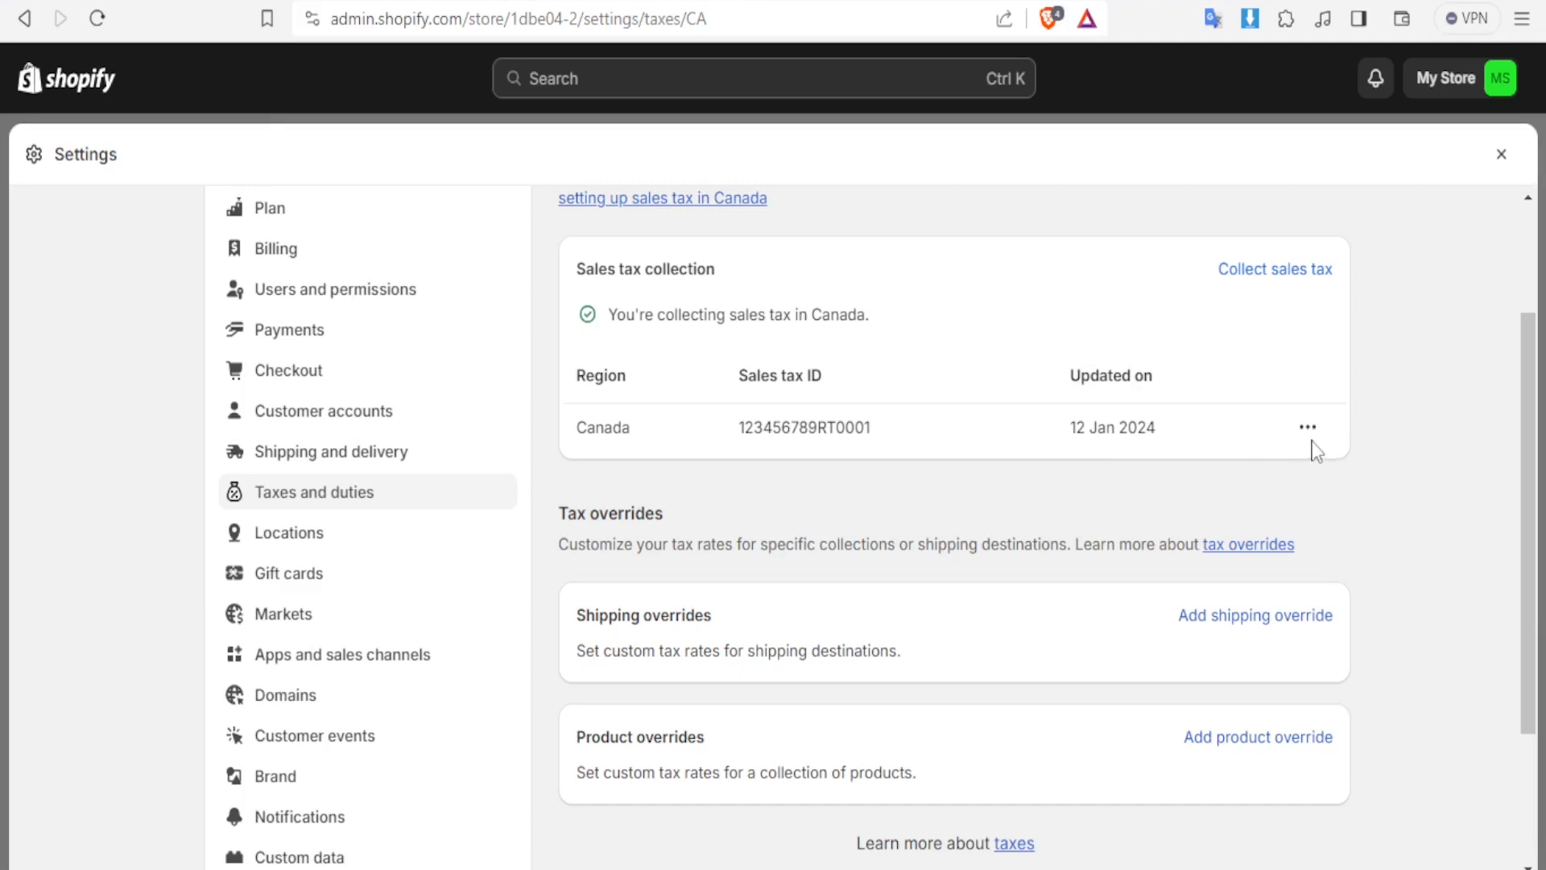
{"action": "left_click", "coordinate": [1307, 427]}
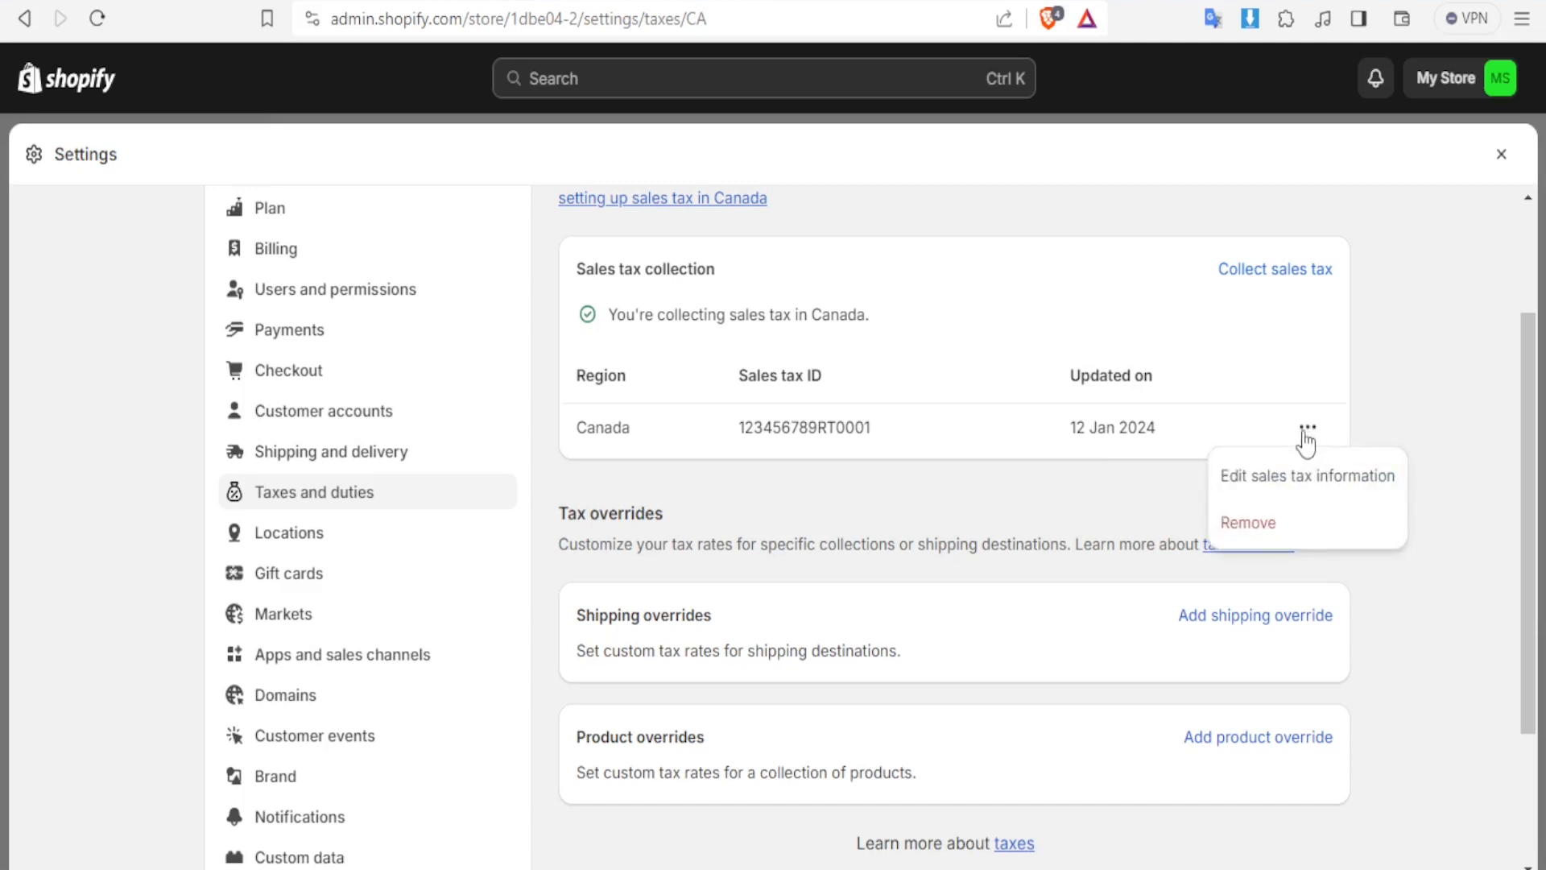
{"action": "left_click", "coordinate": [1306, 475]}
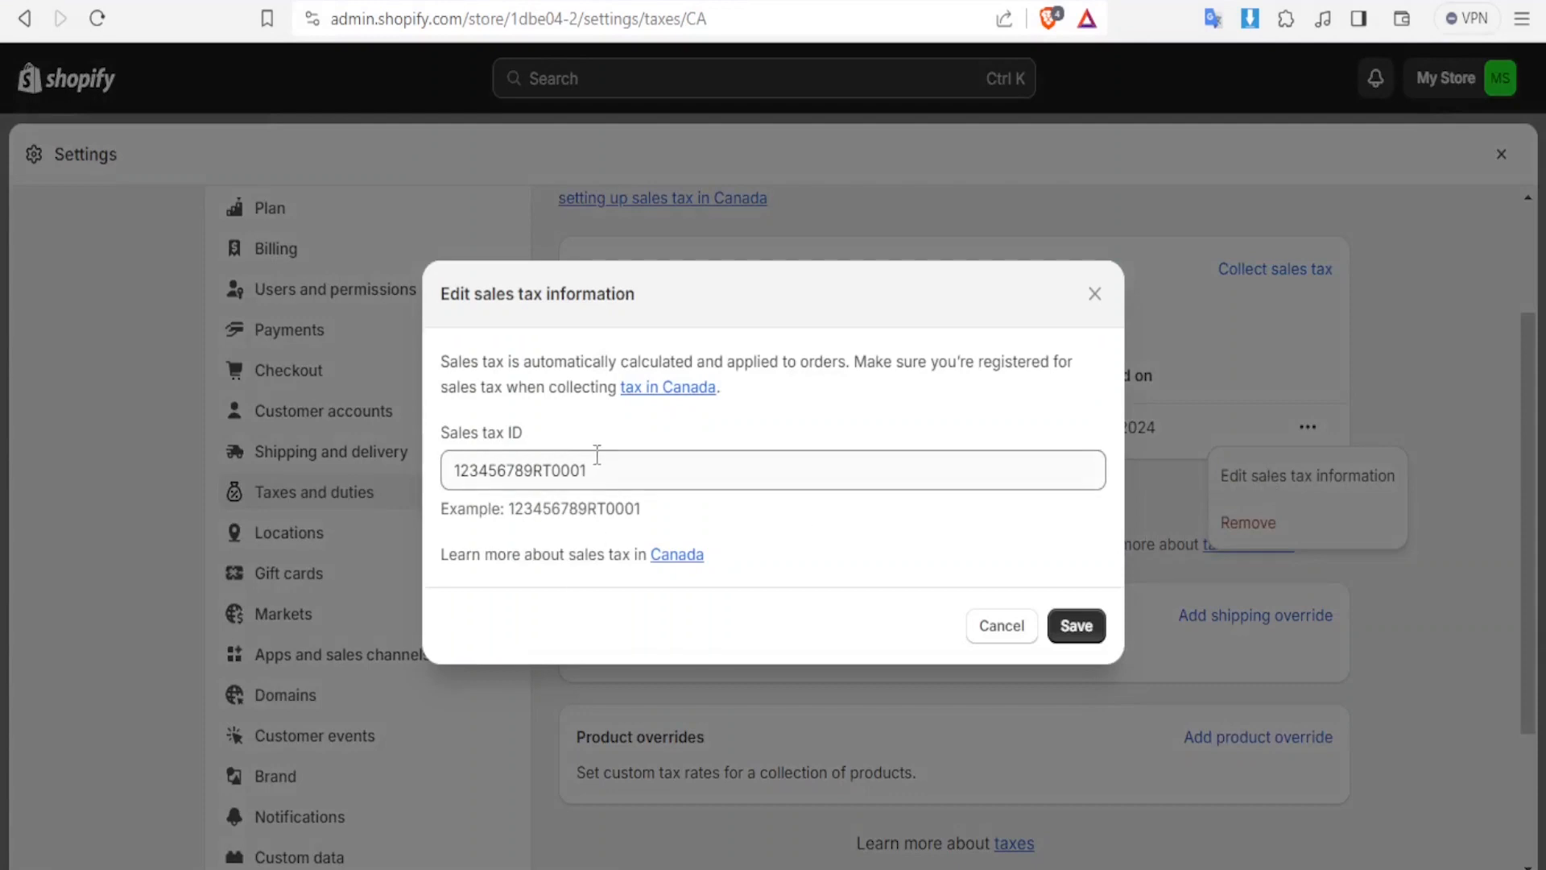
{"action": "left_click", "coordinate": [1076, 627]}
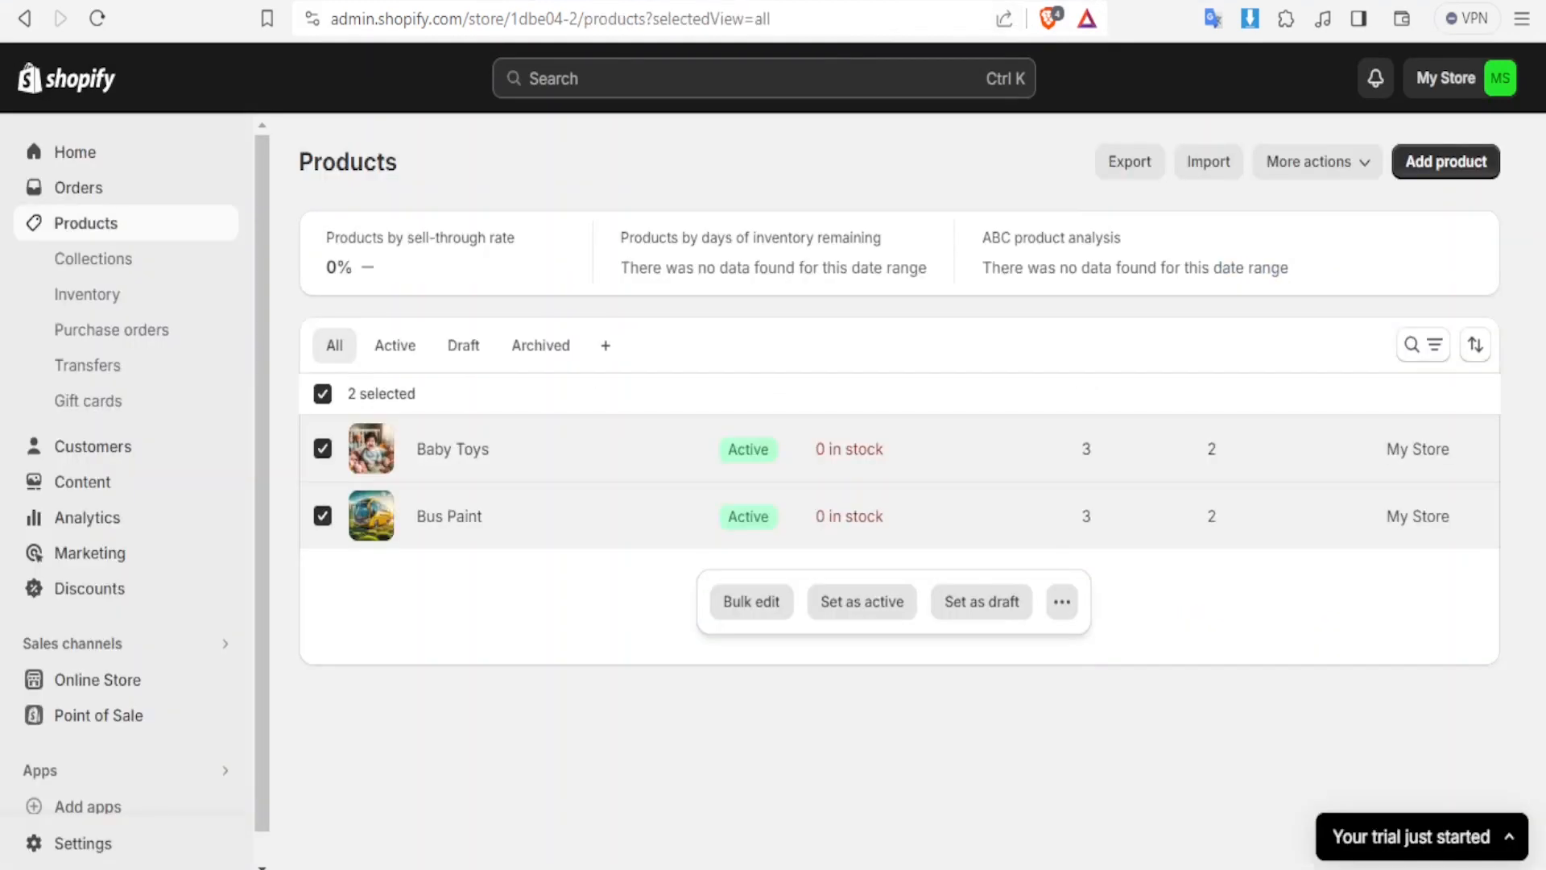
{"action": "mouse_move", "coordinate": [578, 465]}
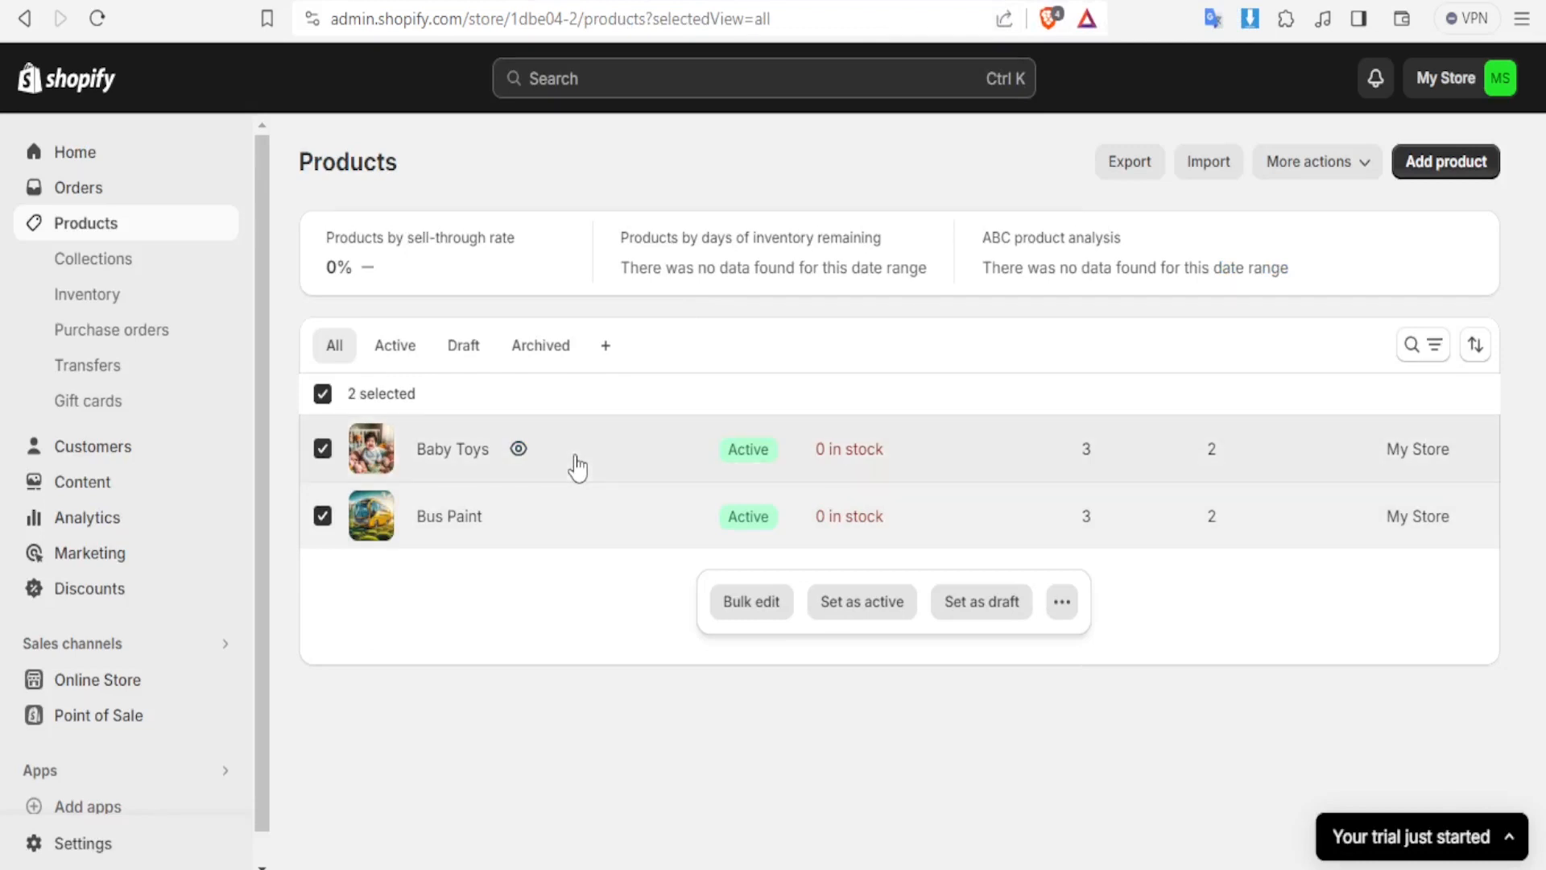
Step: Tick 'Charge tax on this product' in the Baby Toys pricing section
{"action": "left_click", "coordinate": [452, 449]}
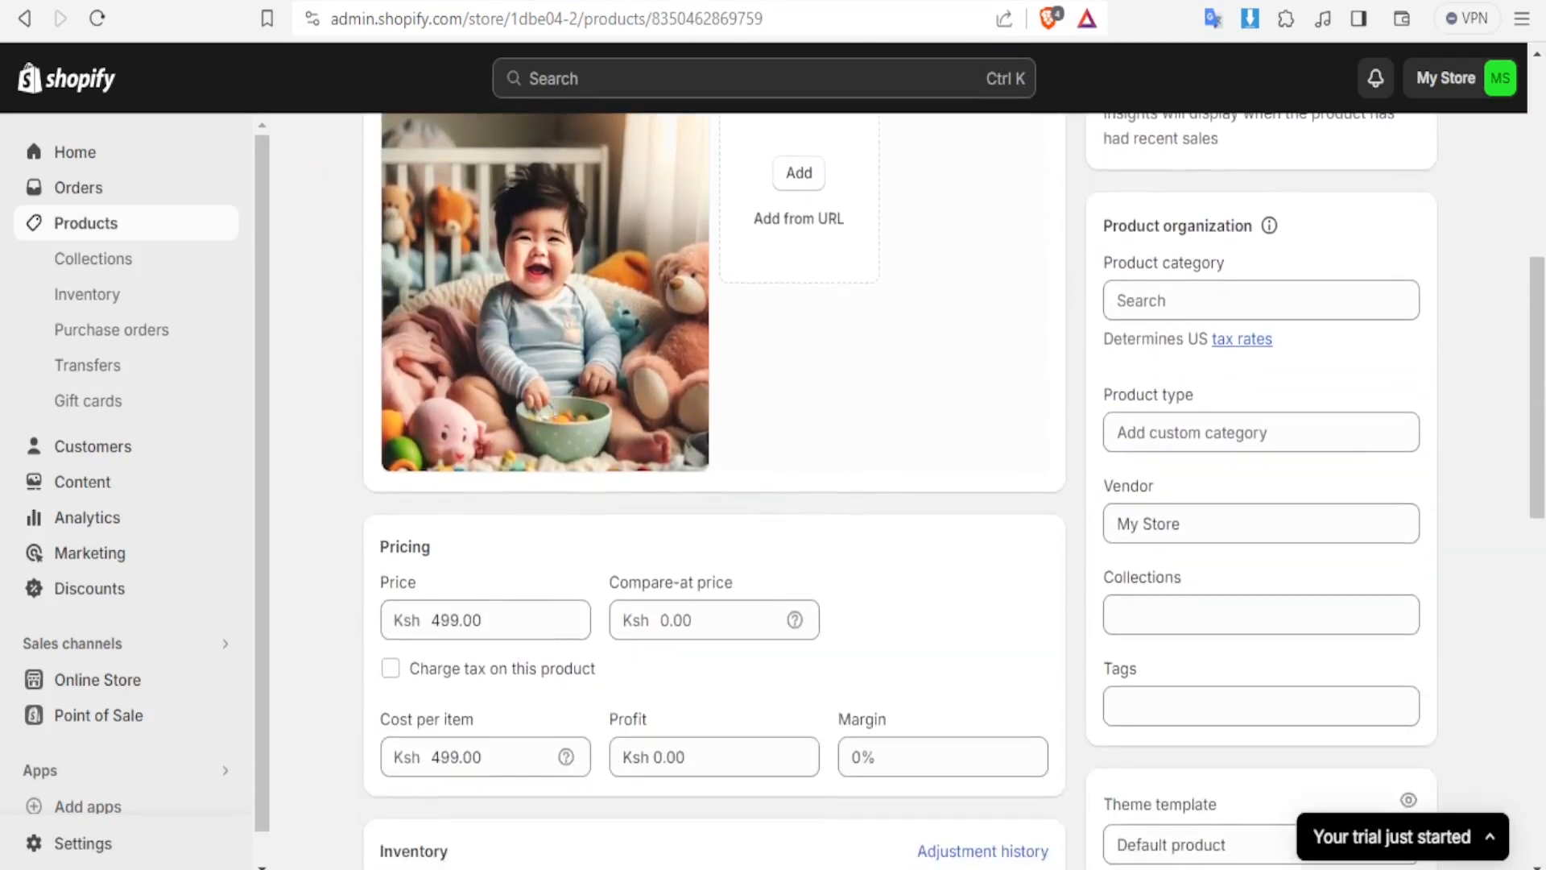
{"action": "scroll", "scroll_direction": "down", "scroll_amount": 3}
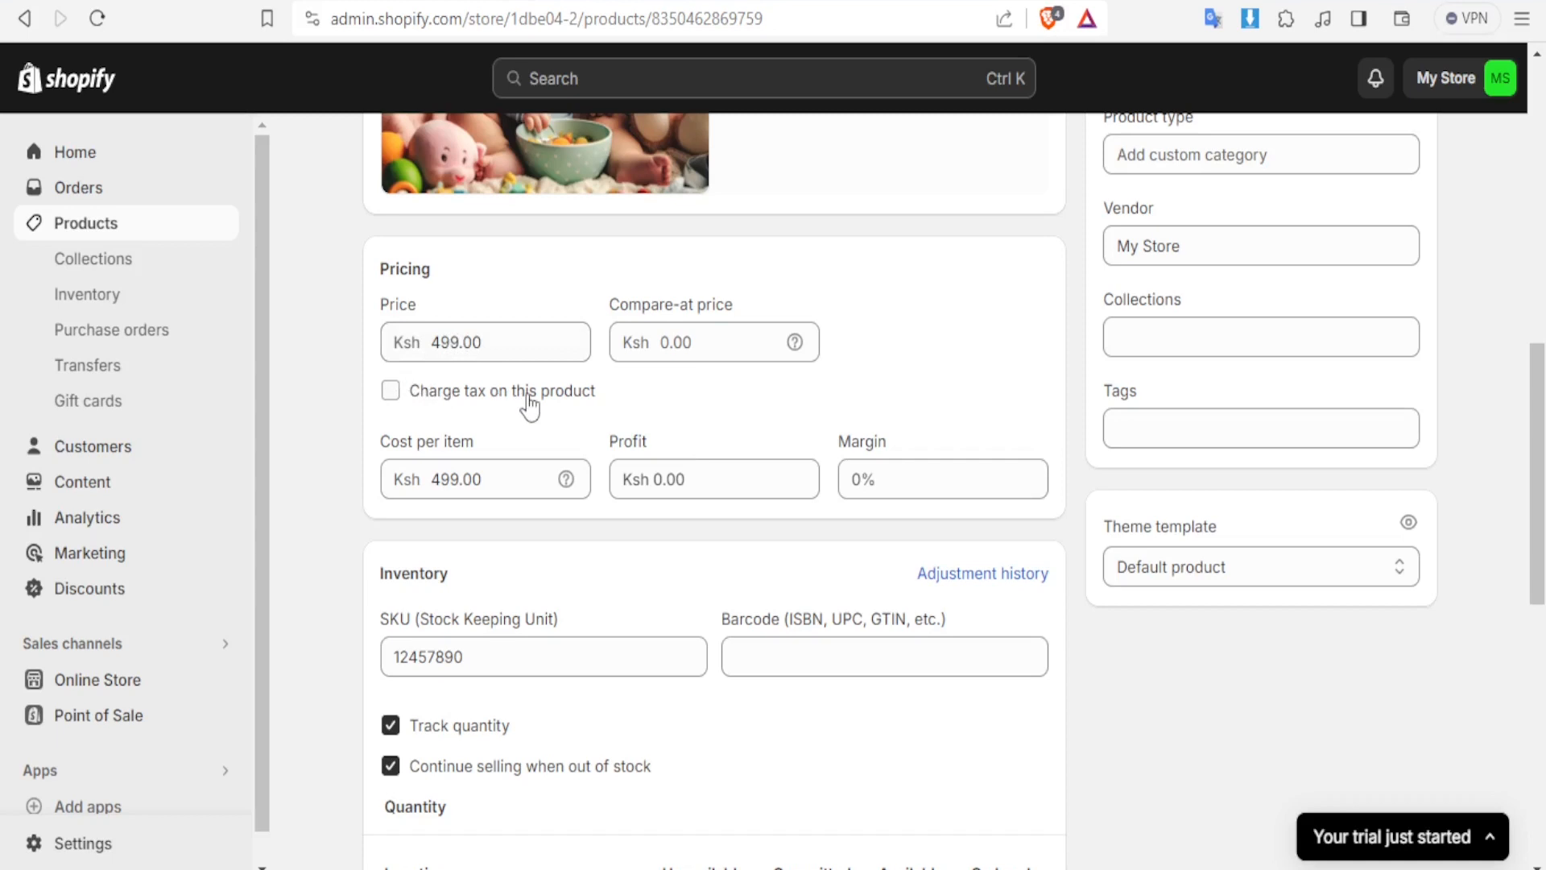
{"action": "mouse_move", "coordinate": [411, 414]}
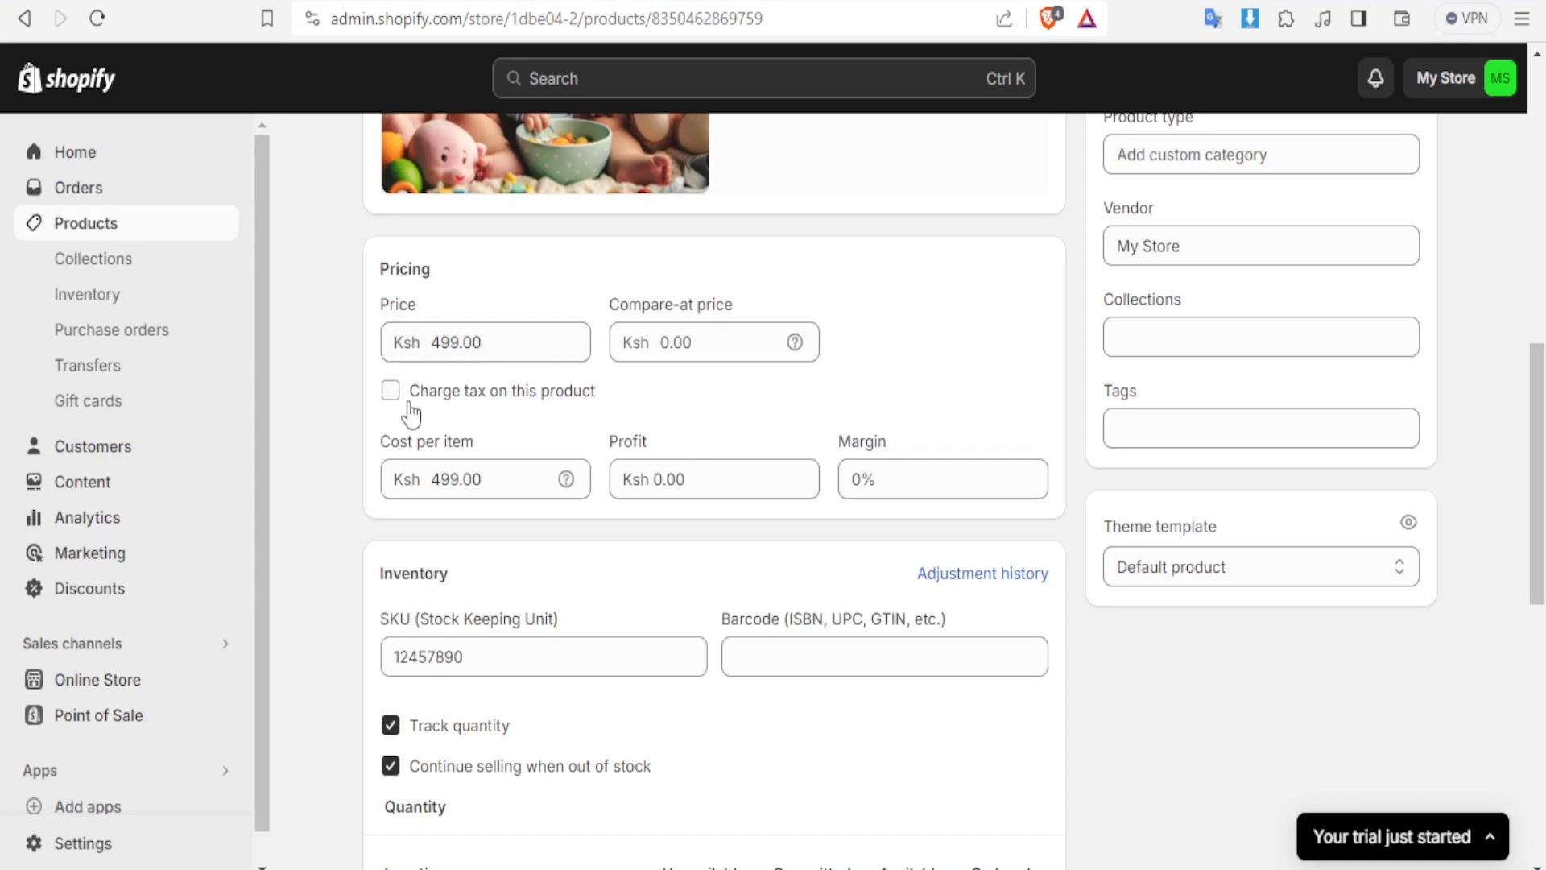
{"action": "left_click", "coordinate": [391, 390]}
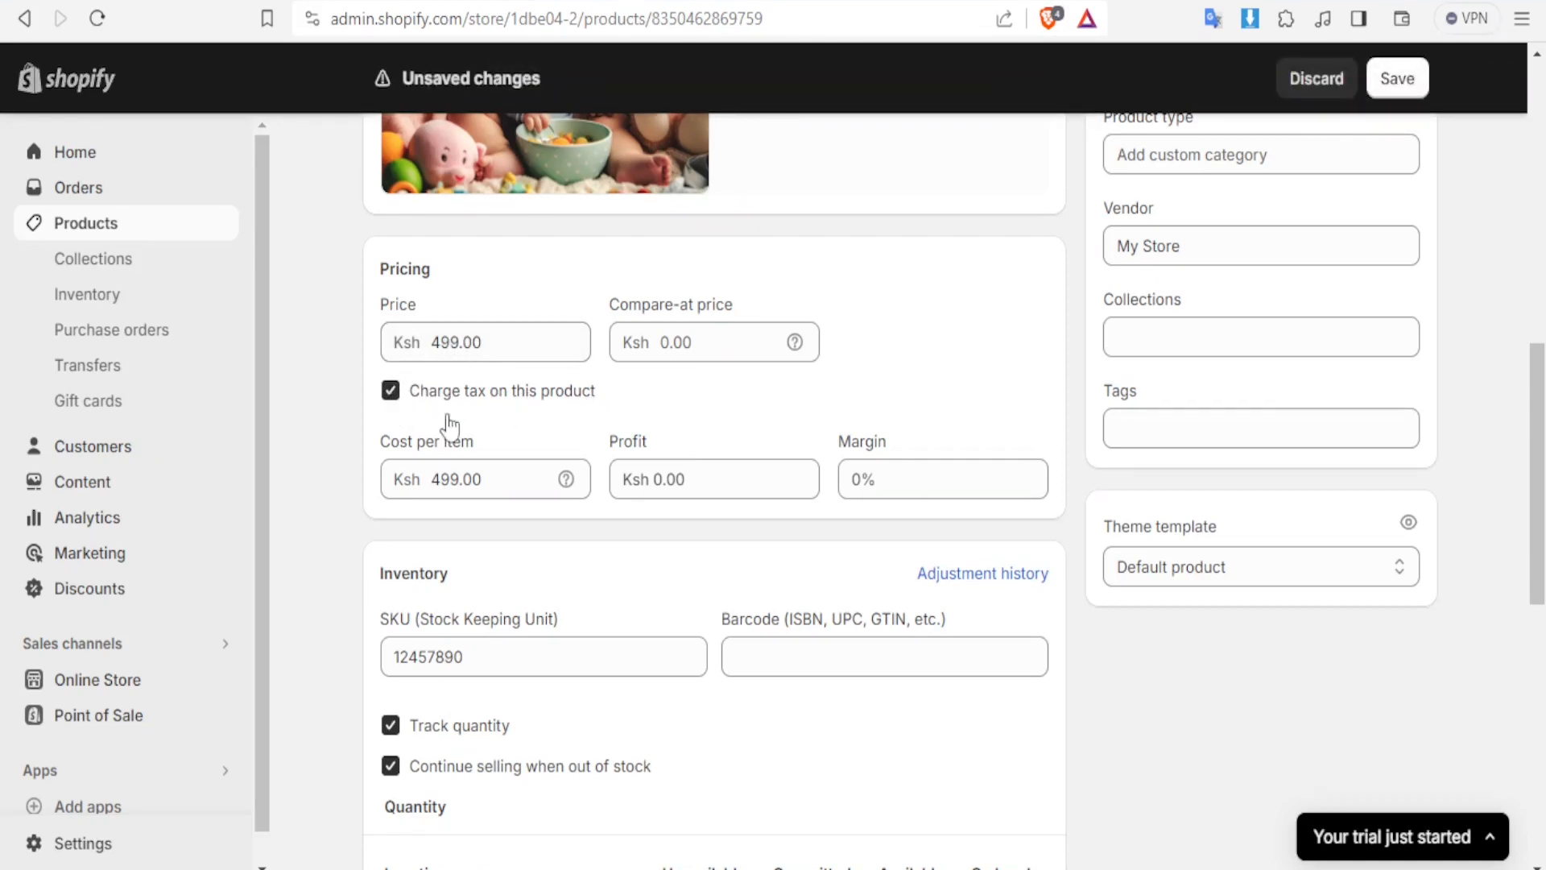
{"action": "left_click", "coordinate": [484, 479]}
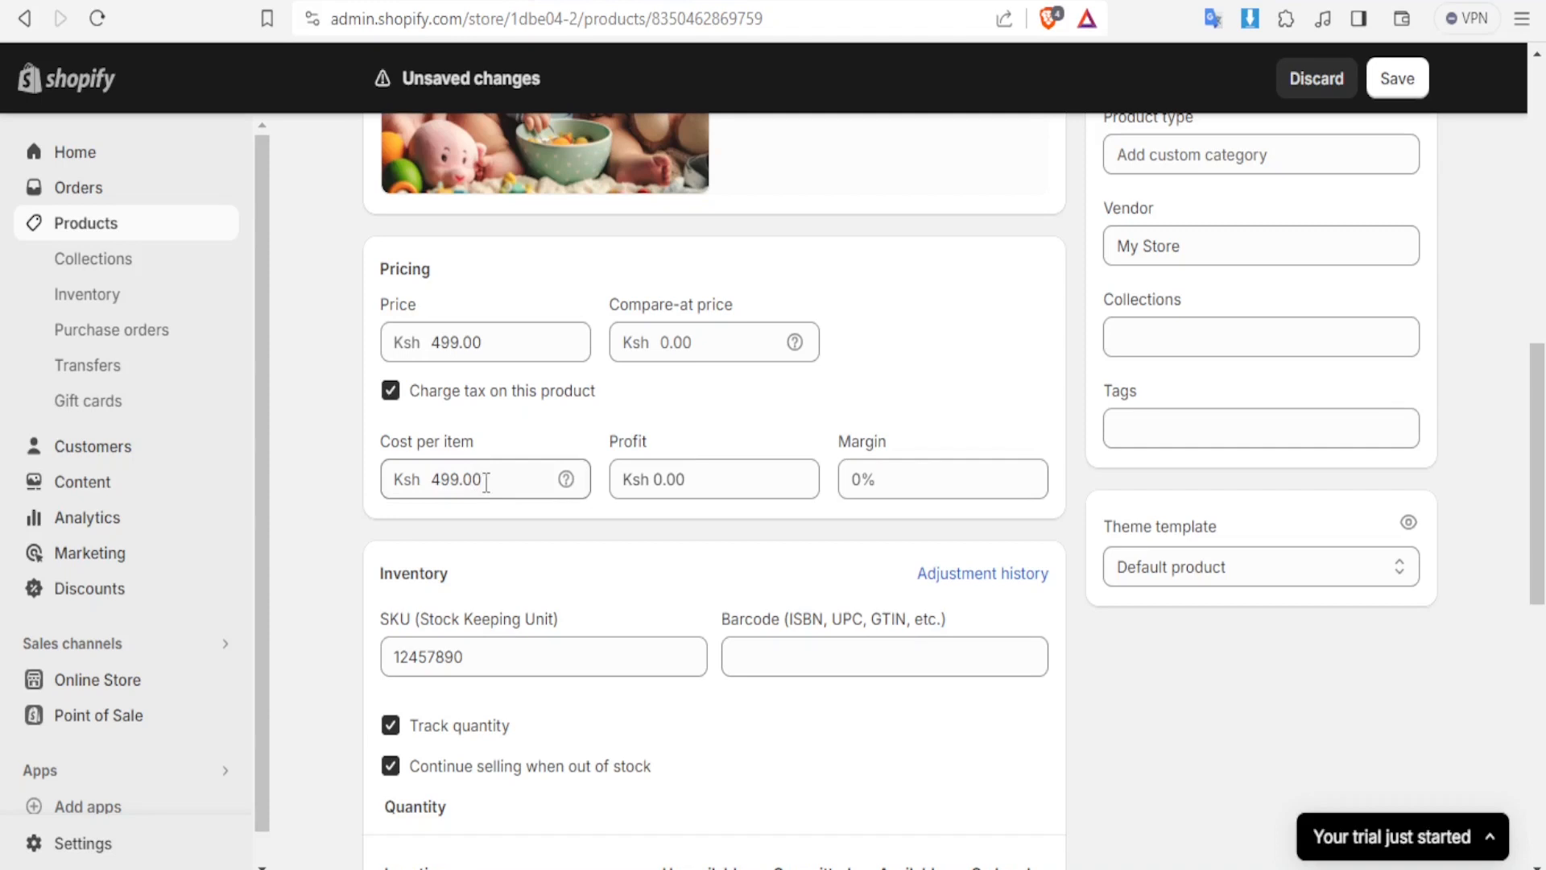
{"action": "mouse_move", "coordinate": [390, 438]}
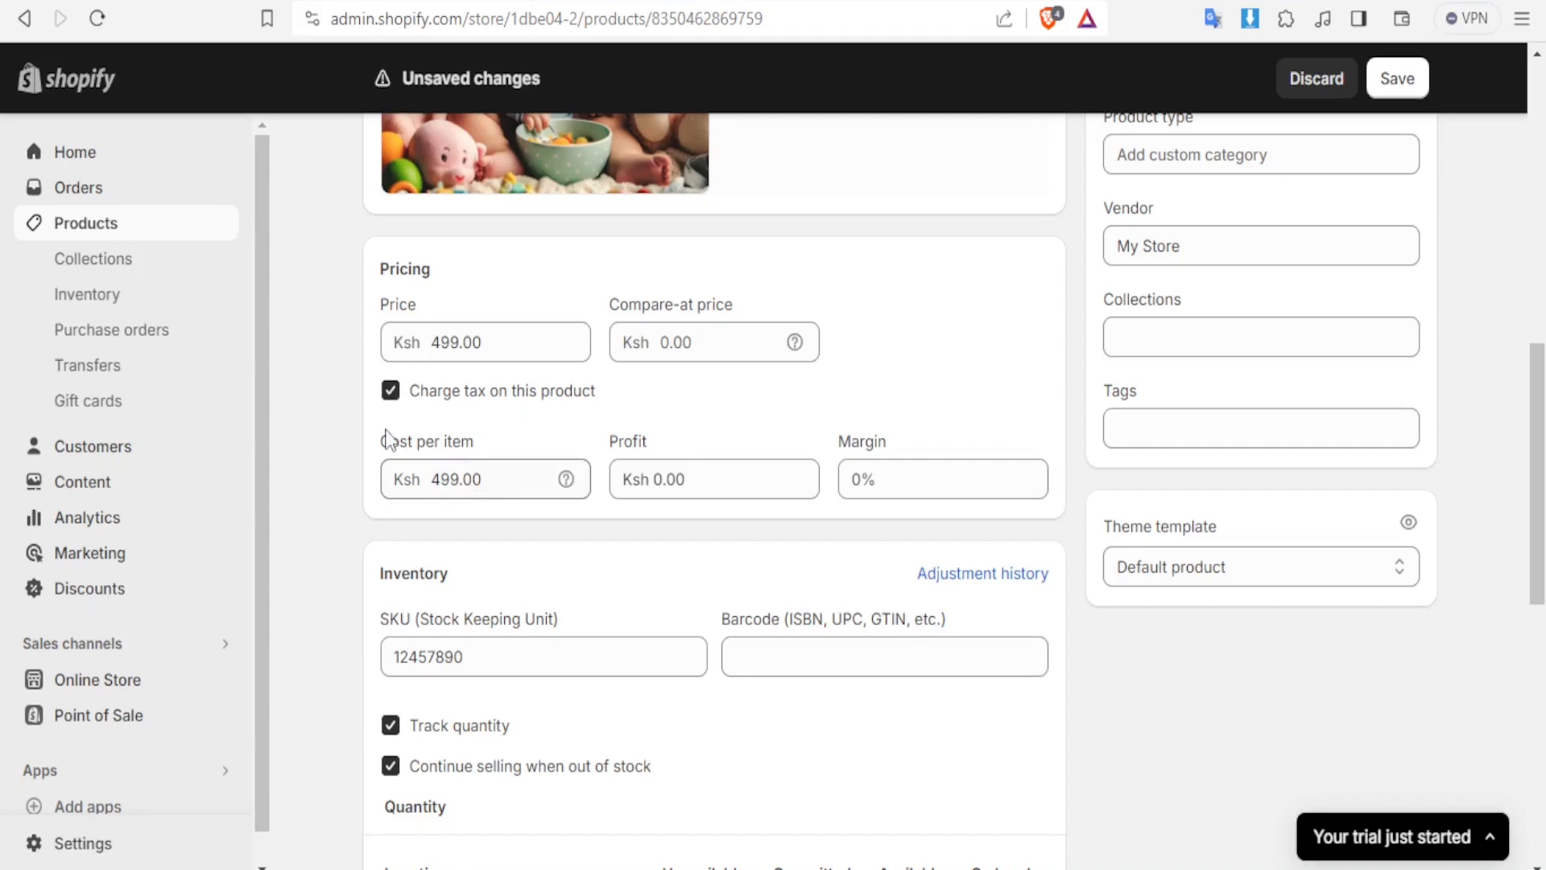
{"action": "mouse_move", "coordinate": [922, 498]}
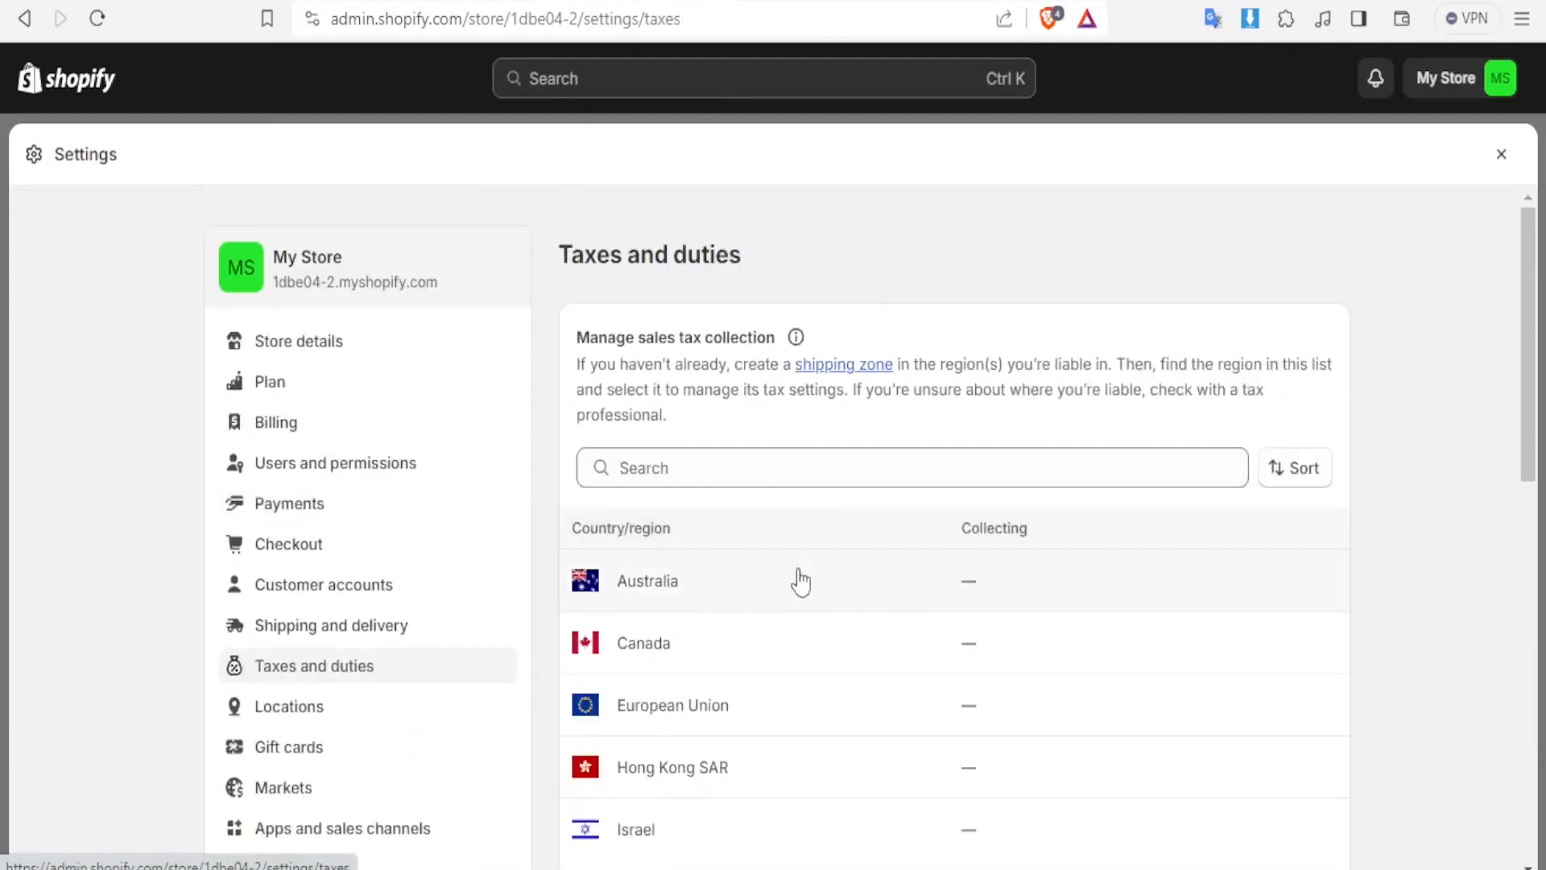
Step: Open Israel's tax settings and edit its country tax rate
{"action": "left_click", "coordinate": [636, 829]}
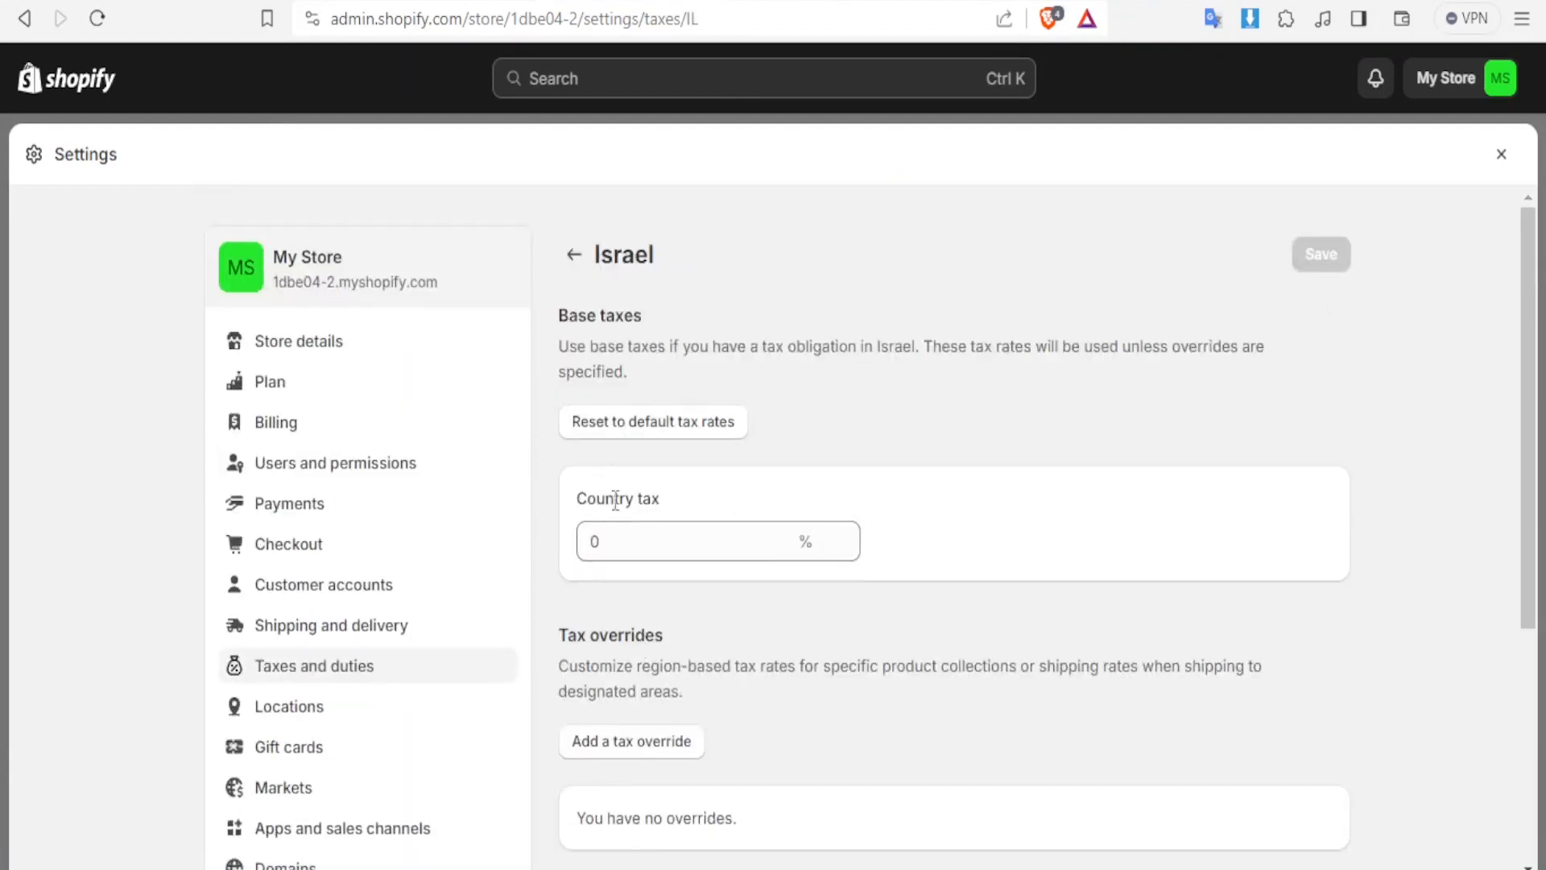
{"action": "scroll", "scroll_direction": "down", "scroll_amount": 3}
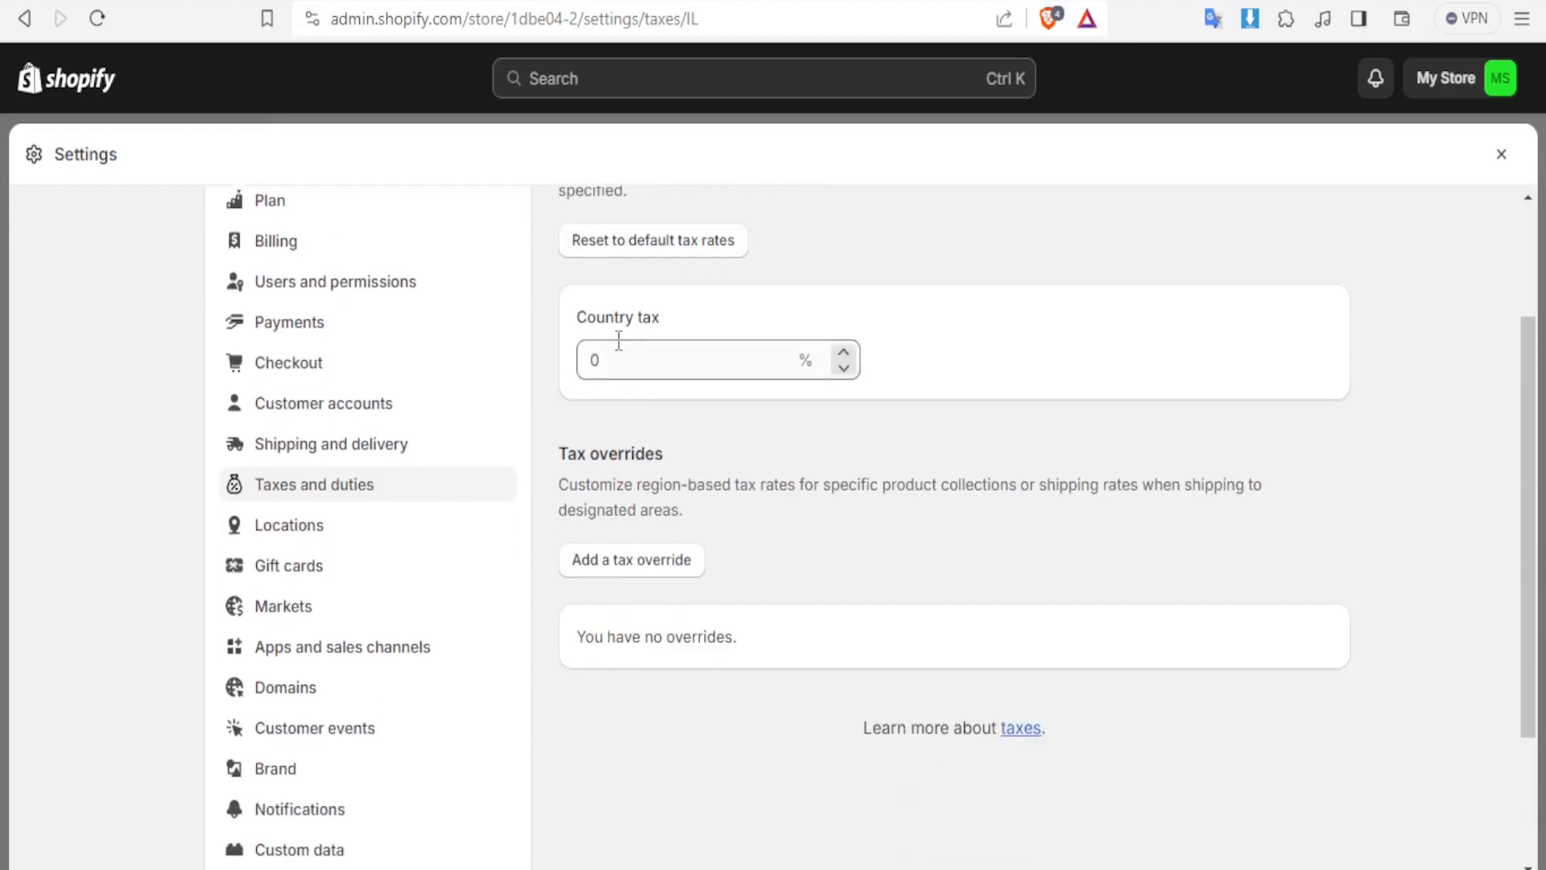
{"action": "left_click", "coordinate": [690, 359]}
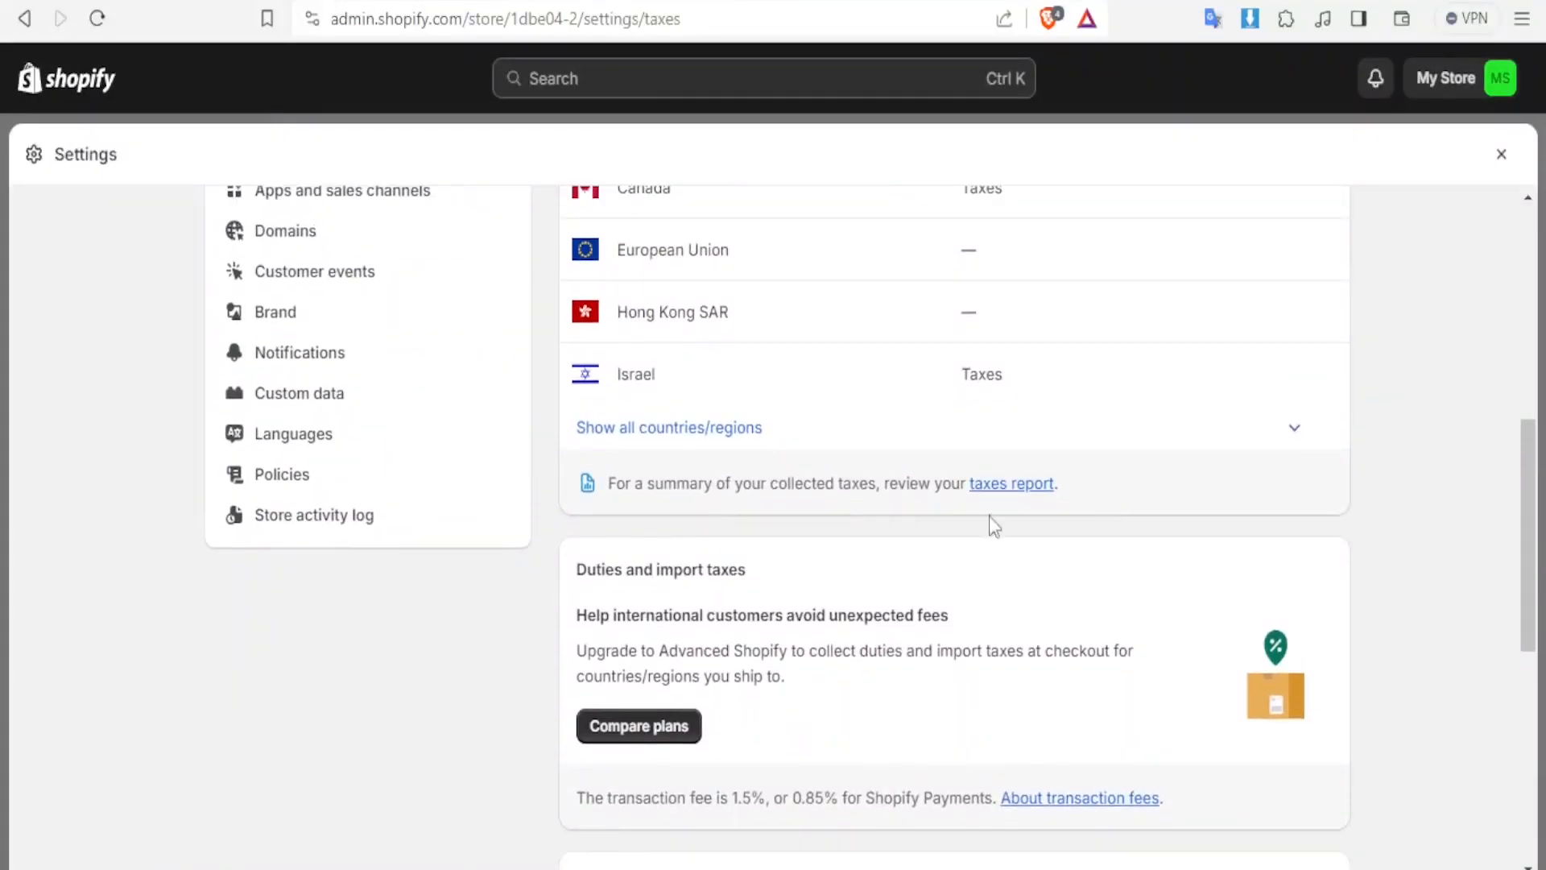
{"action": "double_click", "coordinate": [659, 570]}
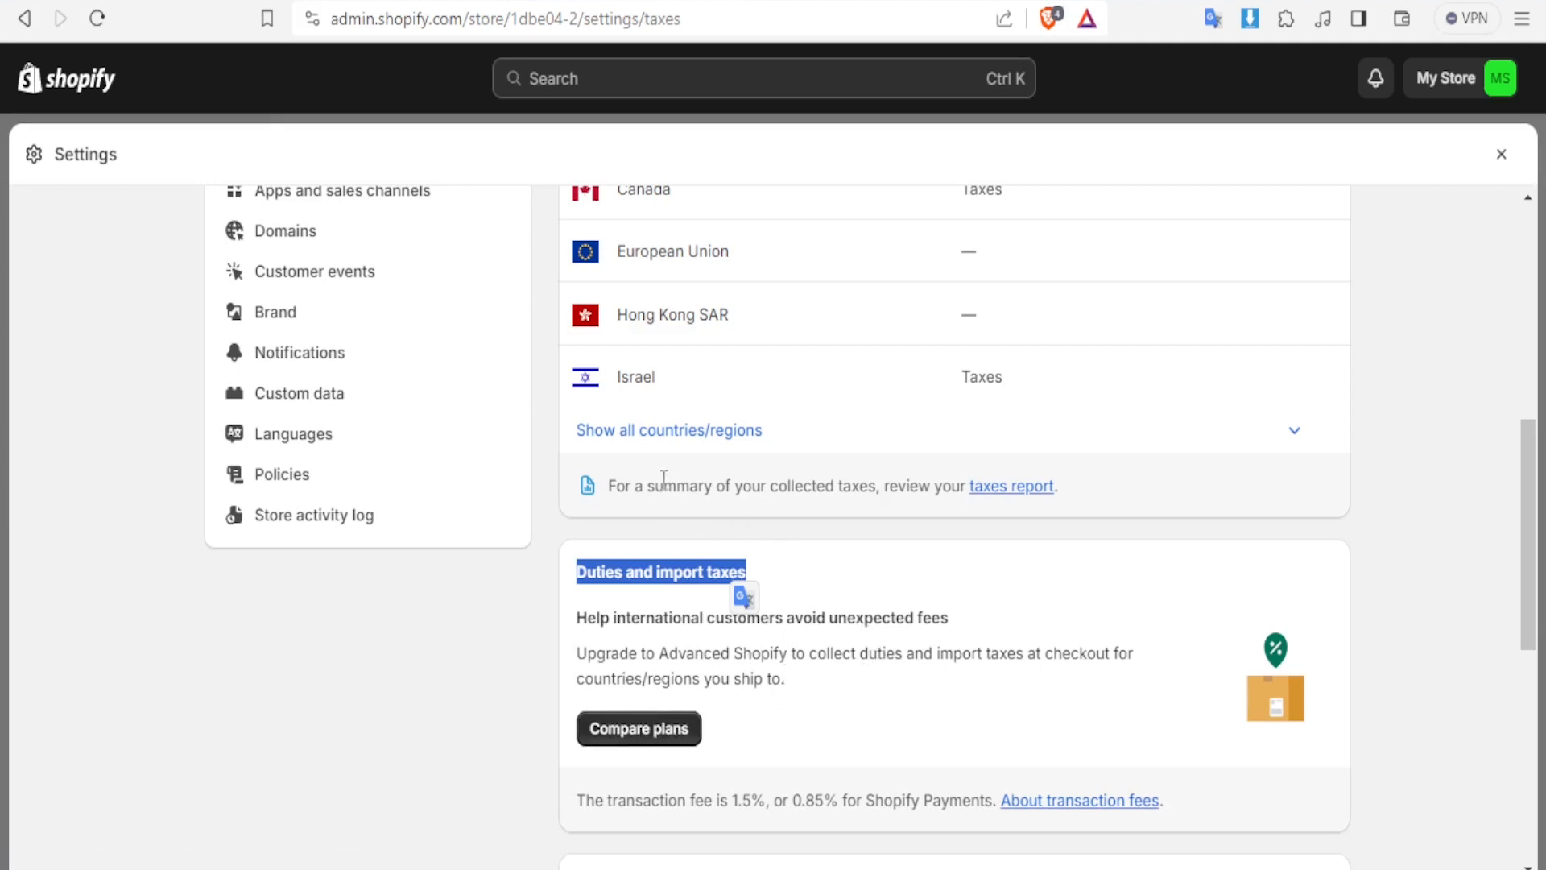
{"action": "mouse_move", "coordinate": [907, 514]}
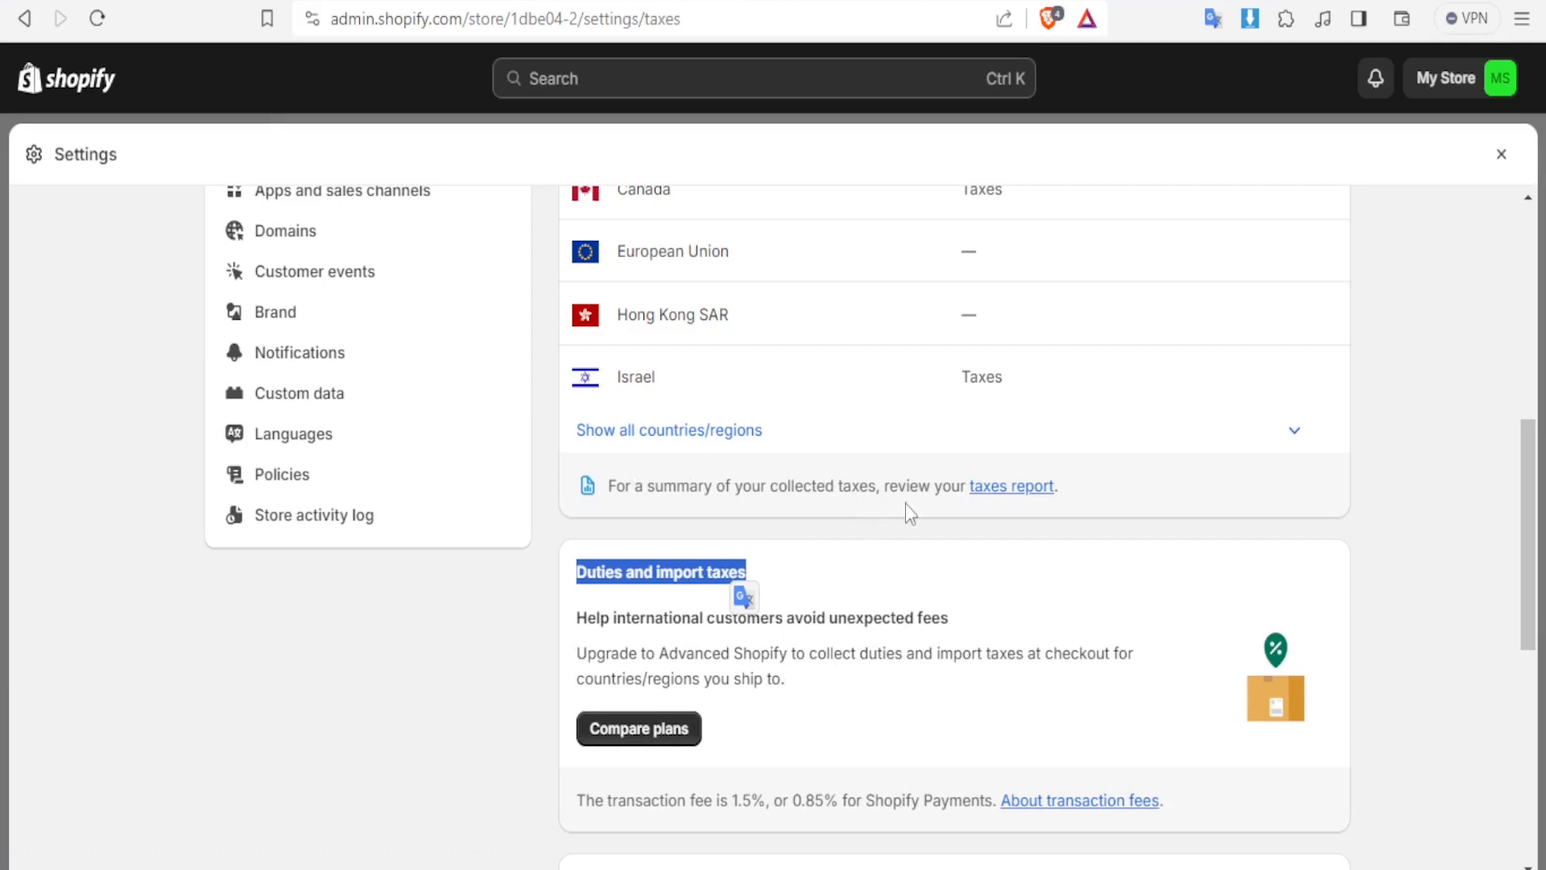
{"action": "mouse_move", "coordinate": [918, 720]}
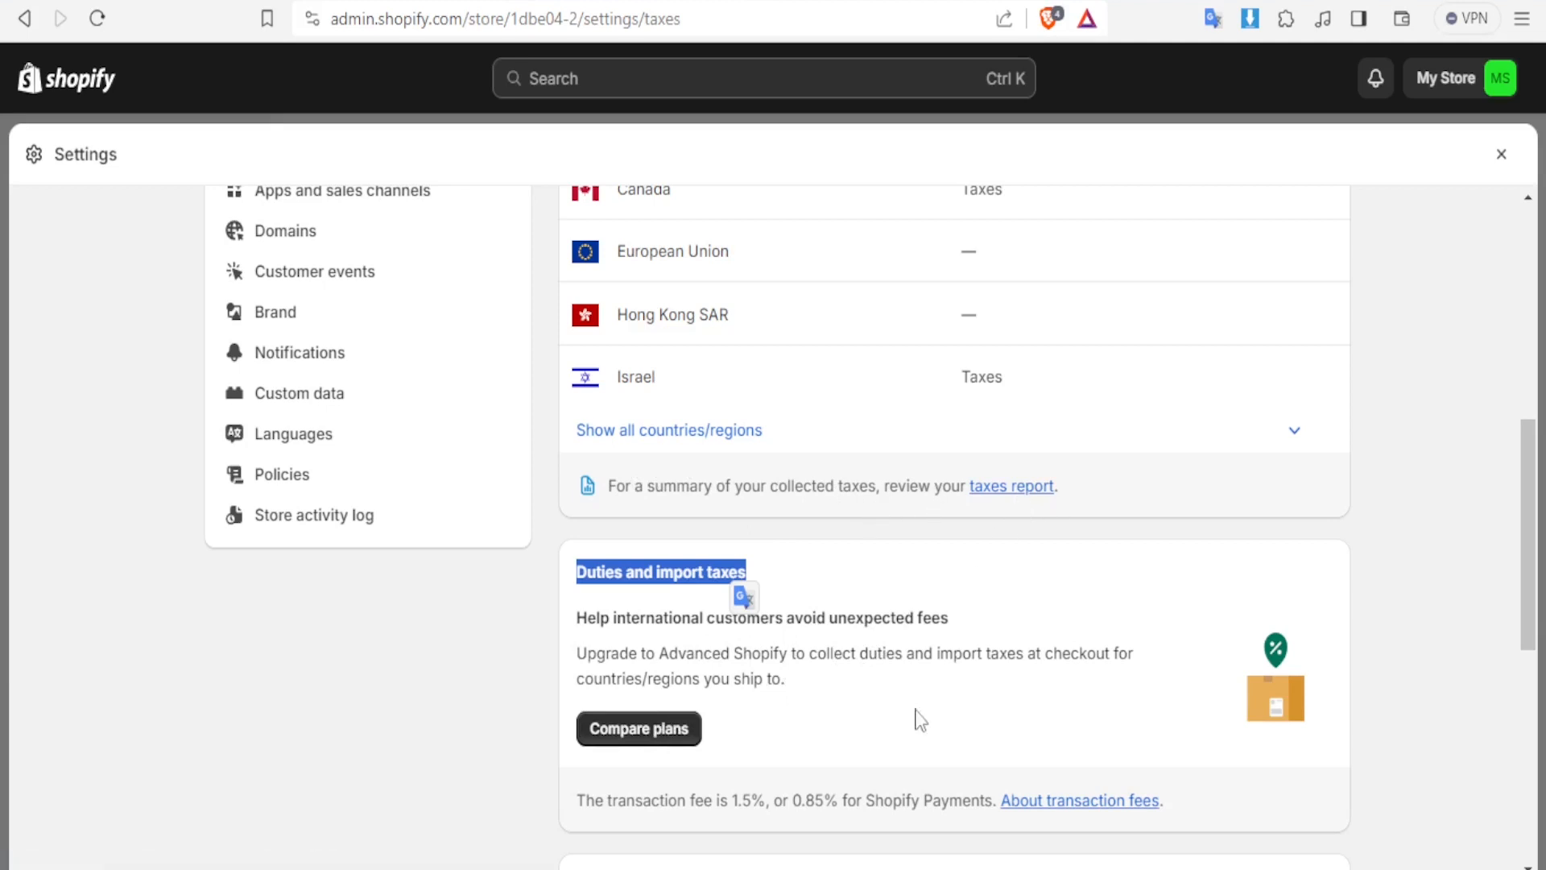
{"action": "scroll", "scroll_direction": "down", "scroll_amount": 3}
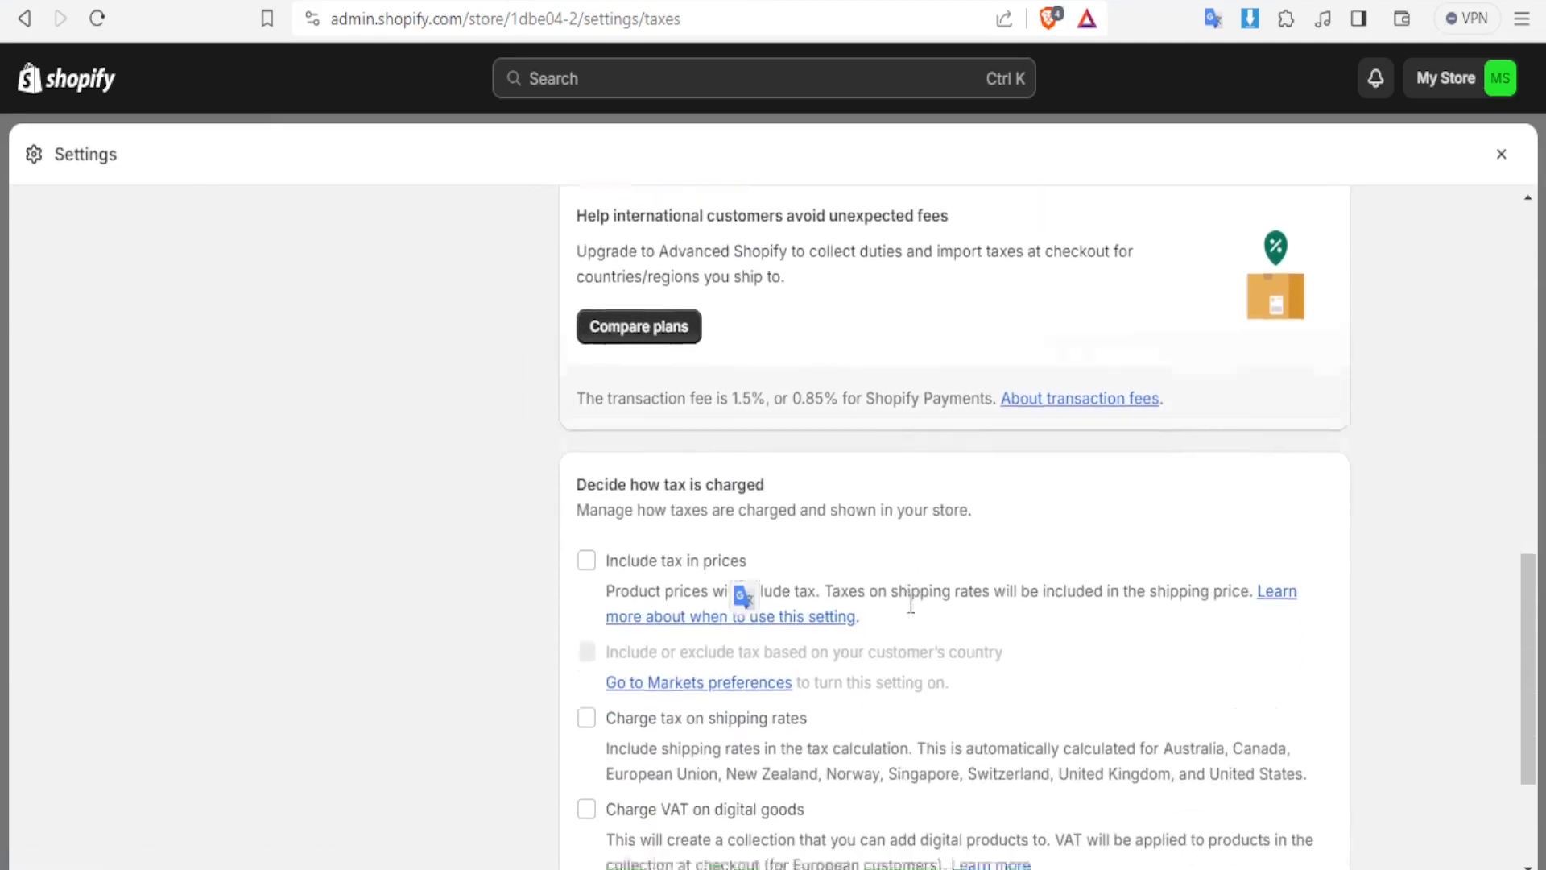
Step: Toggle 'Include tax in prices' several times, leaving it unchecked
{"action": "scroll", "scroll_direction": "down", "scroll_amount": 3}
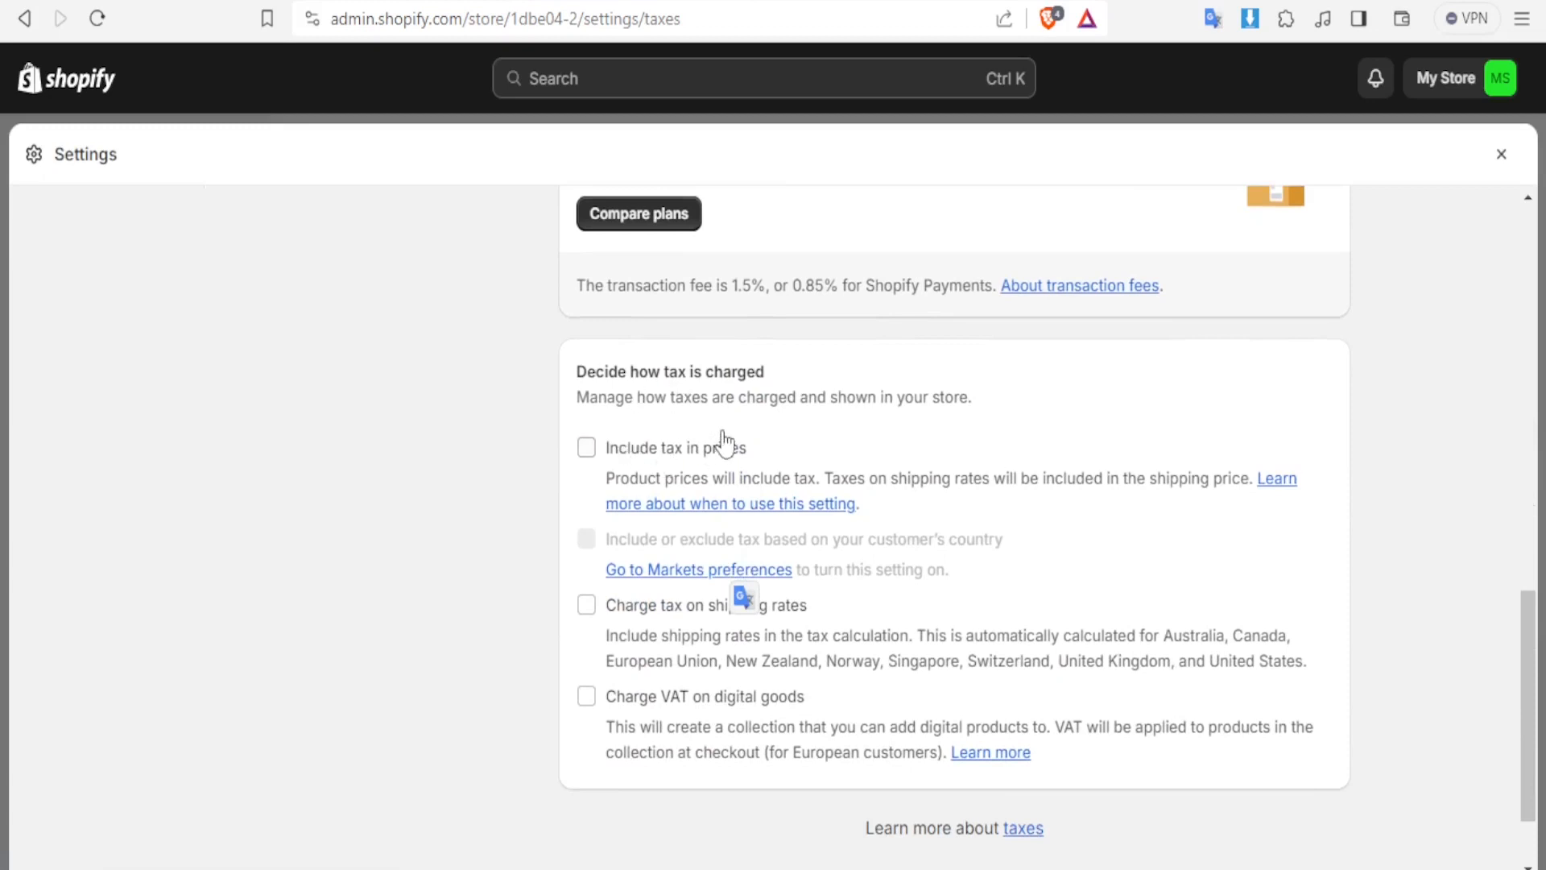
{"action": "mouse_move", "coordinate": [591, 458]}
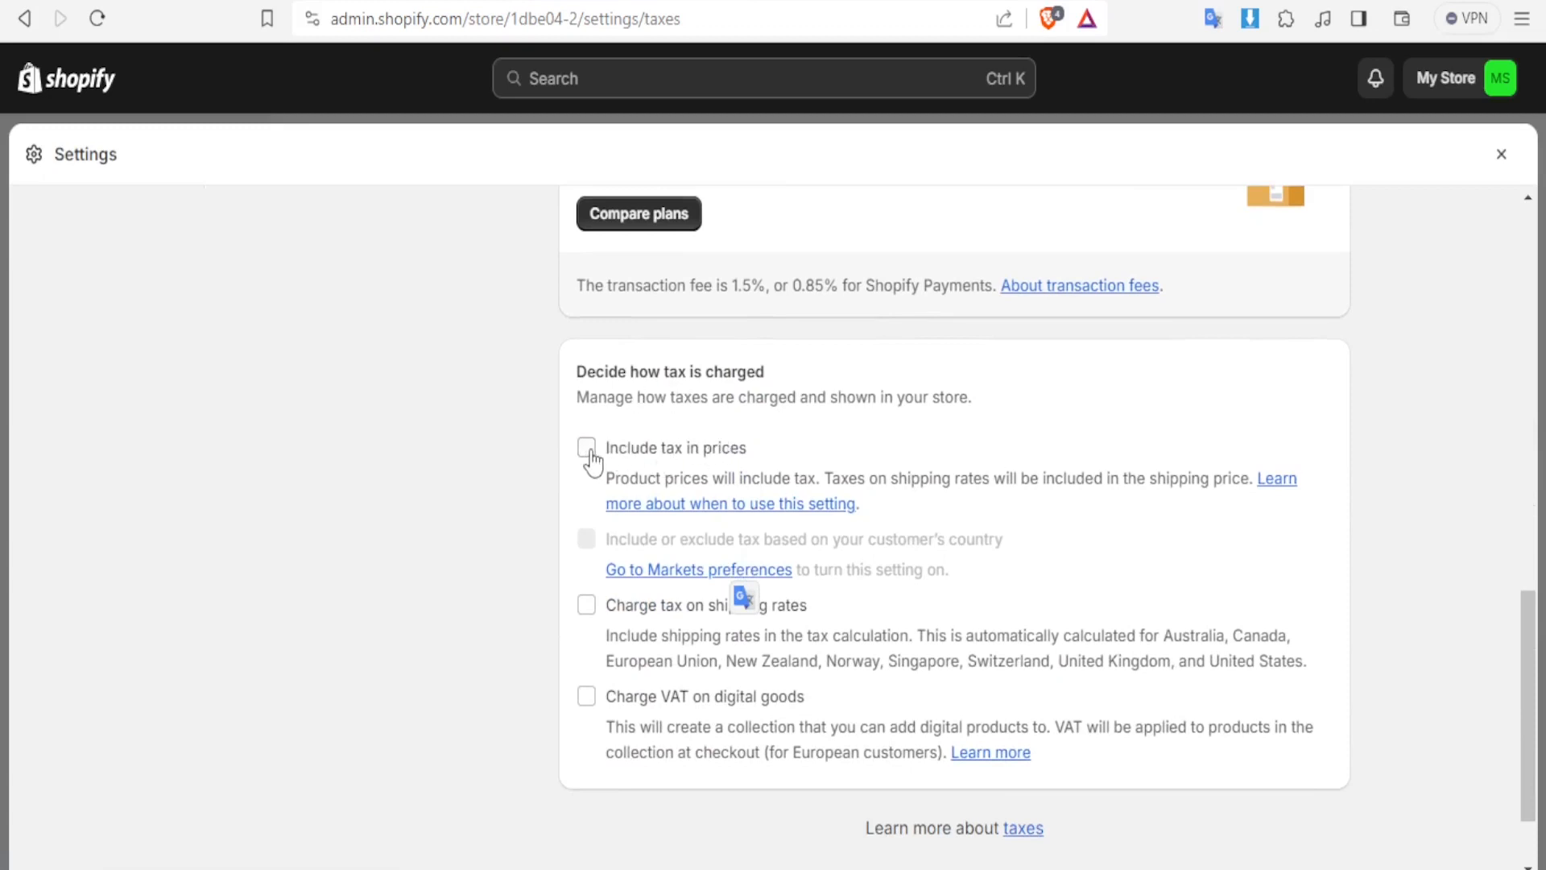
{"action": "mouse_move", "coordinate": [782, 452]}
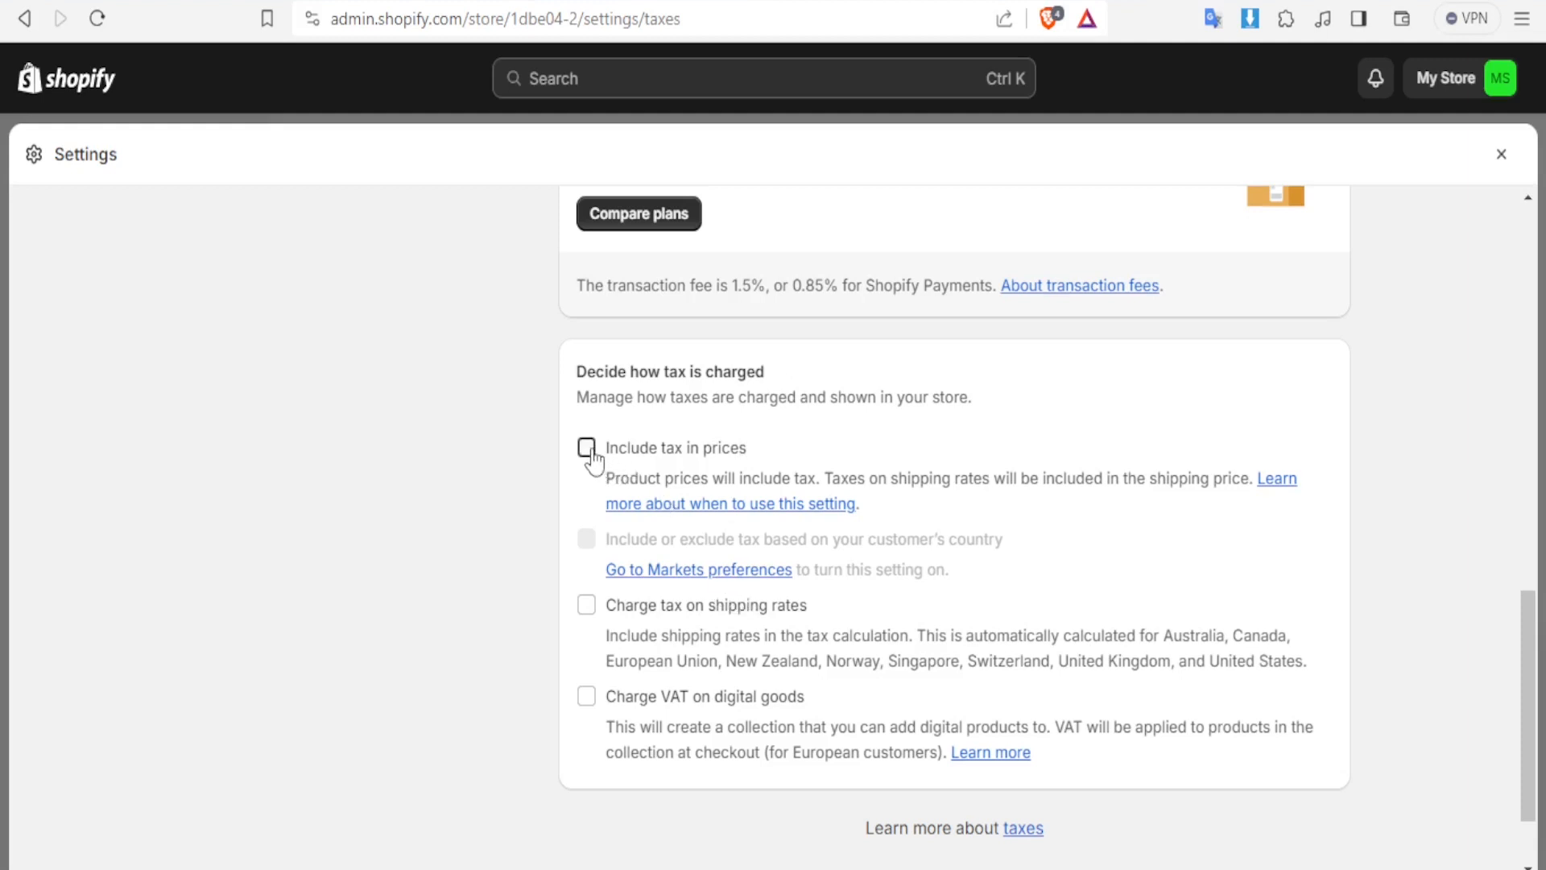
{"action": "left_click", "coordinate": [586, 448]}
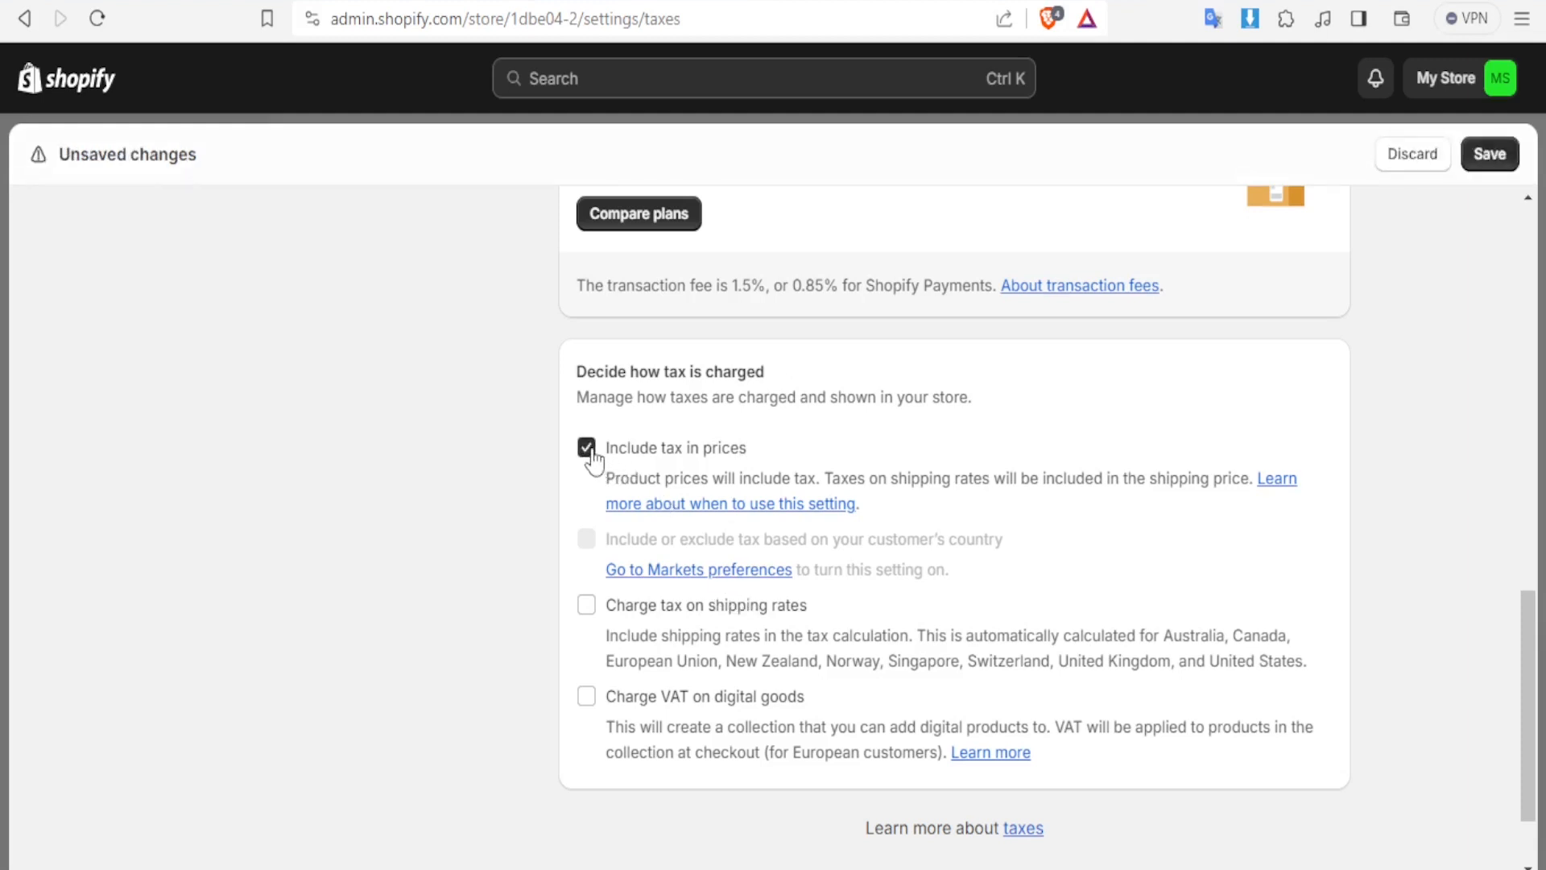
{"action": "left_click", "coordinate": [587, 448]}
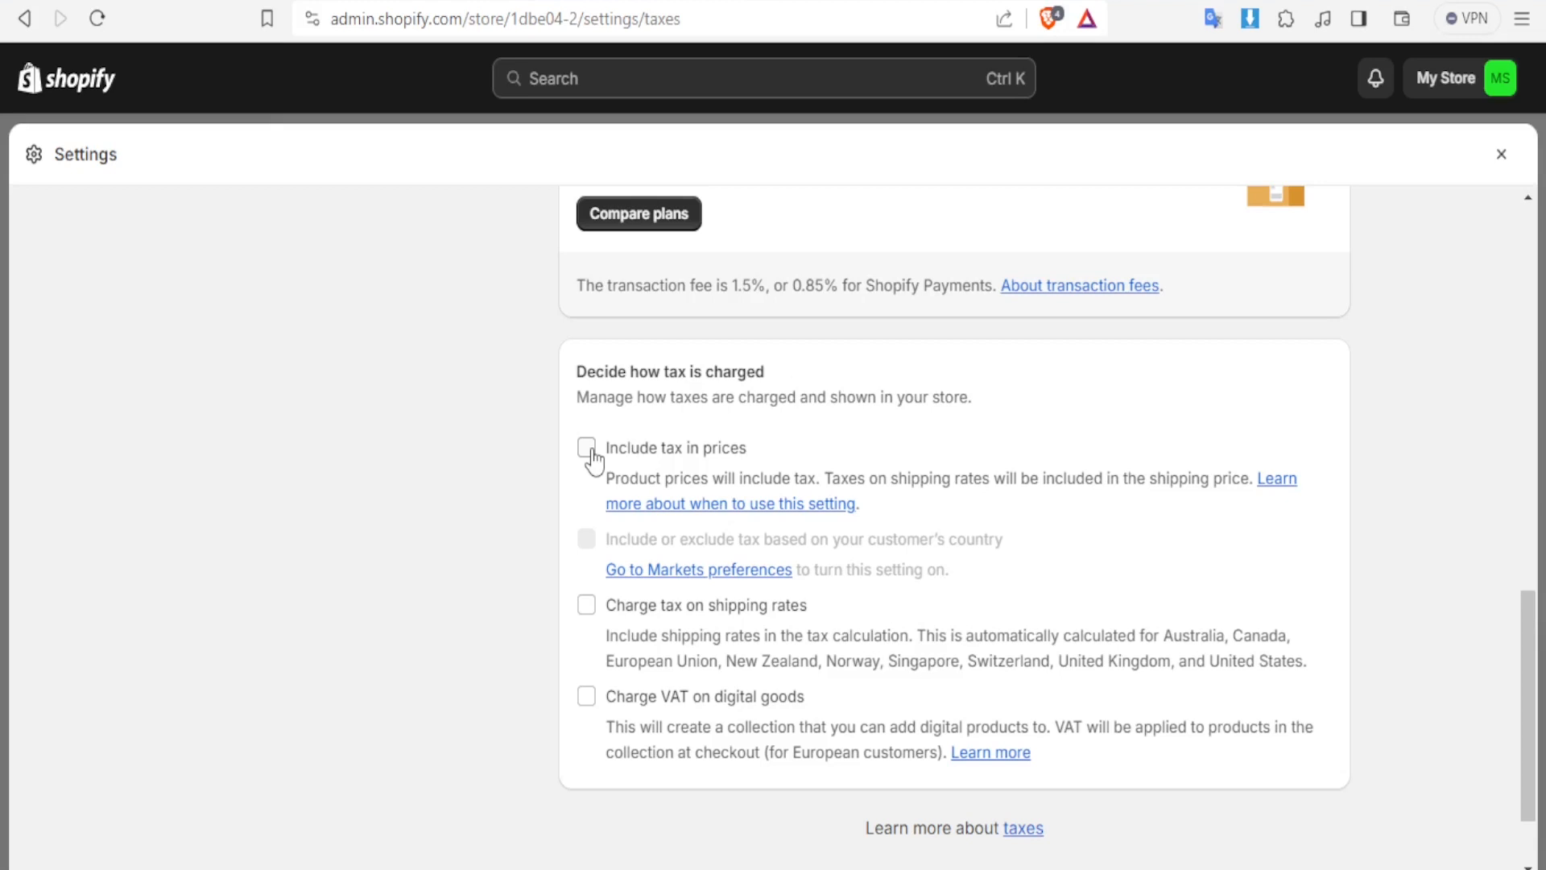
{"action": "left_click", "coordinate": [587, 447]}
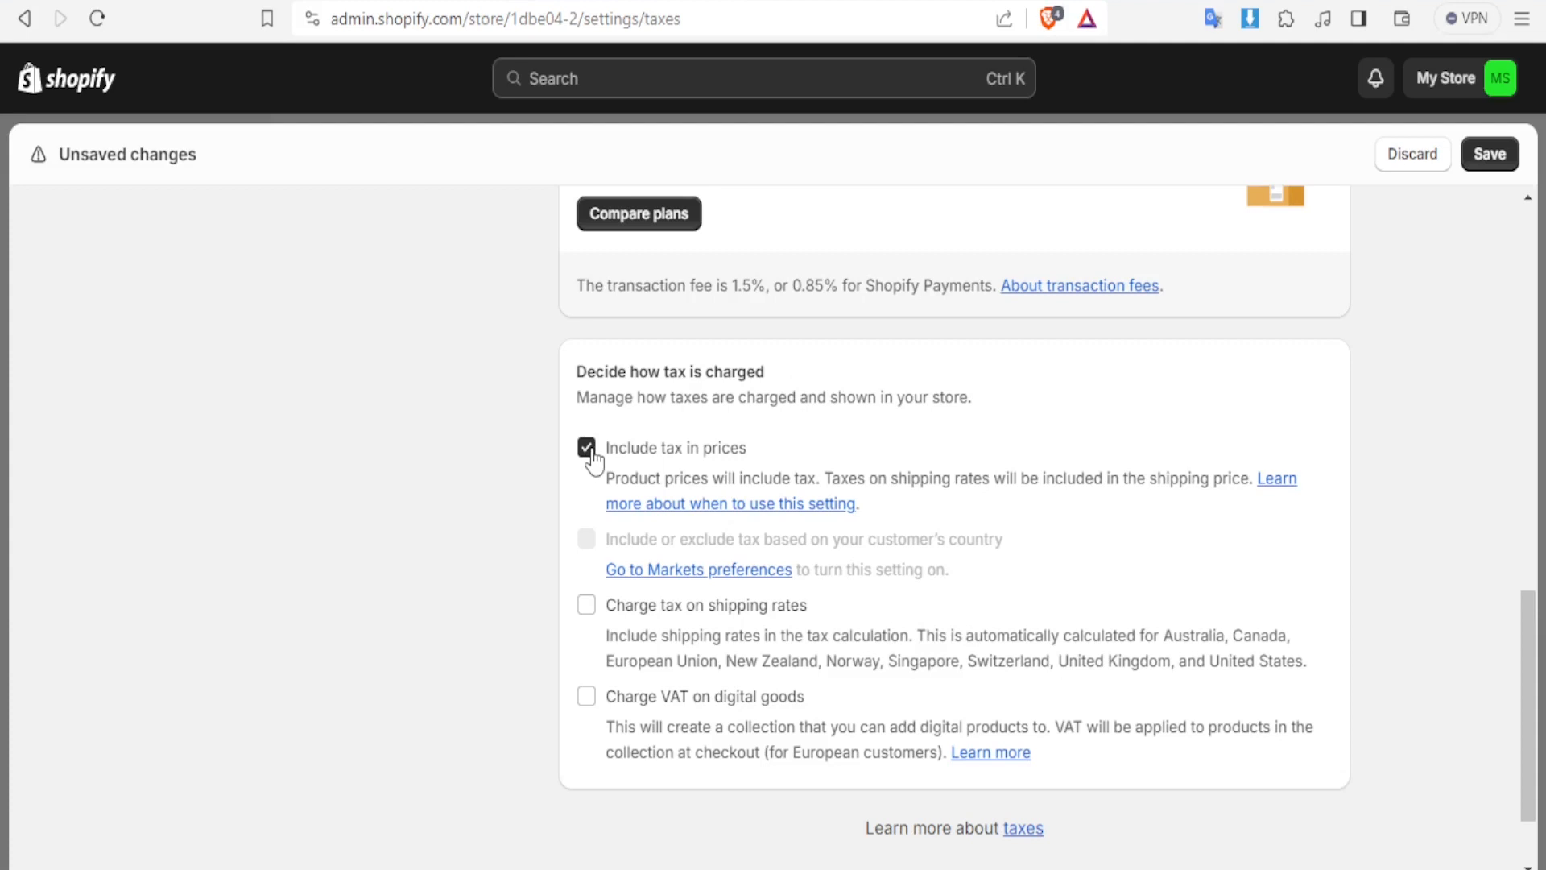
{"action": "left_click", "coordinate": [585, 447]}
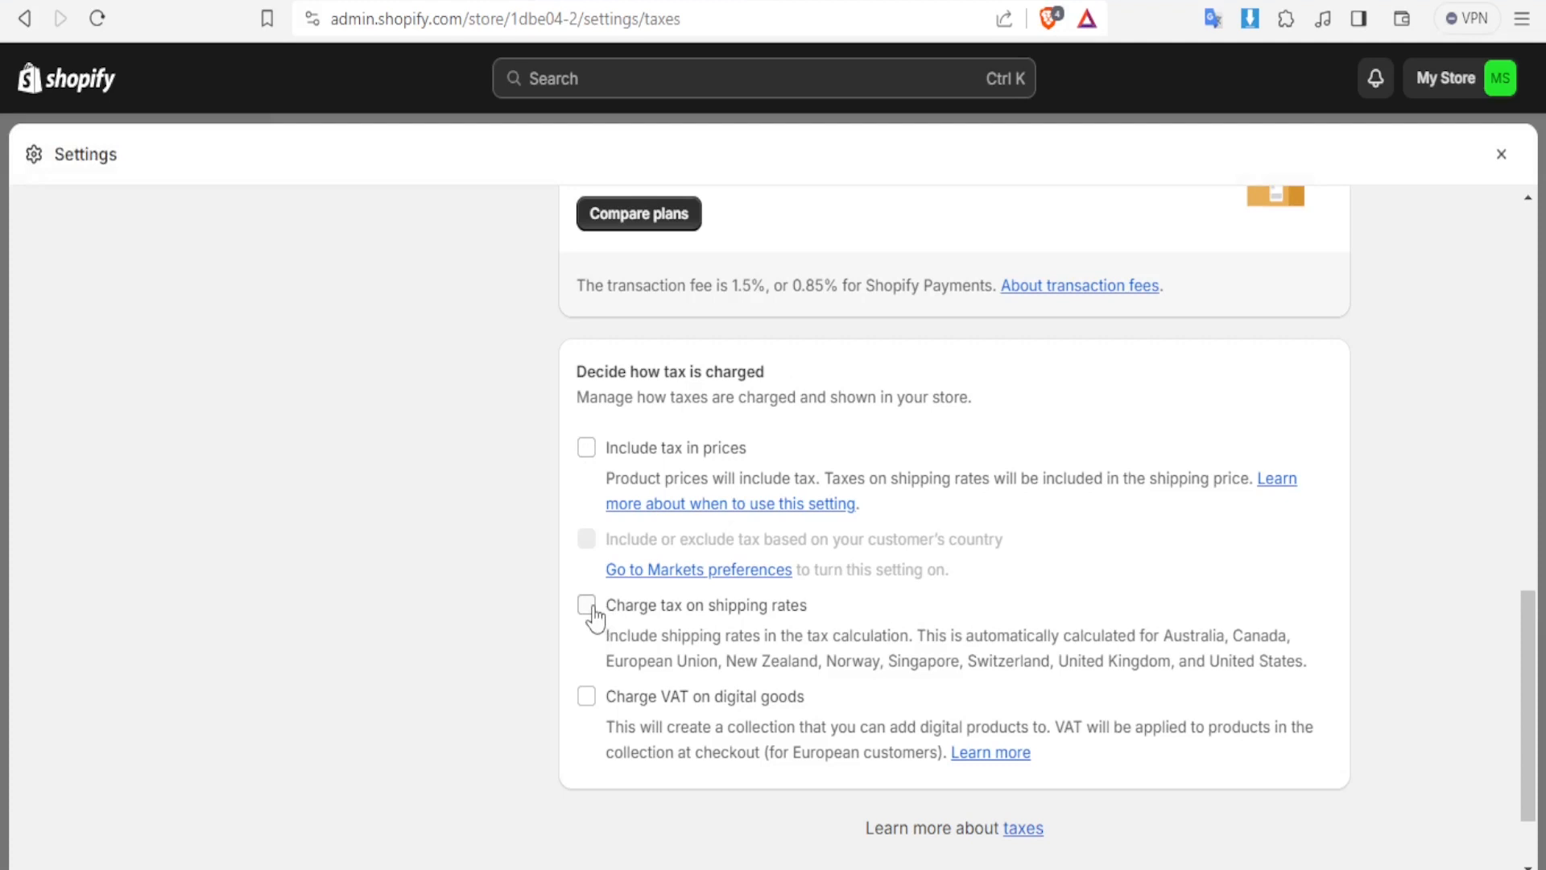
Step: Leave shipping rates untaxed and turn on 'Charge VAT on digital goods'
{"action": "left_click", "coordinate": [587, 605]}
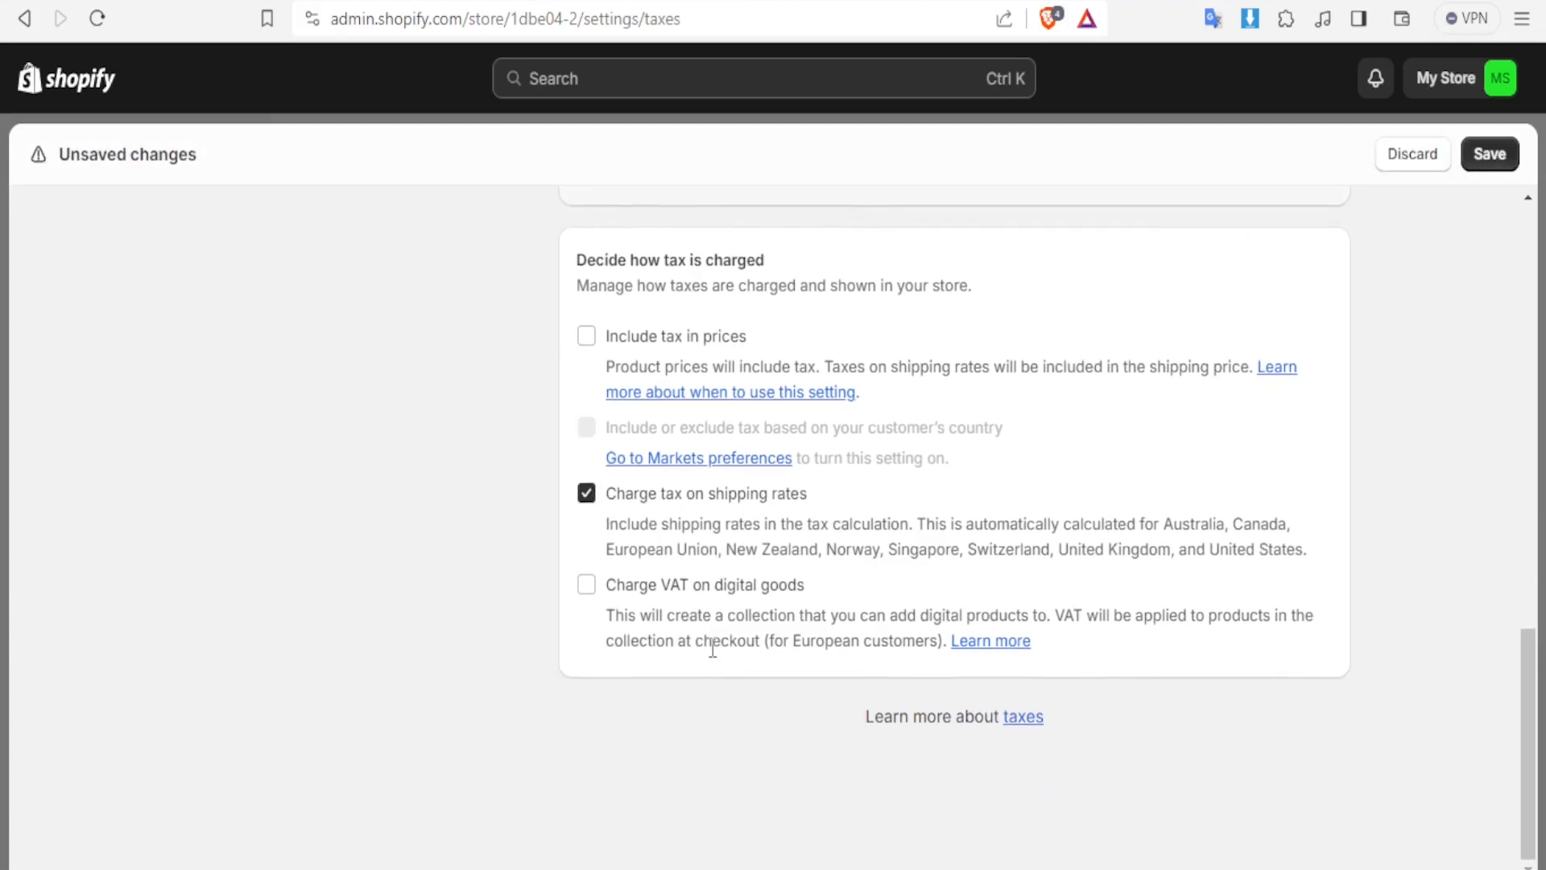
{"action": "mouse_move", "coordinate": [876, 533]}
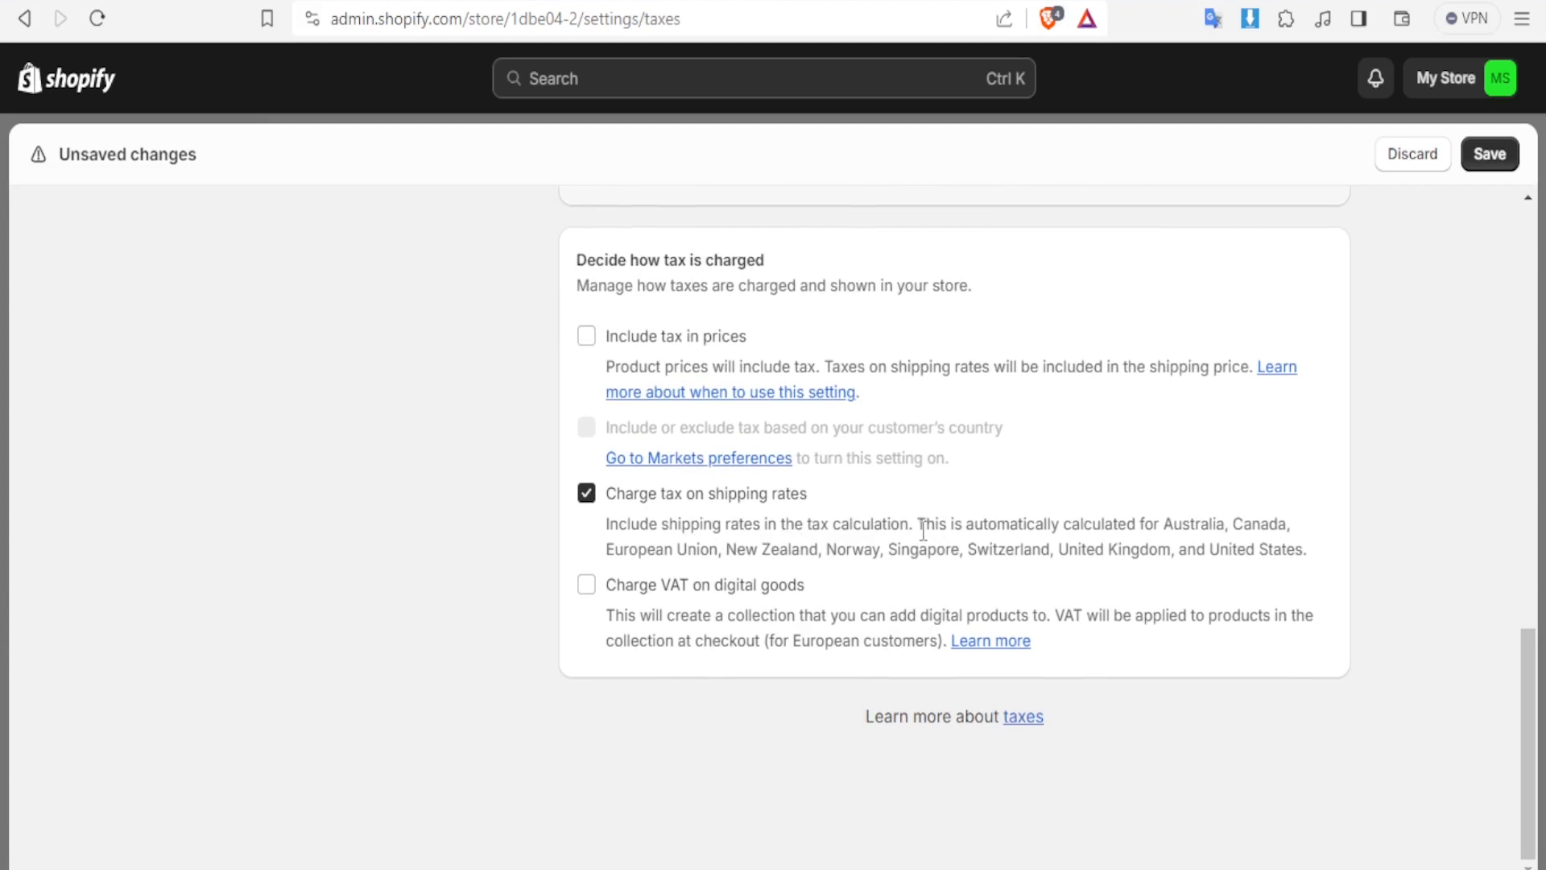
{"action": "mouse_move", "coordinate": [1108, 519]}
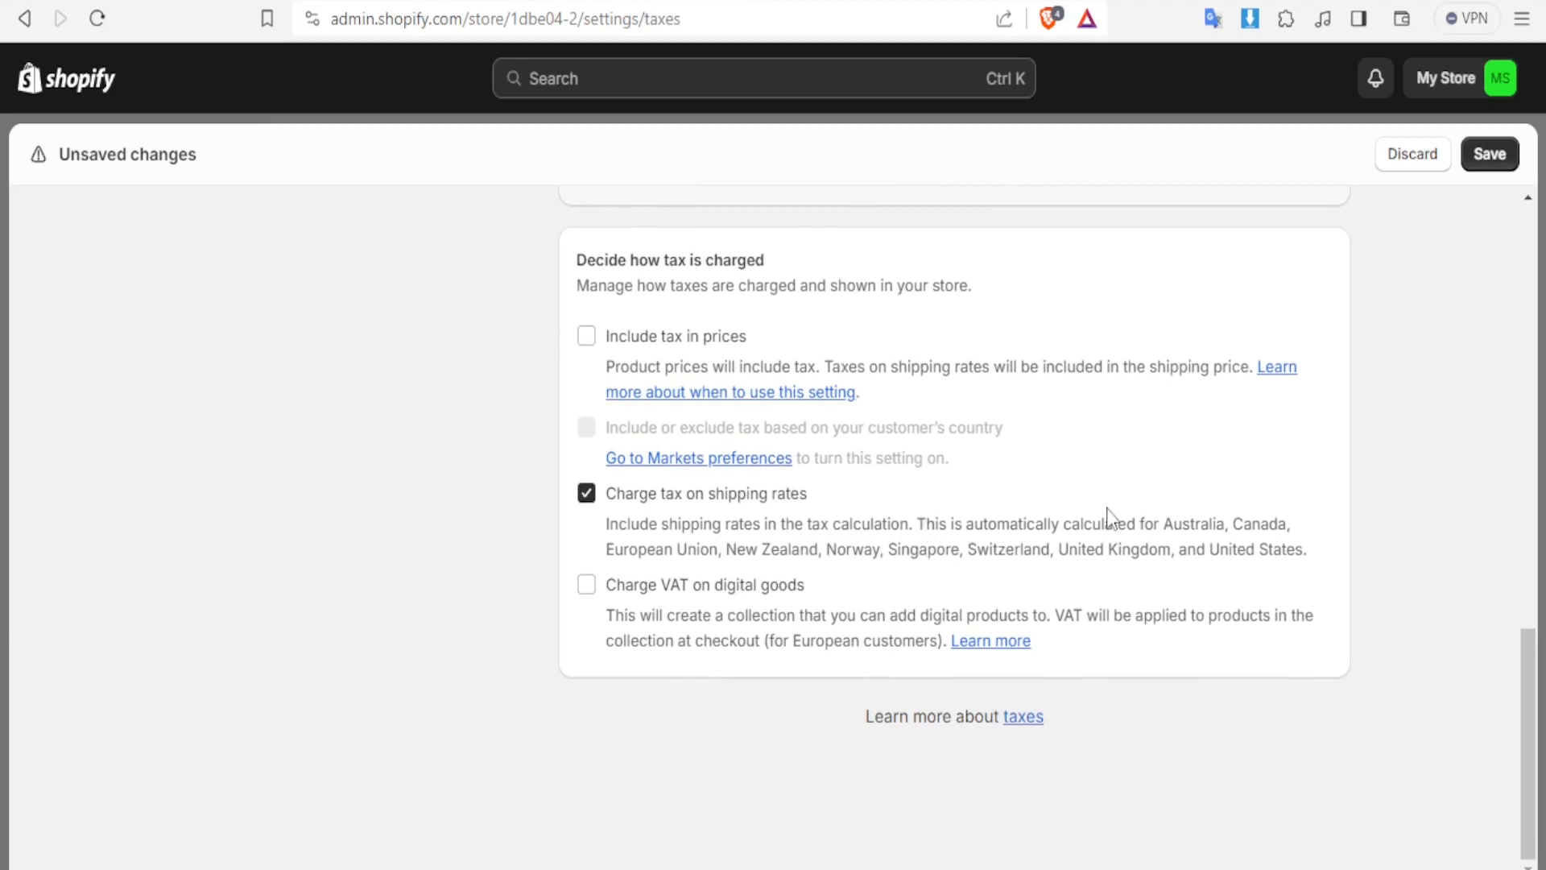
{"action": "mouse_move", "coordinate": [953, 575]}
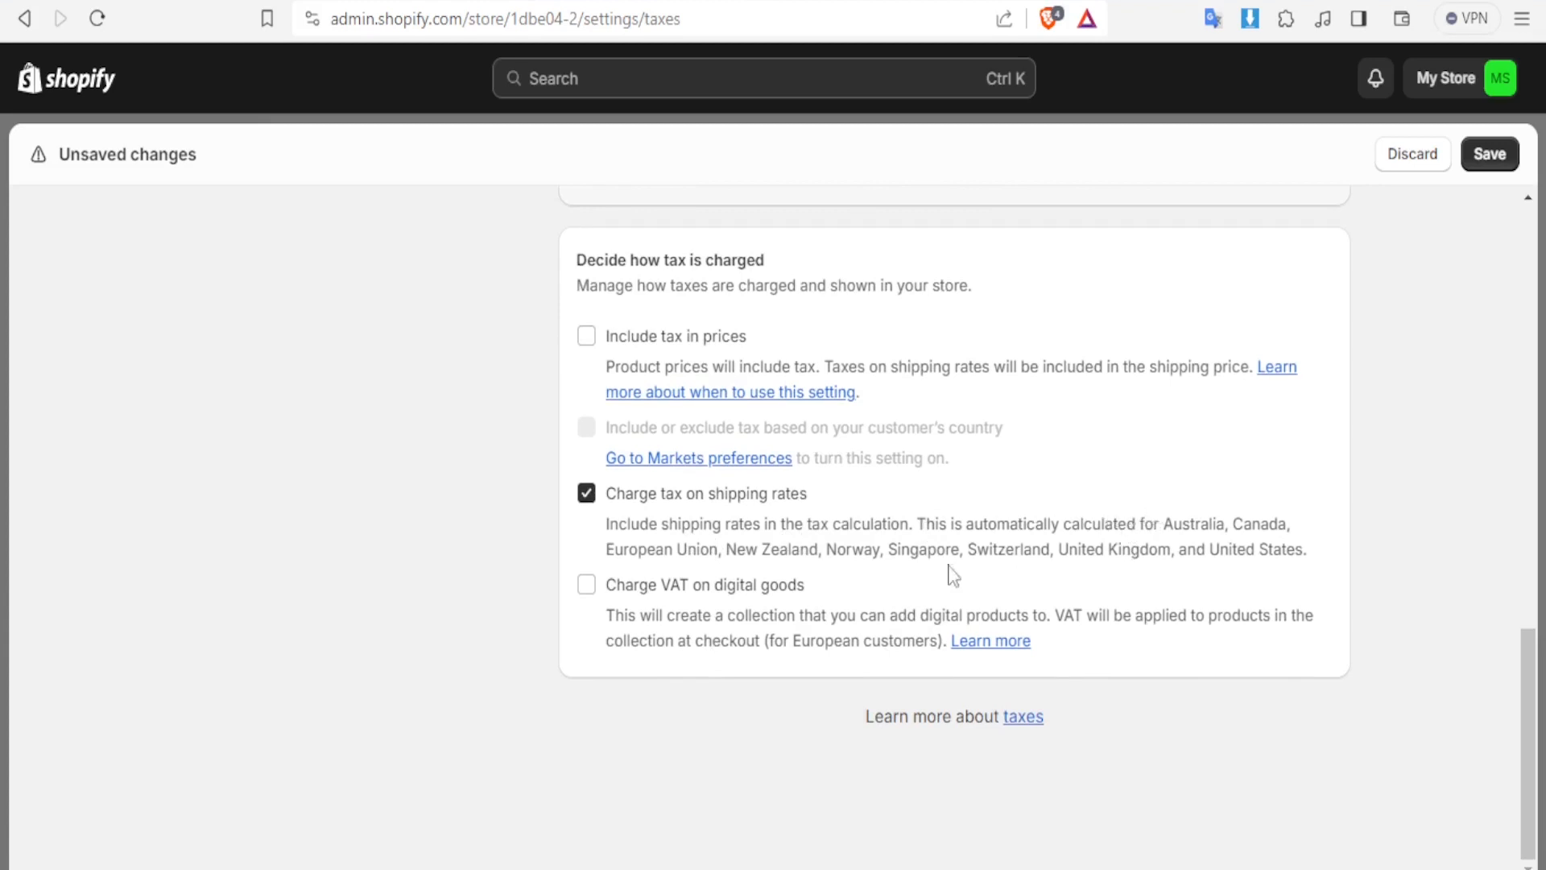
{"action": "mouse_move", "coordinate": [655, 572]}
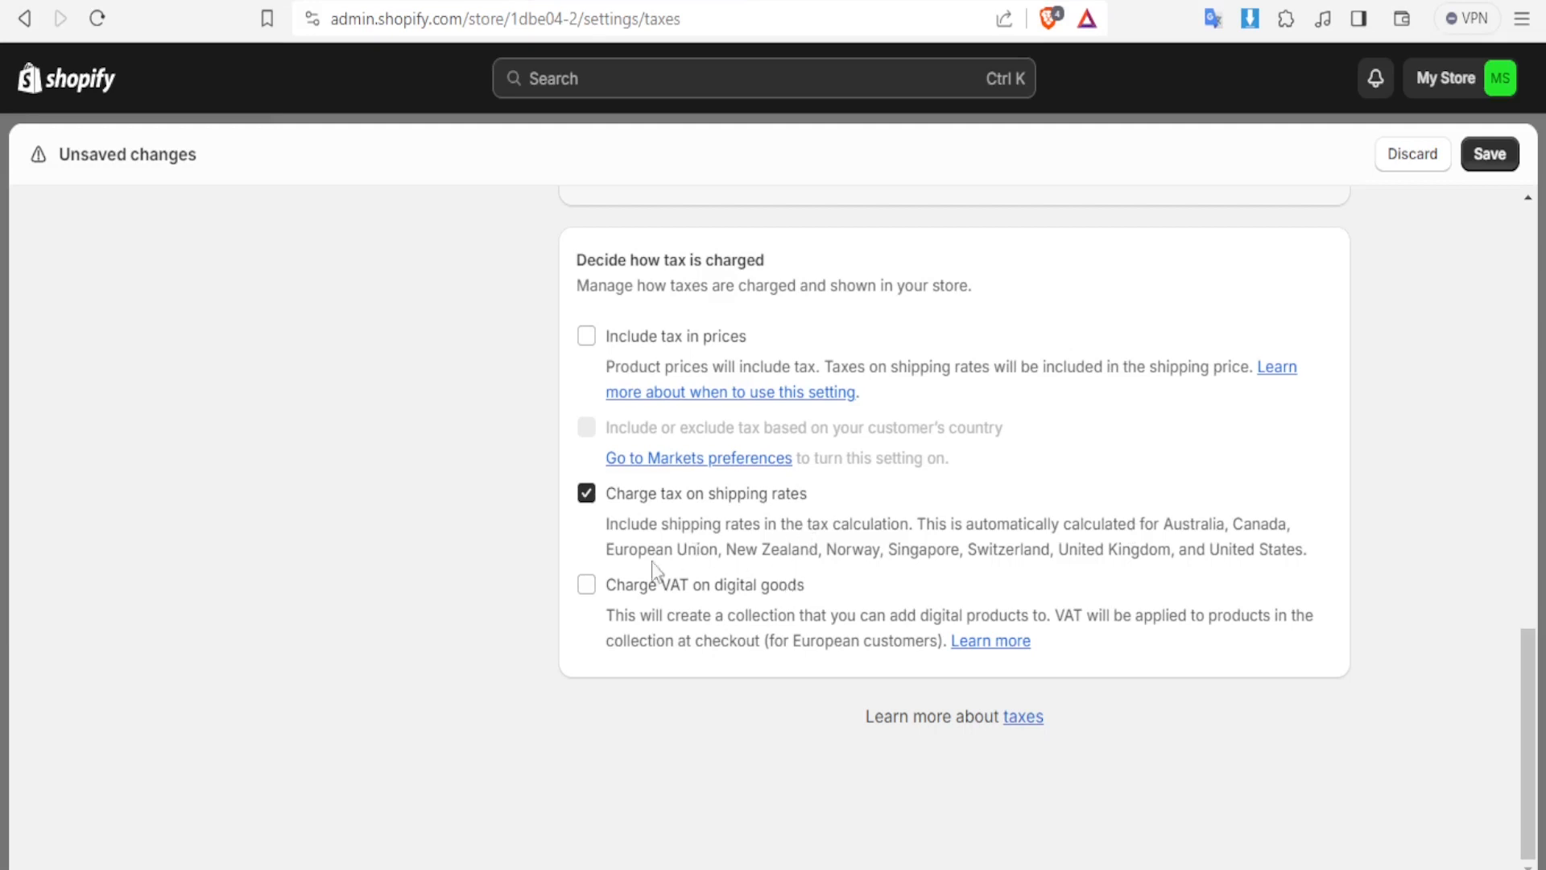
{"action": "left_click", "coordinate": [587, 493]}
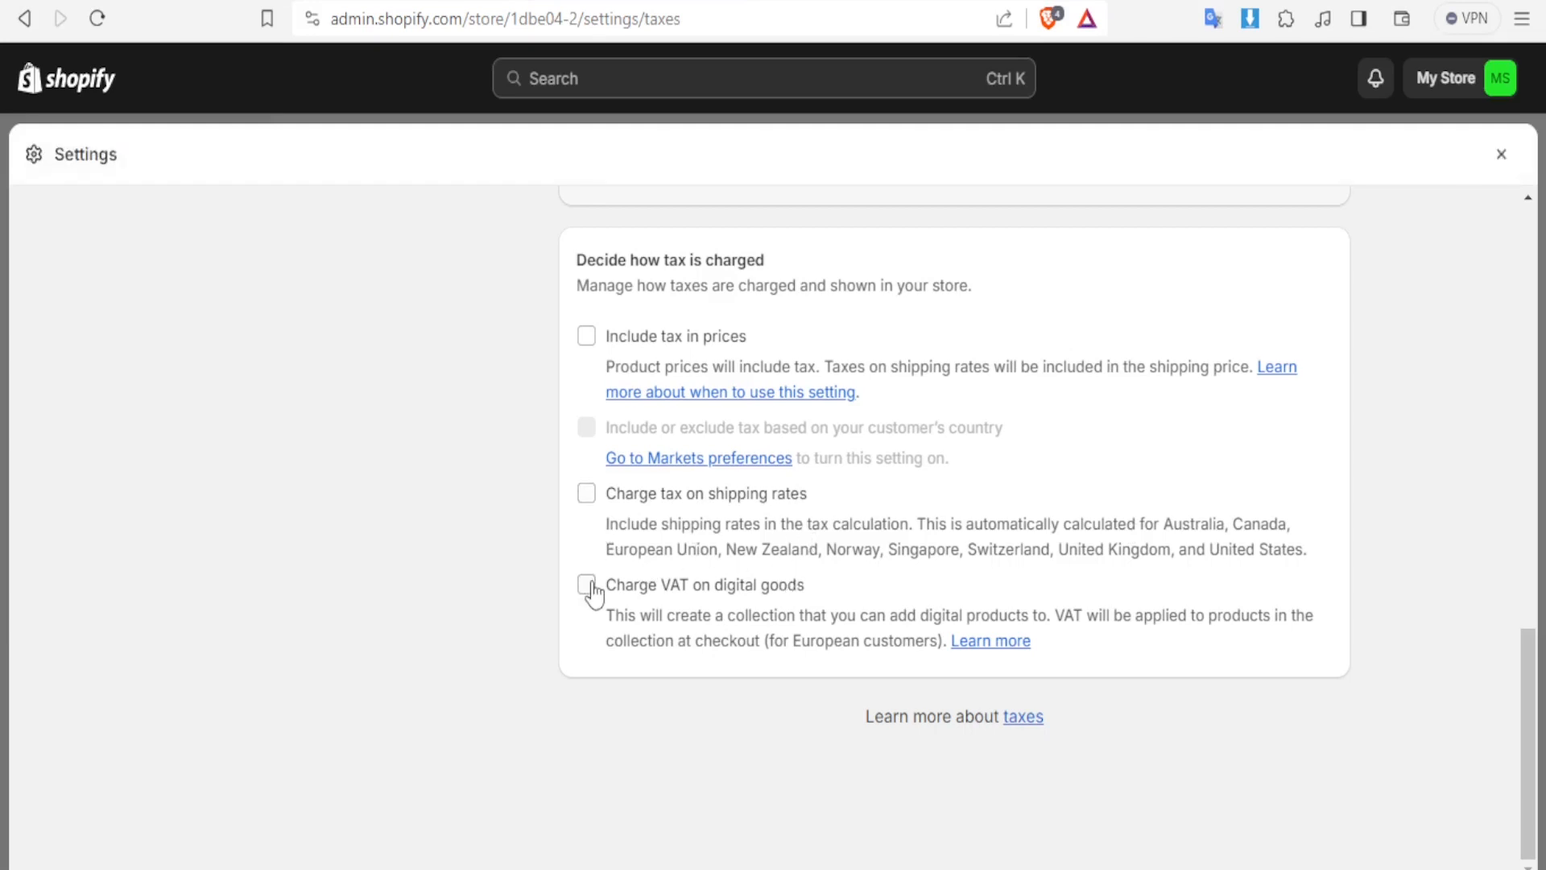
{"action": "left_click", "coordinate": [587, 584]}
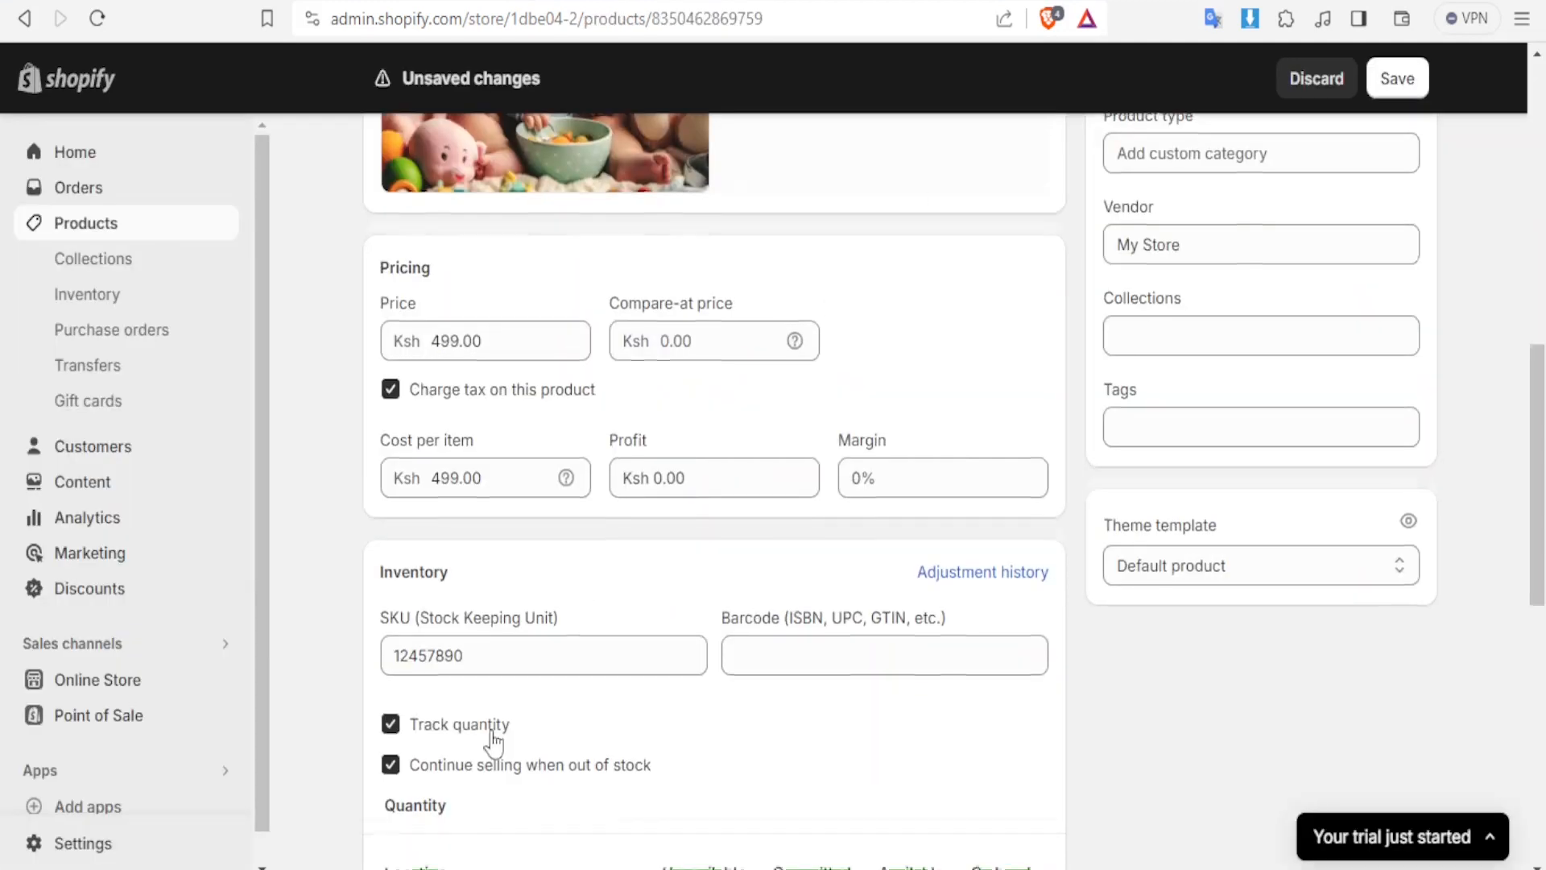
Step: Uncheck 'This is a physical product' for Baby Toys and highlight the digital-products note
{"action": "scroll", "scroll_direction": "down", "scroll_amount": 3}
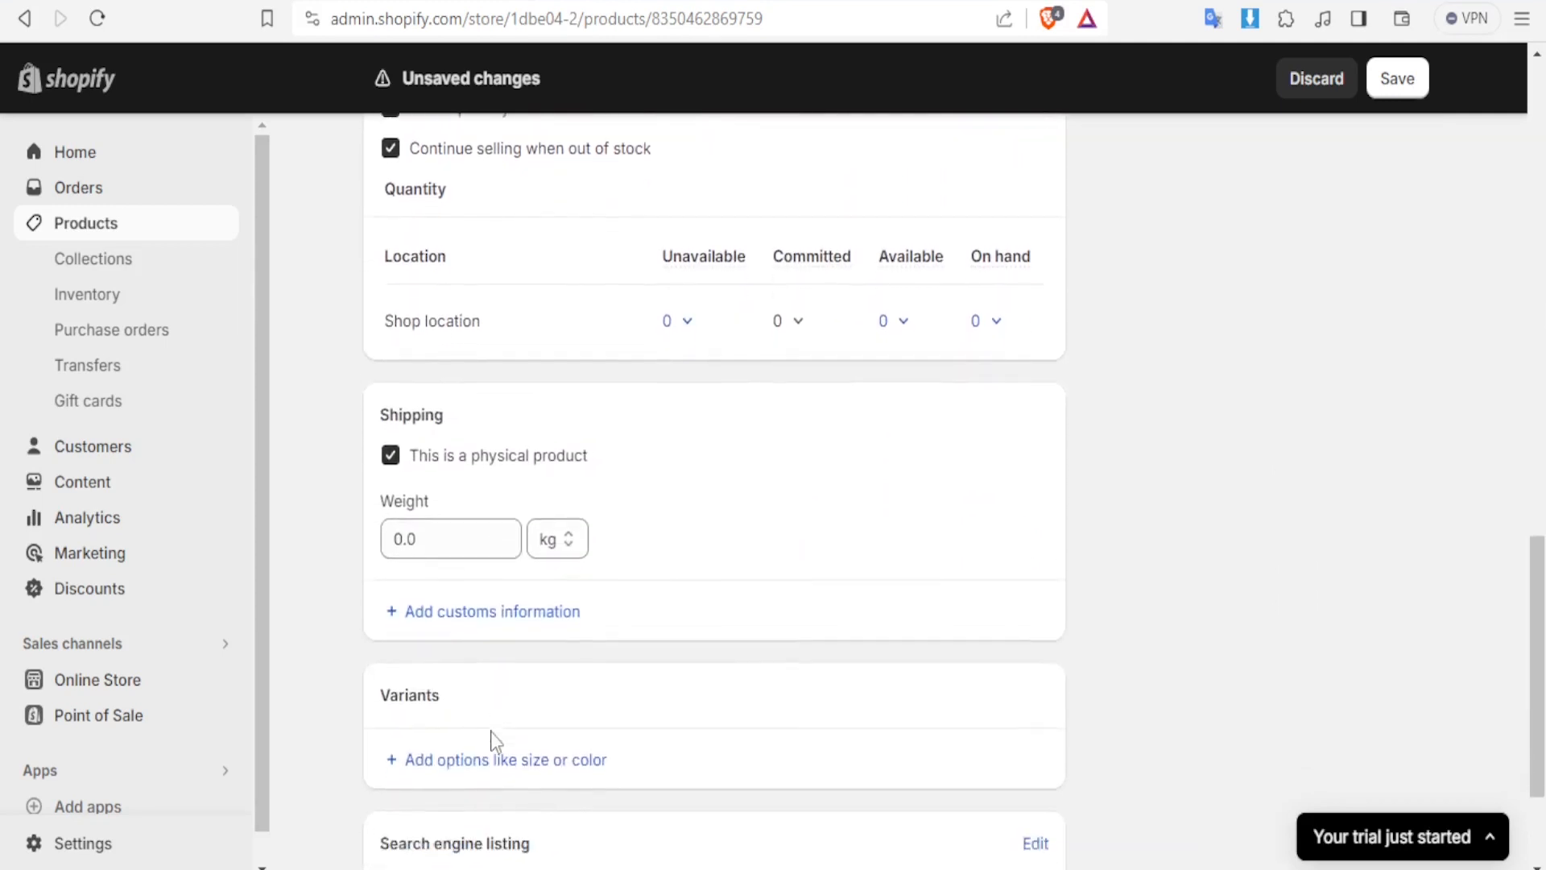
{"action": "scroll", "scroll_direction": "up", "scroll_amount": 3}
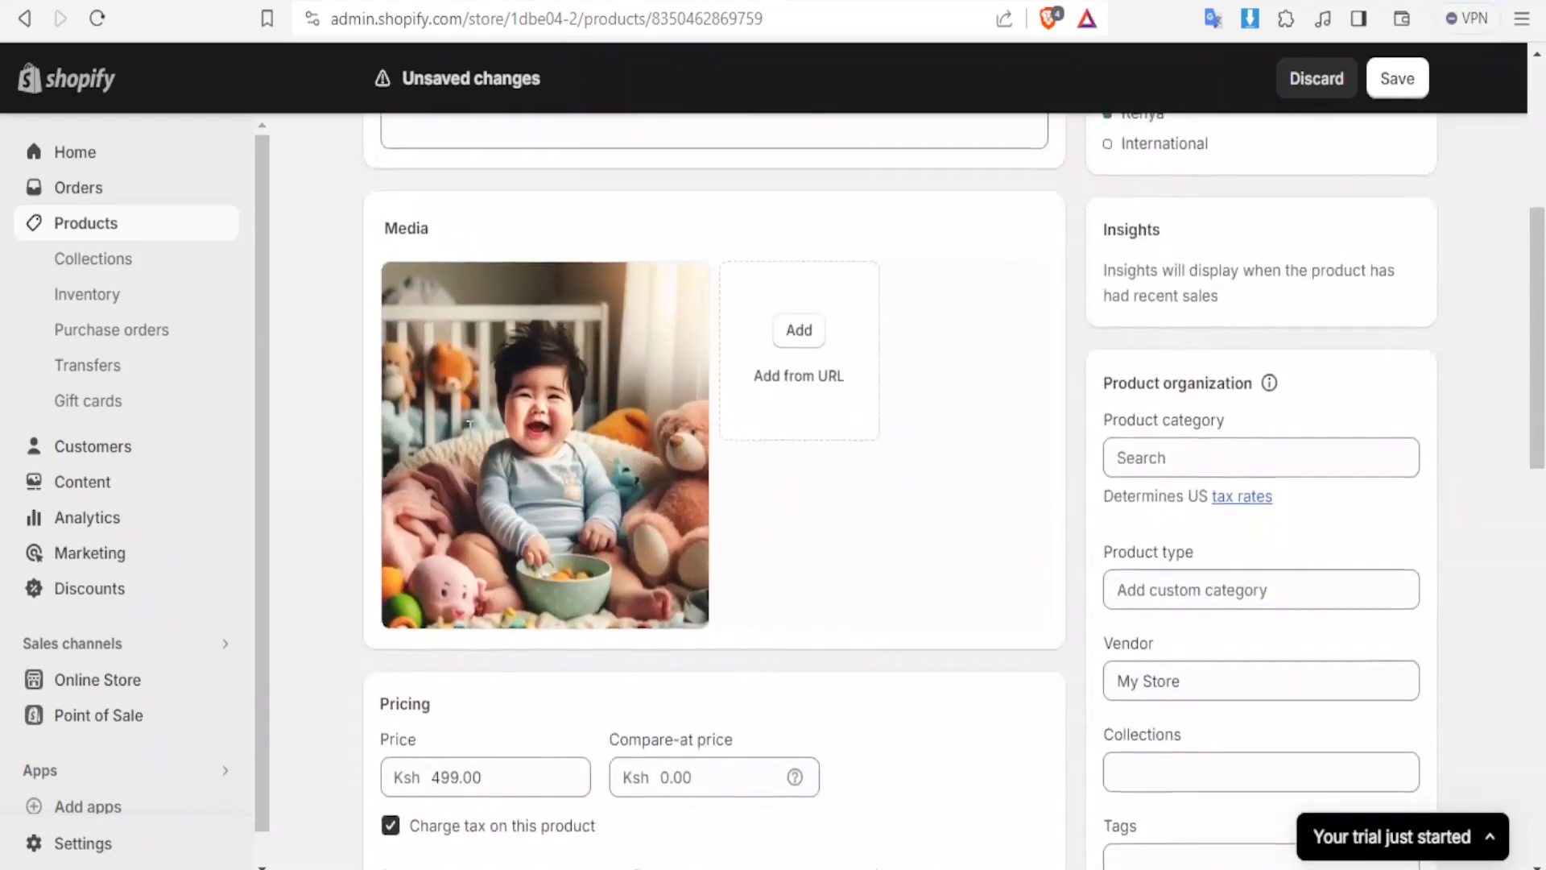
{"action": "scroll", "scroll_direction": "down", "scroll_amount": 3}
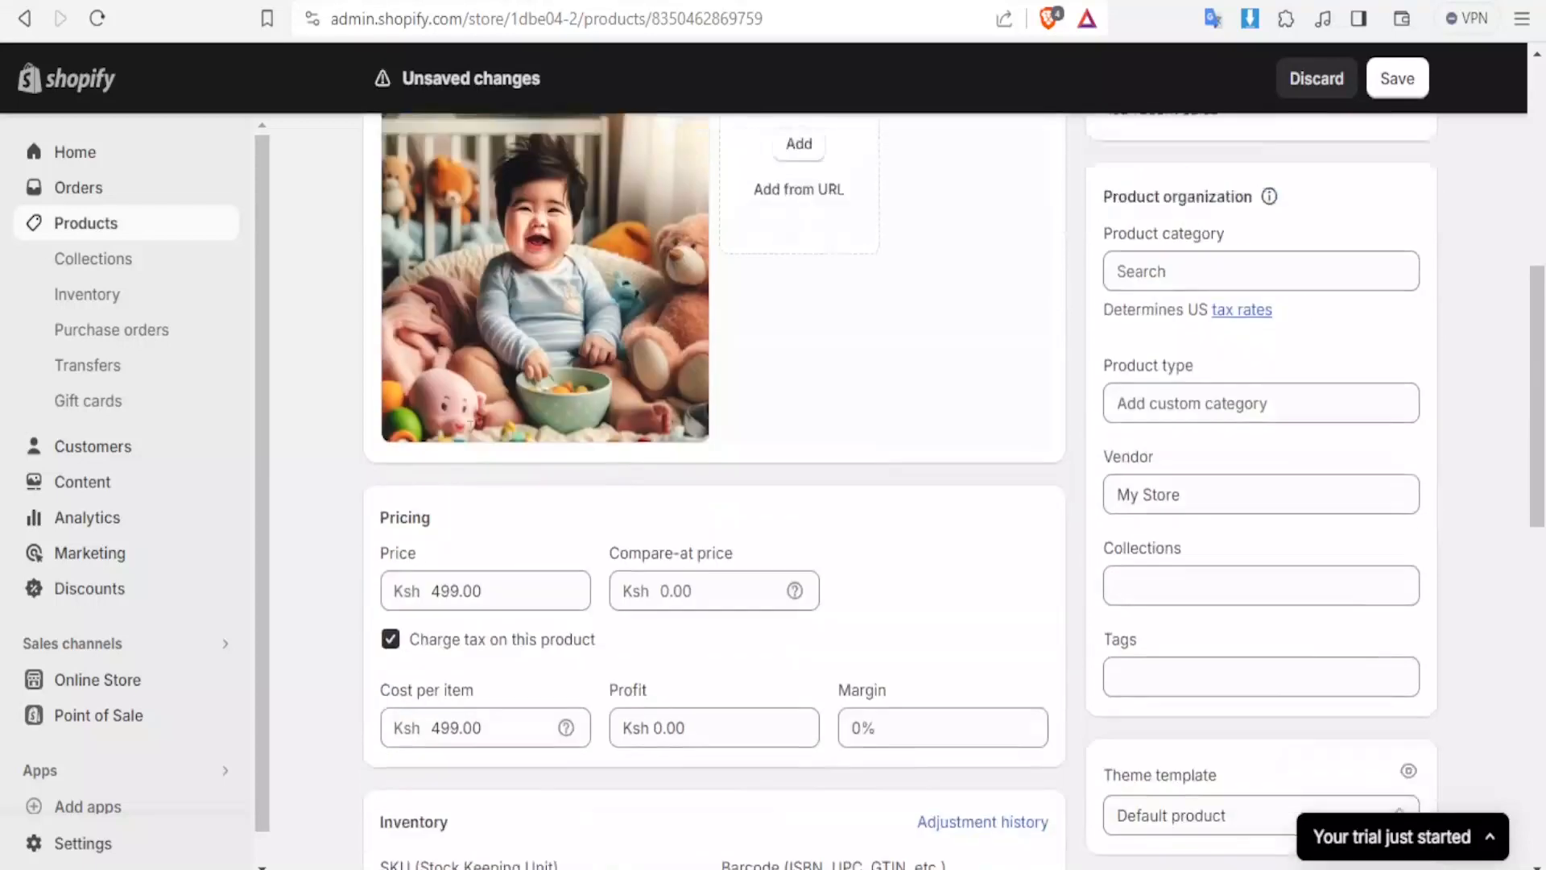
{"action": "scroll", "scroll_direction": "down", "scroll_amount": 3}
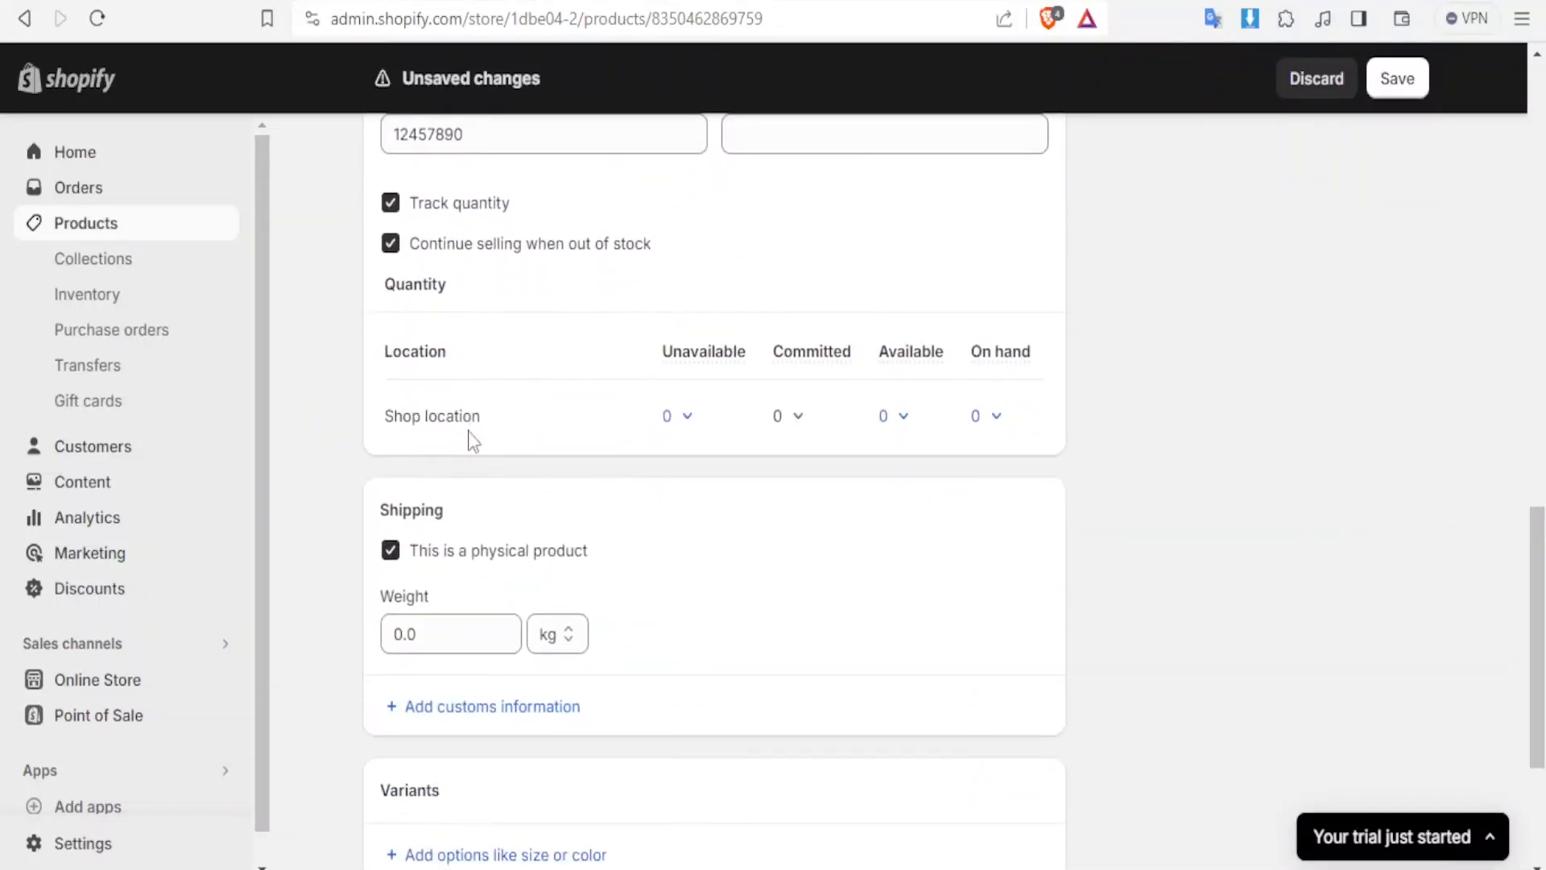
{"action": "scroll", "scroll_direction": "down", "scroll_amount": 3}
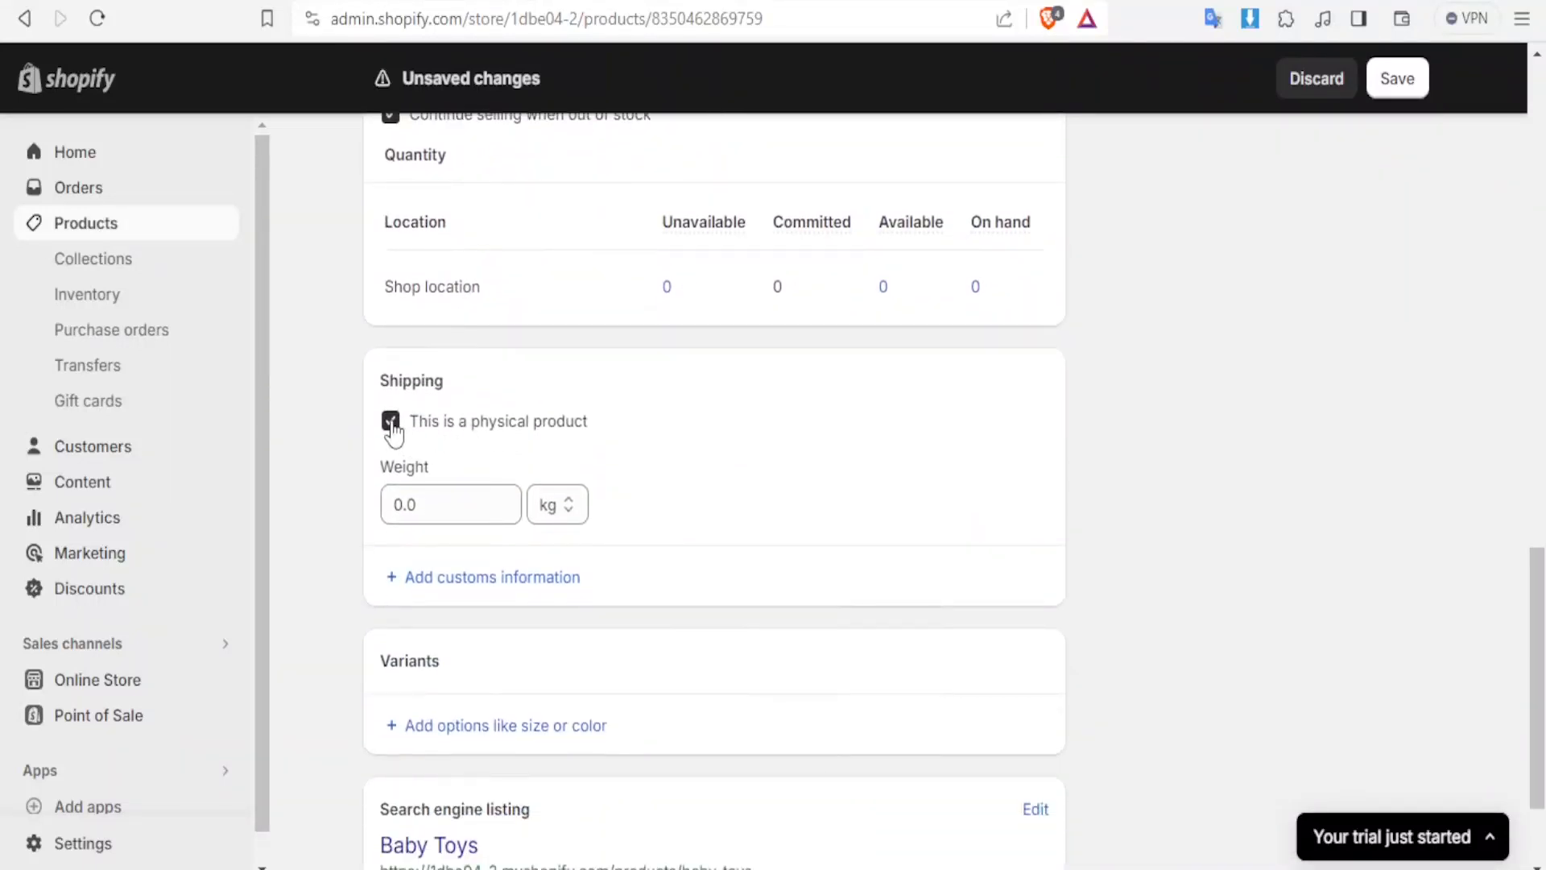
{"action": "left_click", "coordinate": [390, 422]}
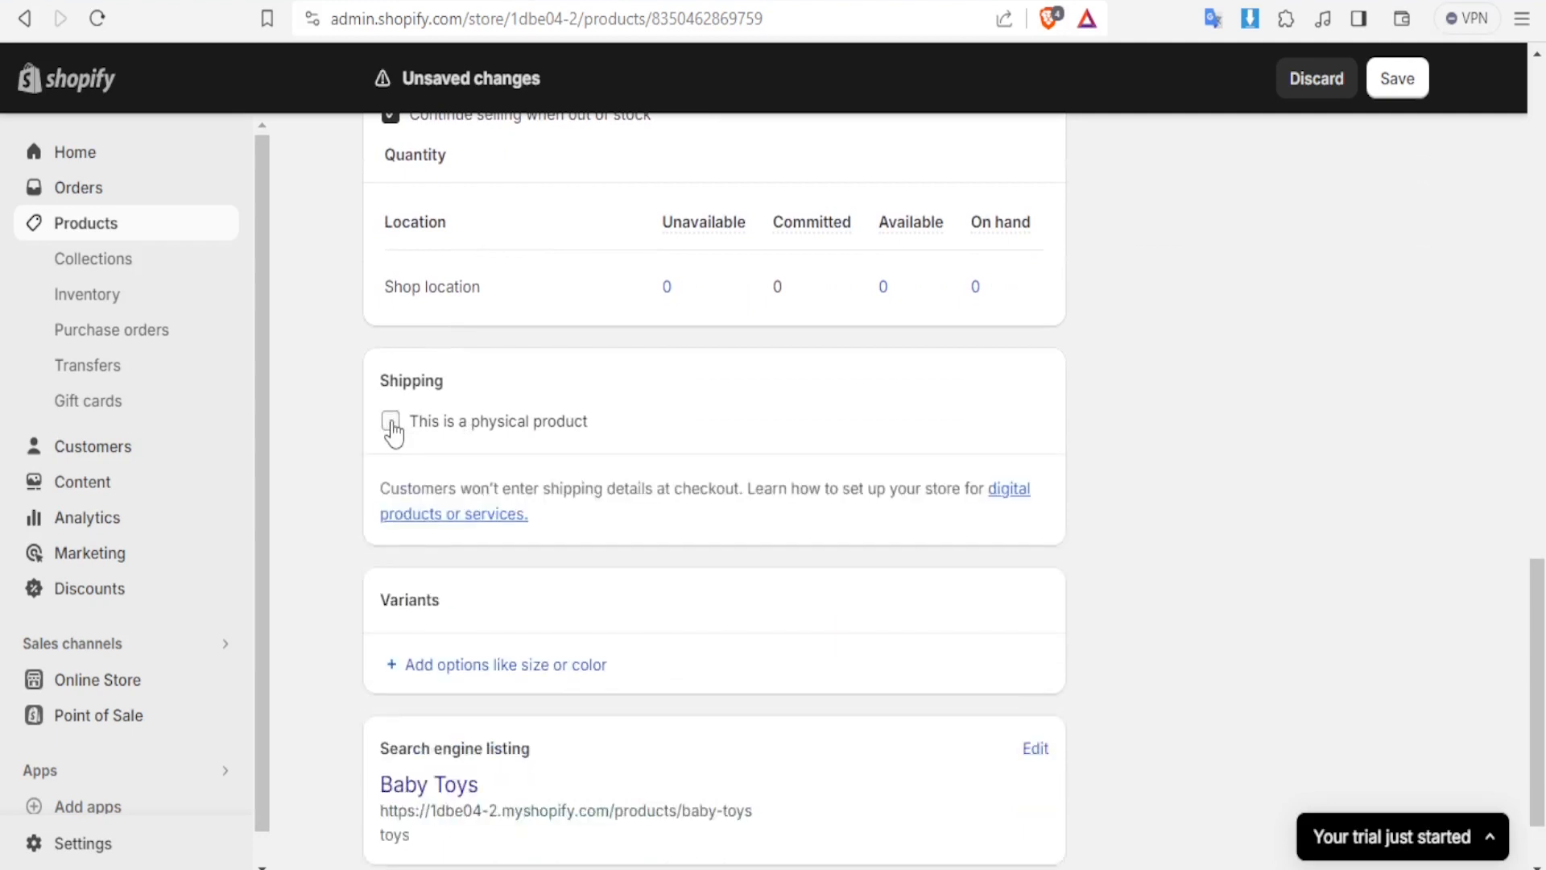
{"action": "left_click", "coordinate": [390, 421]}
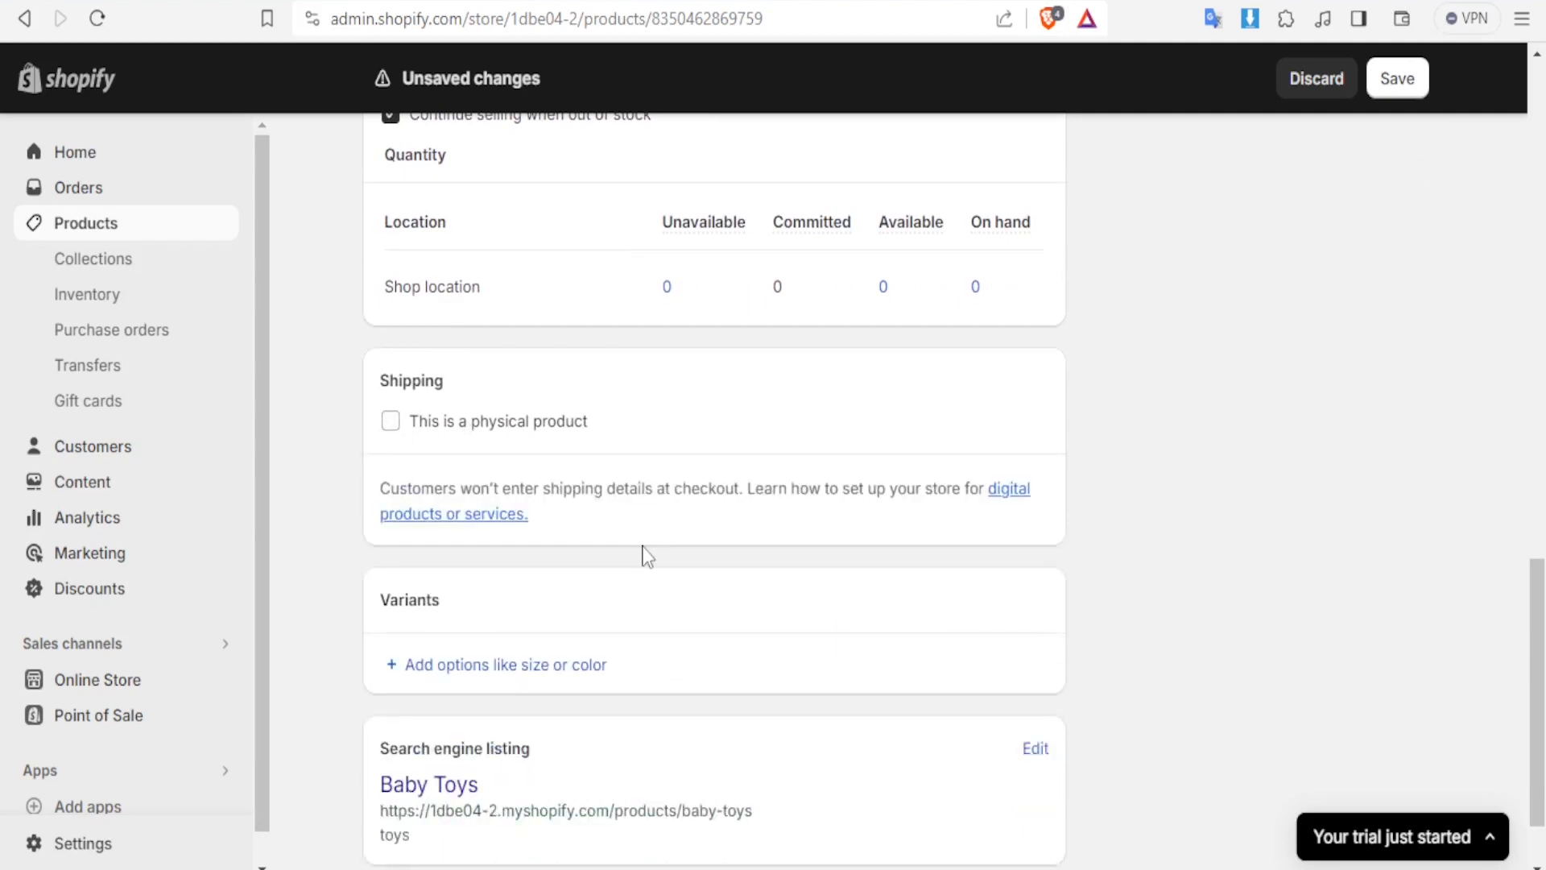
{"action": "mouse_move", "coordinate": [505, 385]}
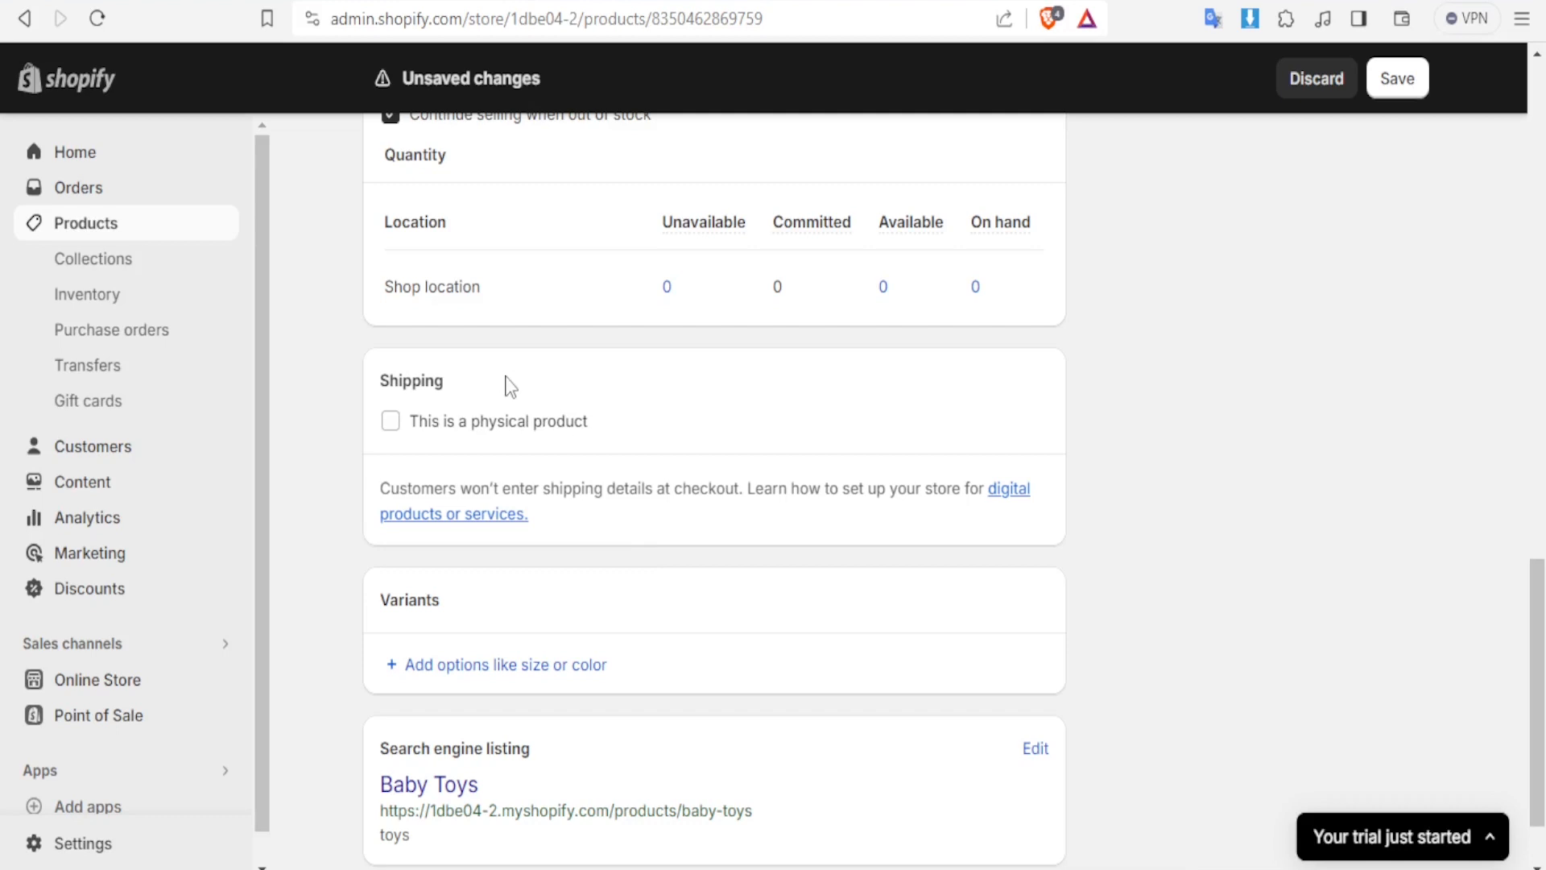
{"action": "double_click", "coordinate": [417, 488]}
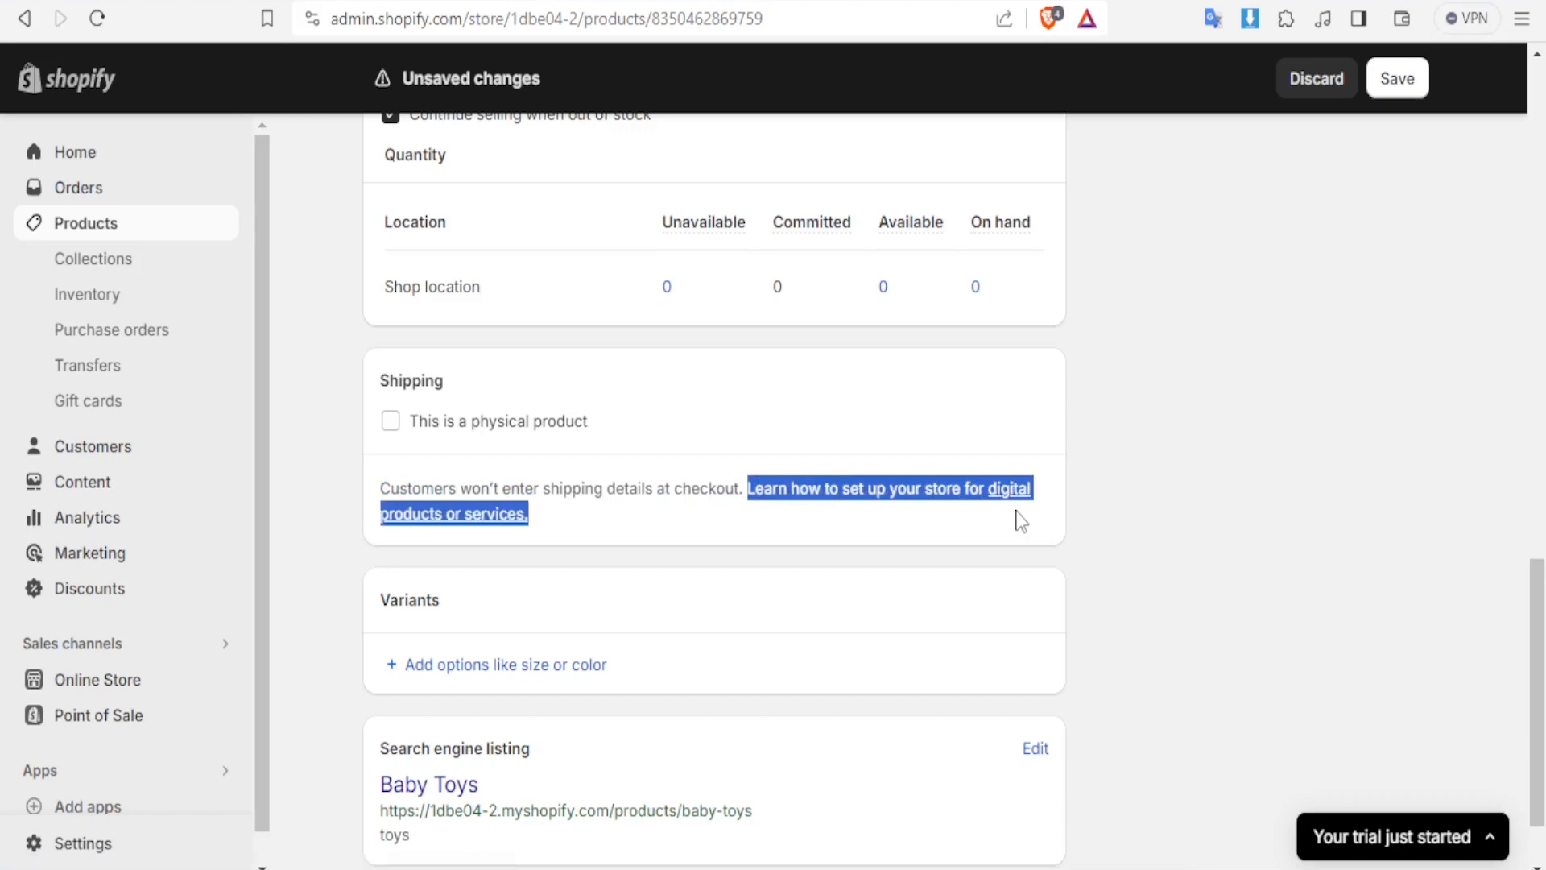
{"action": "mouse_move", "coordinate": [1007, 505]}
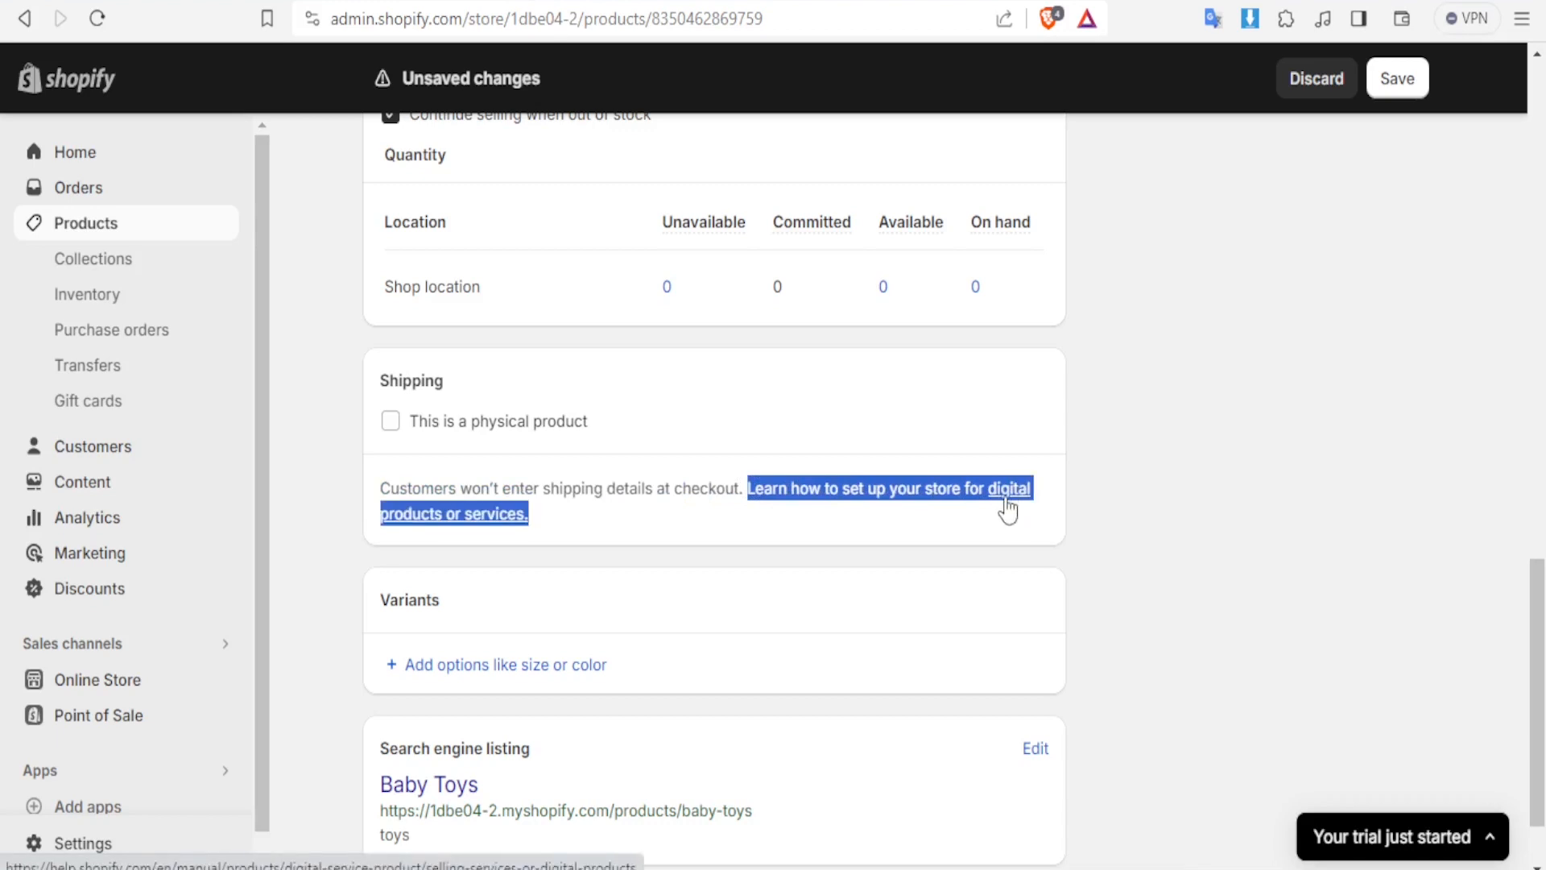
{"action": "mouse_move", "coordinate": [851, 45]}
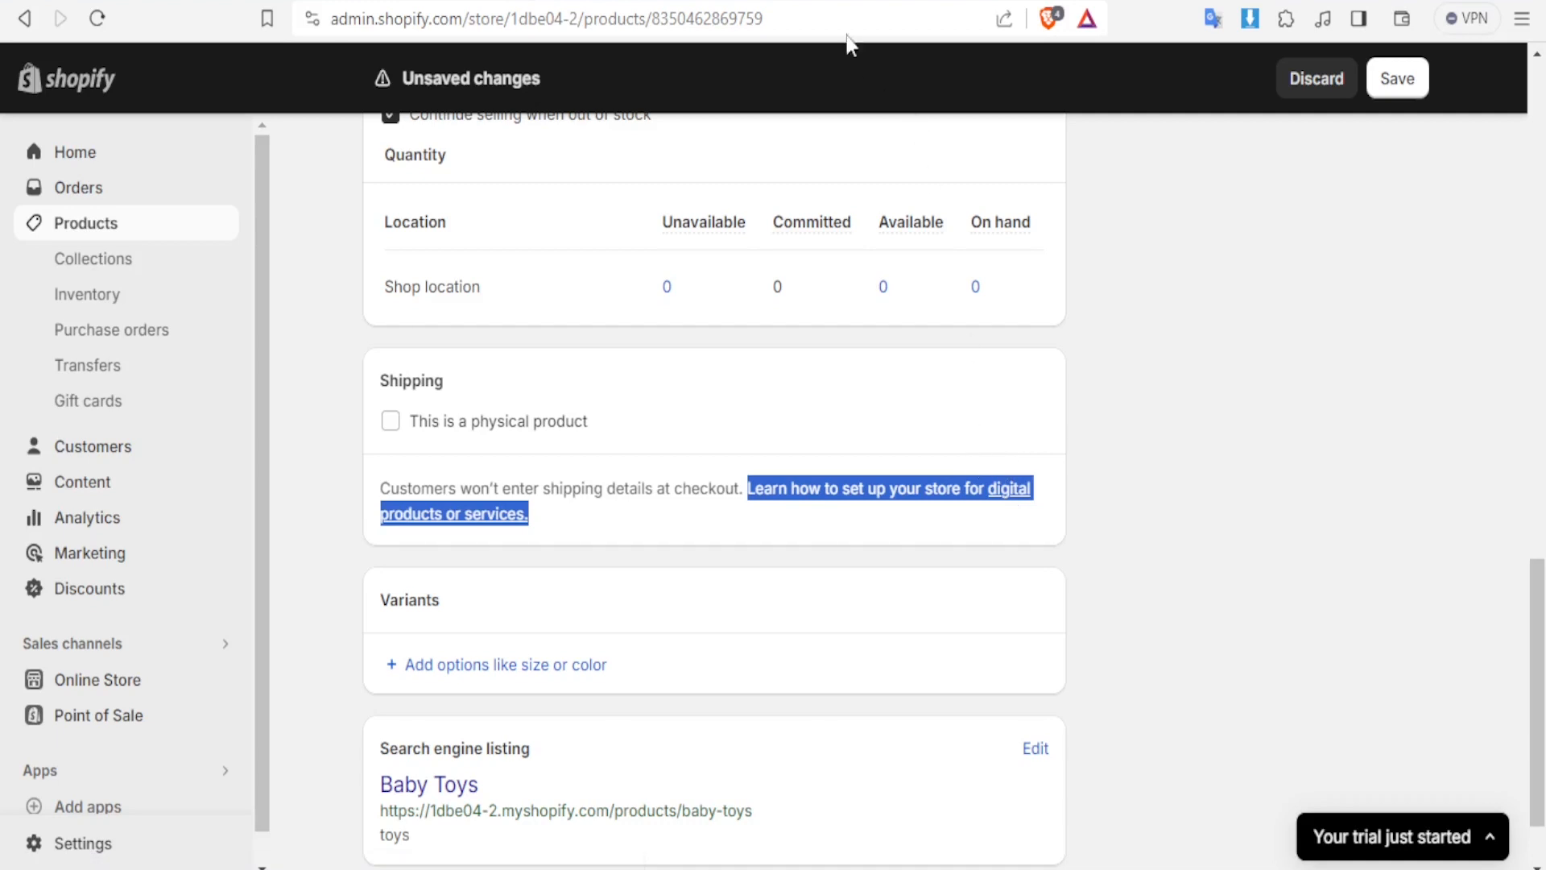
Step: Return to the Taxes and duties page and save the VAT-on-digital-goods change
{"action": "left_click", "coordinate": [887, 488]}
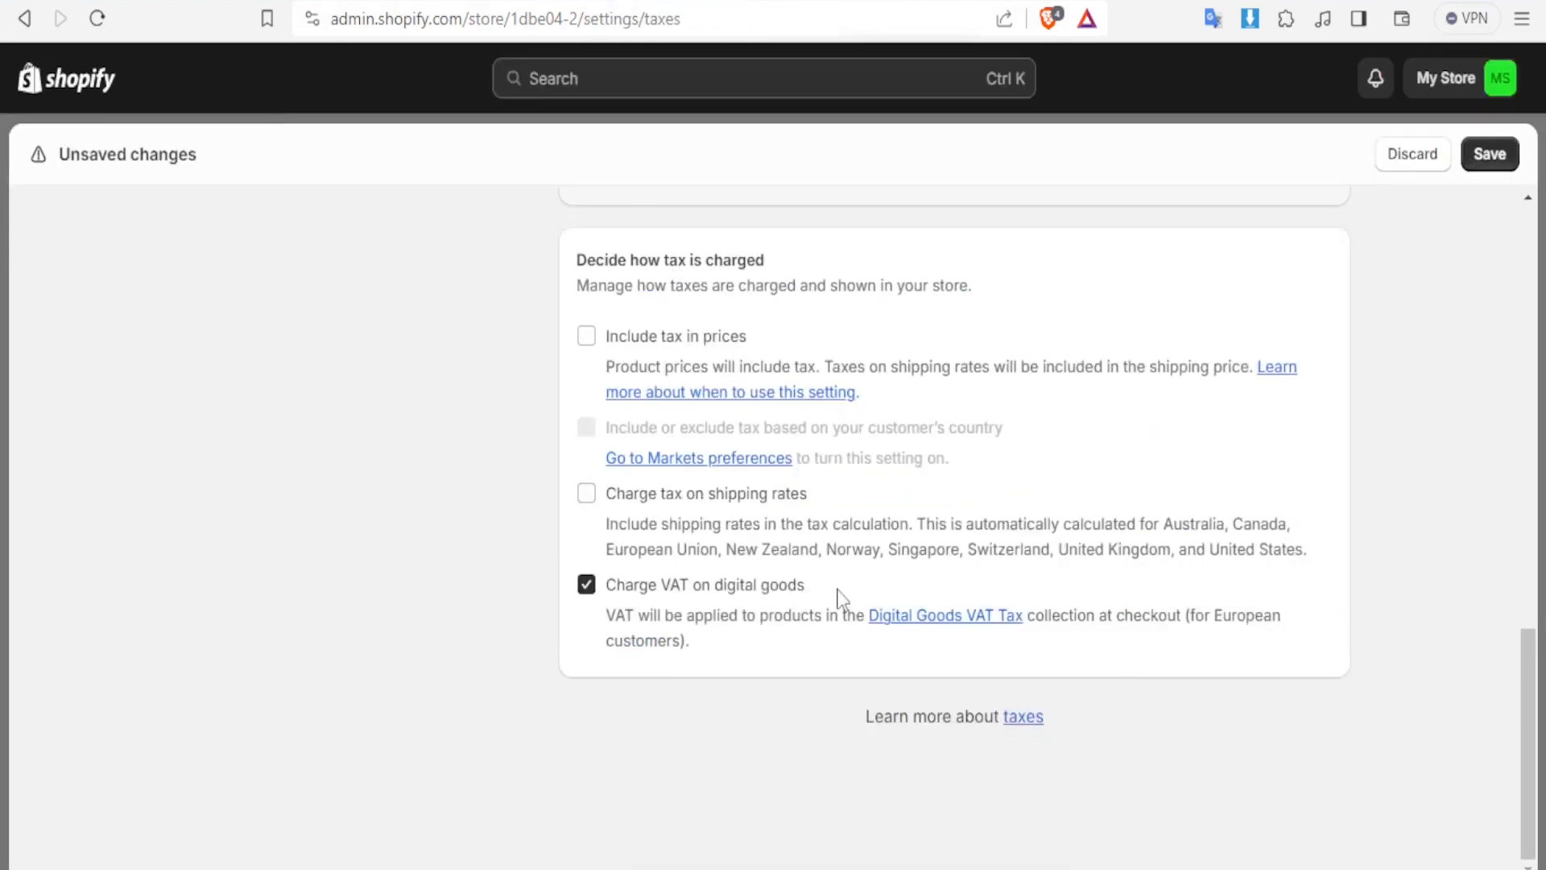
{"action": "scroll", "scroll_direction": "up", "scroll_amount": 3}
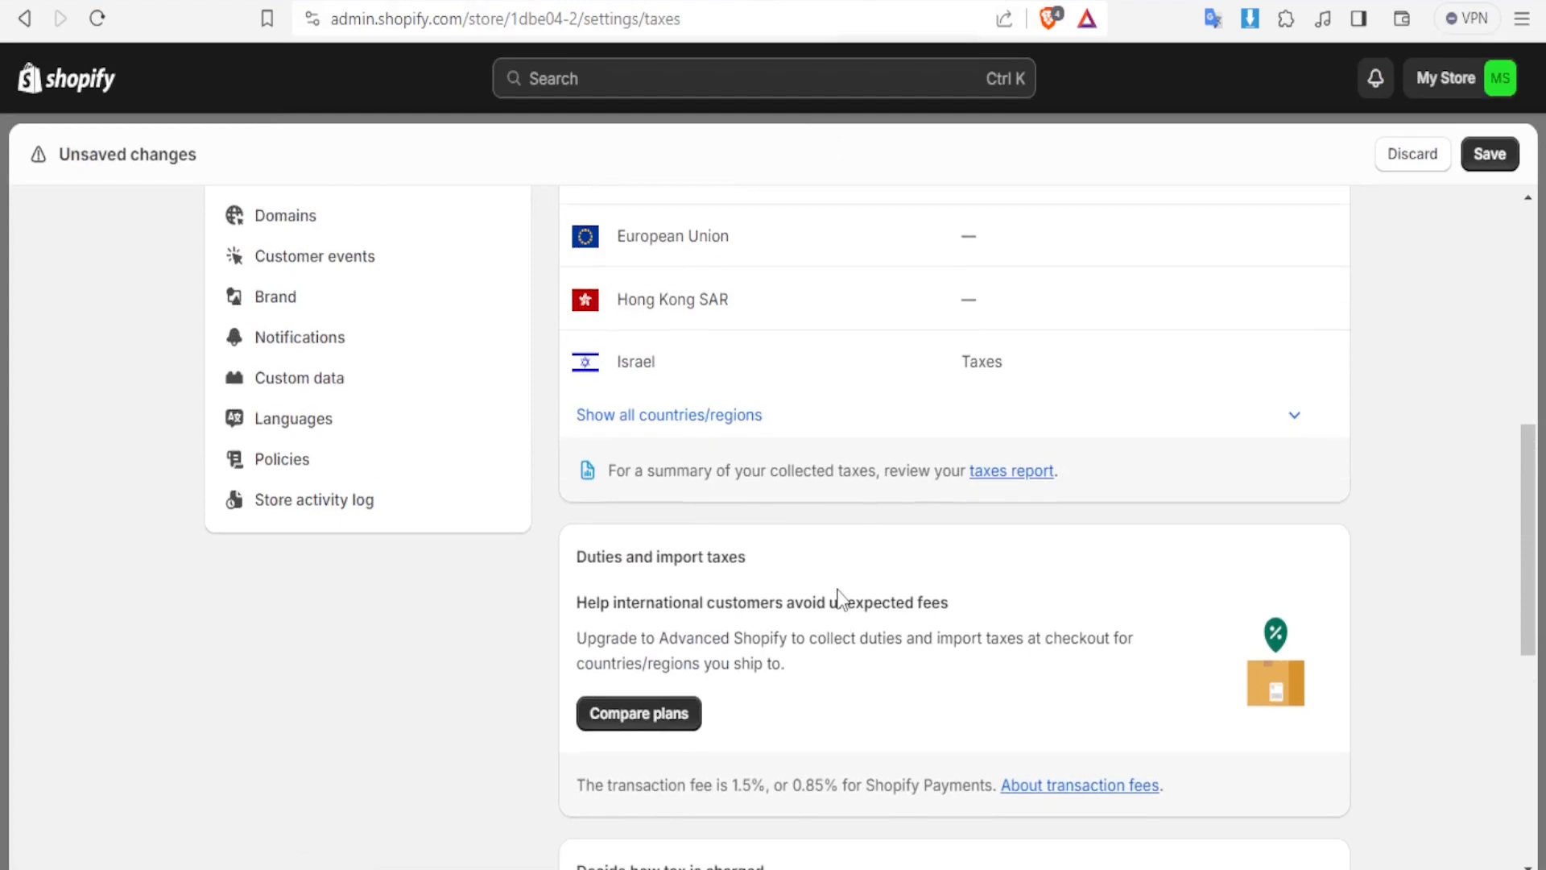
{"action": "scroll", "scroll_direction": "down", "scroll_amount": 3}
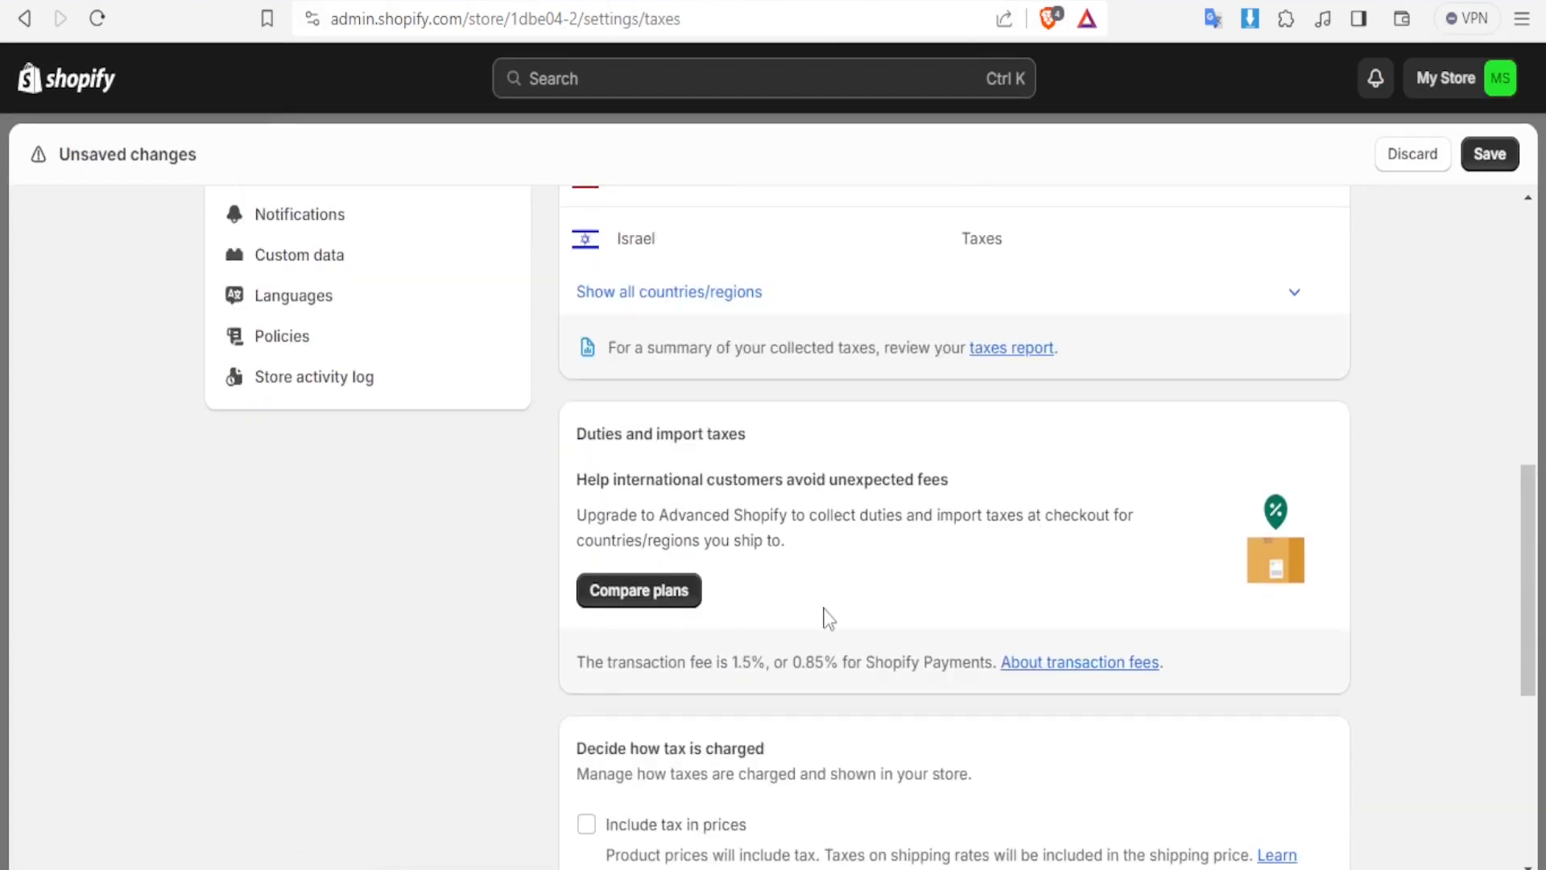
{"action": "scroll", "scroll_direction": "down", "scroll_amount": 3}
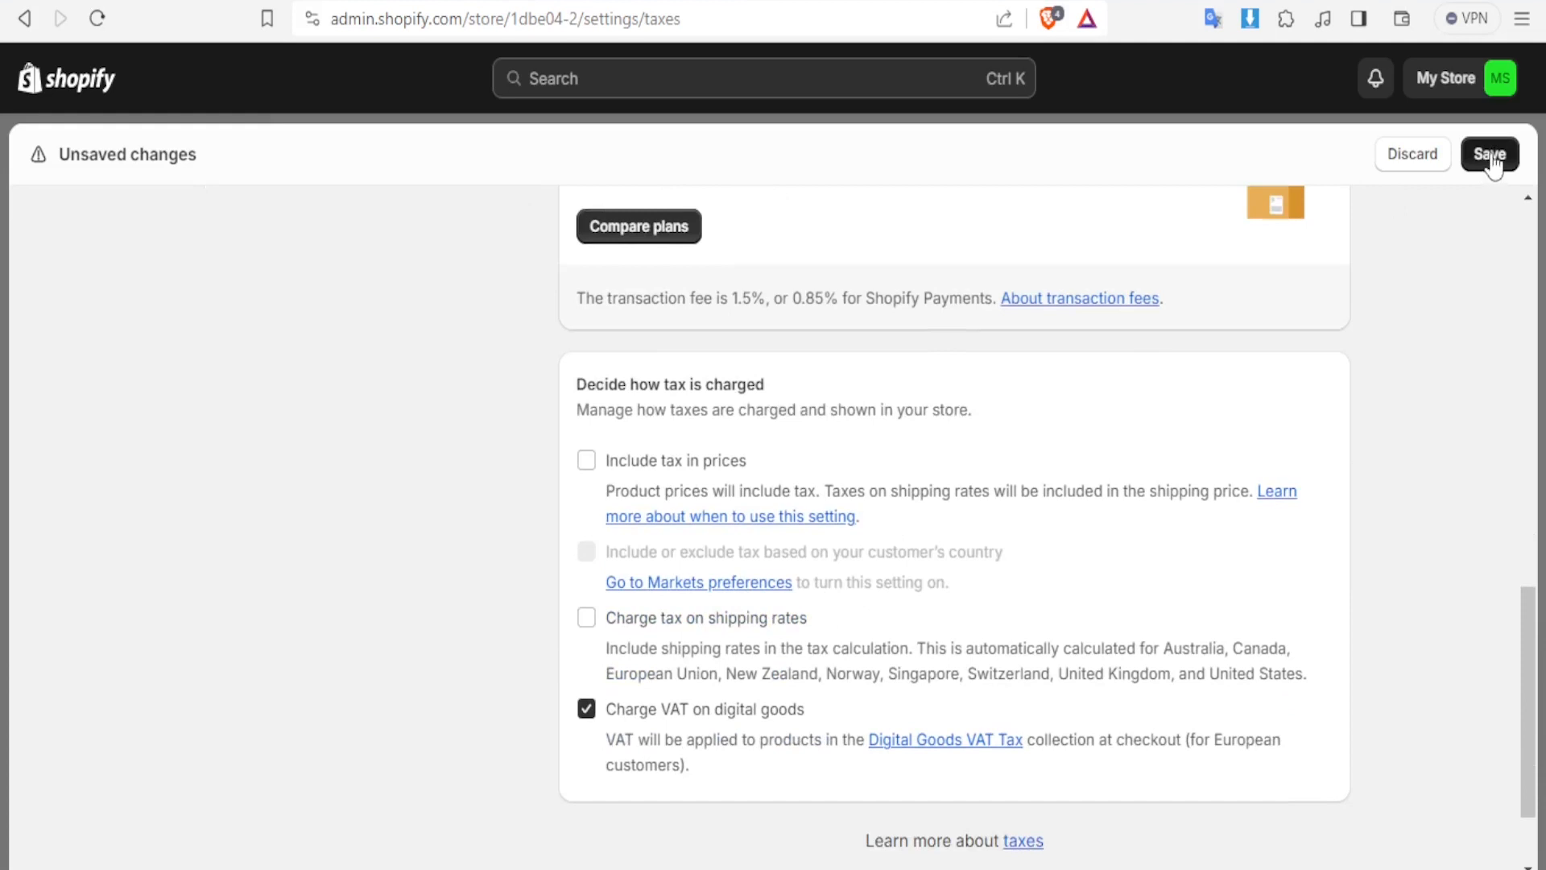
{"action": "left_click", "coordinate": [1488, 154]}
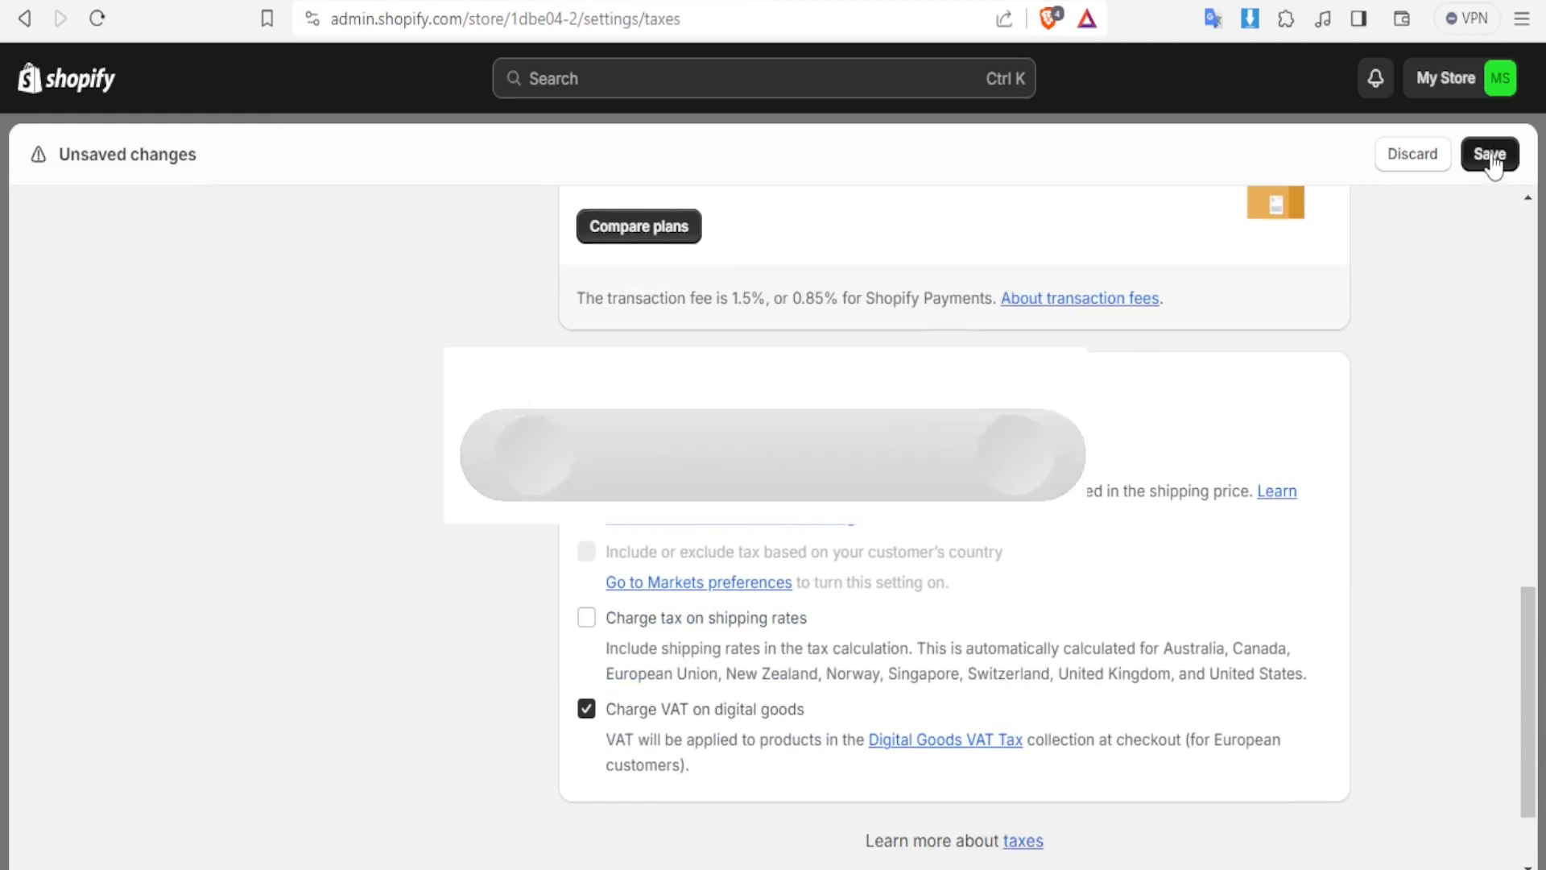